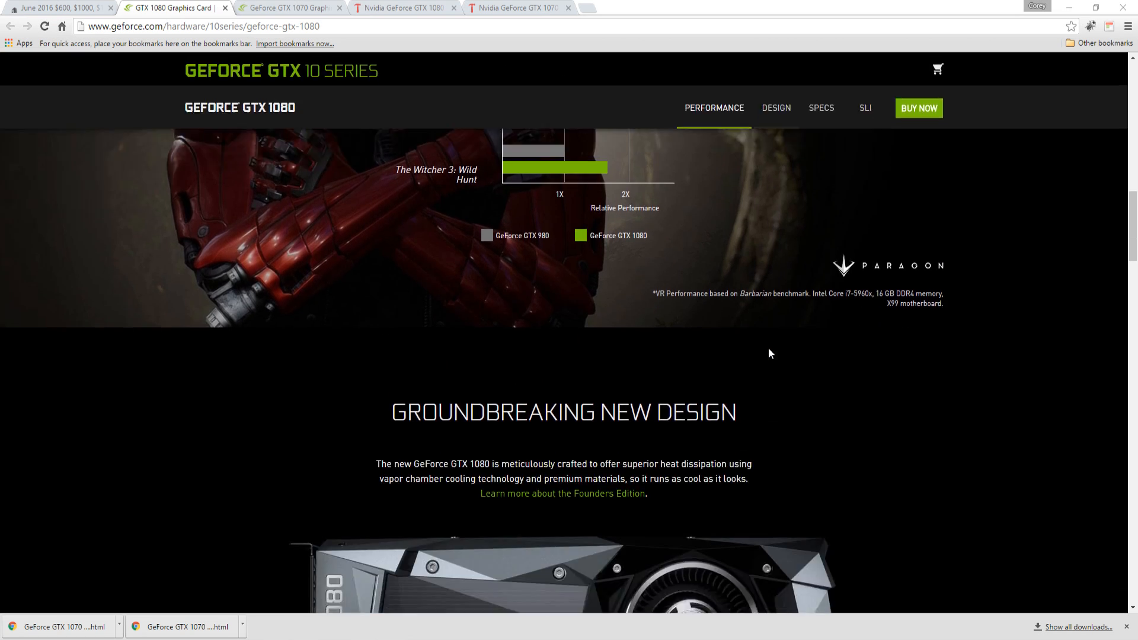
Scroll the GTX 1080 page past Design, Gallery and SLI to the $699.00 Founders Edition.
scroll(down, 3)
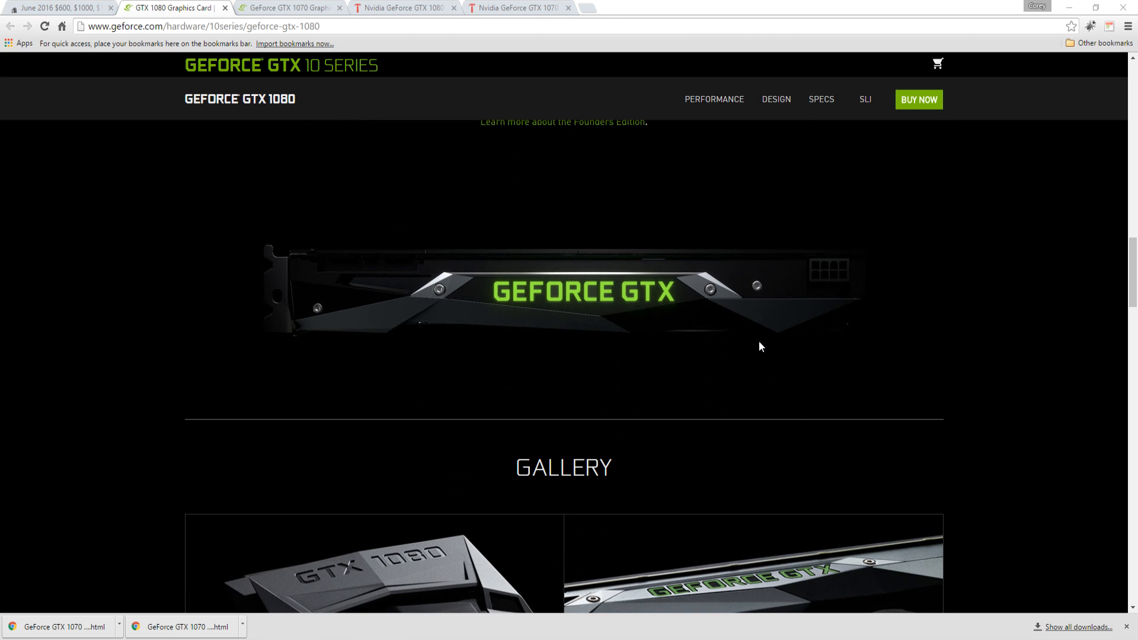
scroll(down, 3)
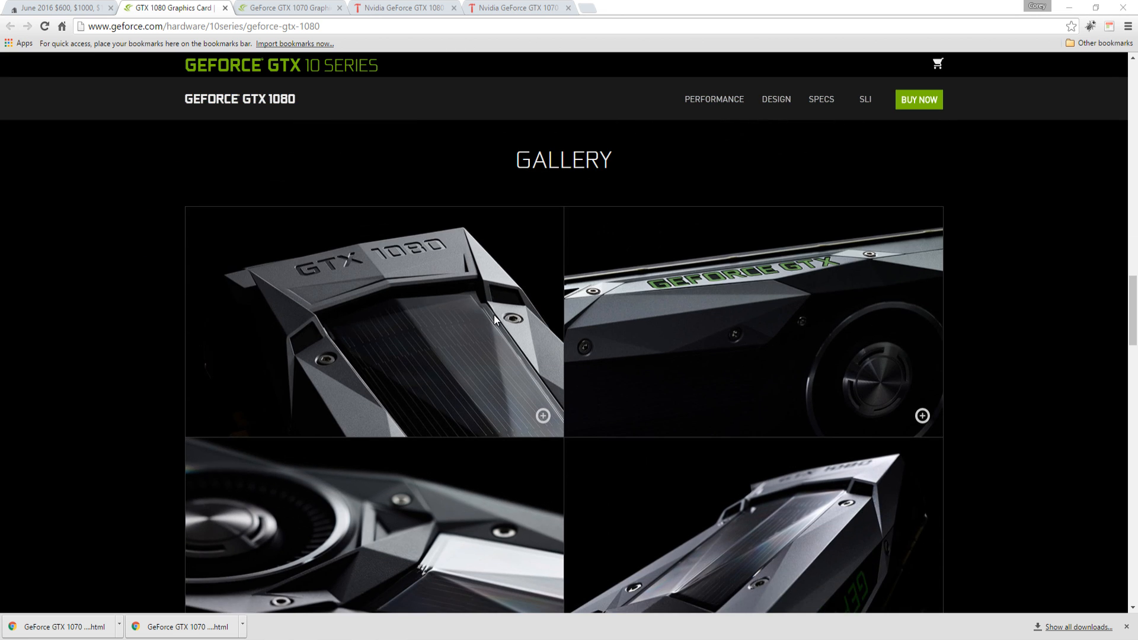
scroll(down, 3)
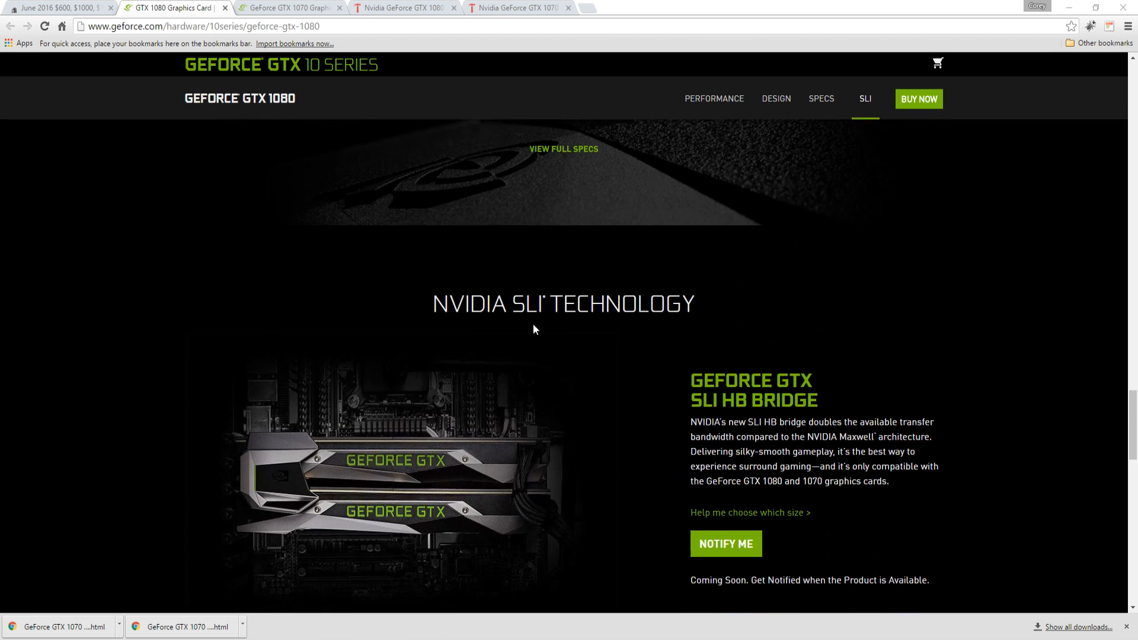
scroll(down, 3)
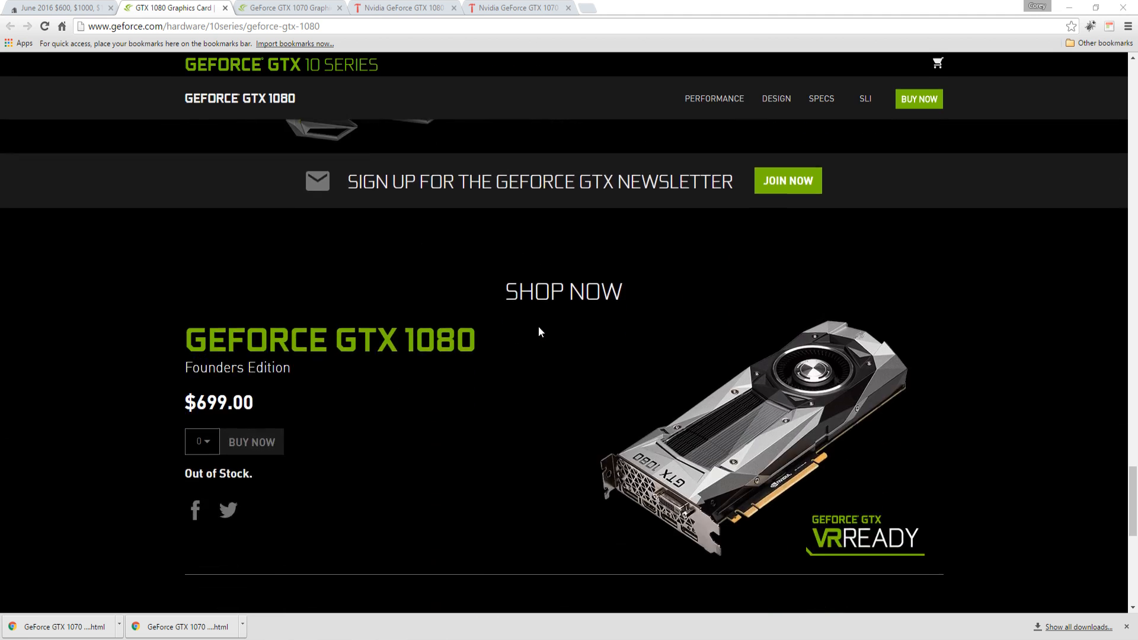
Switch to the GTX 1070 page, view and close a gallery photo, then reach Shop Now.
click(287, 8)
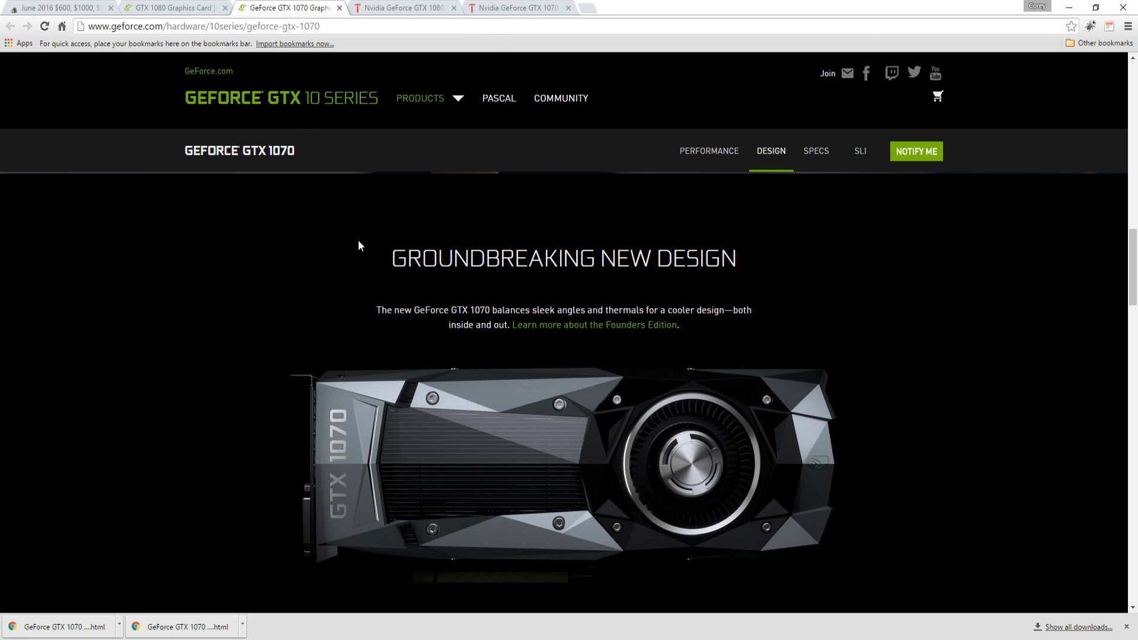
scroll(down, 3)
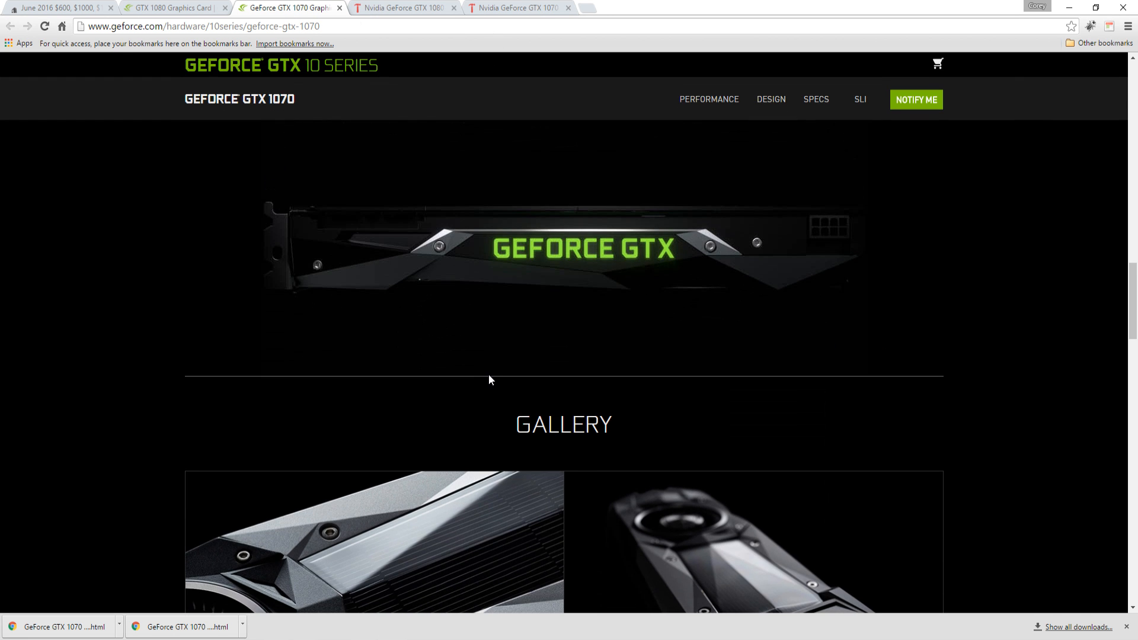
scroll(down, 3)
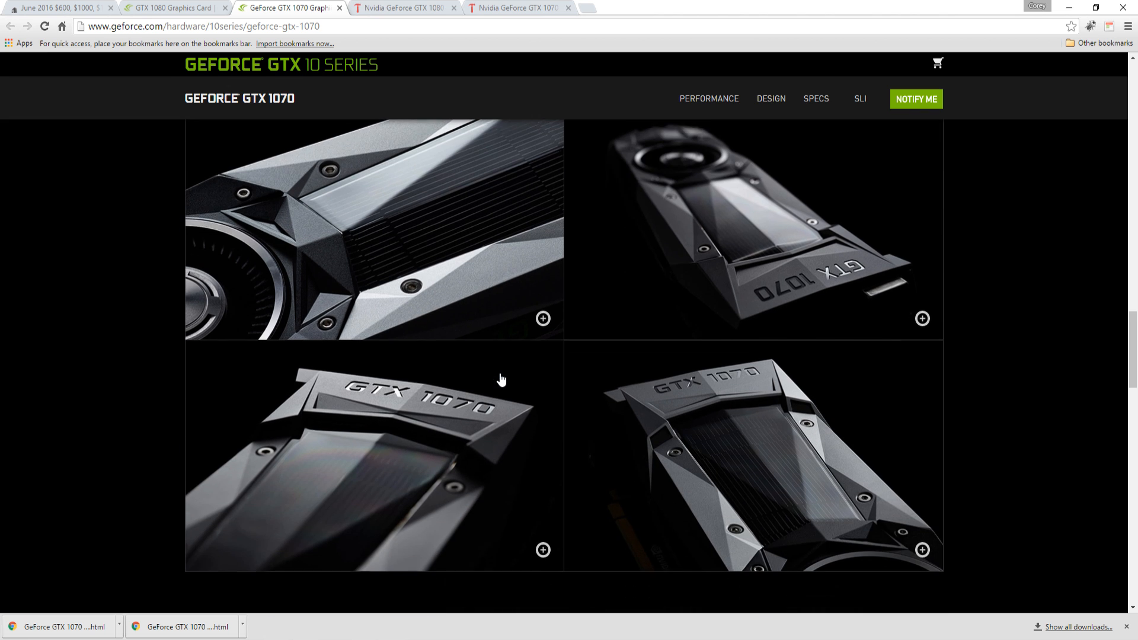
click(542, 549)
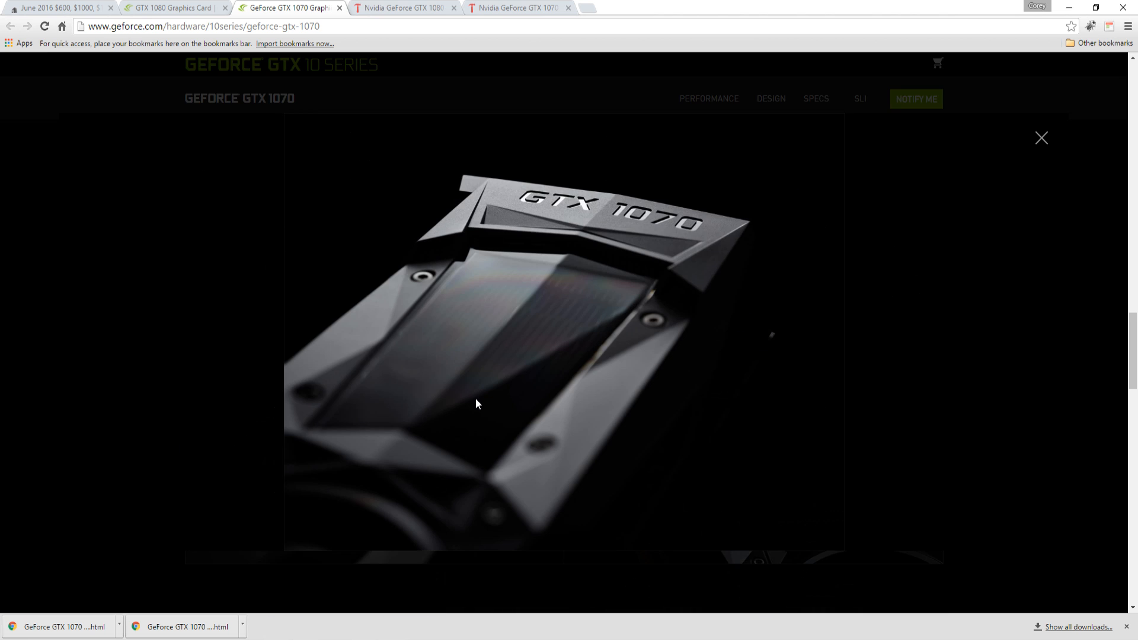
click(1041, 138)
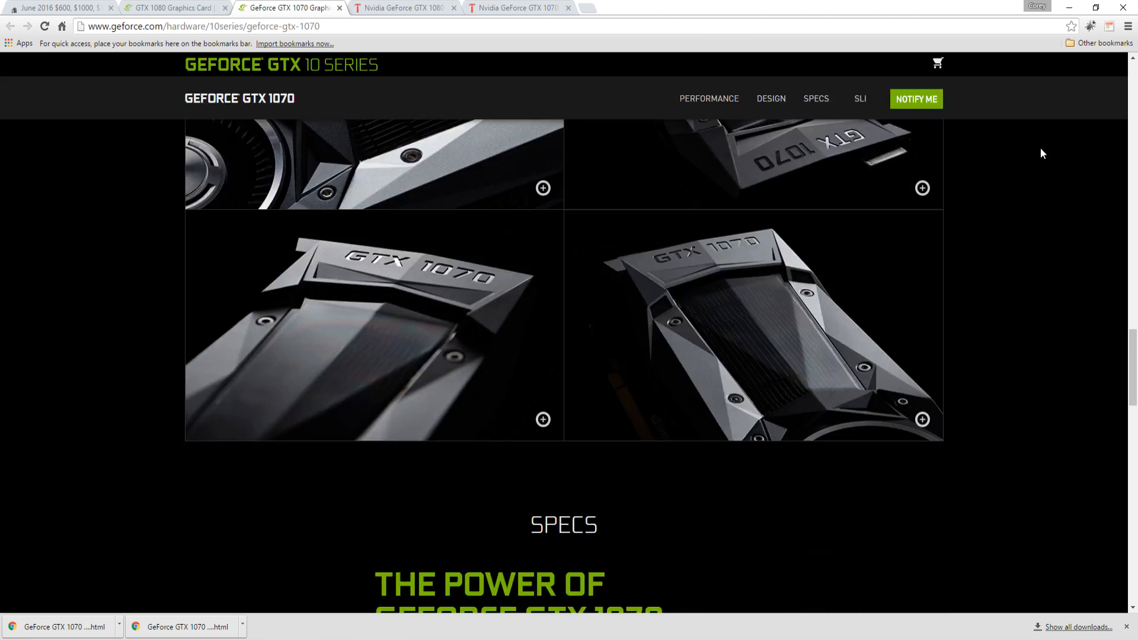
scroll(down, 3)
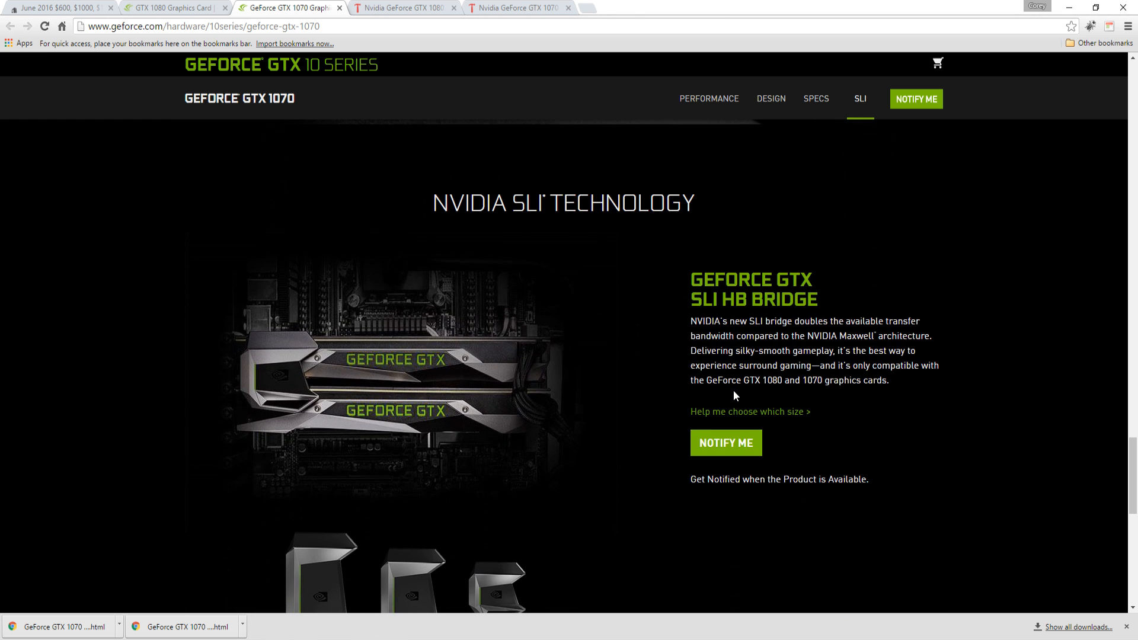
scroll(down, 3)
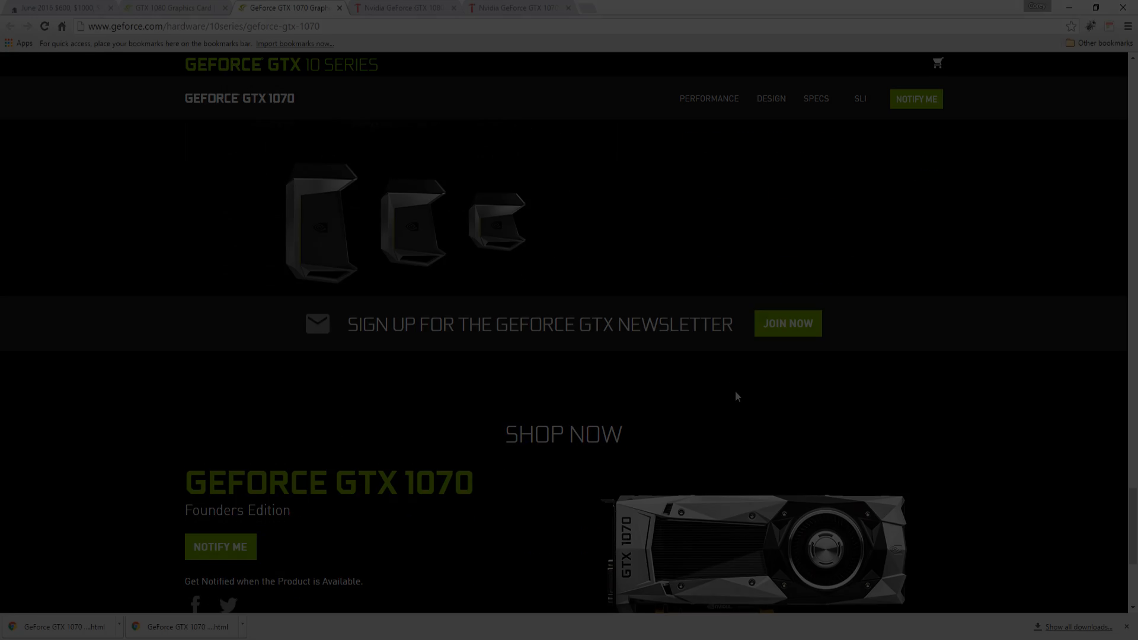
Return to the June 2016 newbcomputerbuild article at its introduction.
click(54, 7)
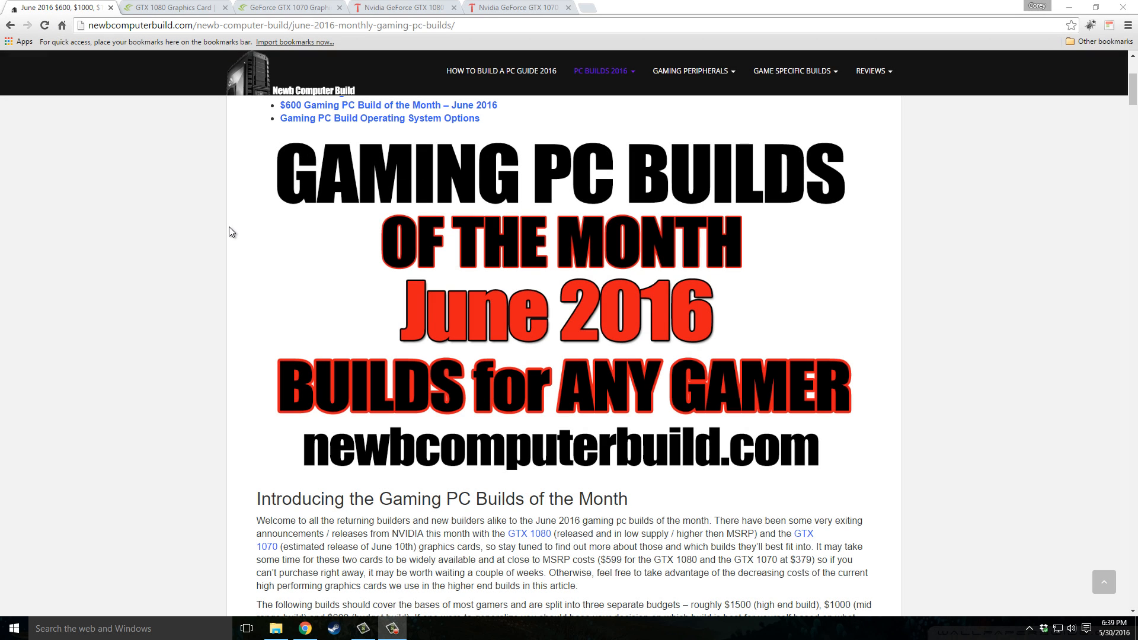
mouse_move(107, 284)
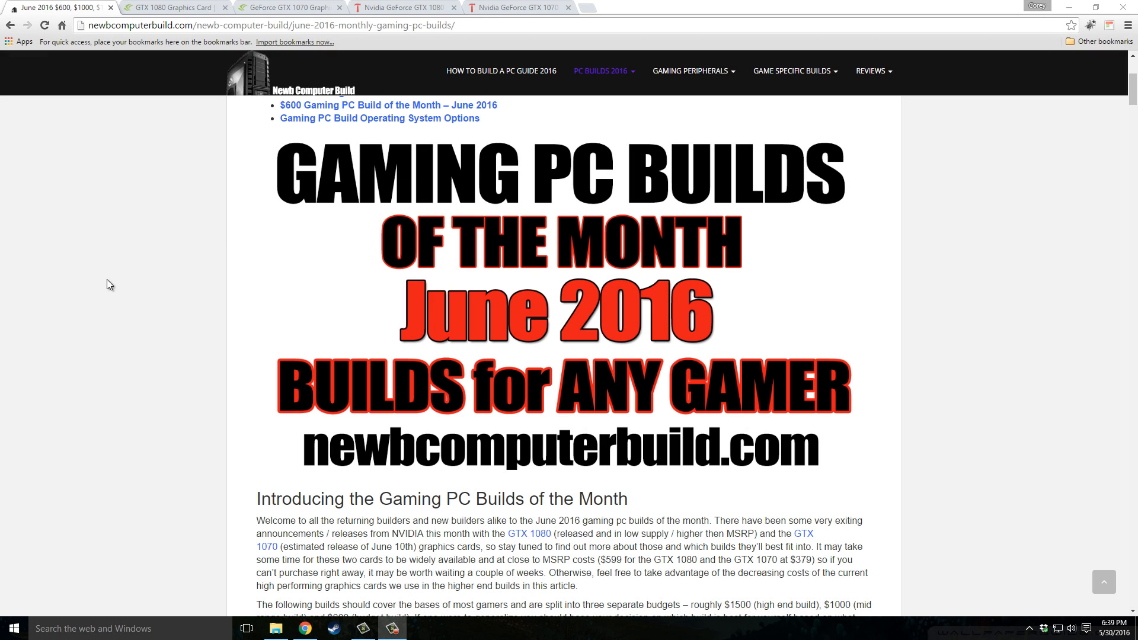
mouse_move(103, 286)
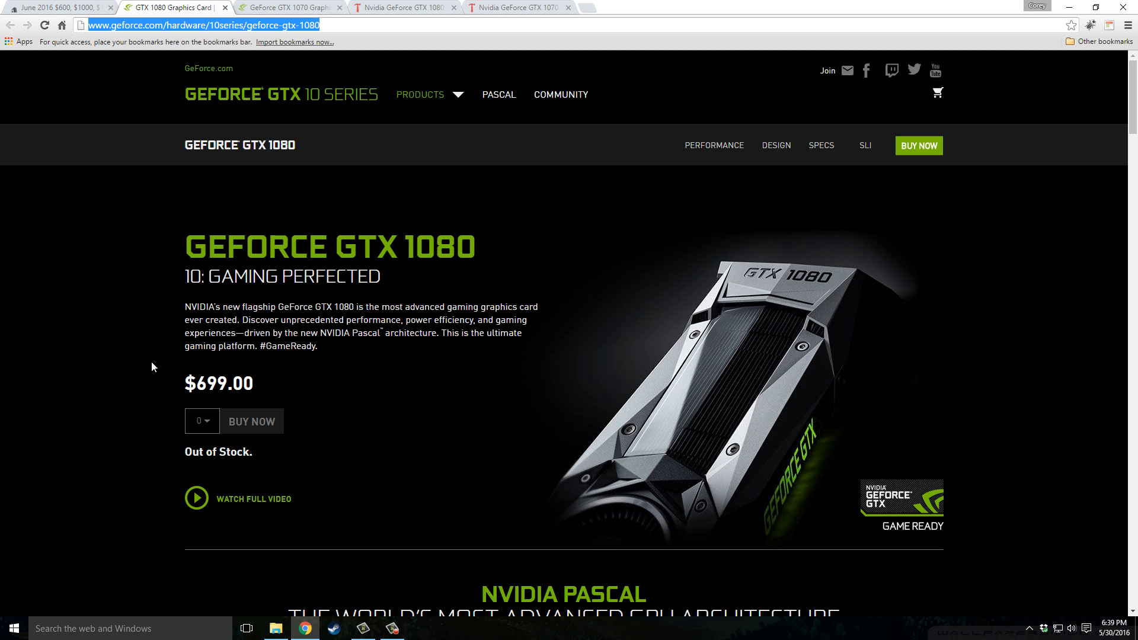
mouse_move(132, 361)
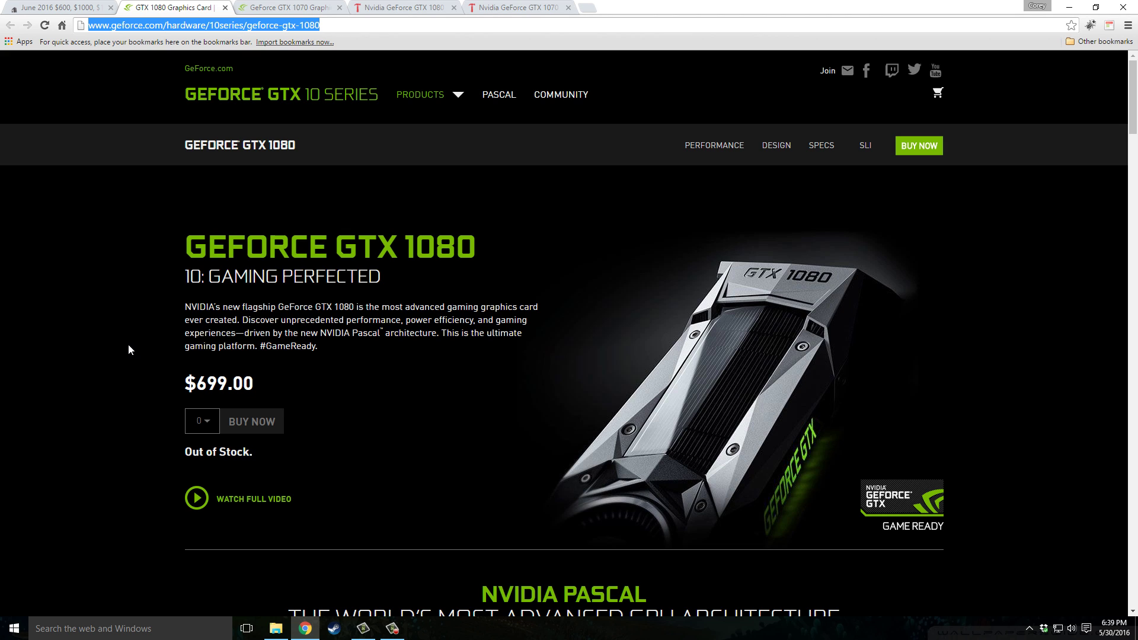
mouse_move(677, 362)
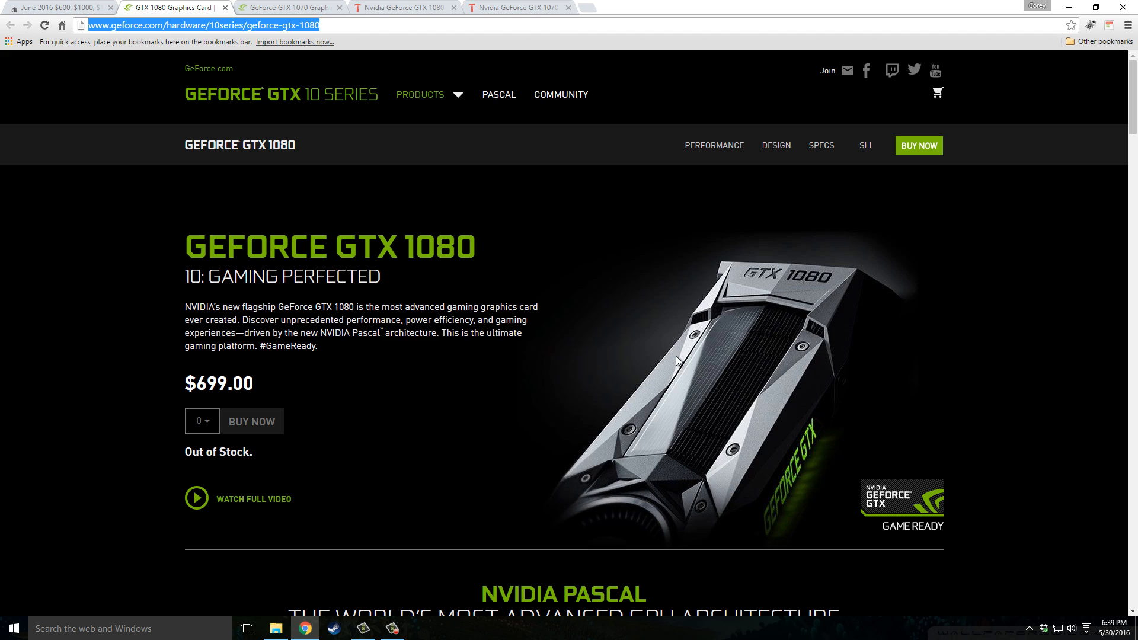
mouse_move(264, 324)
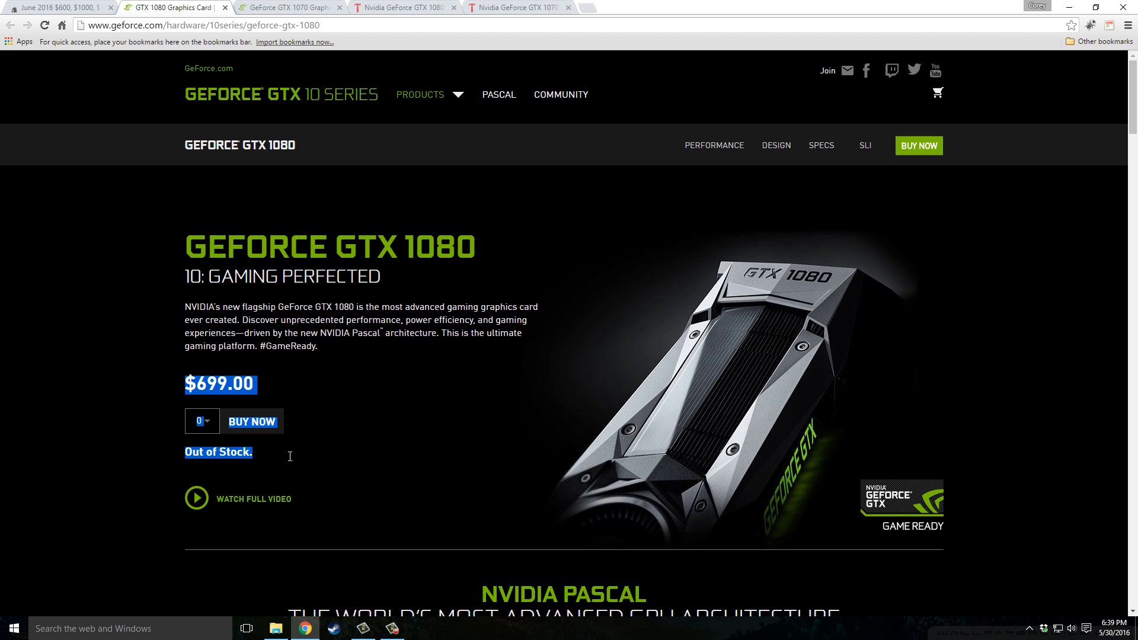
mouse_move(507, 447)
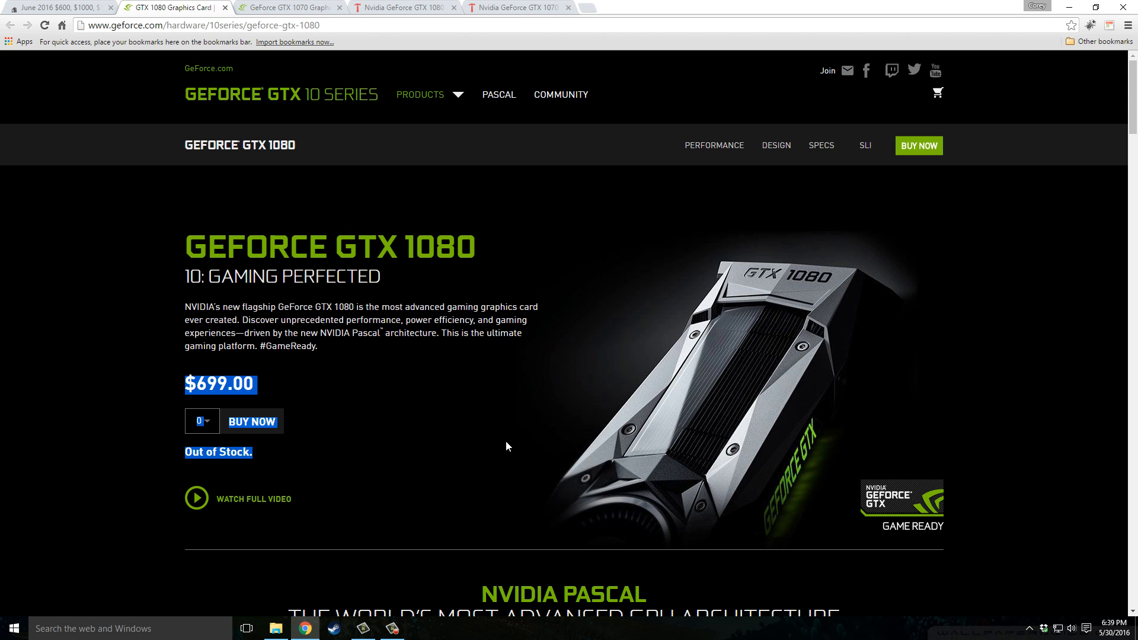
mouse_move(496, 443)
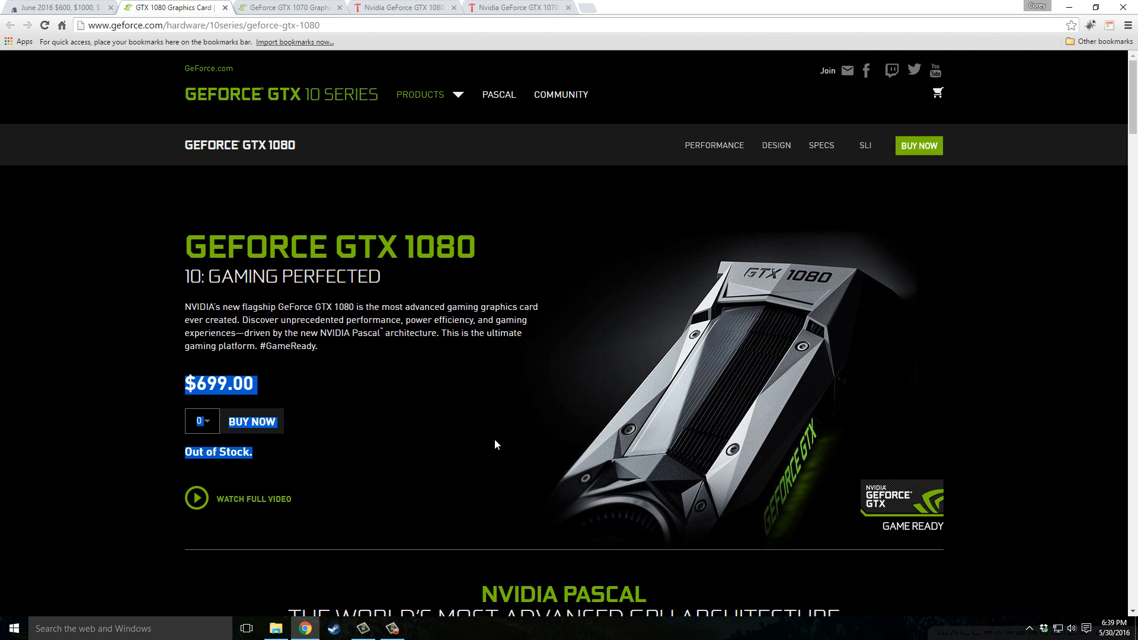
mouse_move(498, 443)
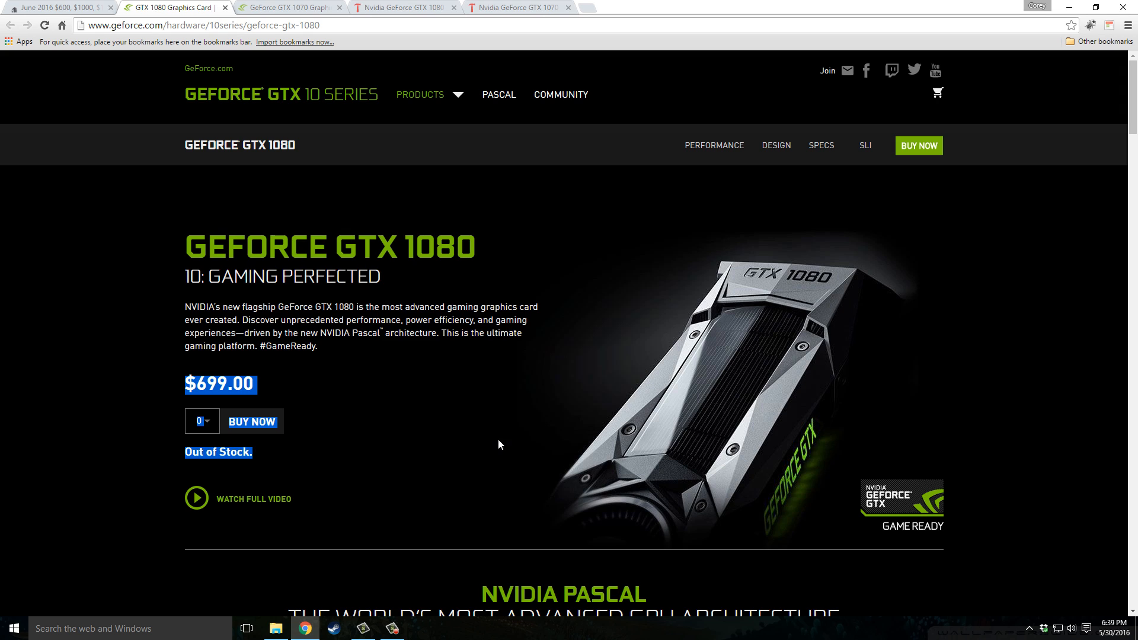
mouse_move(479, 435)
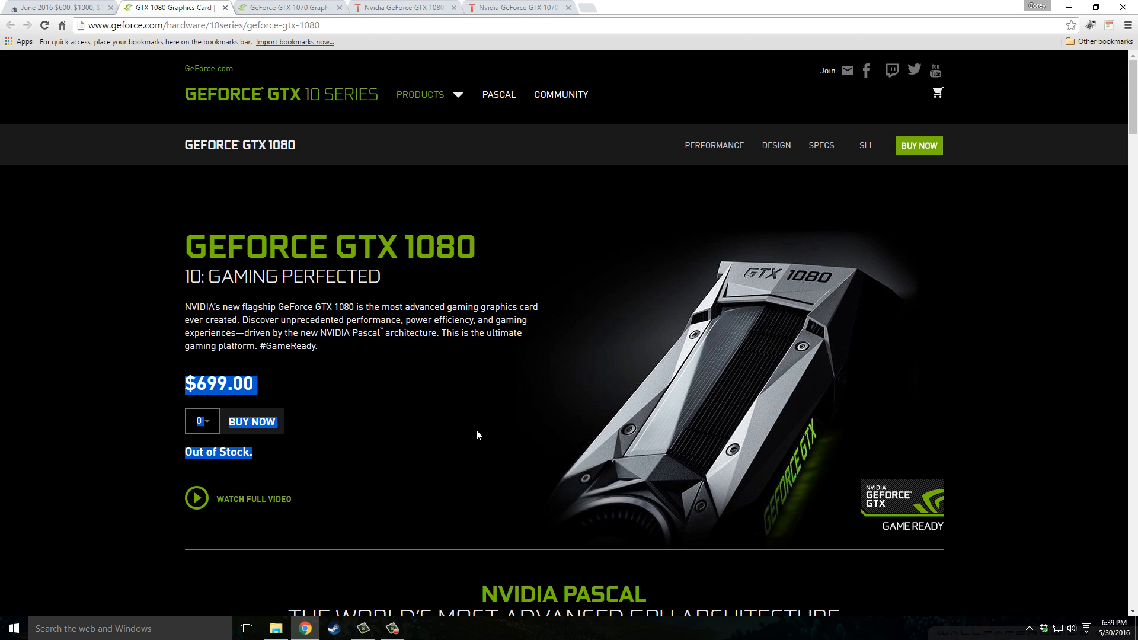
mouse_move(475, 436)
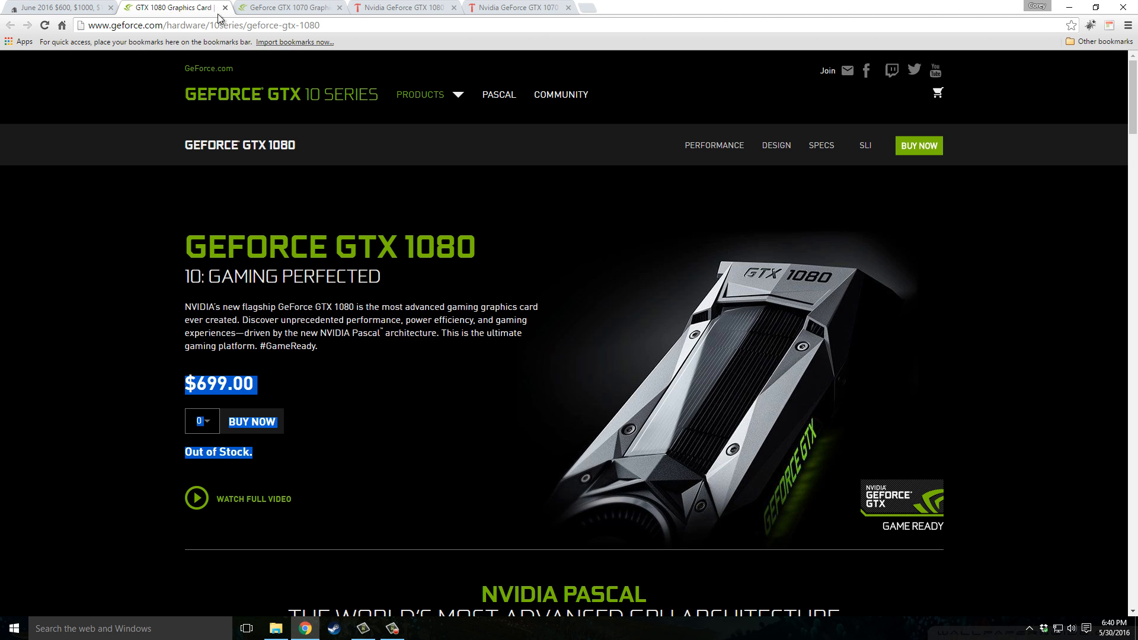
Return to the GeForce GTX 1070 page showing its availability notification option.
click(287, 7)
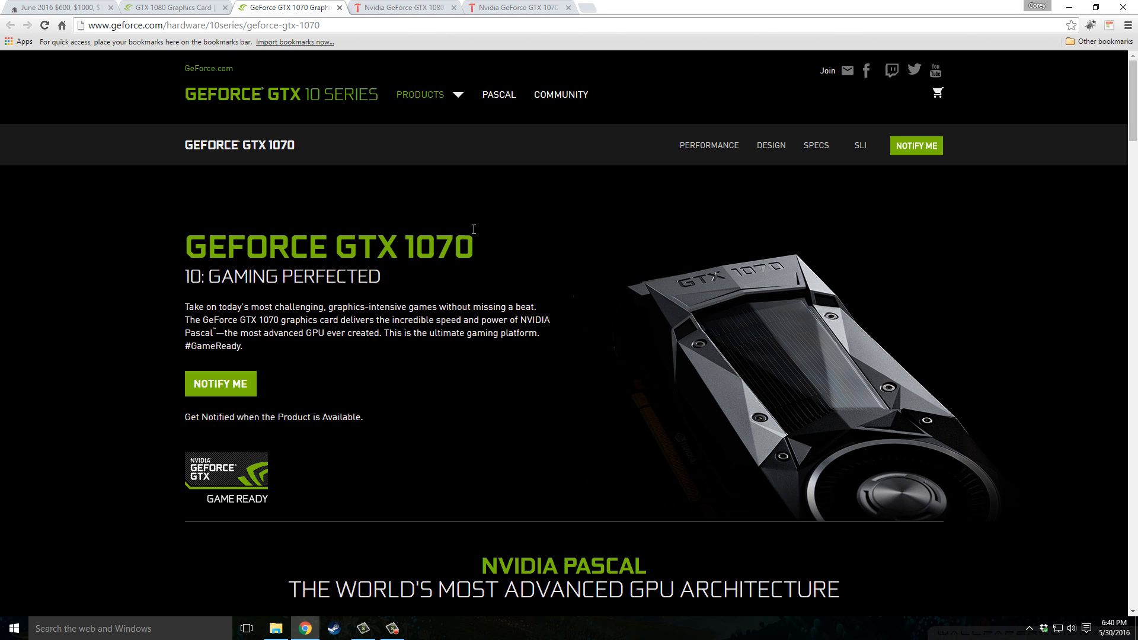
mouse_move(635, 384)
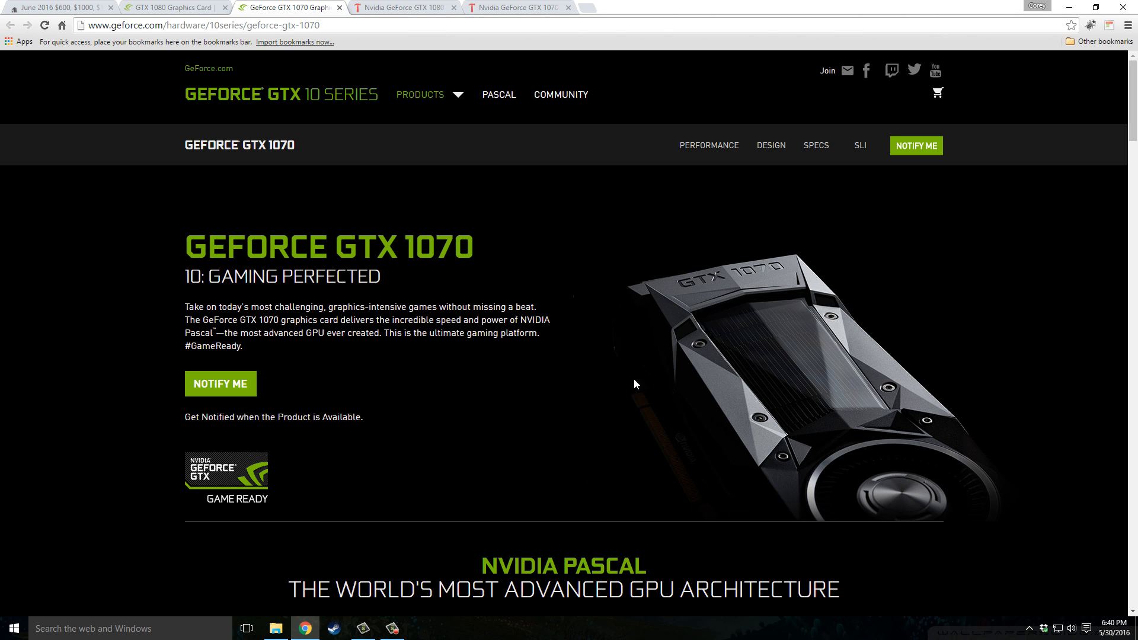
mouse_move(436, 457)
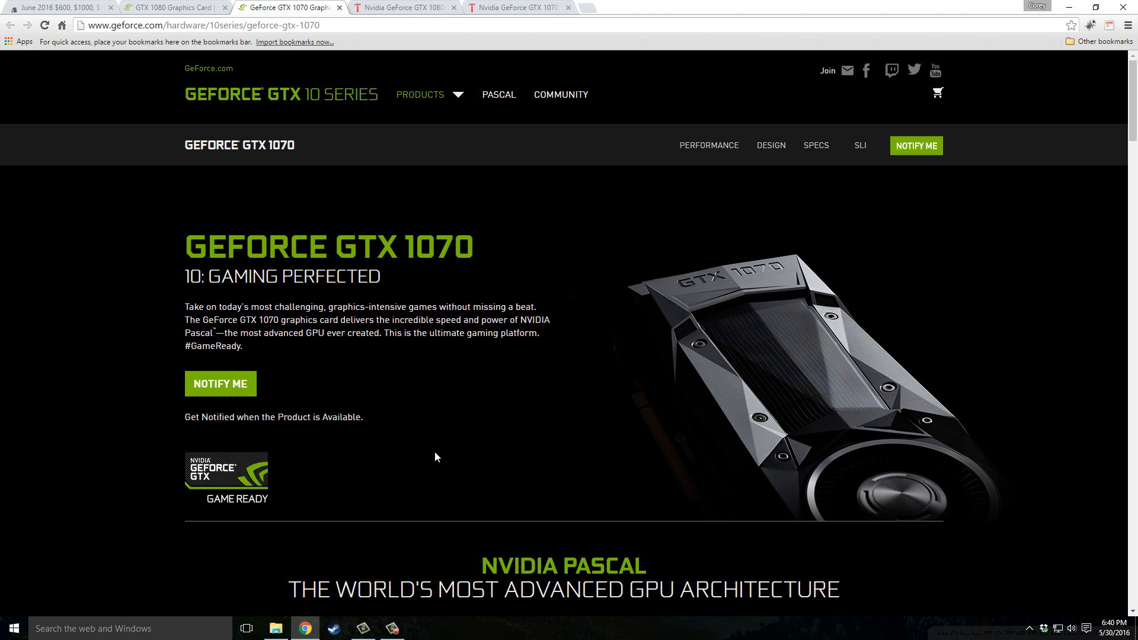
mouse_move(426, 457)
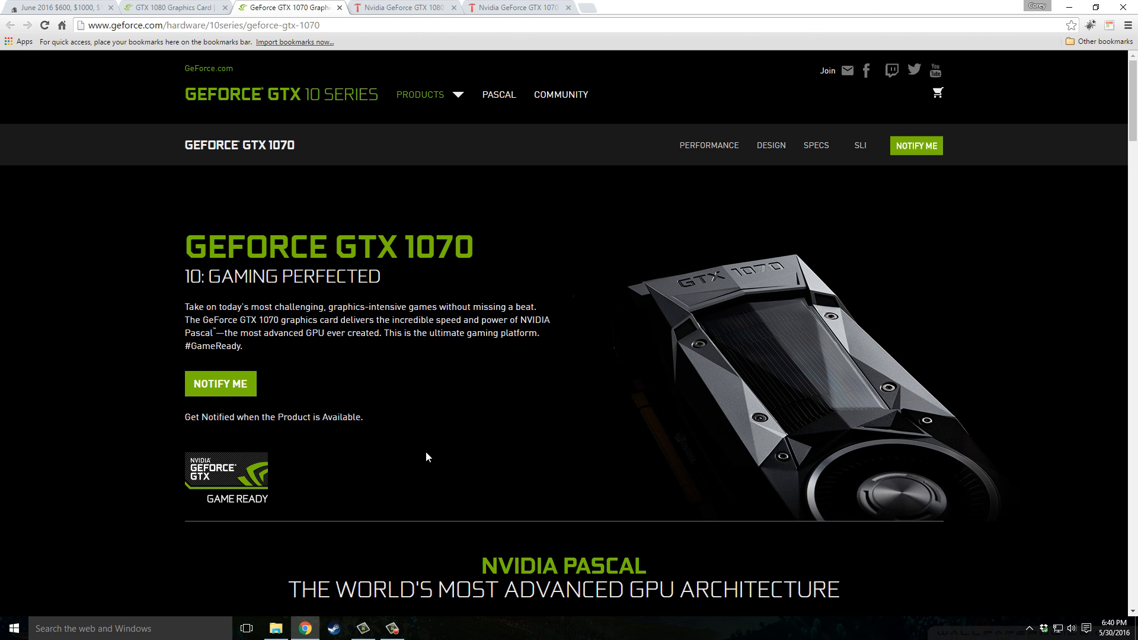
mouse_move(431, 459)
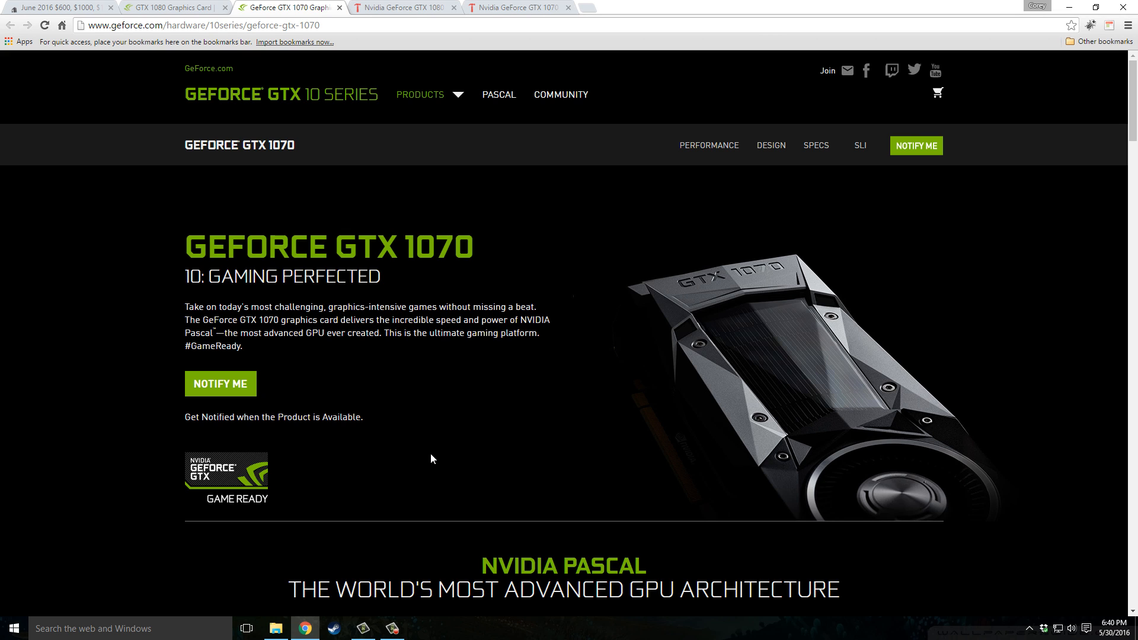
mouse_move(446, 463)
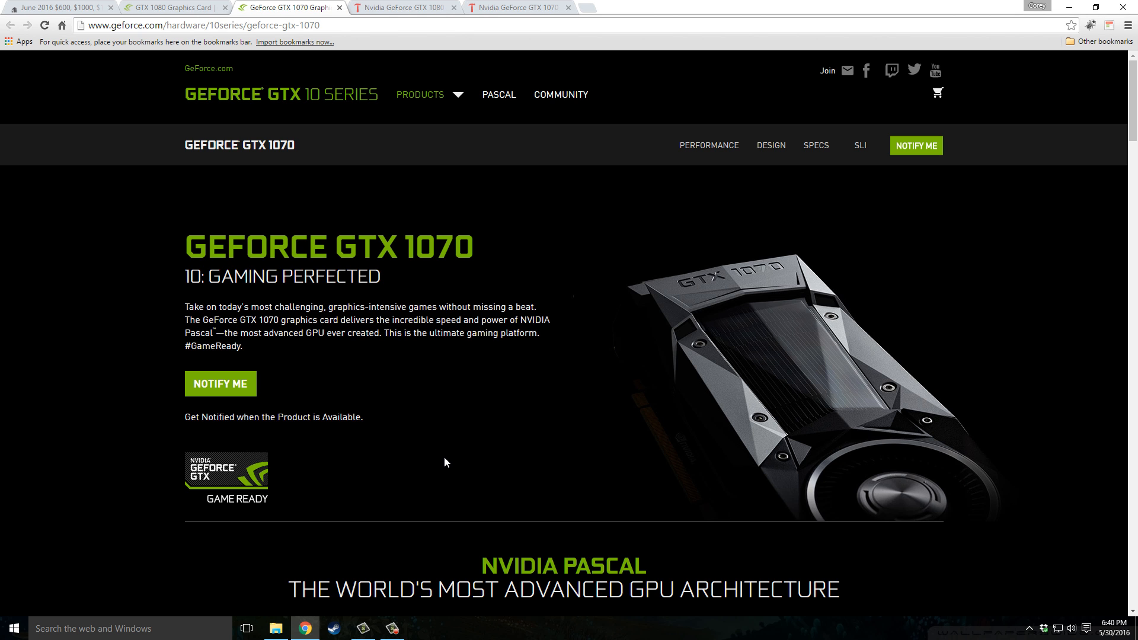
Open the GTX 1080 review and find the 'first card to cross the bar' conclusion paragraph.
click(403, 7)
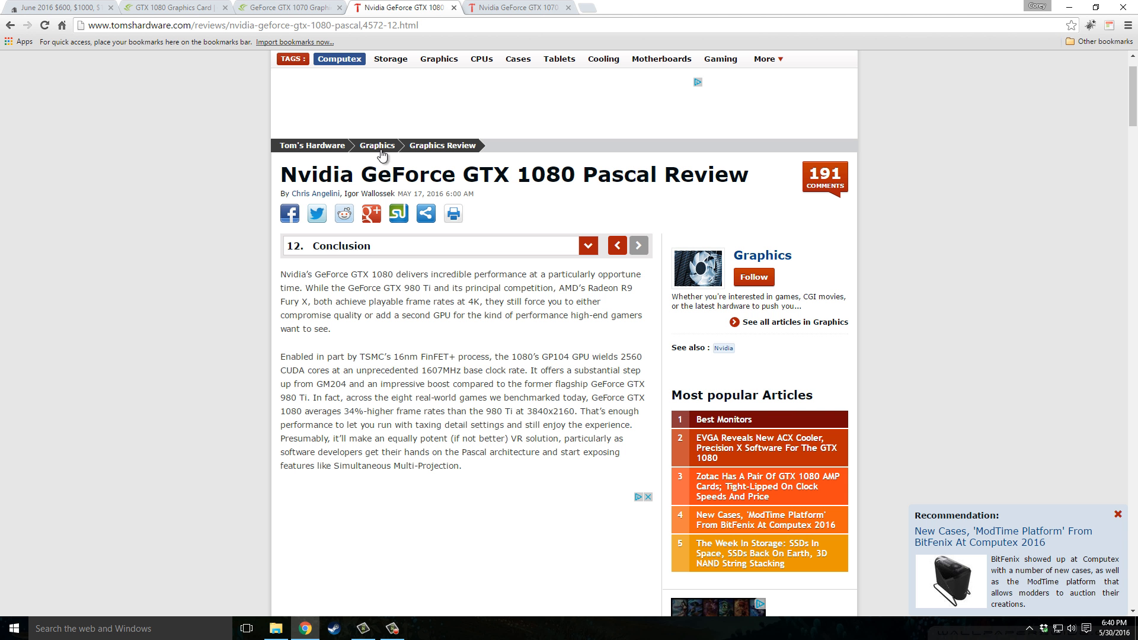
mouse_move(115, 80)
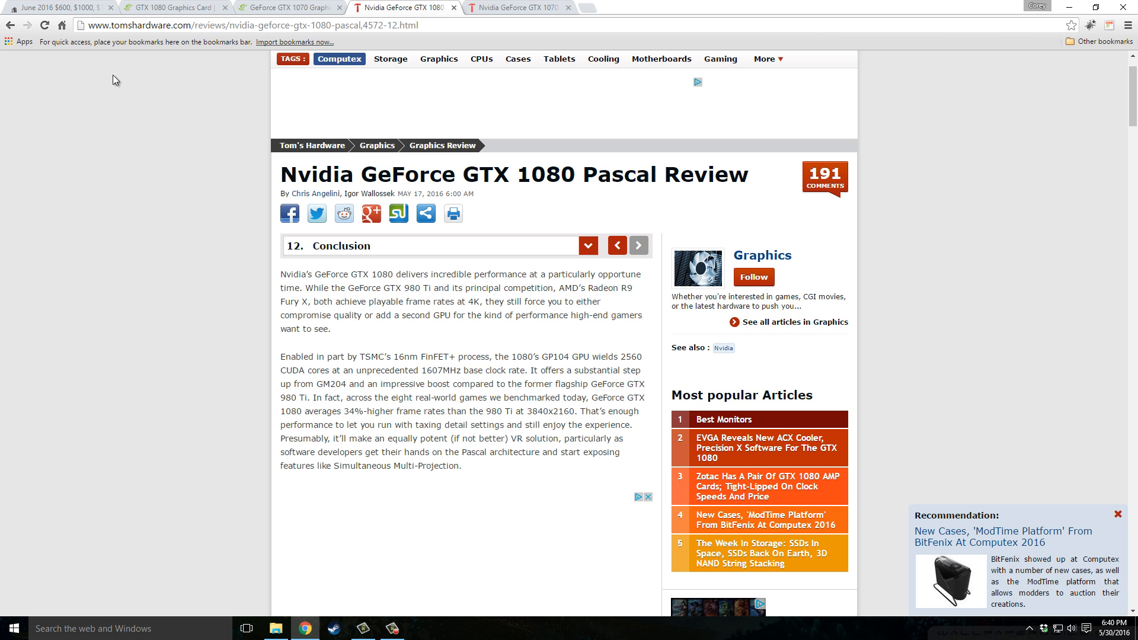
mouse_move(224, 191)
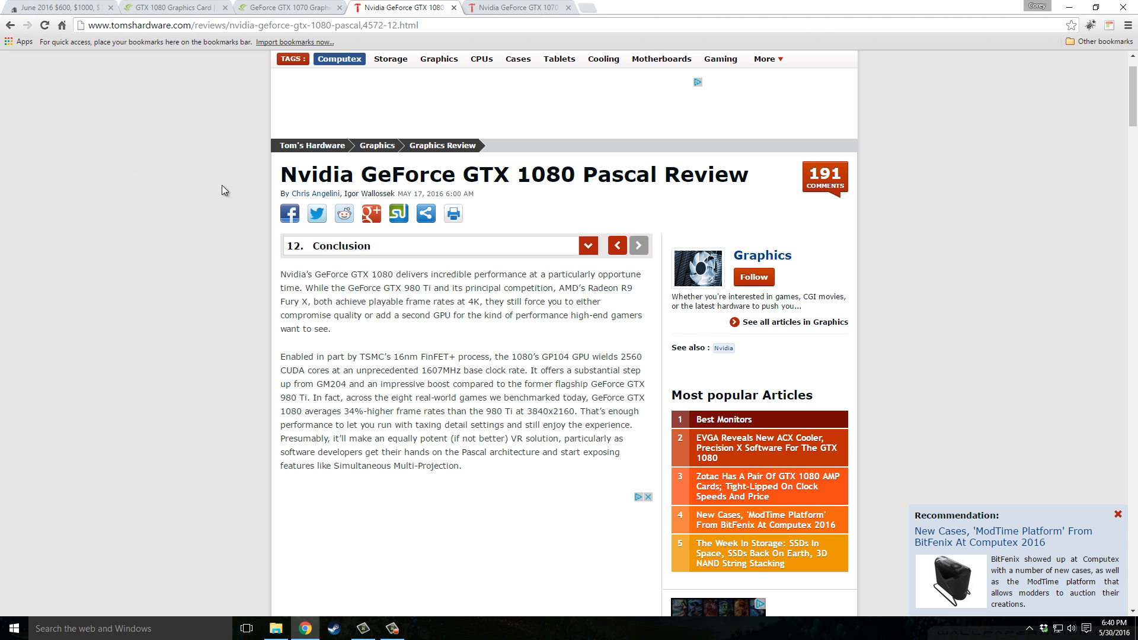
mouse_move(489, 7)
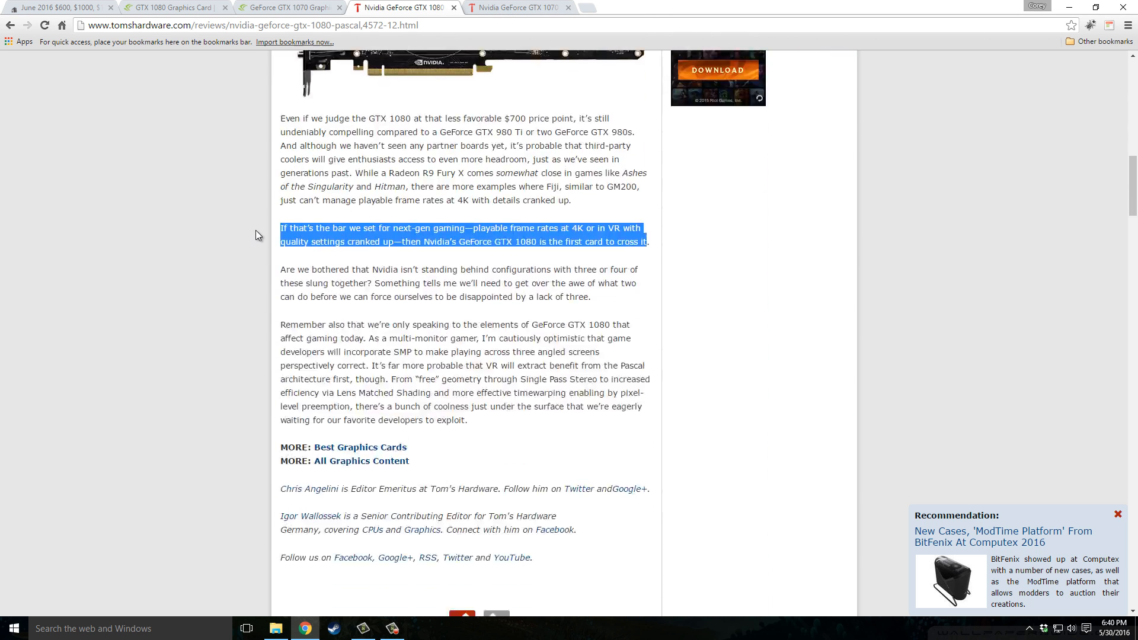
scroll(up, 3)
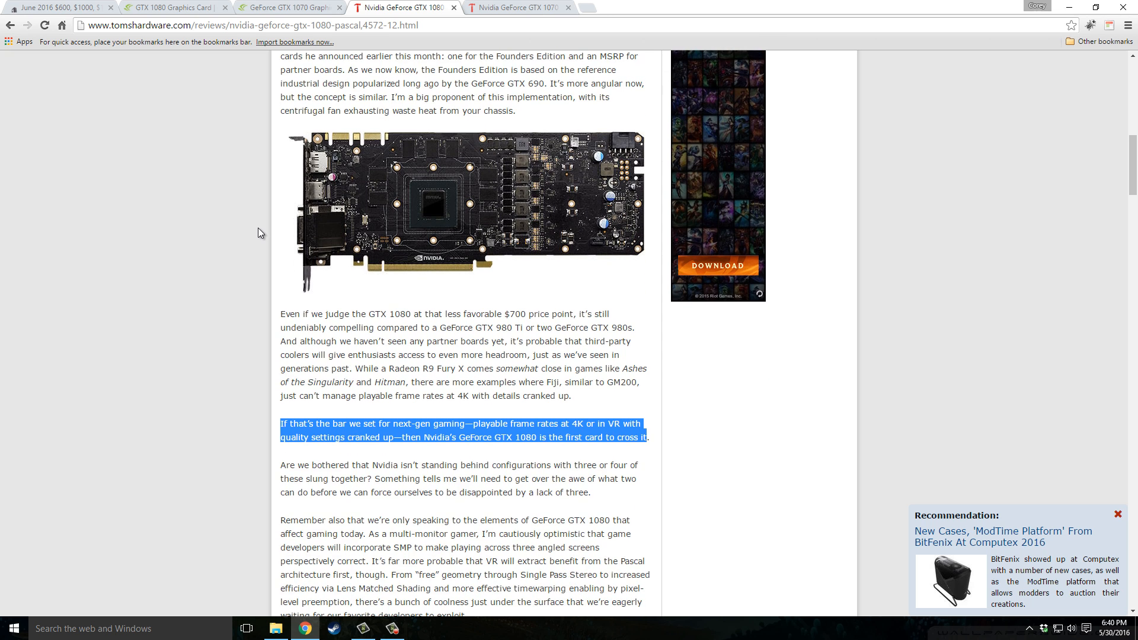
mouse_move(259, 237)
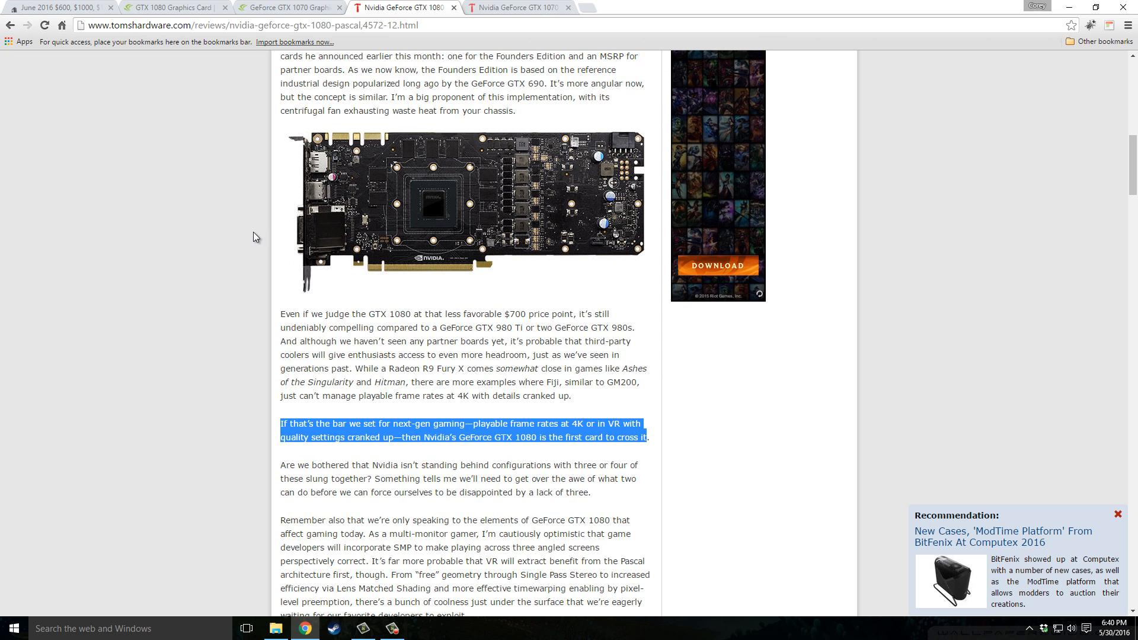
scroll(down, 3)
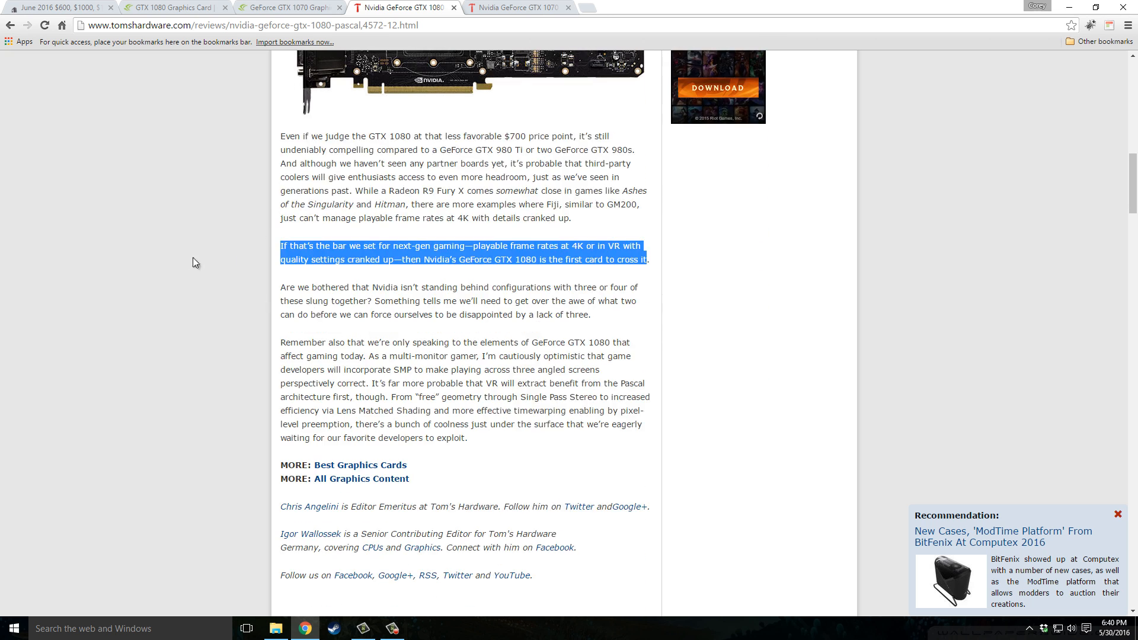
mouse_move(399, 241)
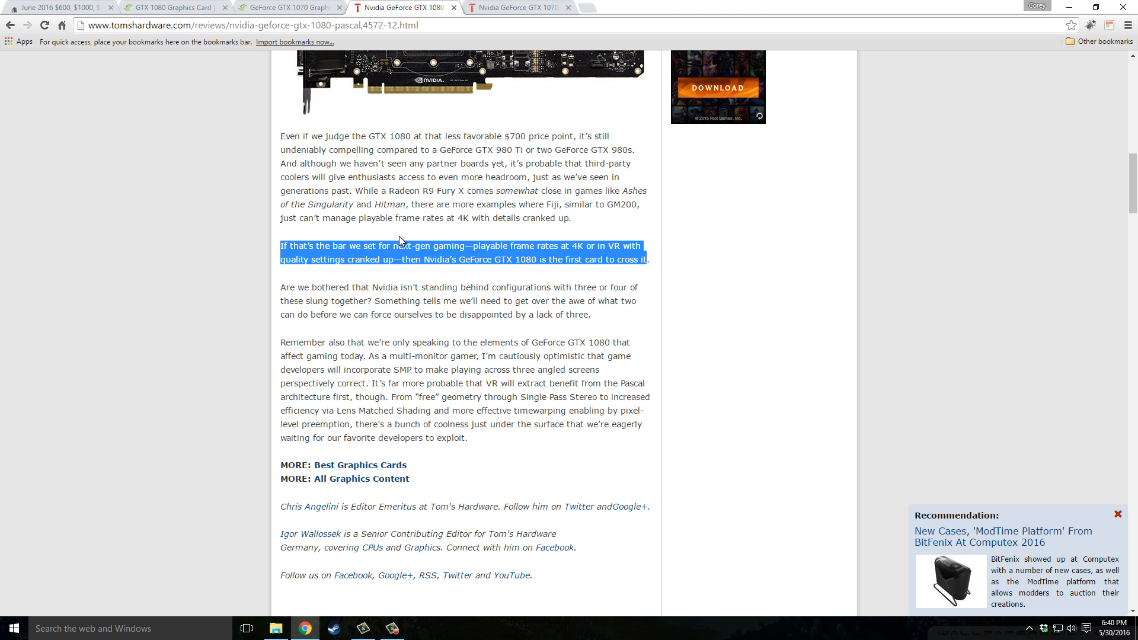
mouse_move(589, 248)
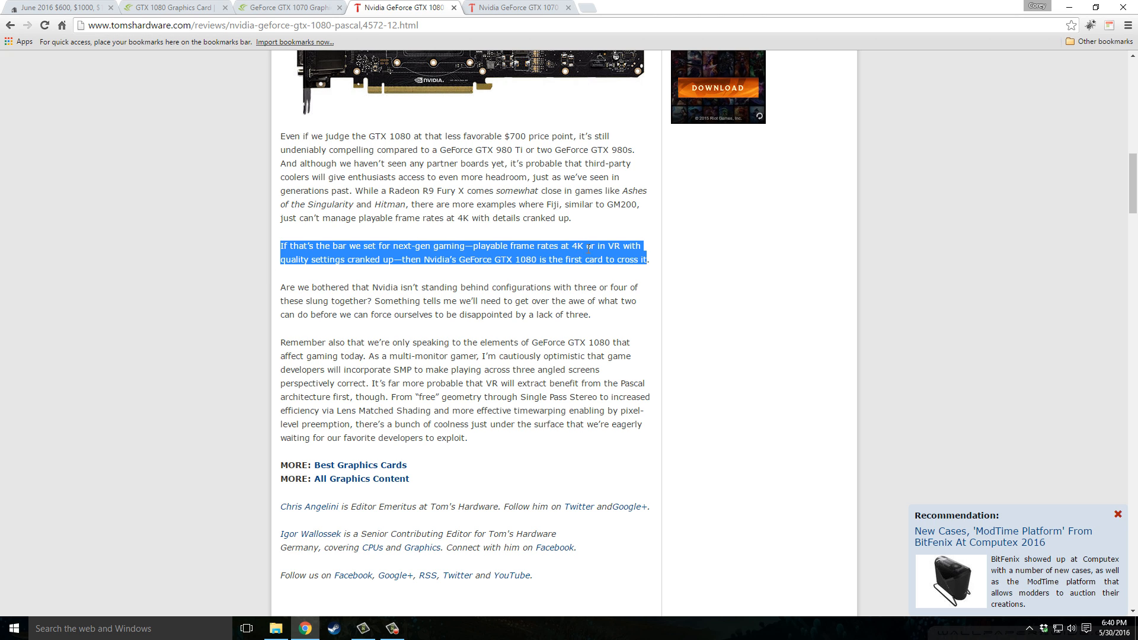
mouse_move(342, 271)
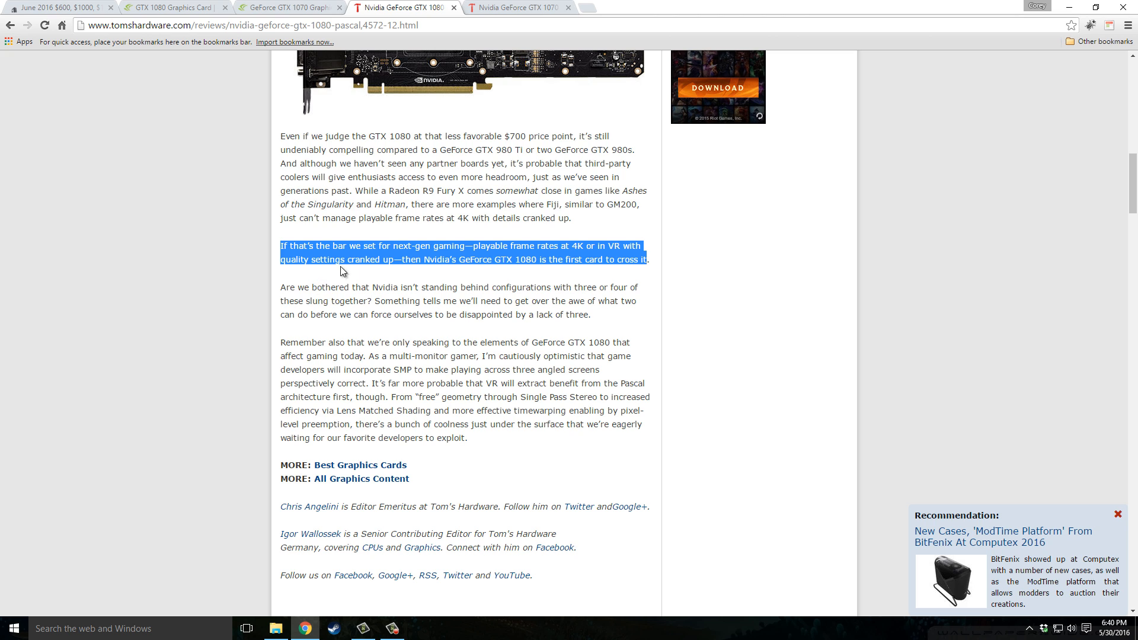
mouse_move(397, 341)
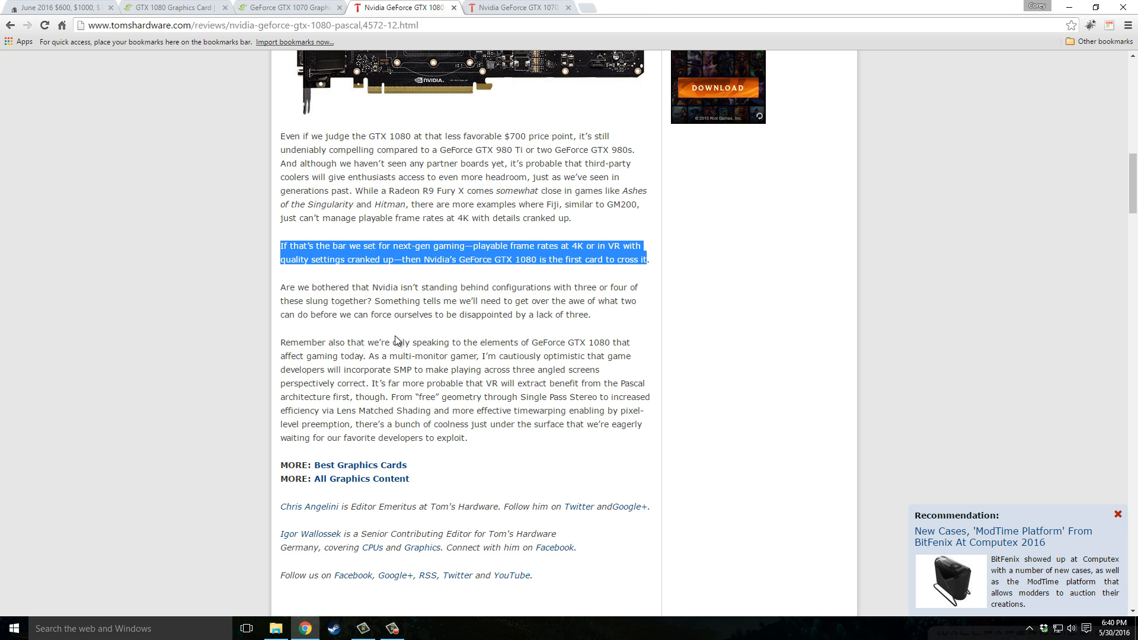
mouse_move(455, 283)
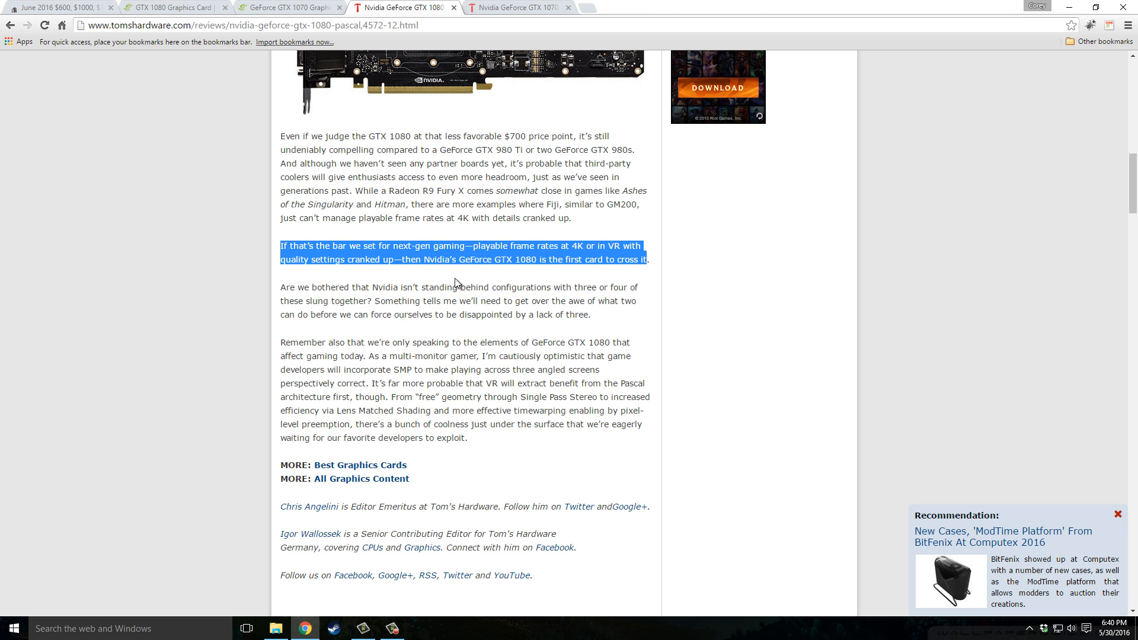
Switch to the GTX 1070 review, read its Conclusion page, and deselect the Titan X sentence.
click(508, 8)
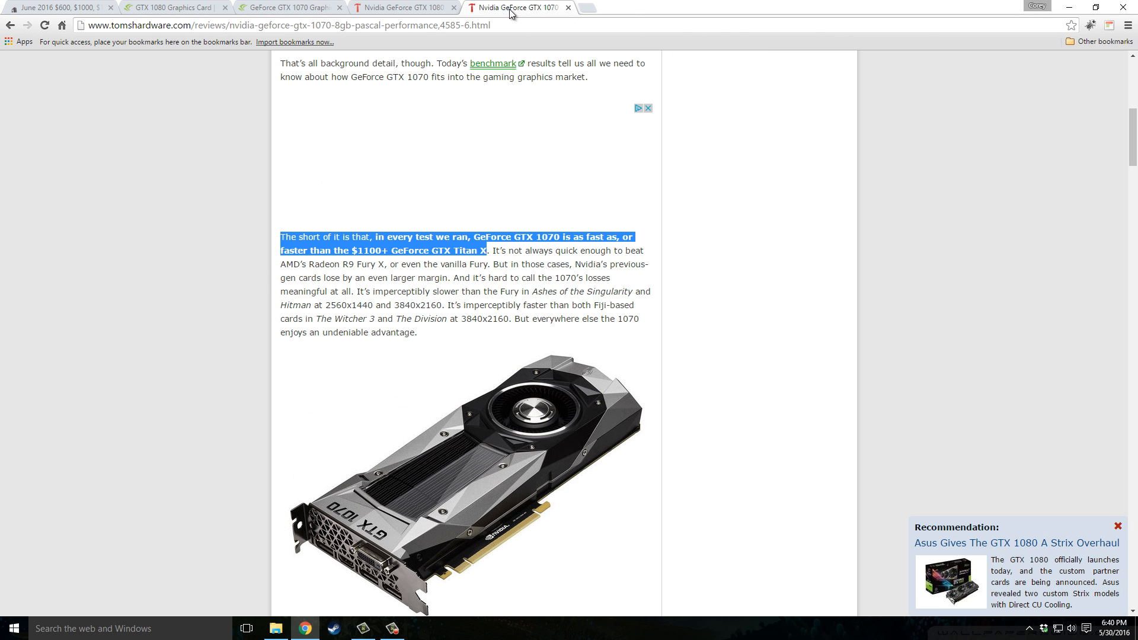
scroll(up, 3)
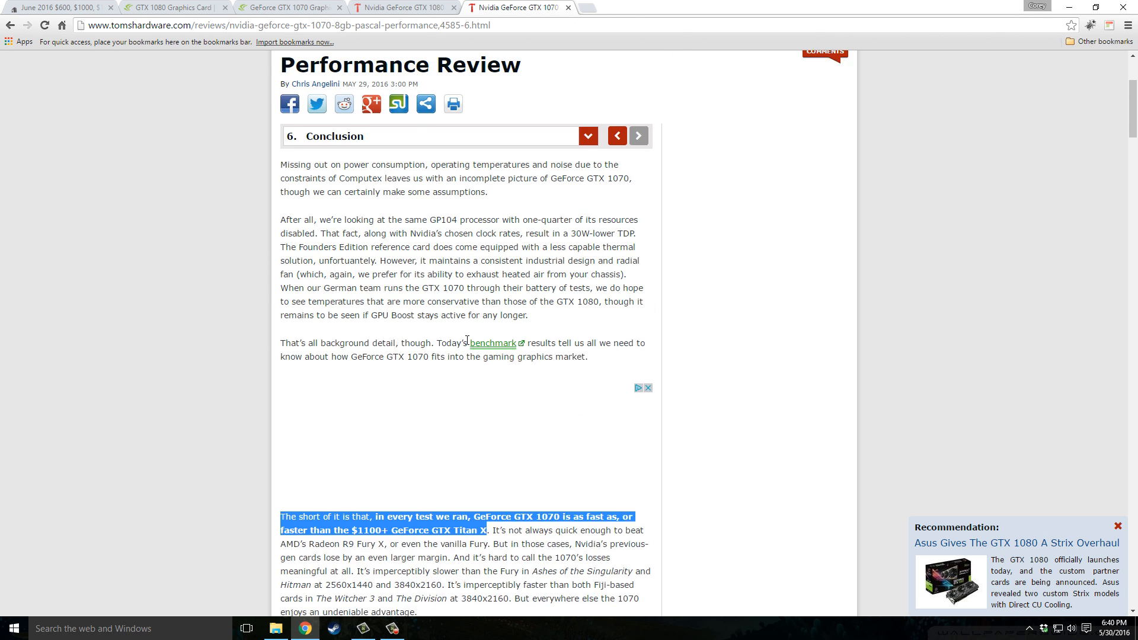
scroll(up, 3)
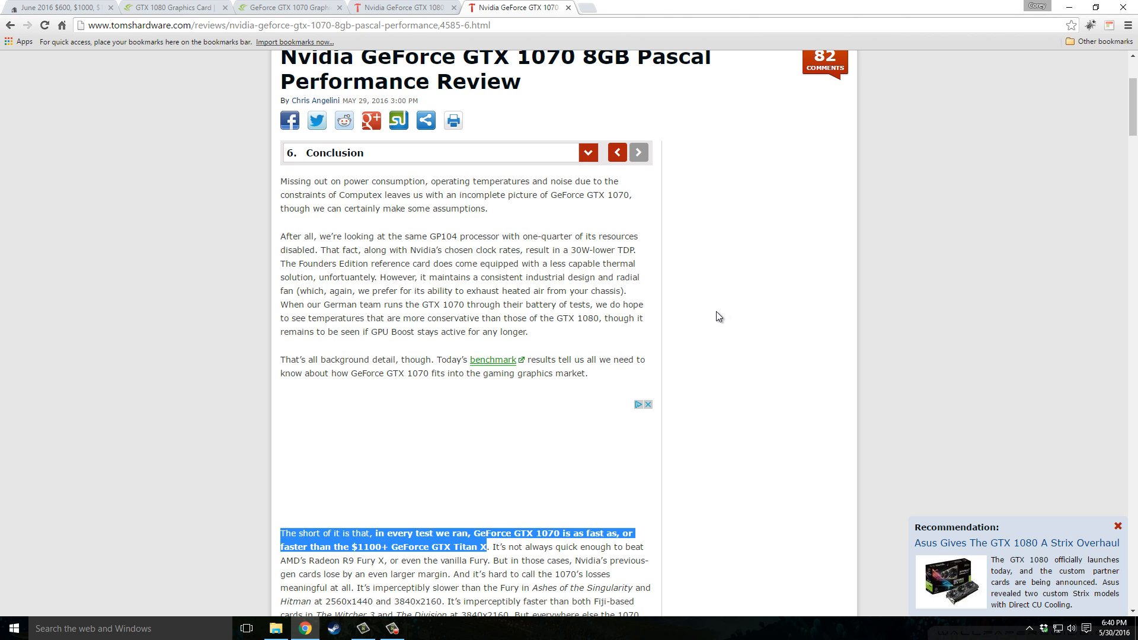
scroll(down, 3)
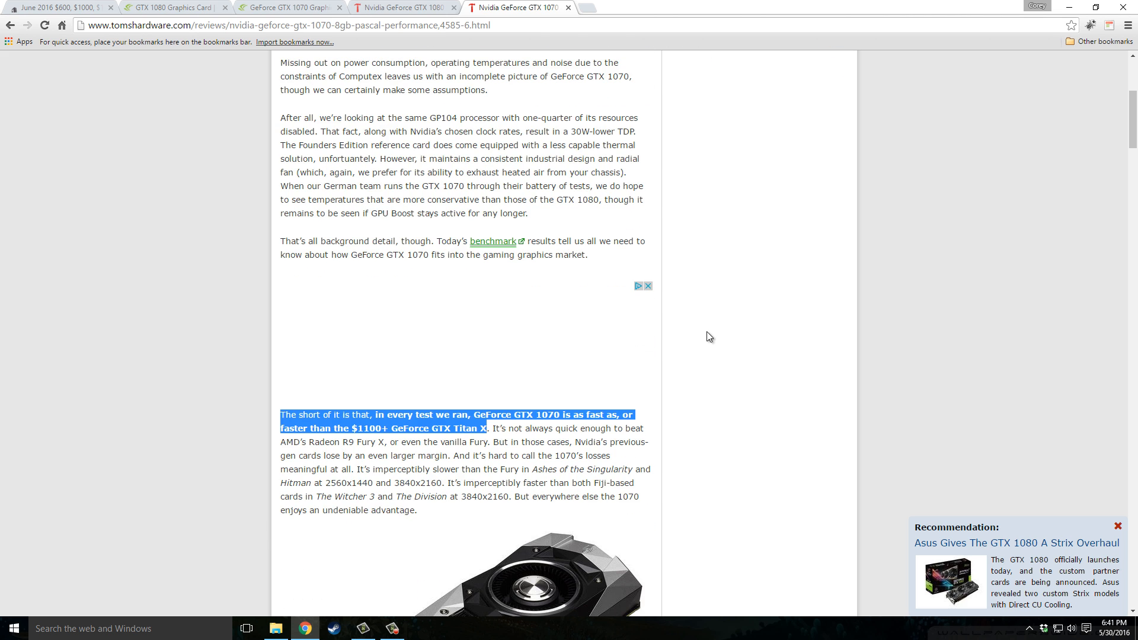
scroll(down, 3)
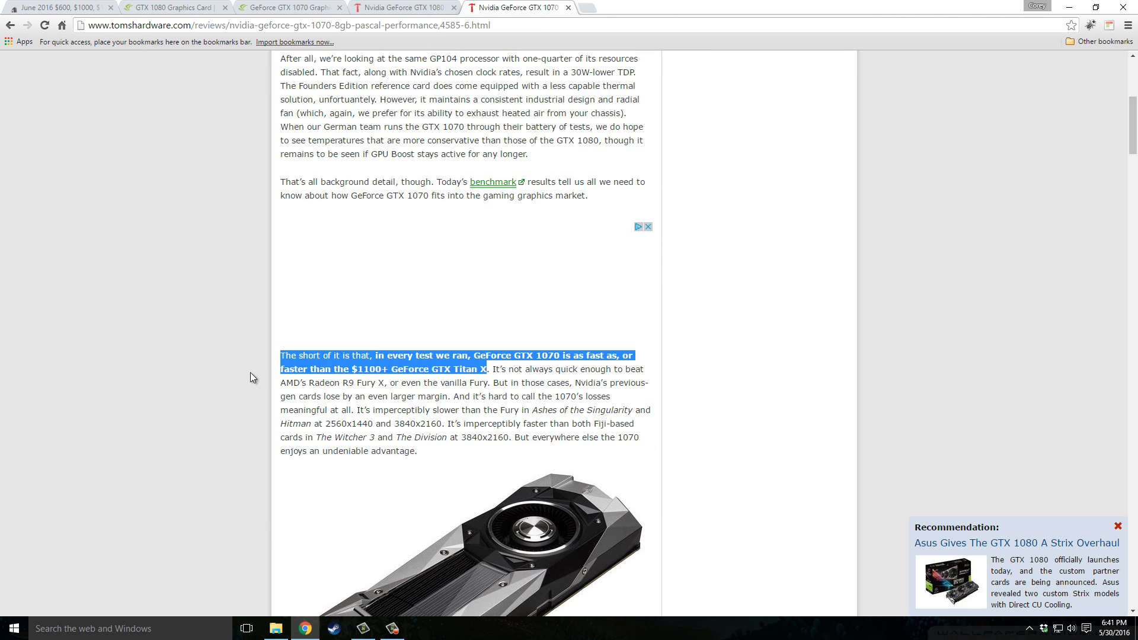
mouse_move(154, 358)
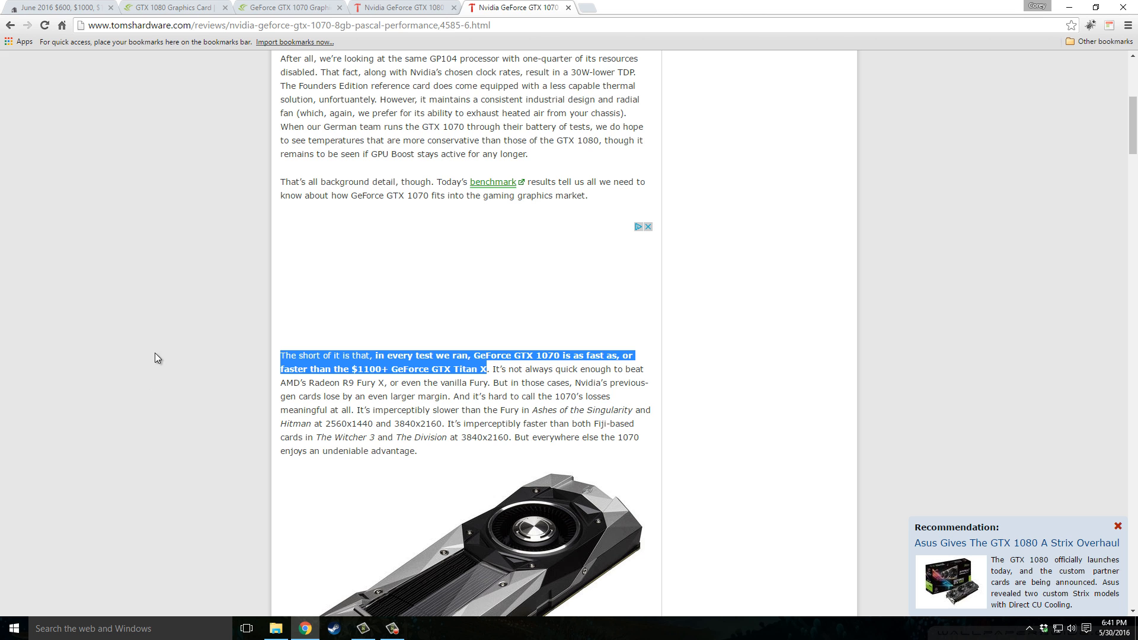
scroll(up, 3)
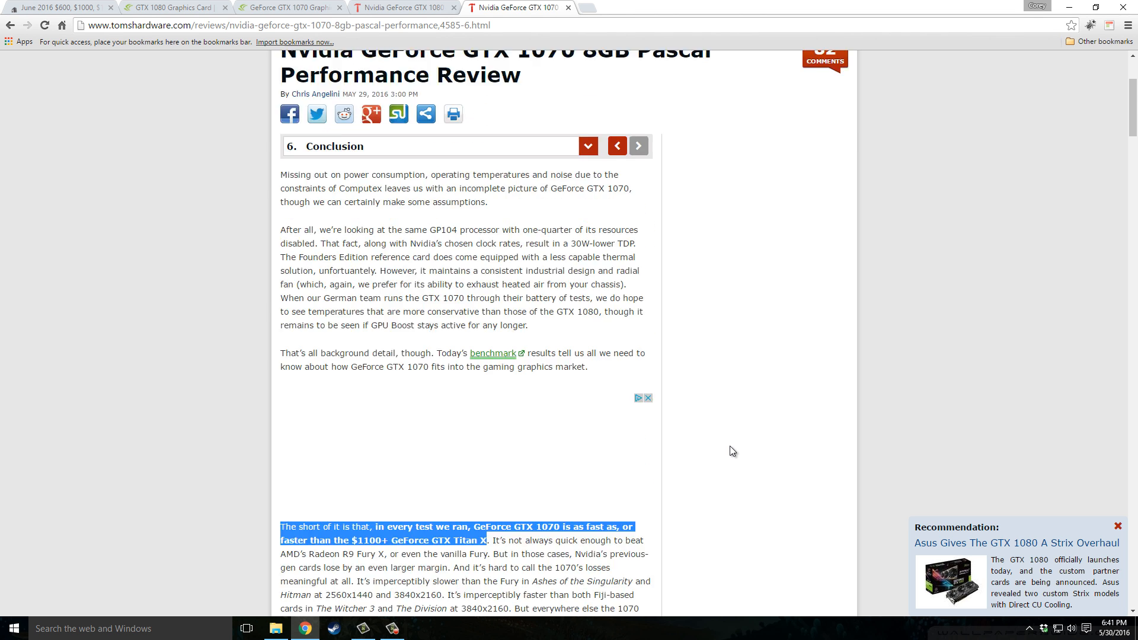
scroll(down, 3)
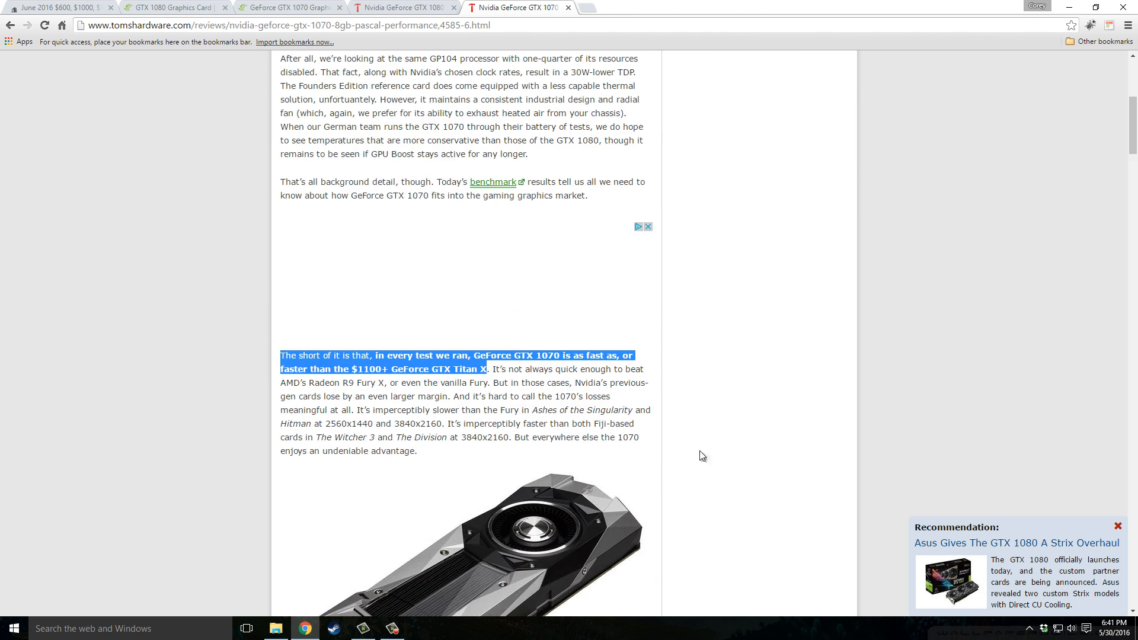
mouse_move(350, 409)
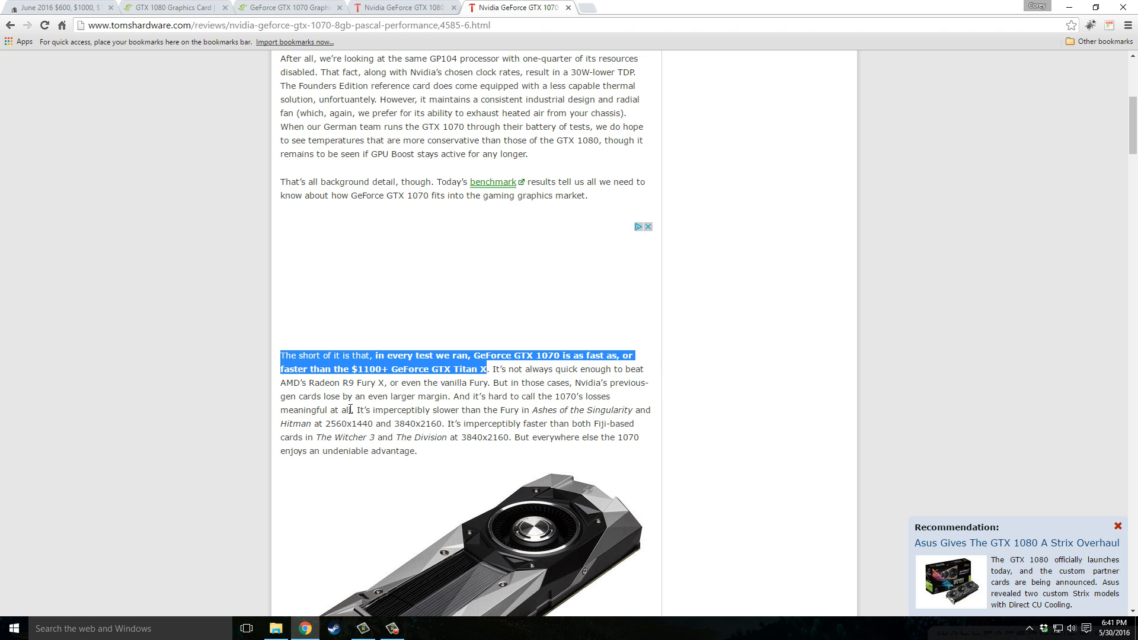
mouse_move(464, 382)
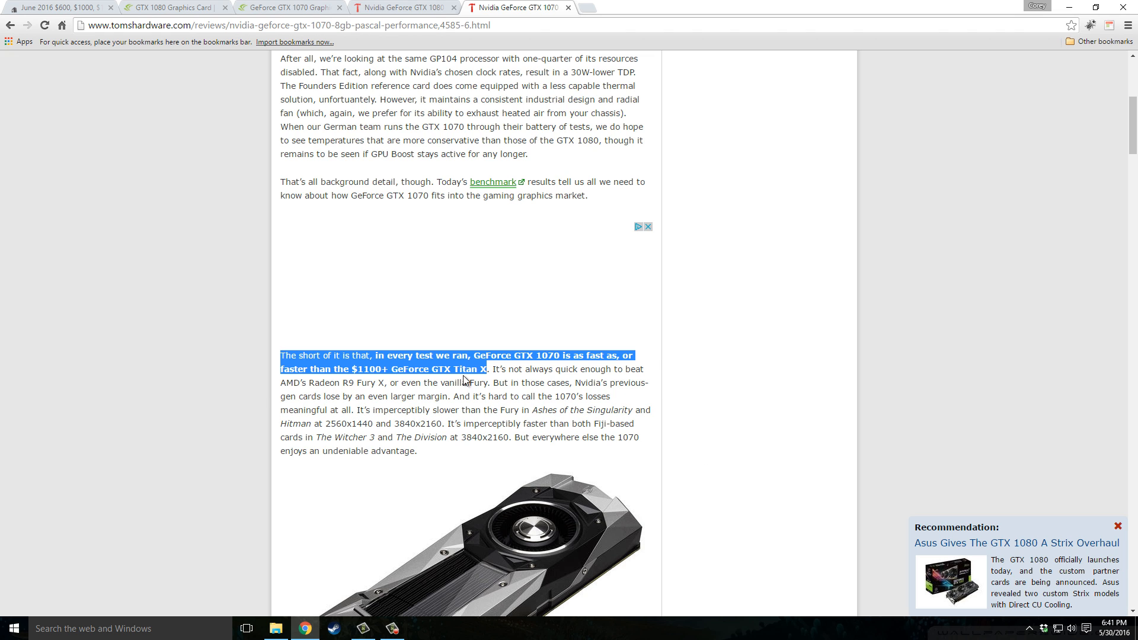
mouse_move(472, 381)
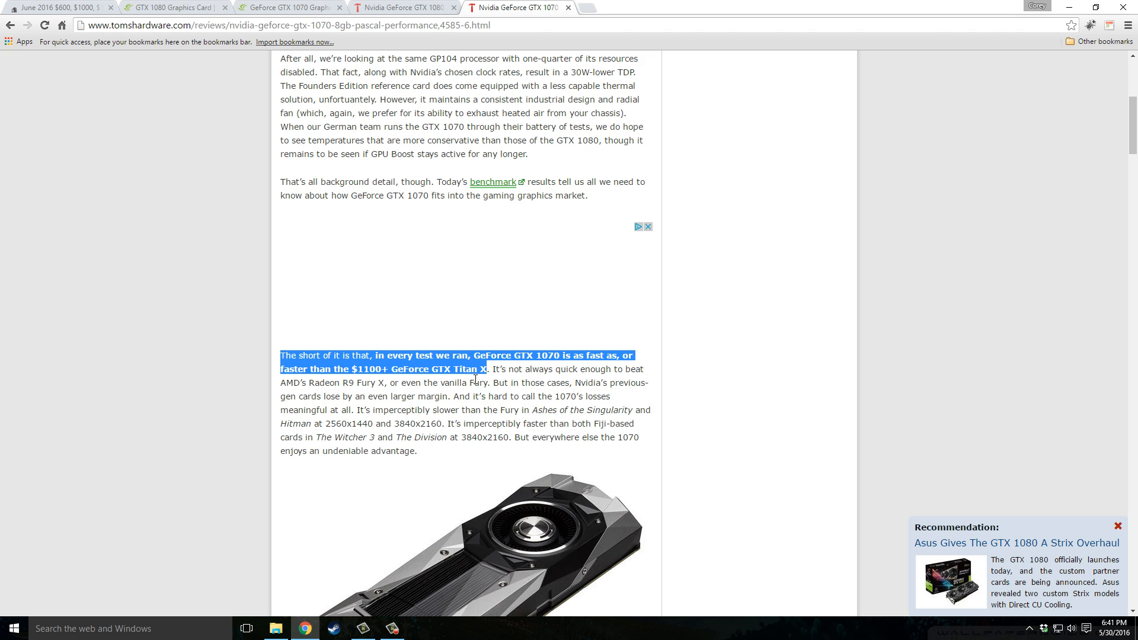
mouse_move(559, 557)
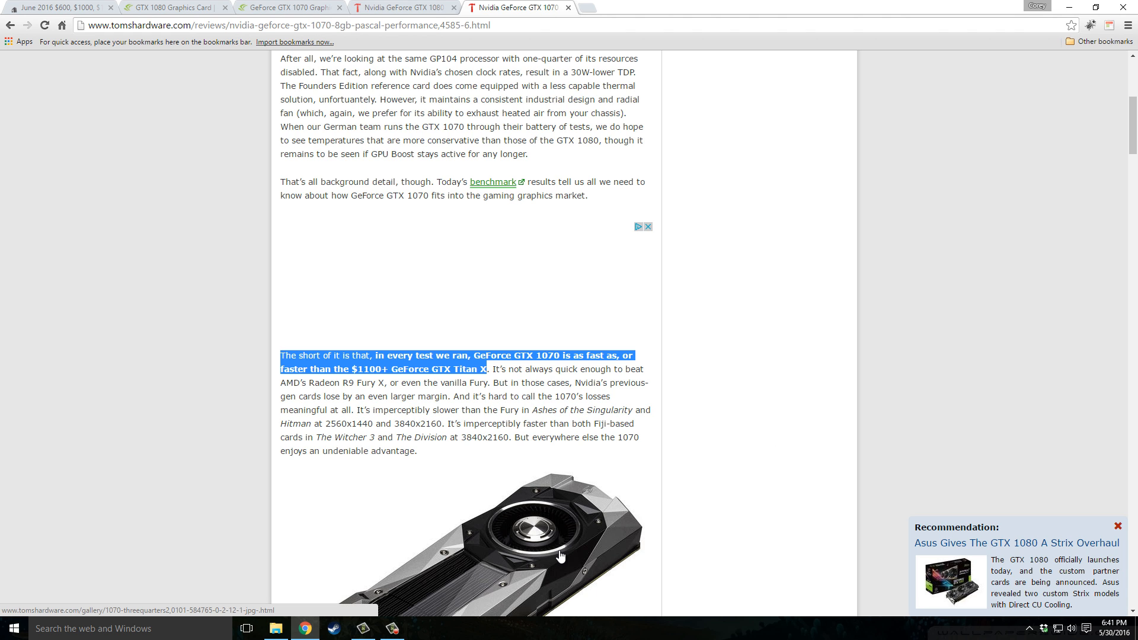
mouse_move(576, 556)
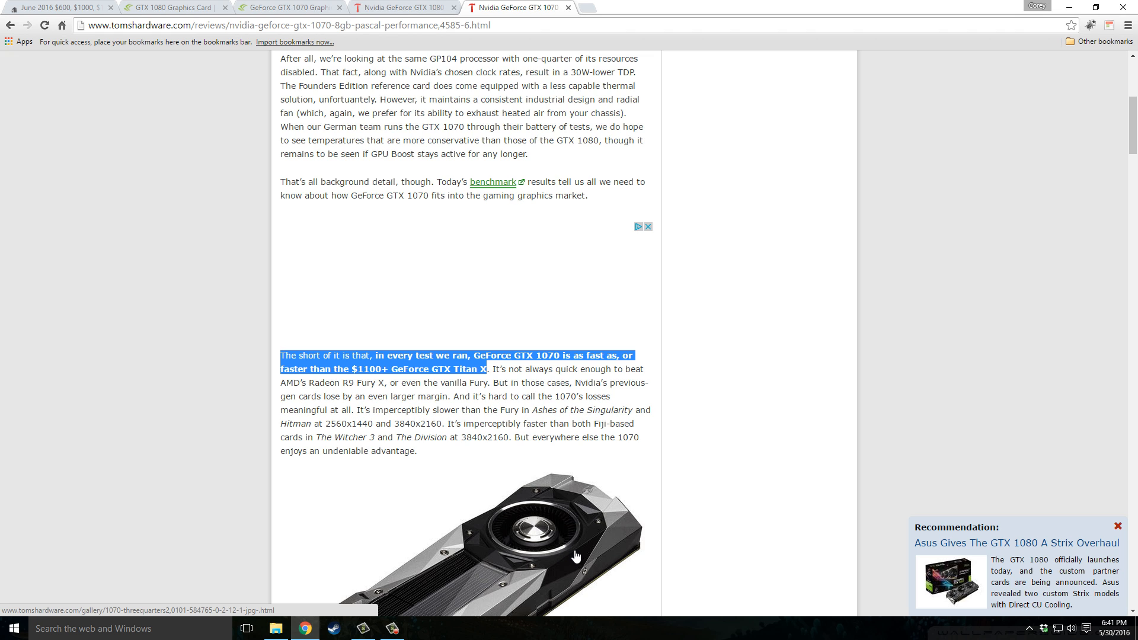
mouse_move(573, 381)
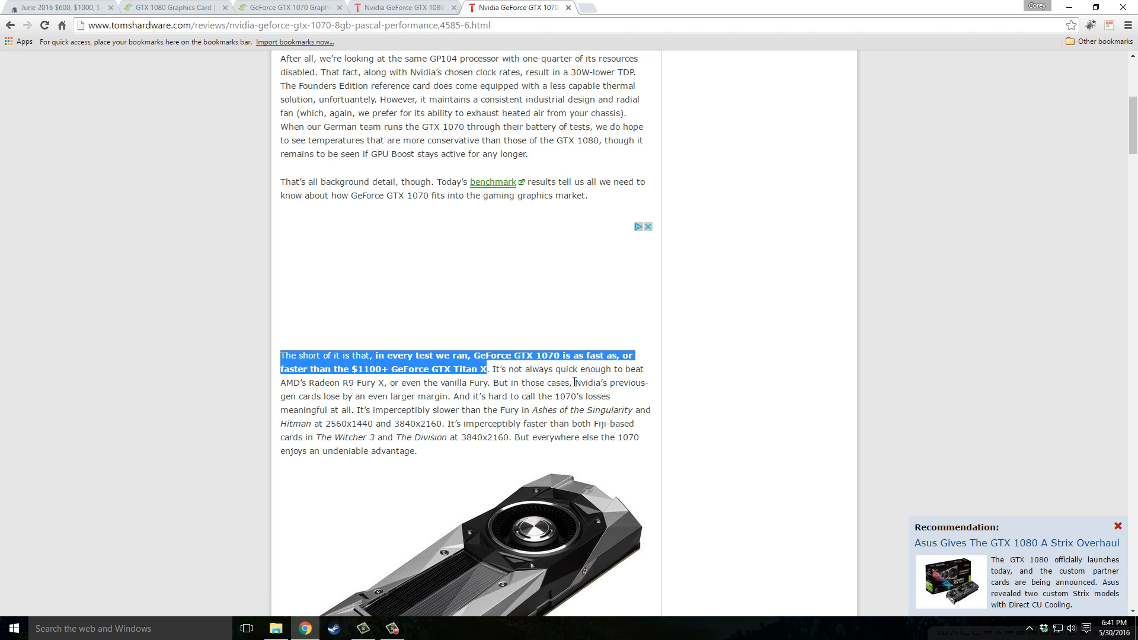
mouse_move(463, 370)
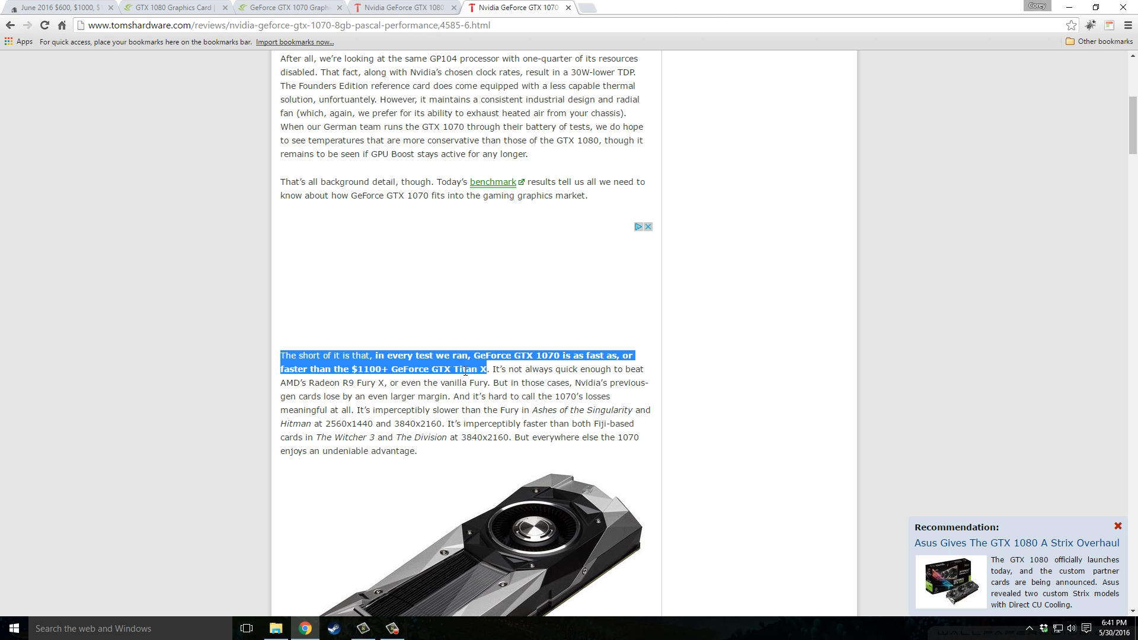
click(255, 521)
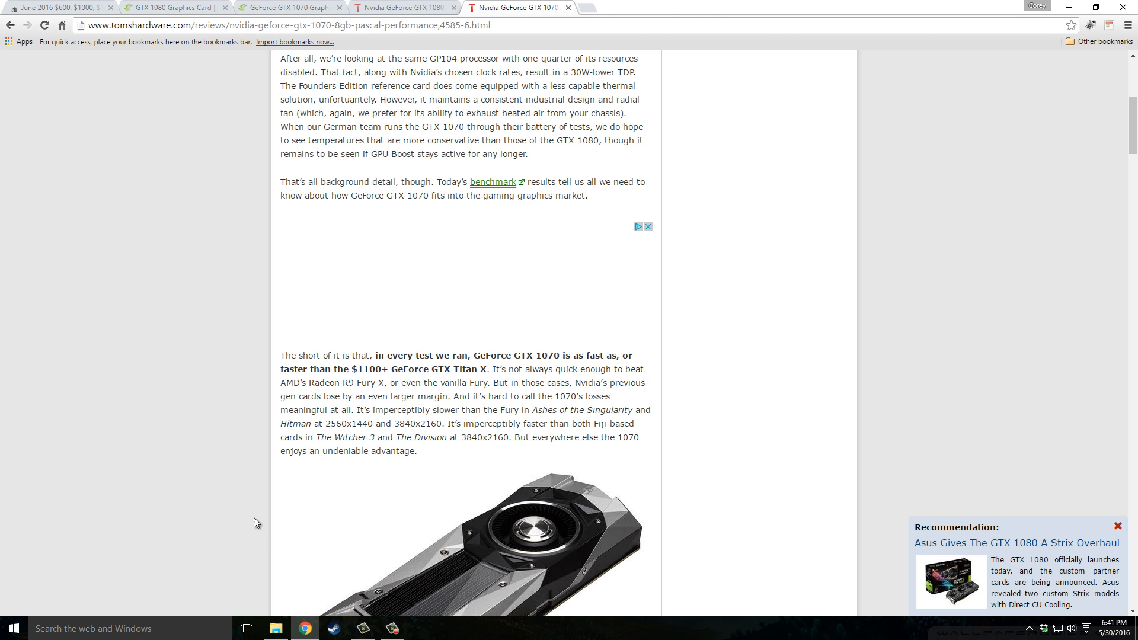
Return to the newbcomputerbuild article, reach the $1500 build, and select 'playable at 4K'.
click(54, 7)
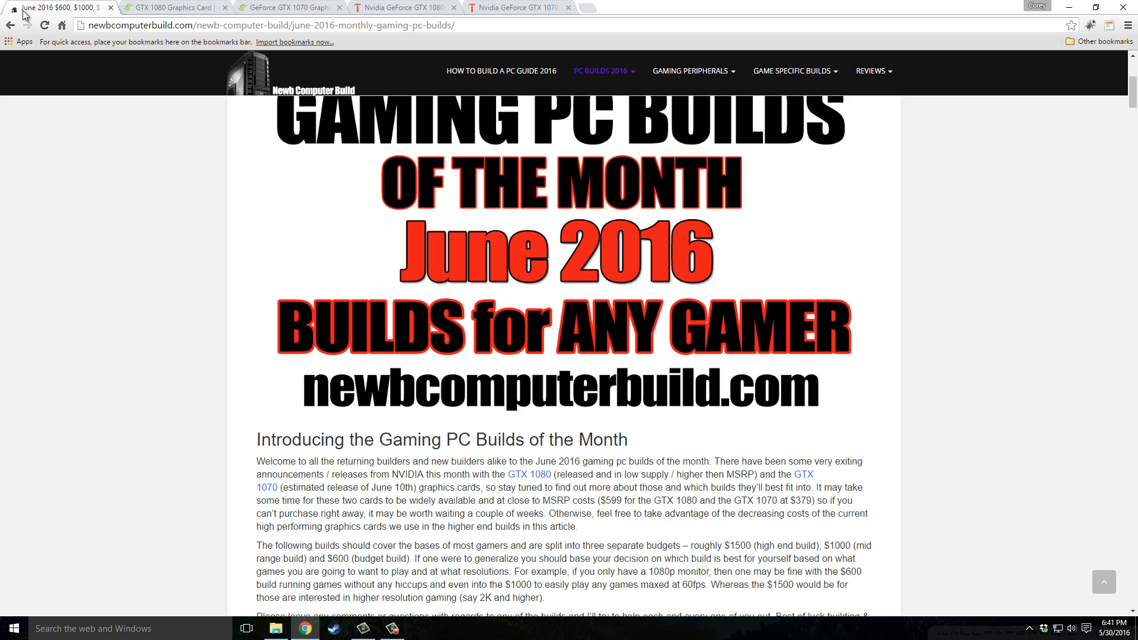
scroll(down, 3)
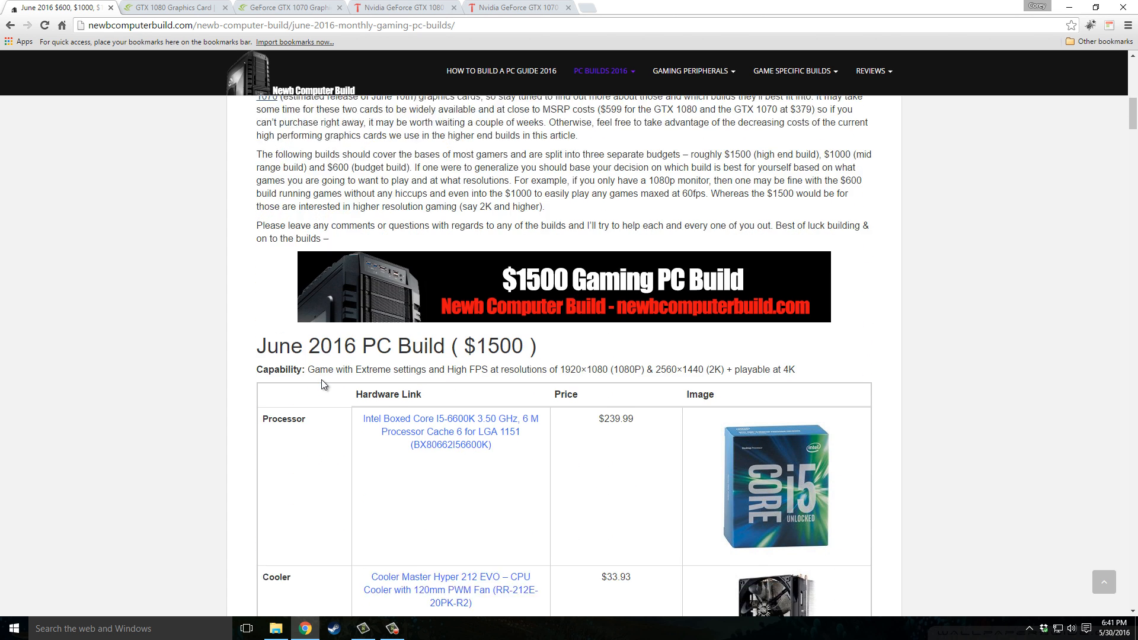
scroll(down, 3)
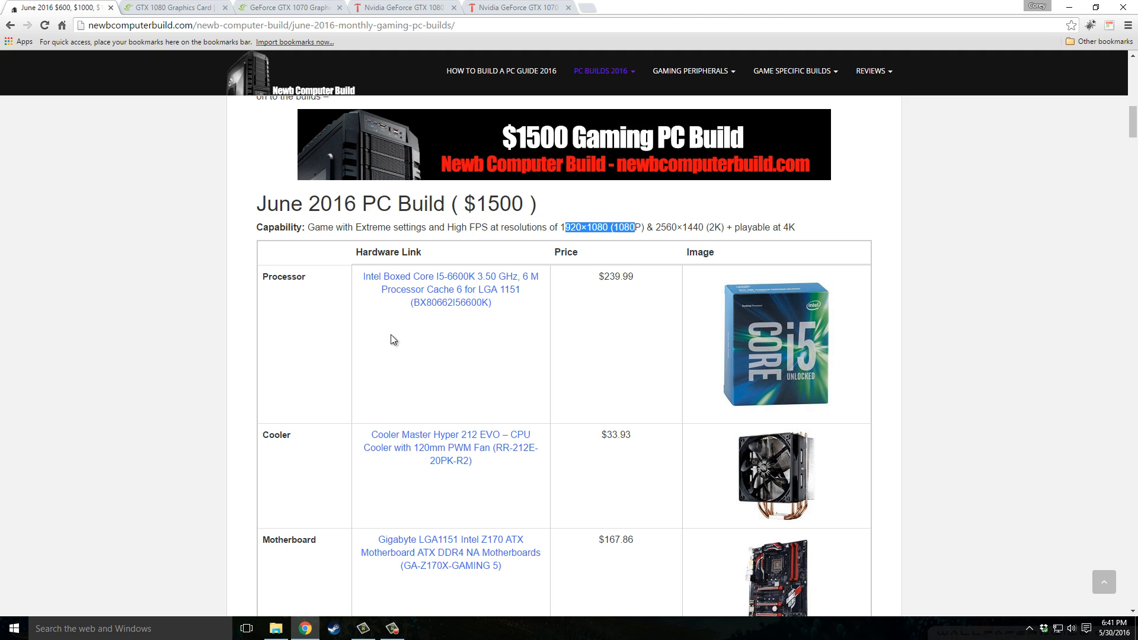
mouse_move(120, 316)
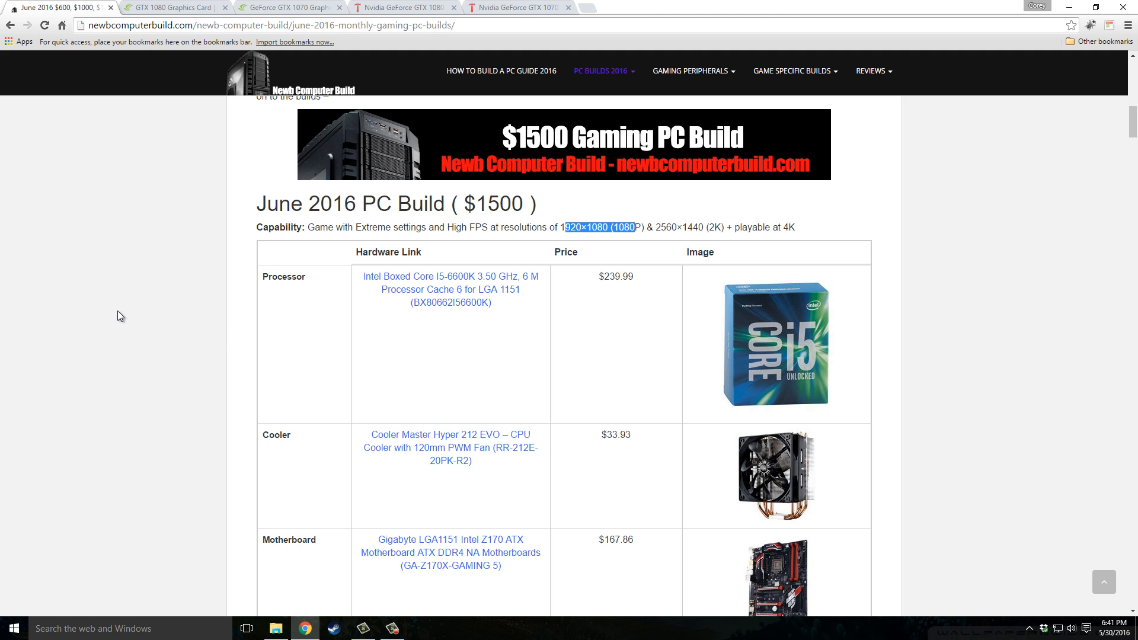
click(710, 222)
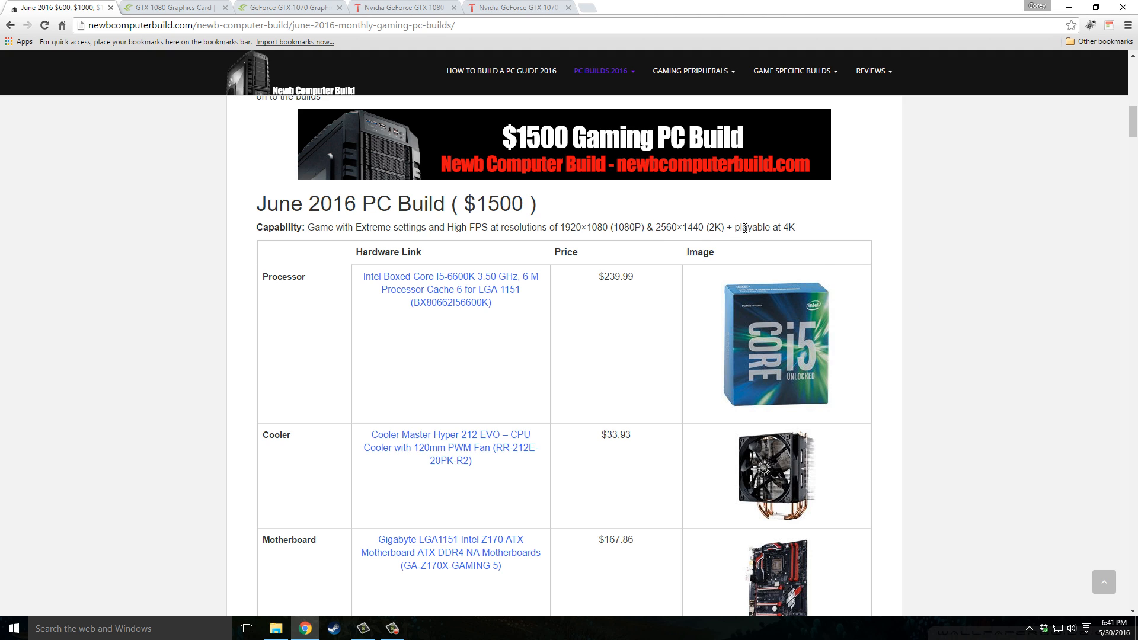
double_click(767, 227)
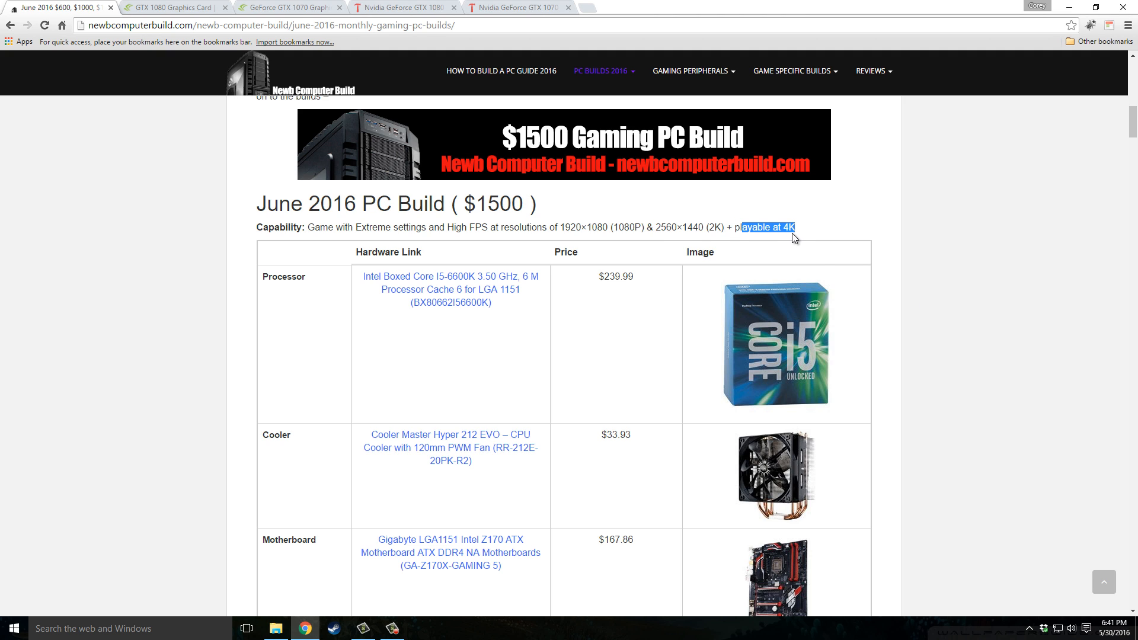
mouse_move(166, 242)
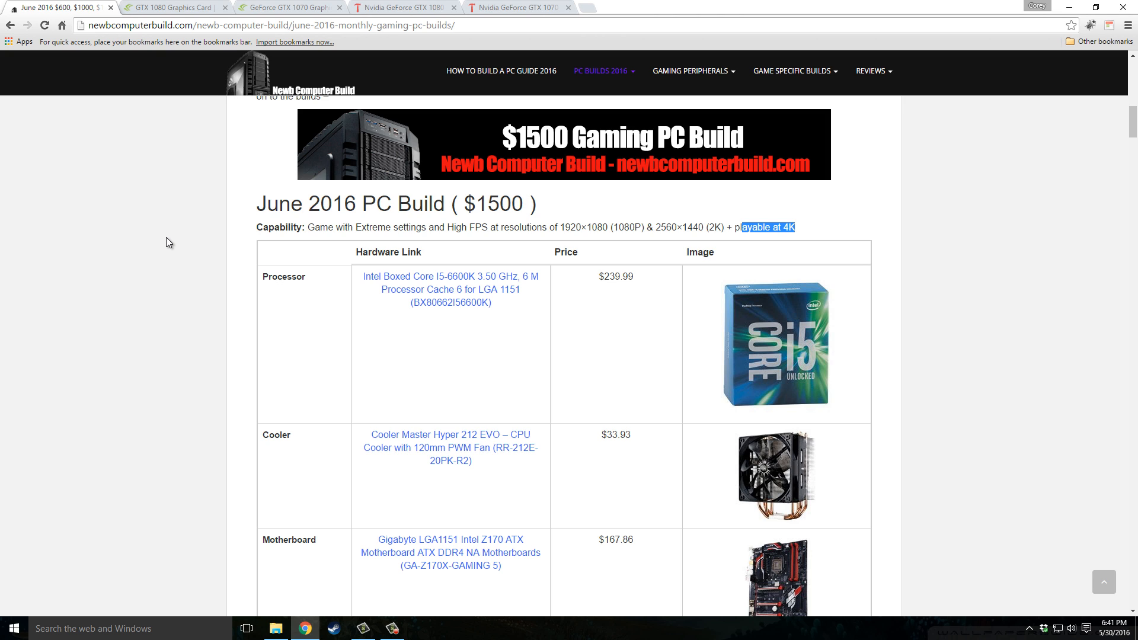
mouse_move(173, 414)
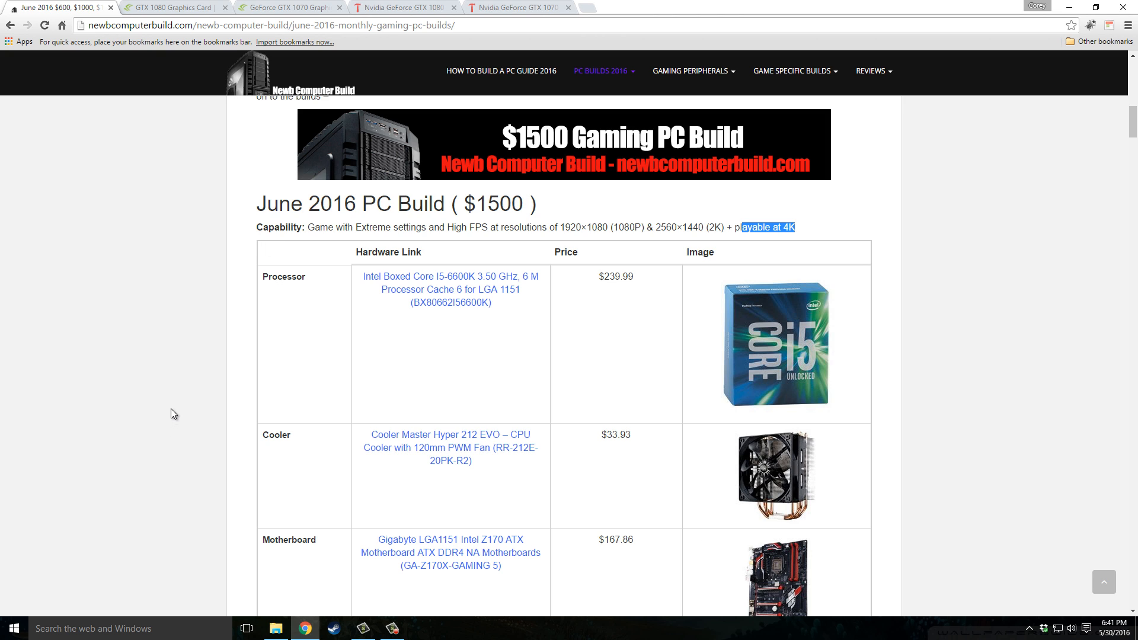
Scroll the $1500 parts table to the Graphics Card row: GTX 980 Ti $550.63 or GTX 1080.
scroll(down, 3)
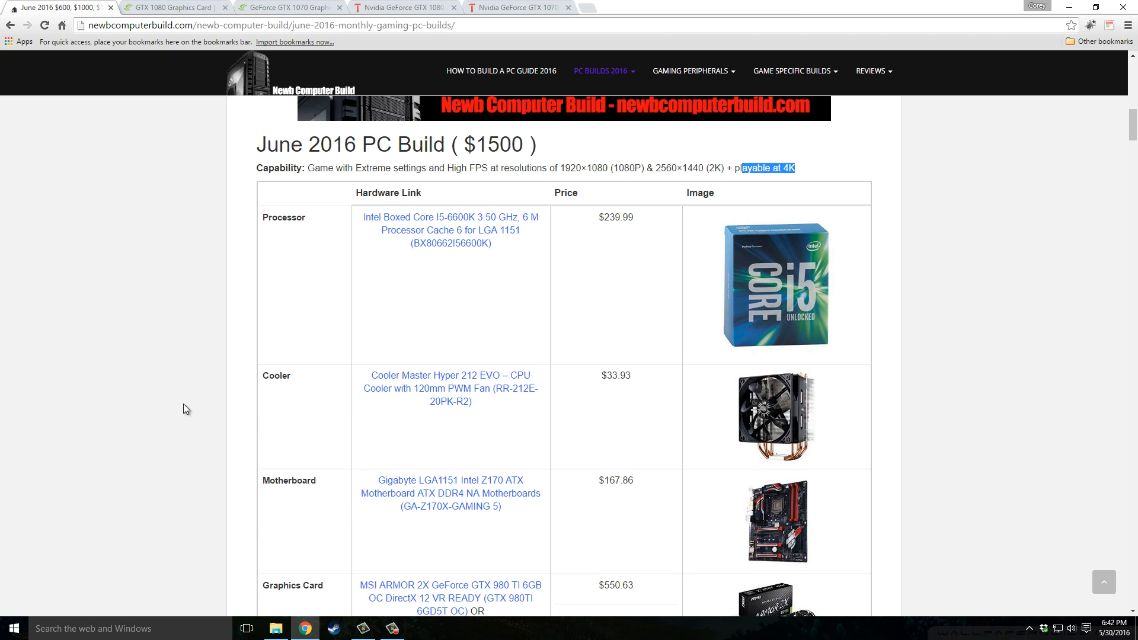
mouse_move(266, 326)
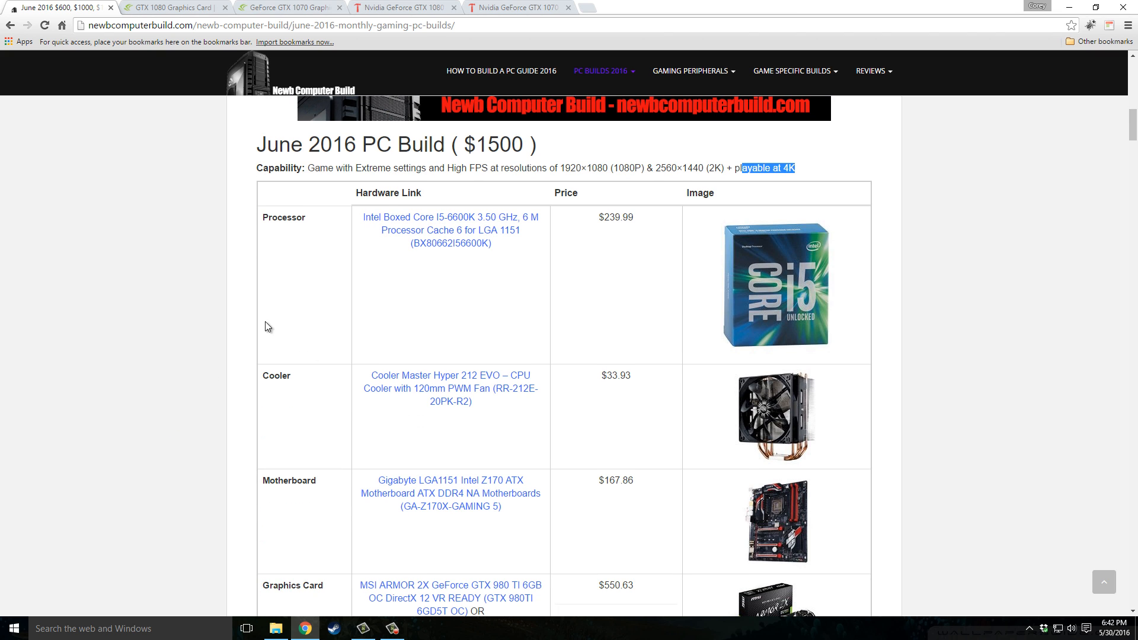
scroll(down, 3)
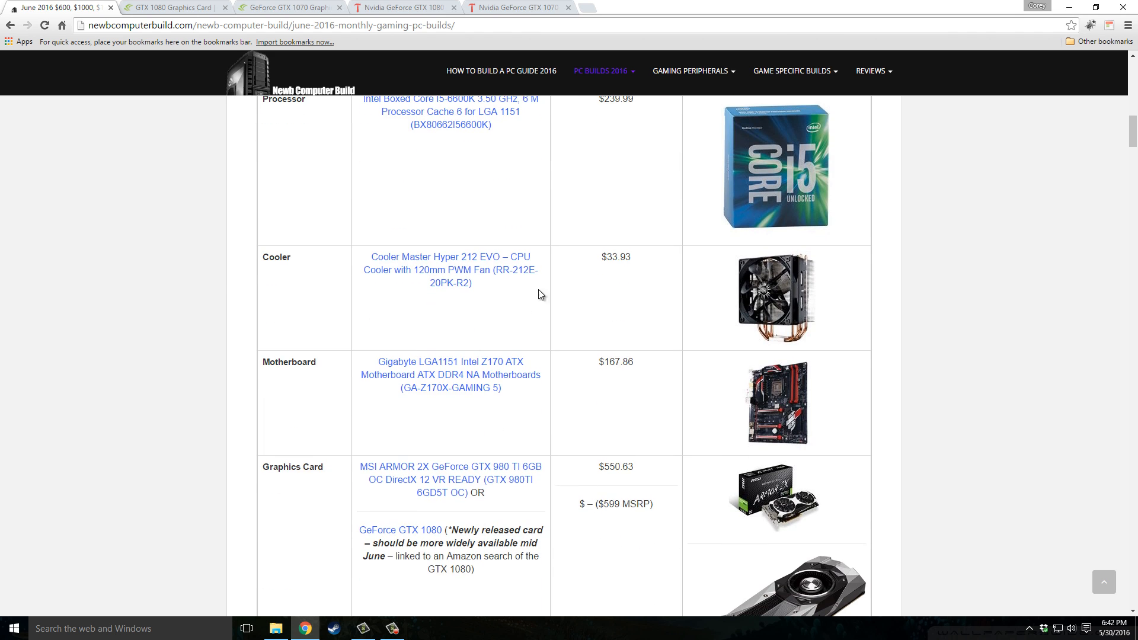
mouse_move(228, 266)
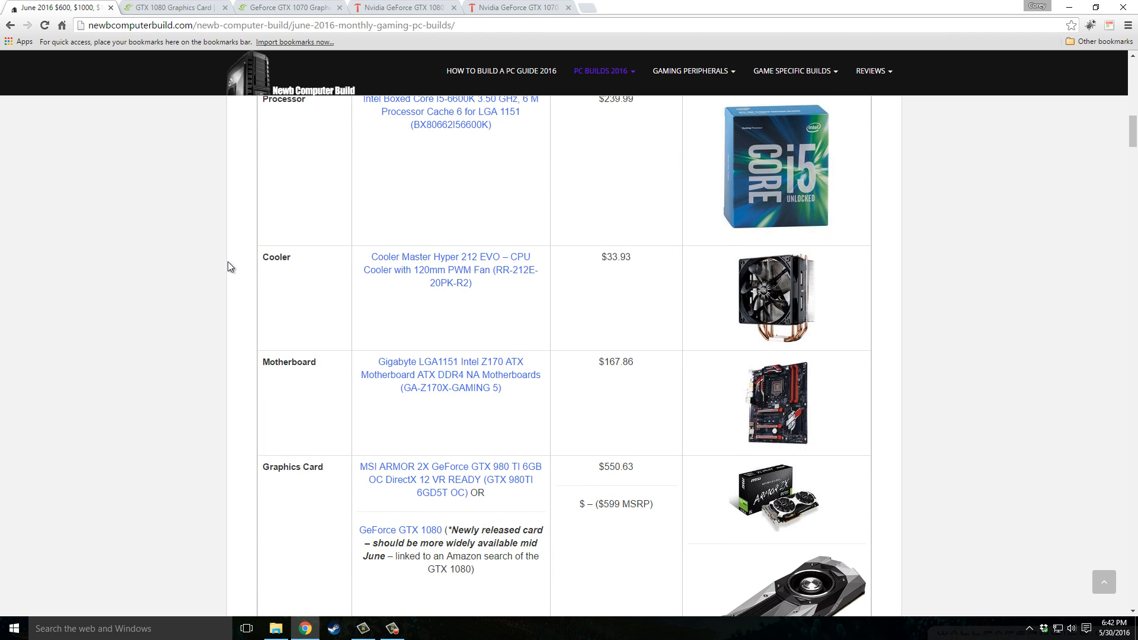
mouse_move(631, 283)
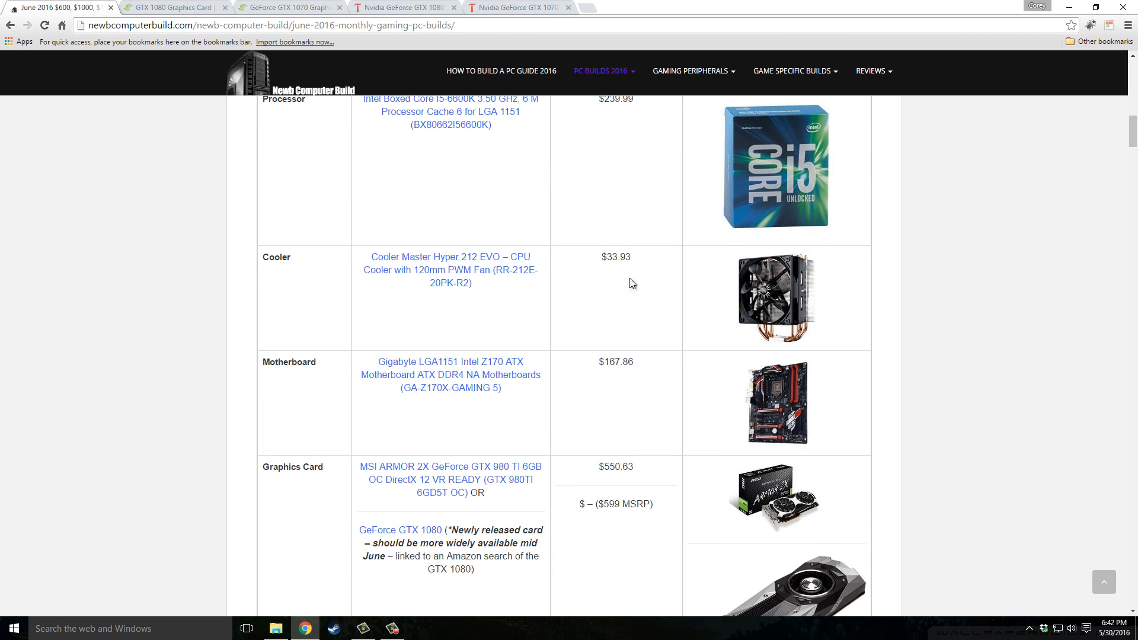
scroll(down, 3)
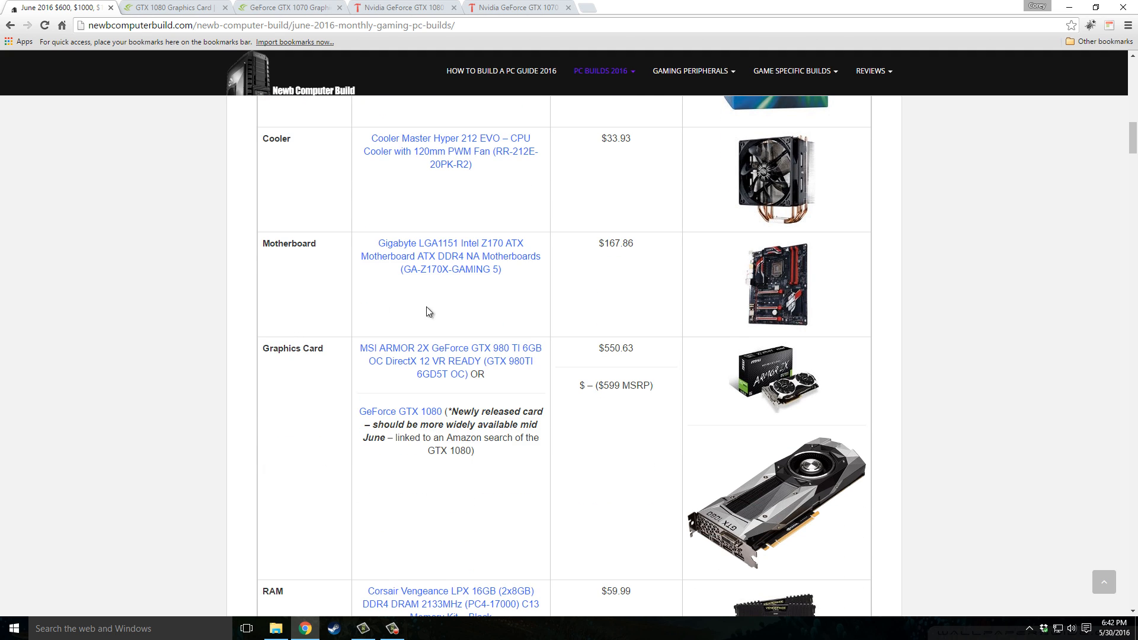
mouse_move(411, 306)
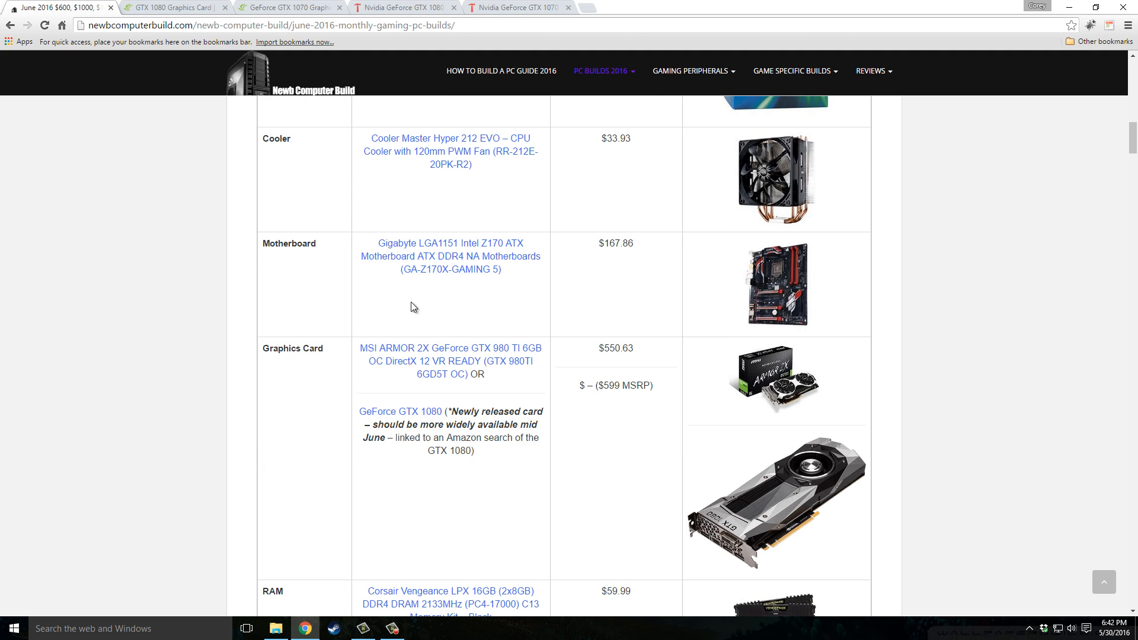
mouse_move(424, 292)
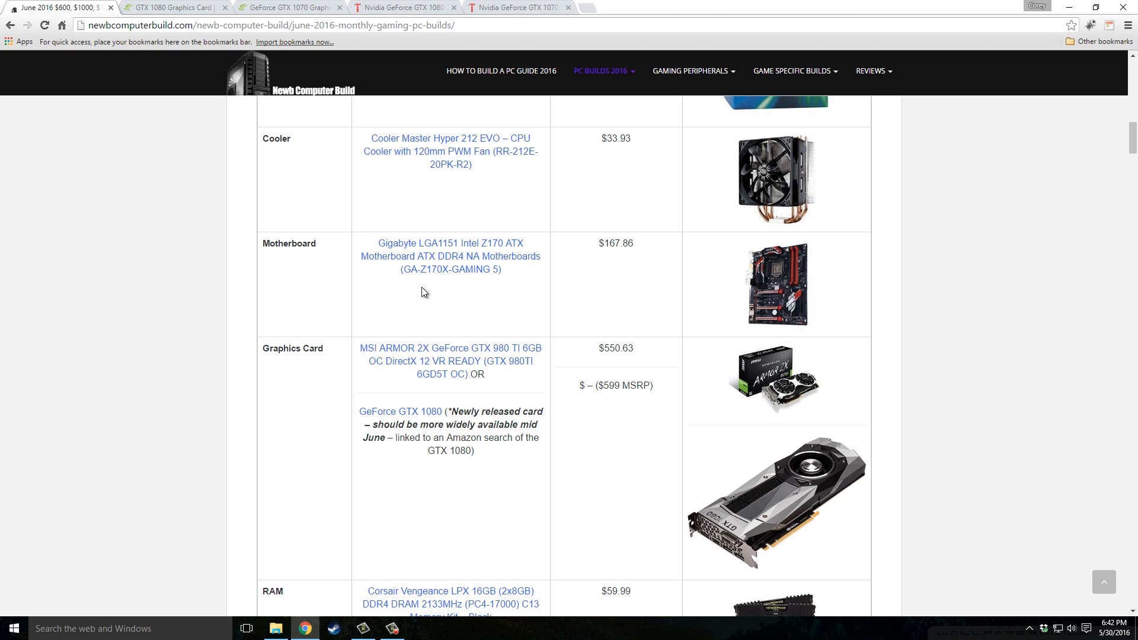
mouse_move(591, 321)
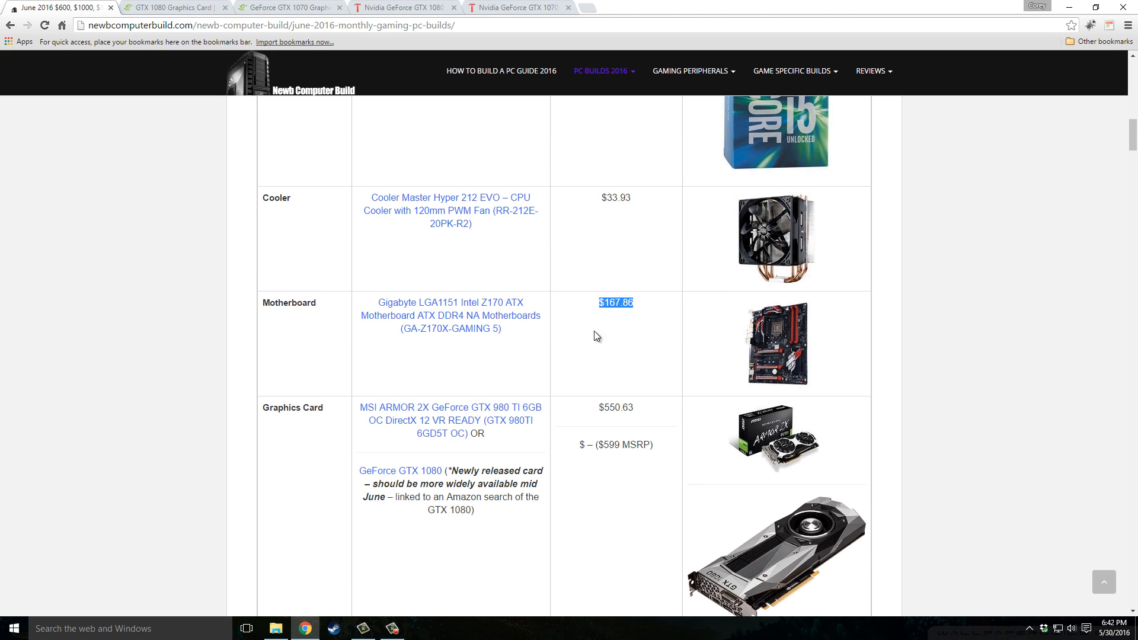
scroll(down, 3)
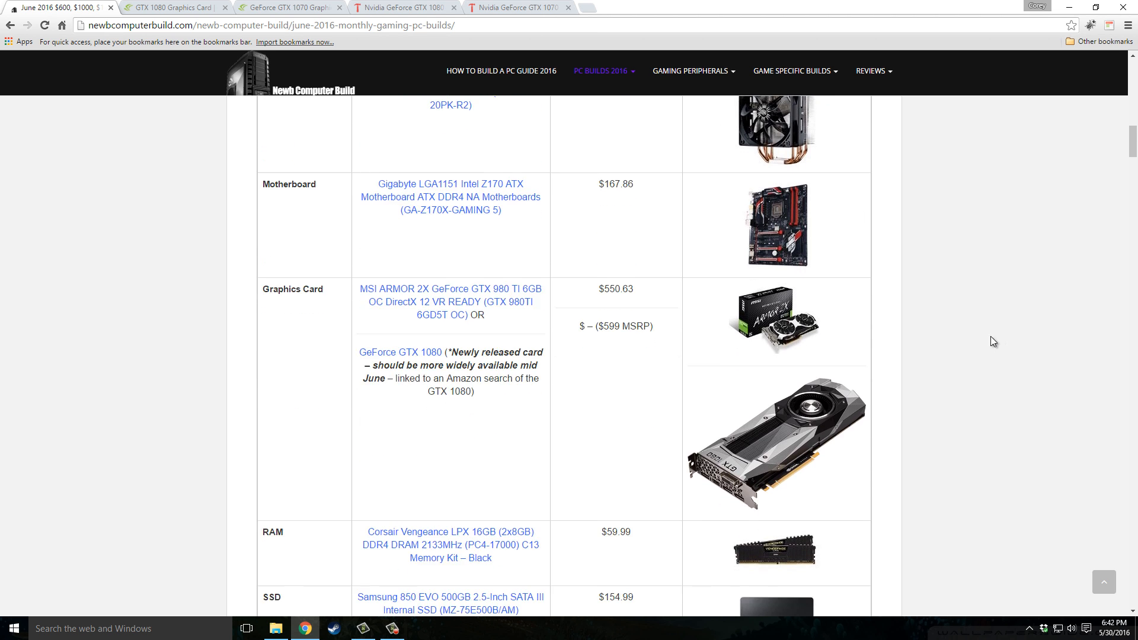
mouse_move(244, 335)
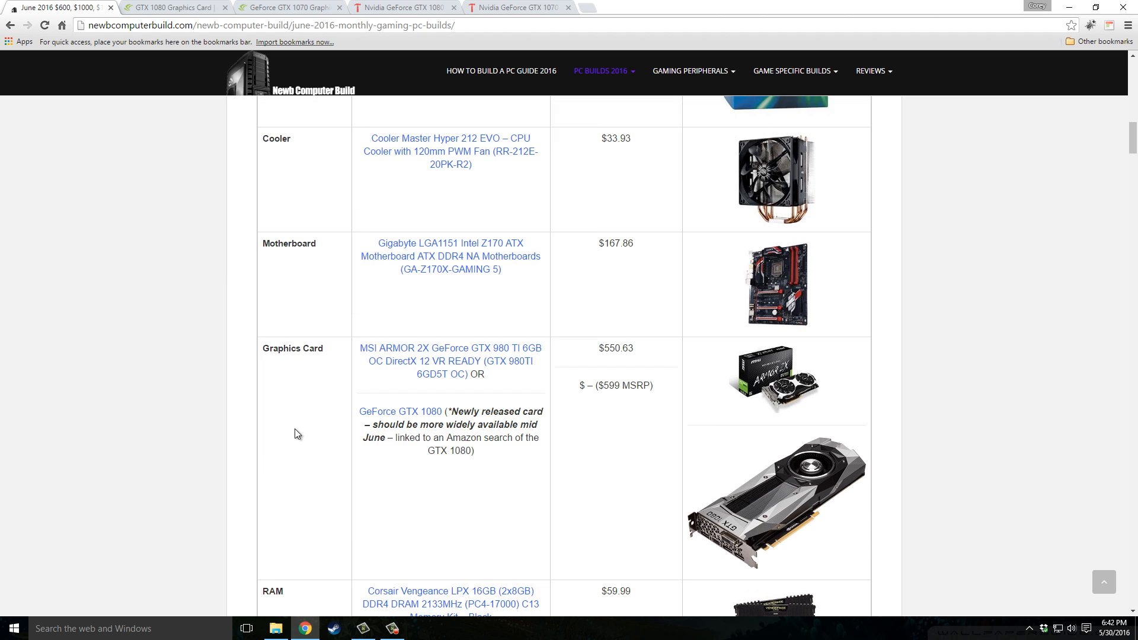
scroll(down, 3)
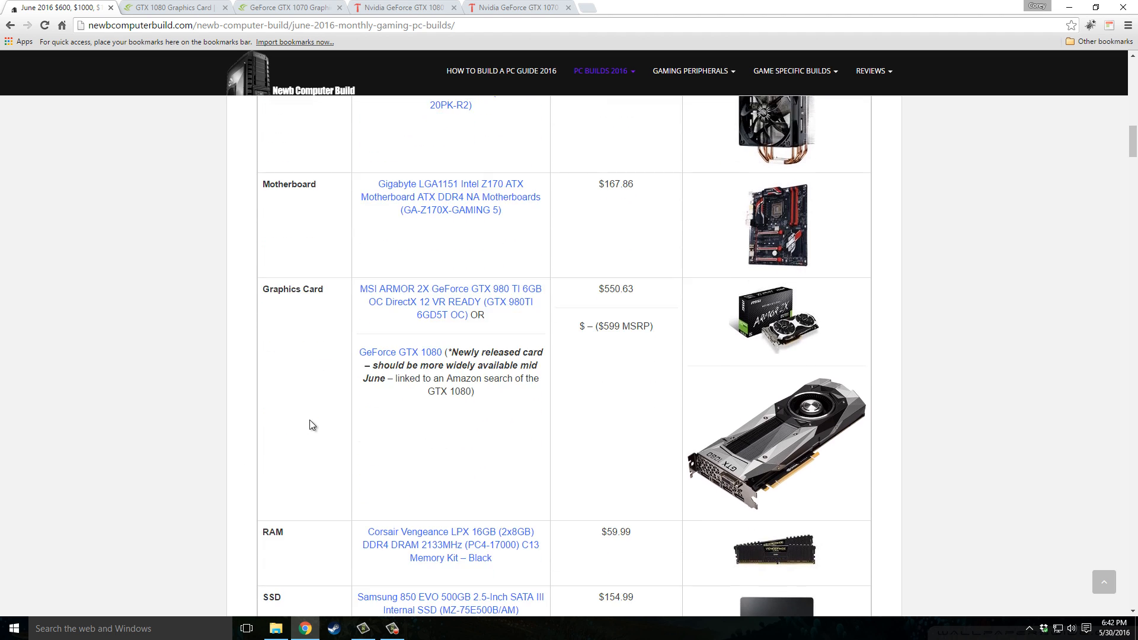
mouse_move(500, 315)
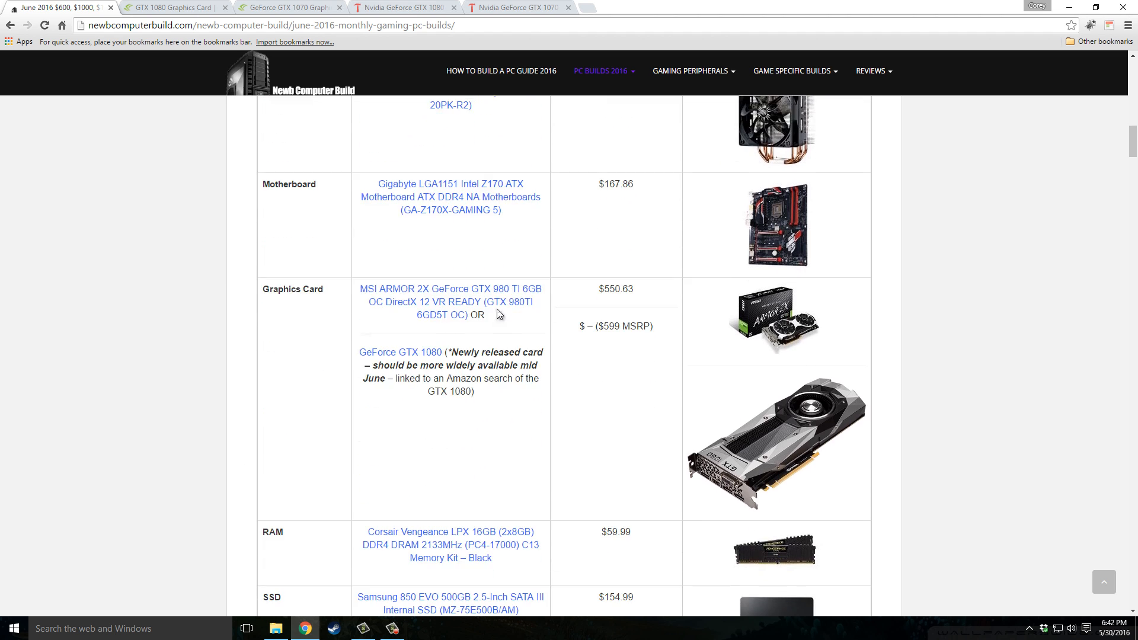
mouse_move(502, 324)
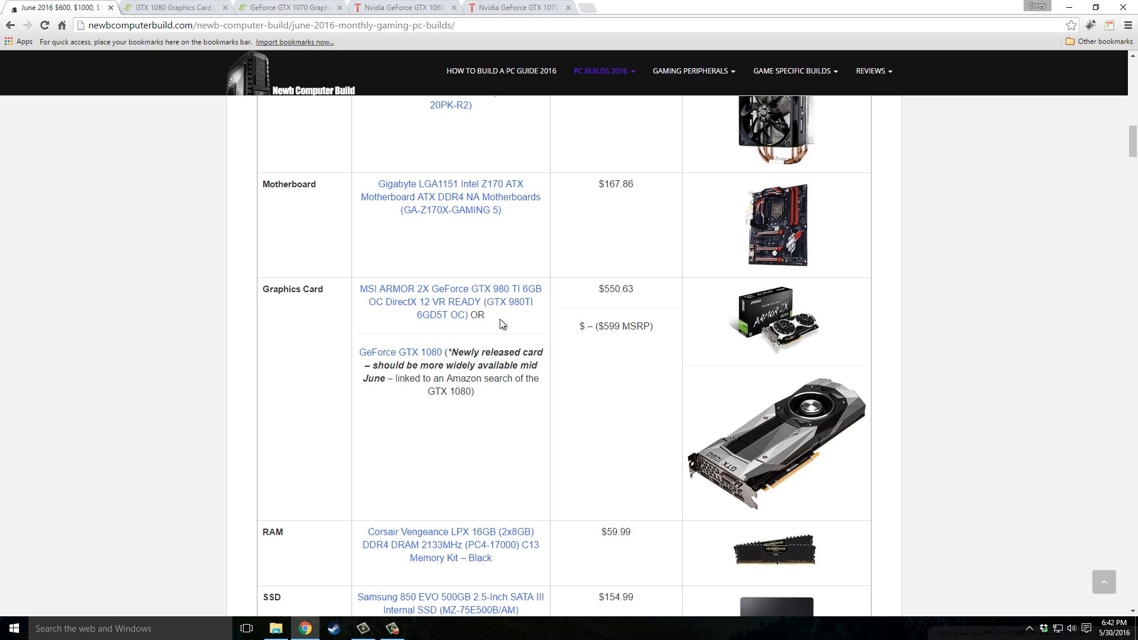
mouse_move(619, 292)
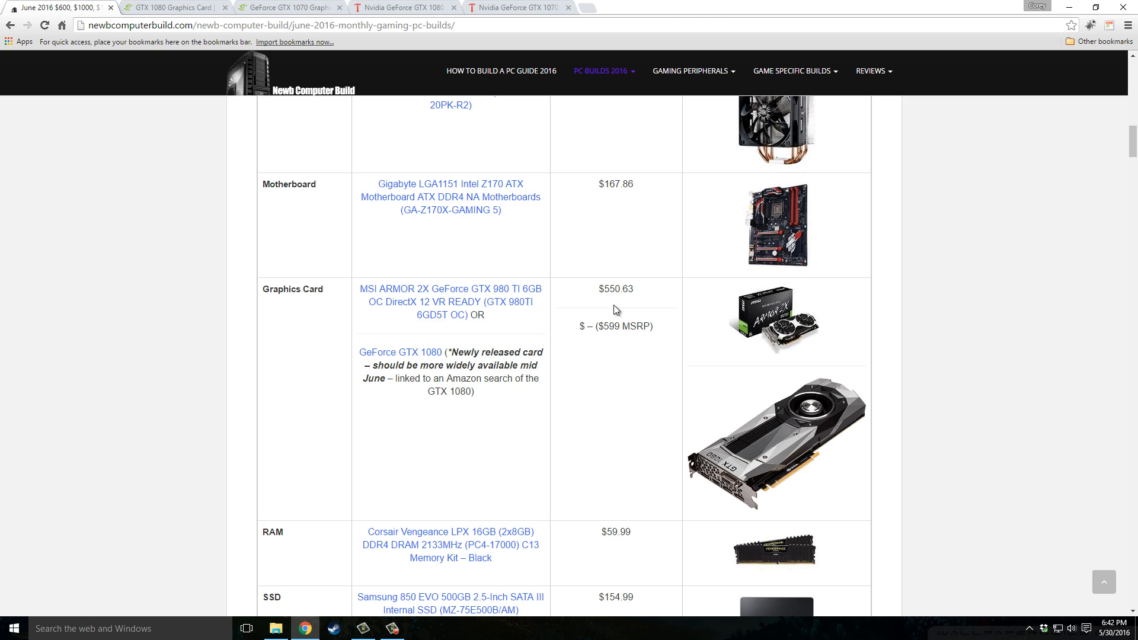
mouse_move(592, 311)
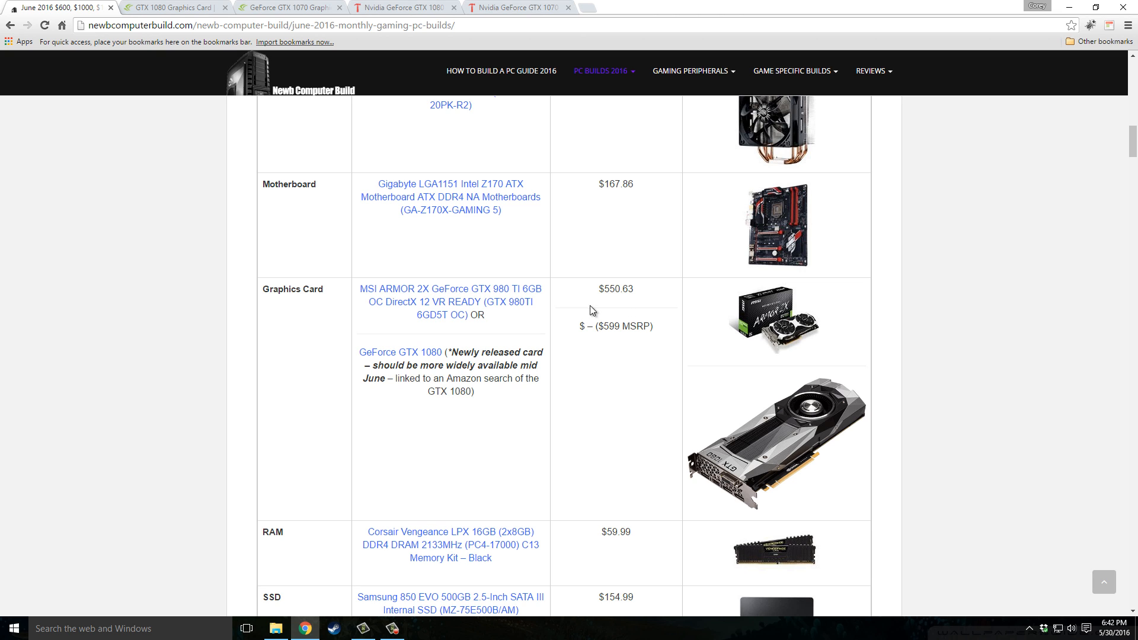
mouse_move(735, 456)
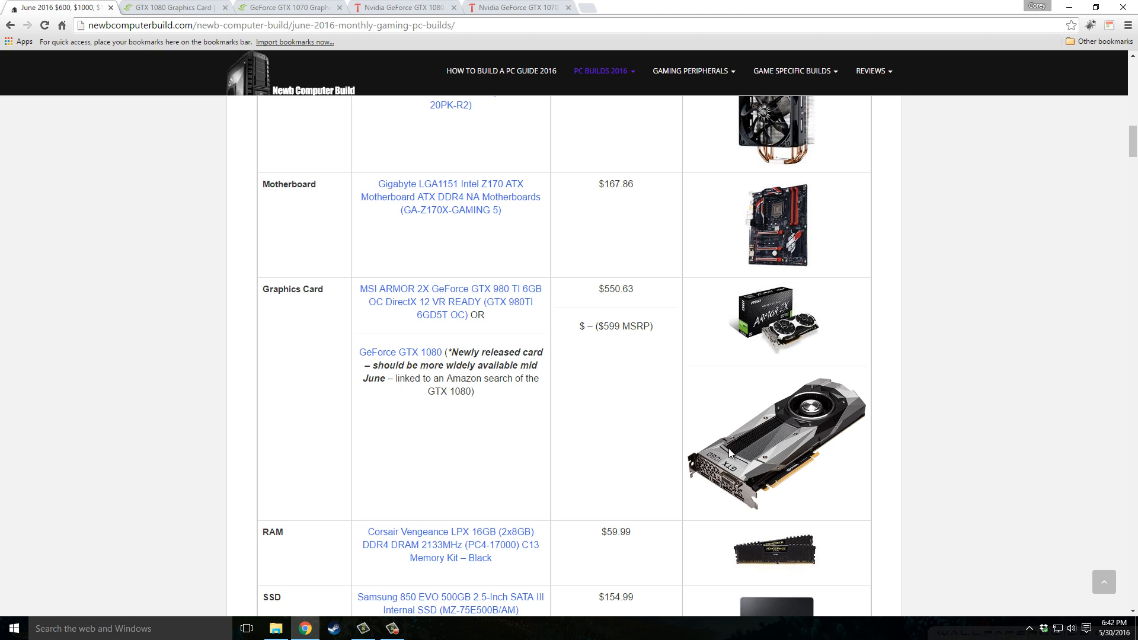
mouse_move(506, 366)
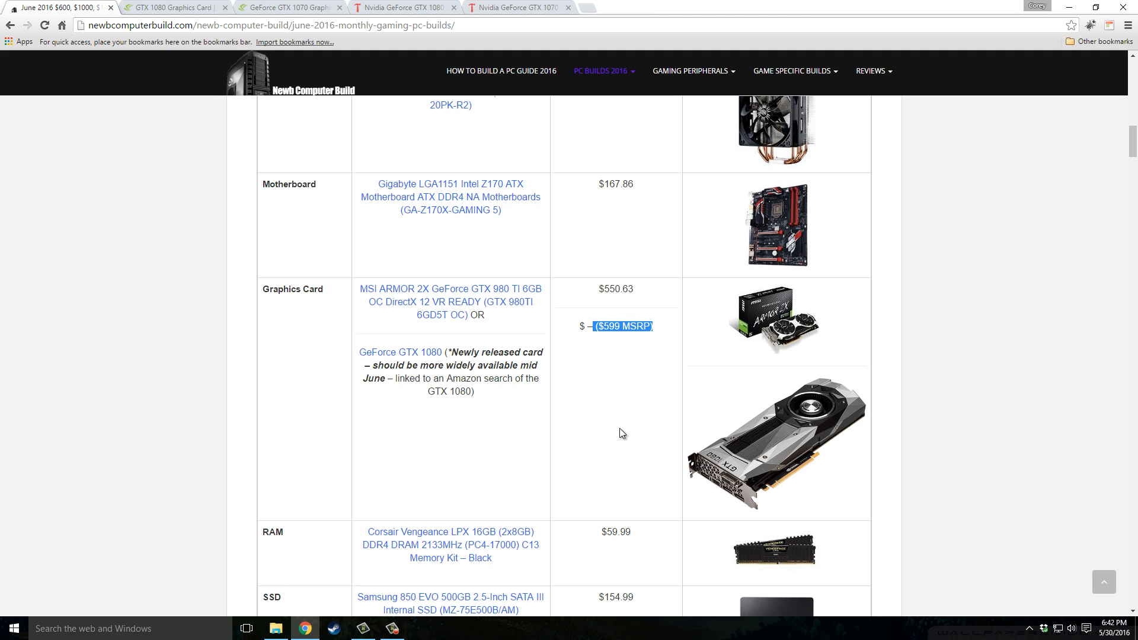
mouse_move(428, 403)
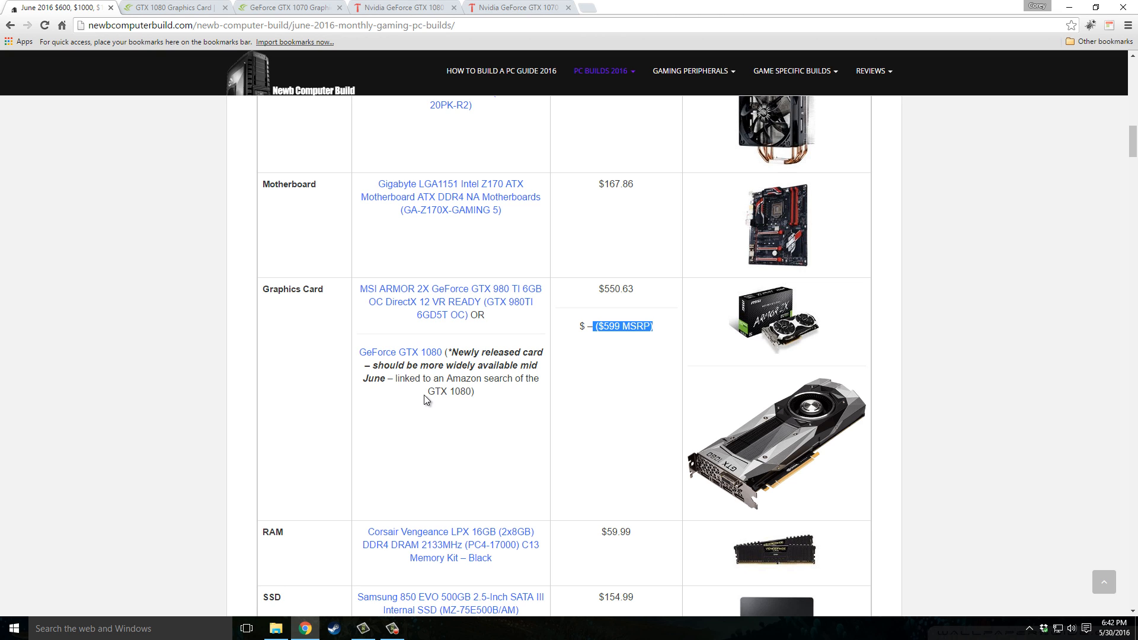
mouse_move(534, 296)
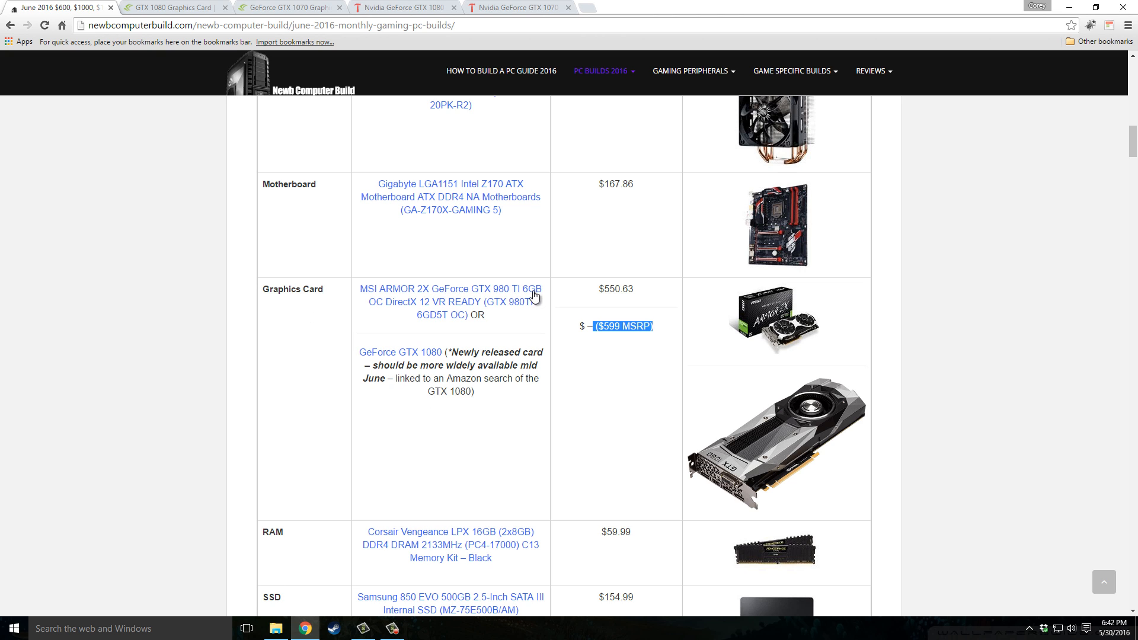
mouse_move(530, 300)
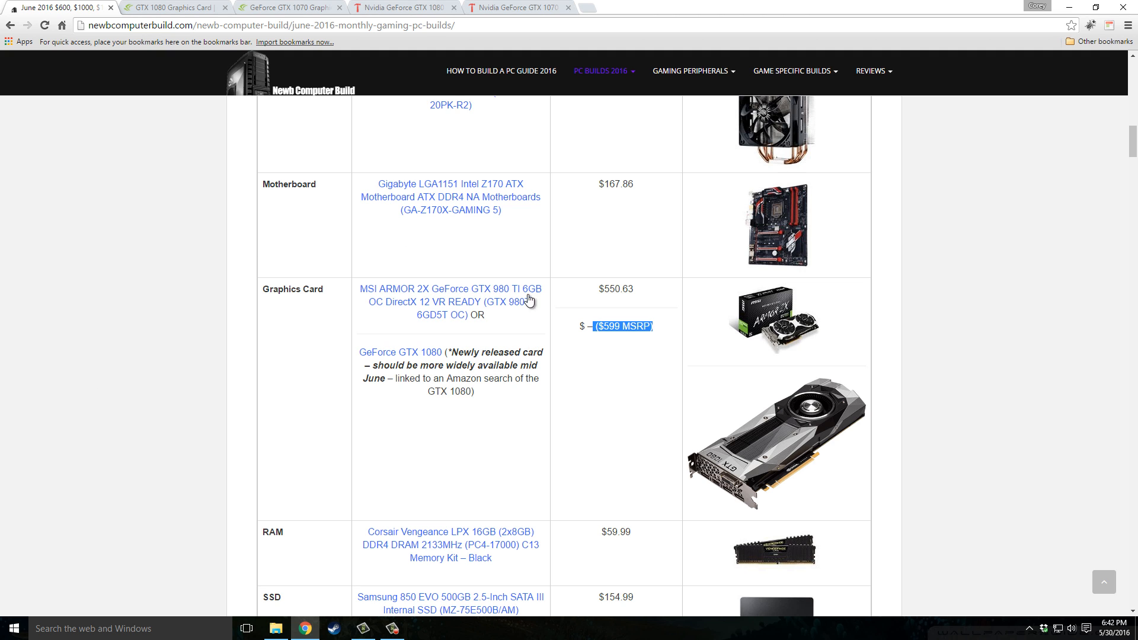
mouse_move(209, 365)
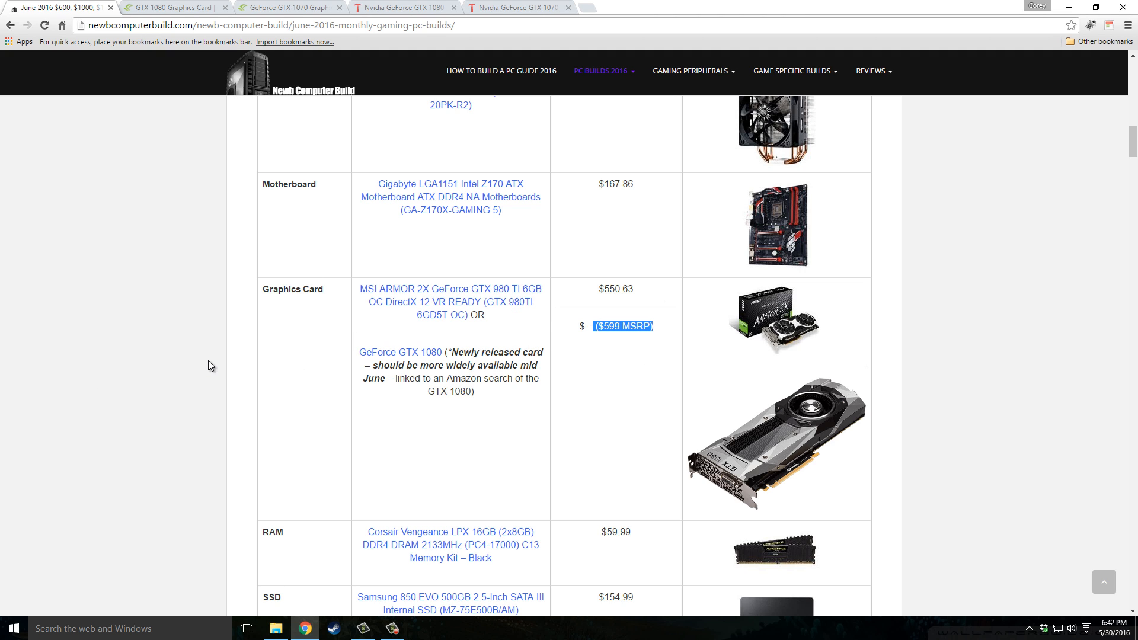
Scroll past the $1500 build's table and overview to the $1000 build with its i5-6600K.
scroll(up, 3)
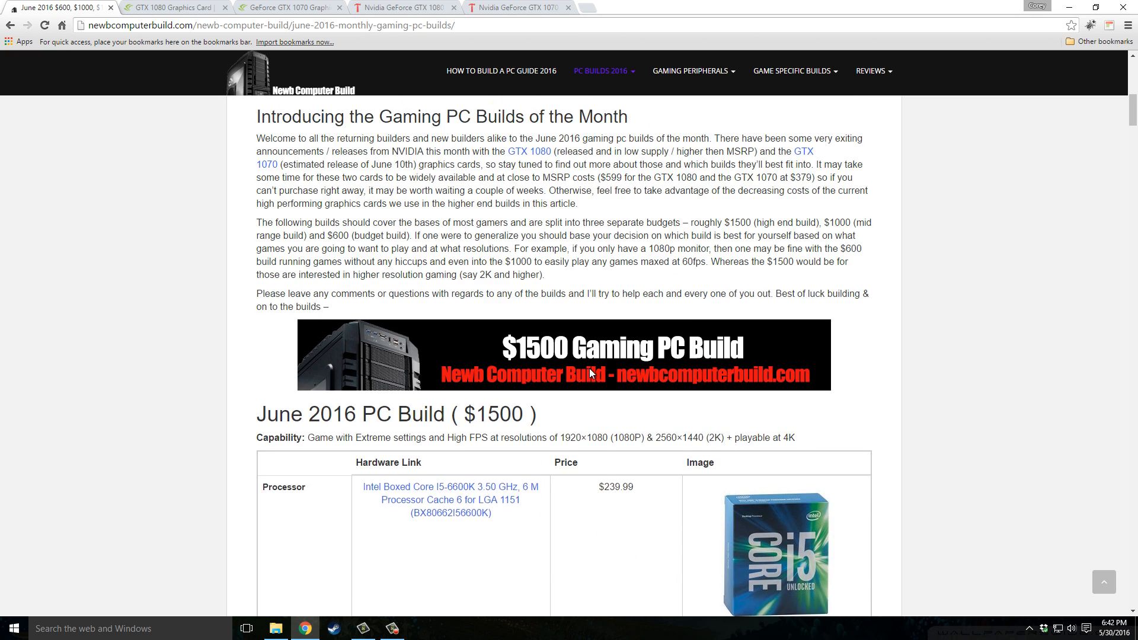
scroll(down, 3)
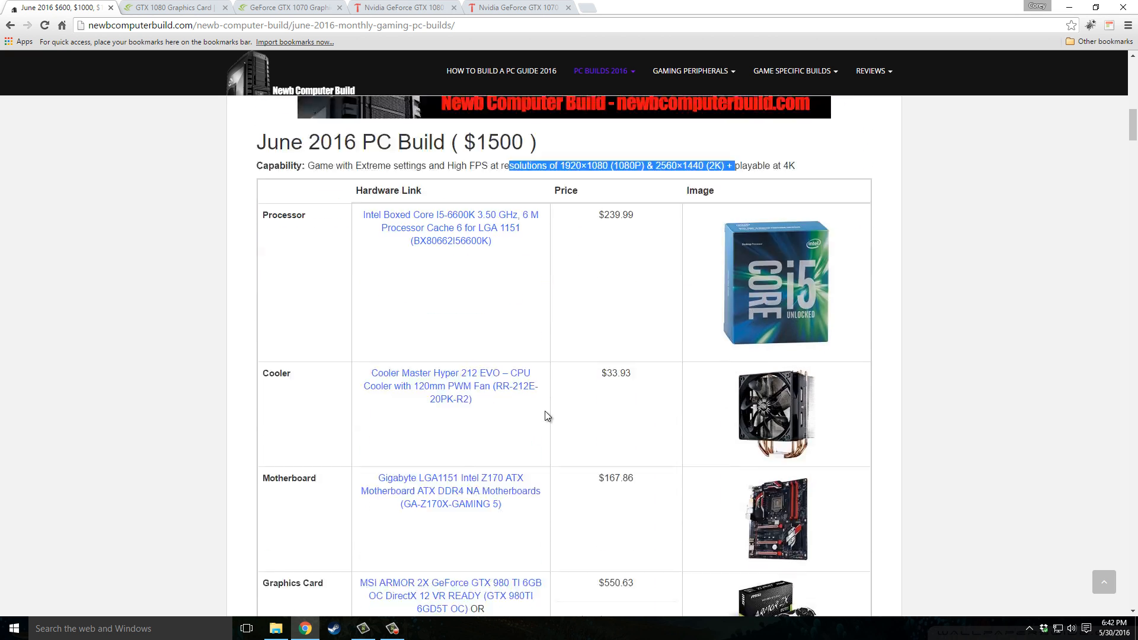
scroll(down, 3)
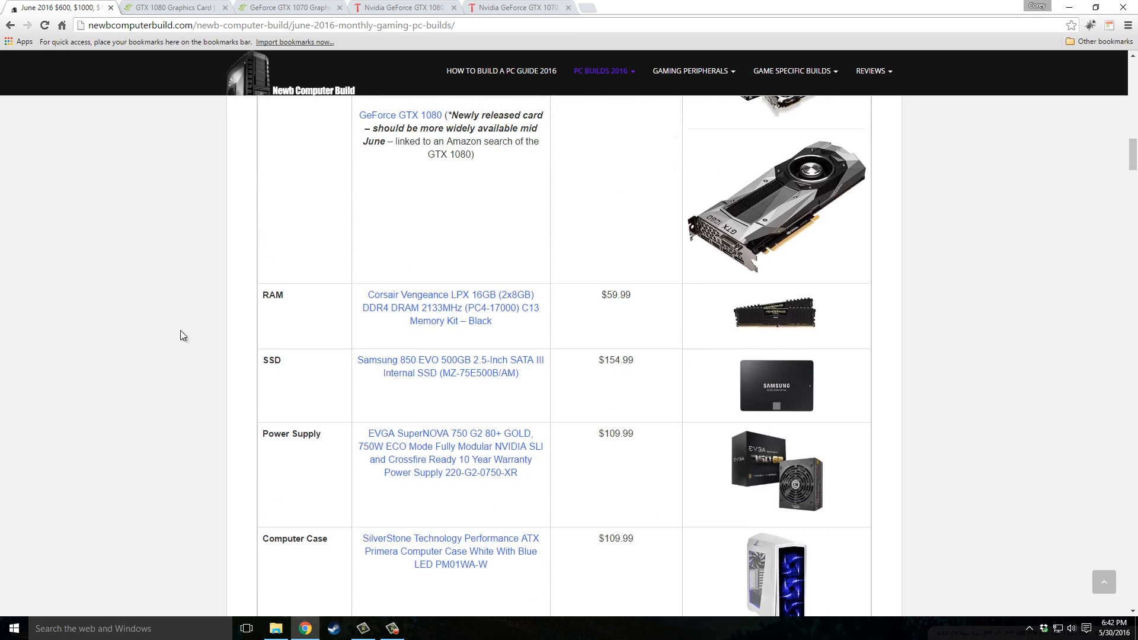
mouse_move(213, 342)
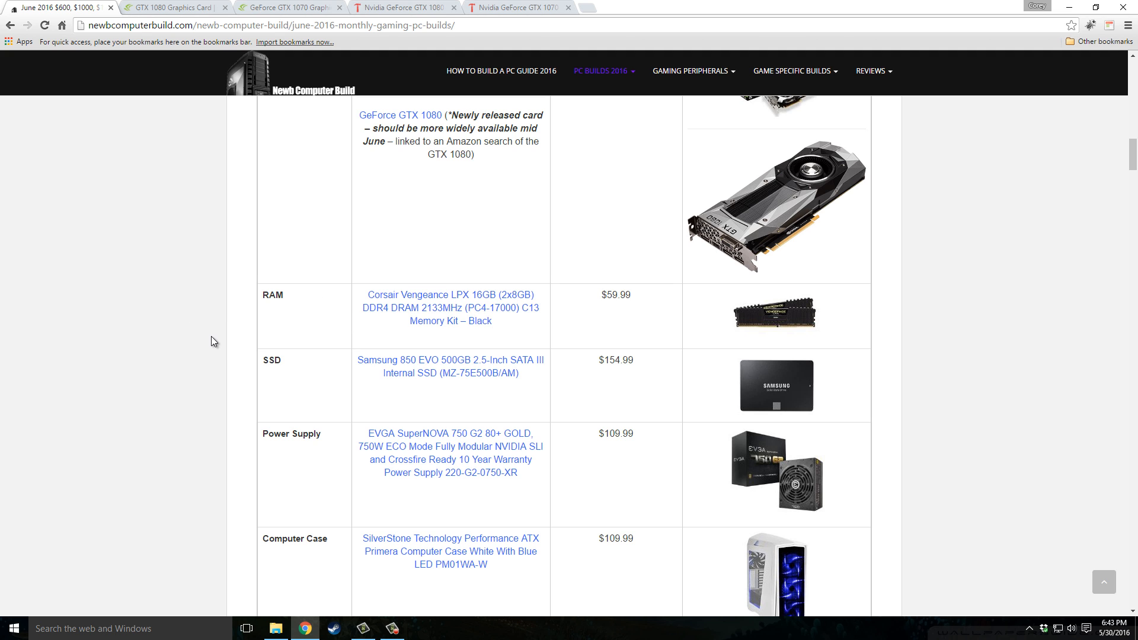
scroll(down, 3)
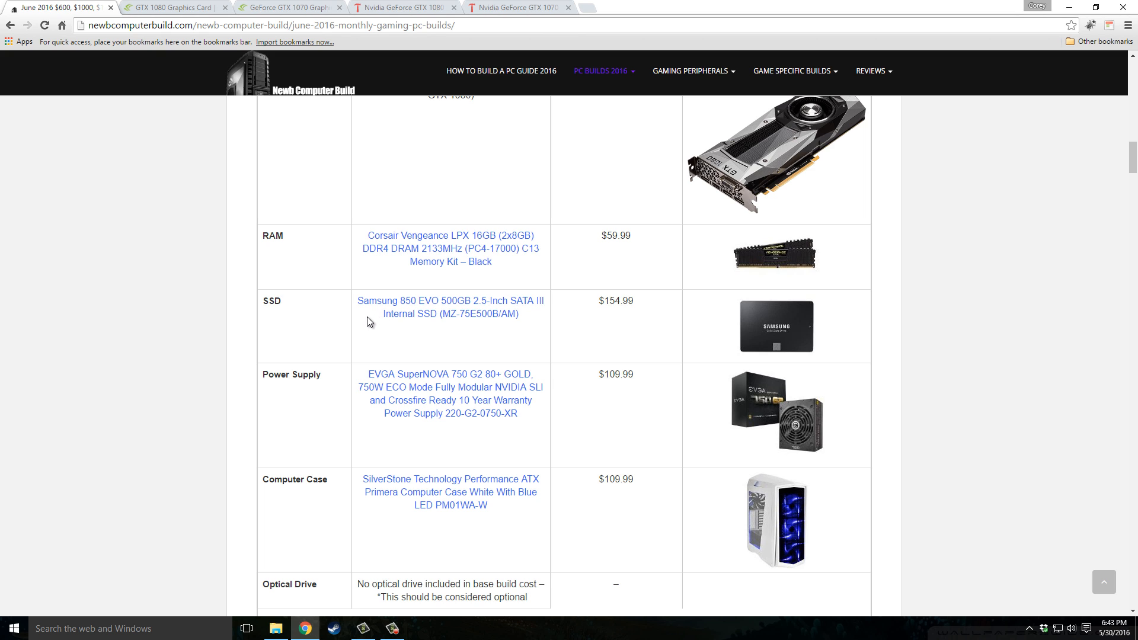
scroll(down, 3)
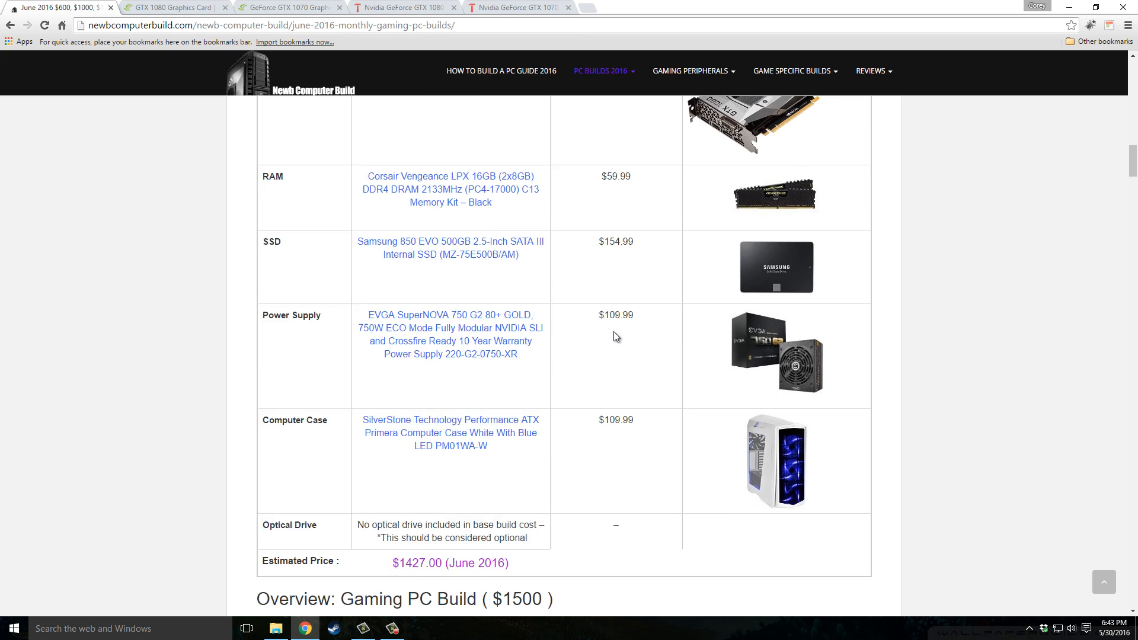
mouse_move(324, 335)
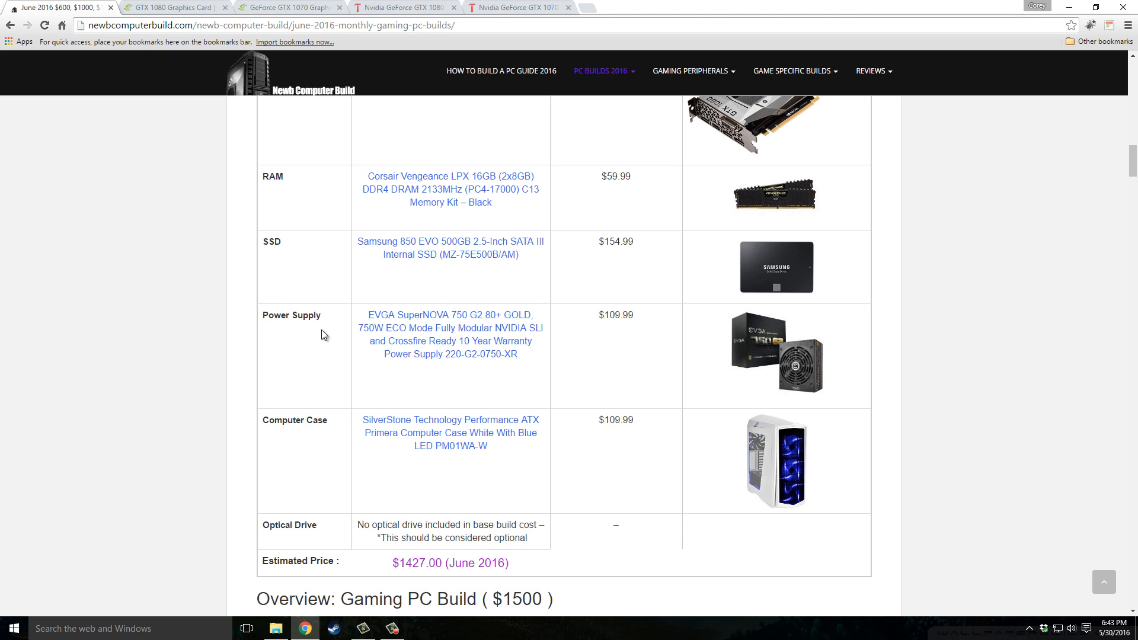
mouse_move(608, 401)
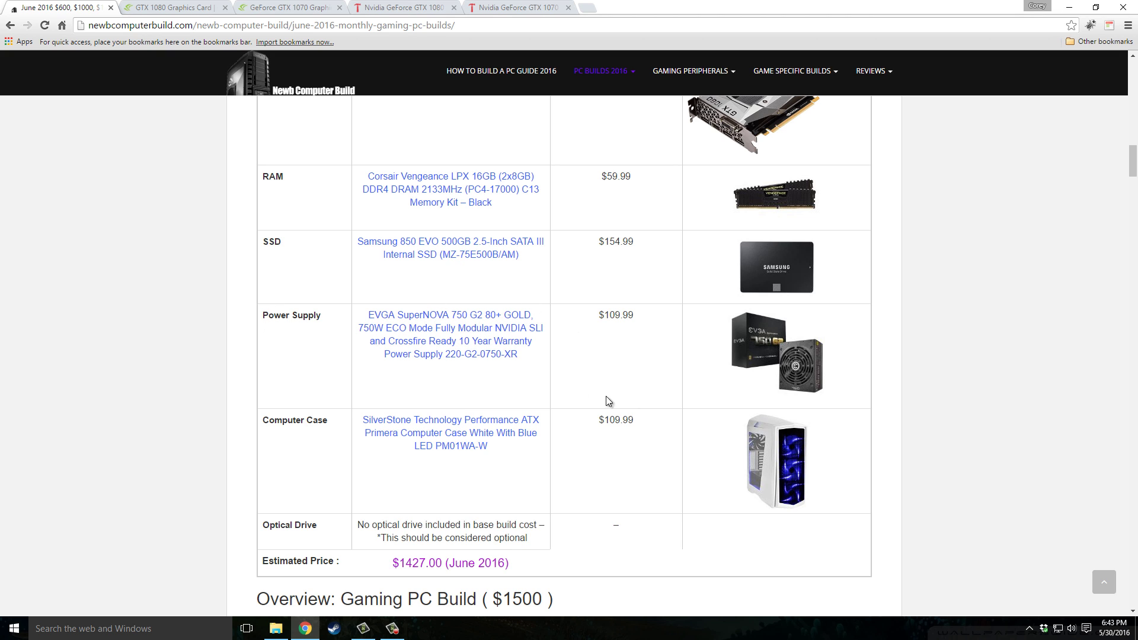
mouse_move(617, 328)
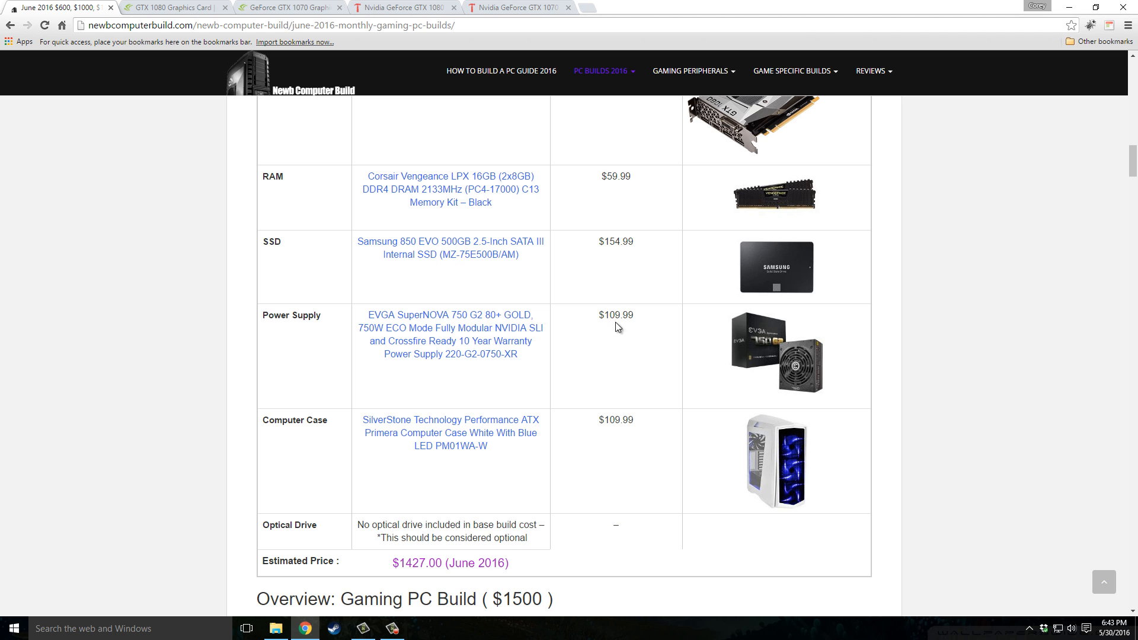
scroll(up, 3)
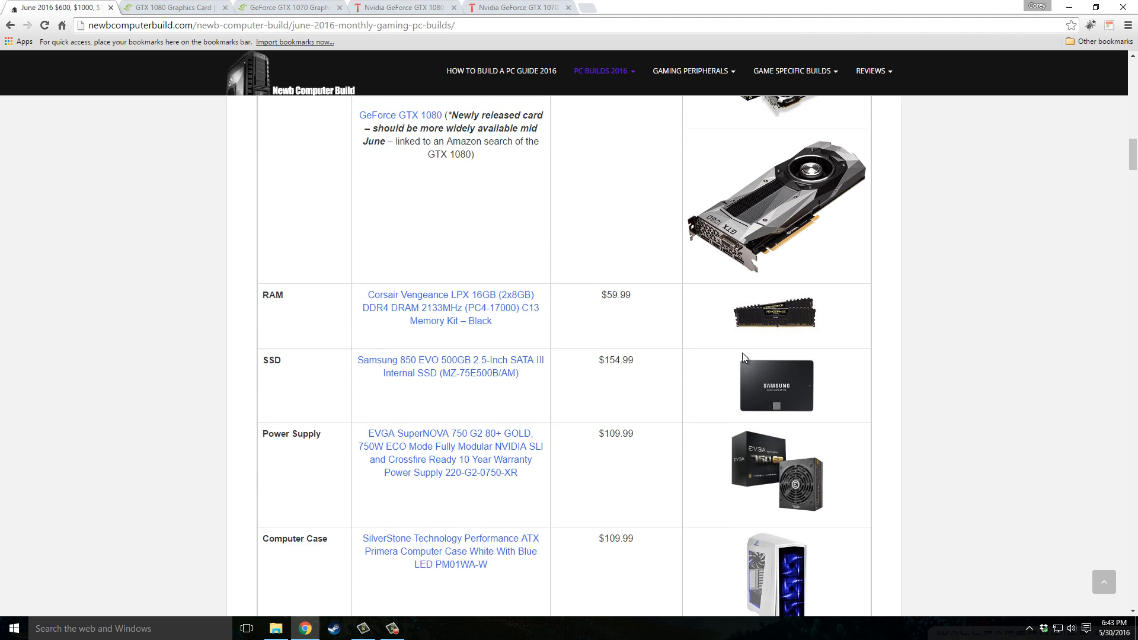
mouse_move(722, 390)
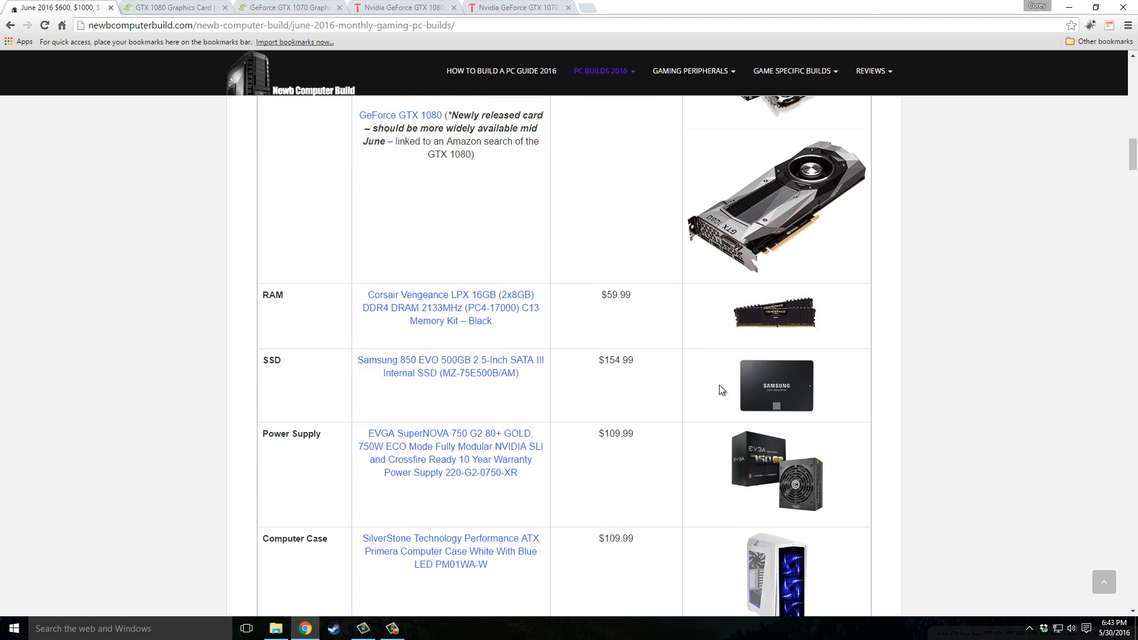
scroll(down, 3)
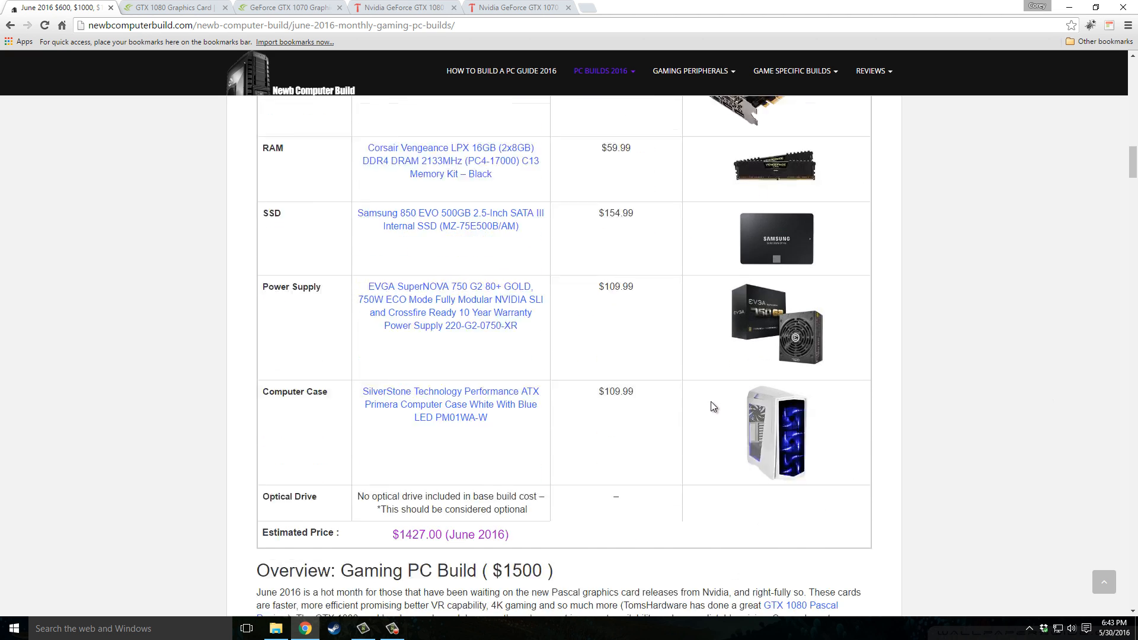
scroll(down, 3)
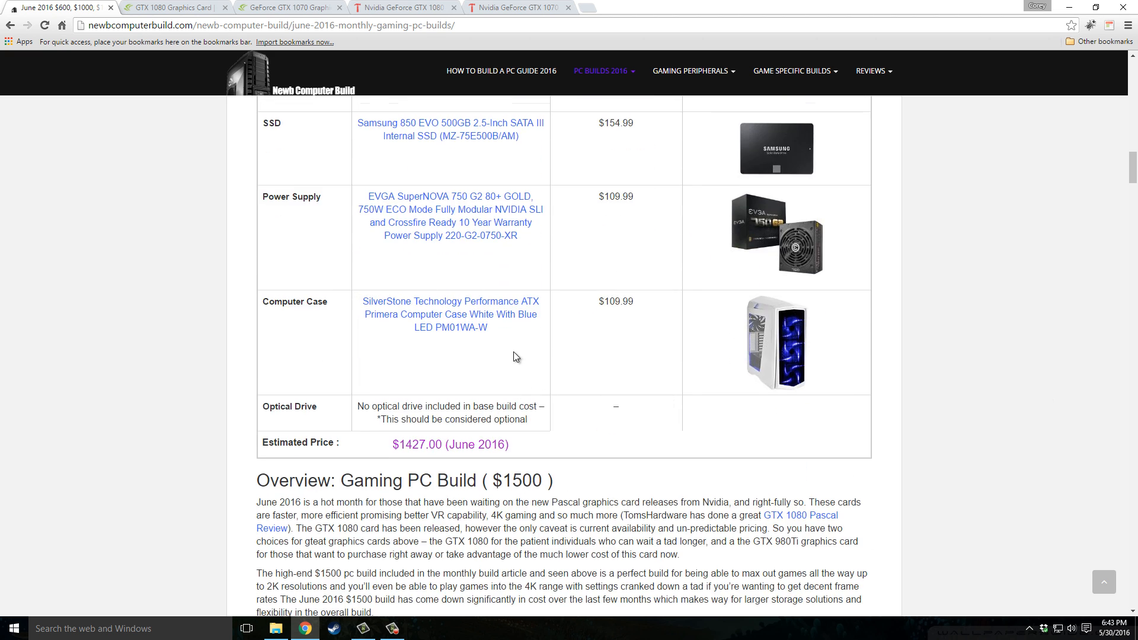
mouse_move(534, 346)
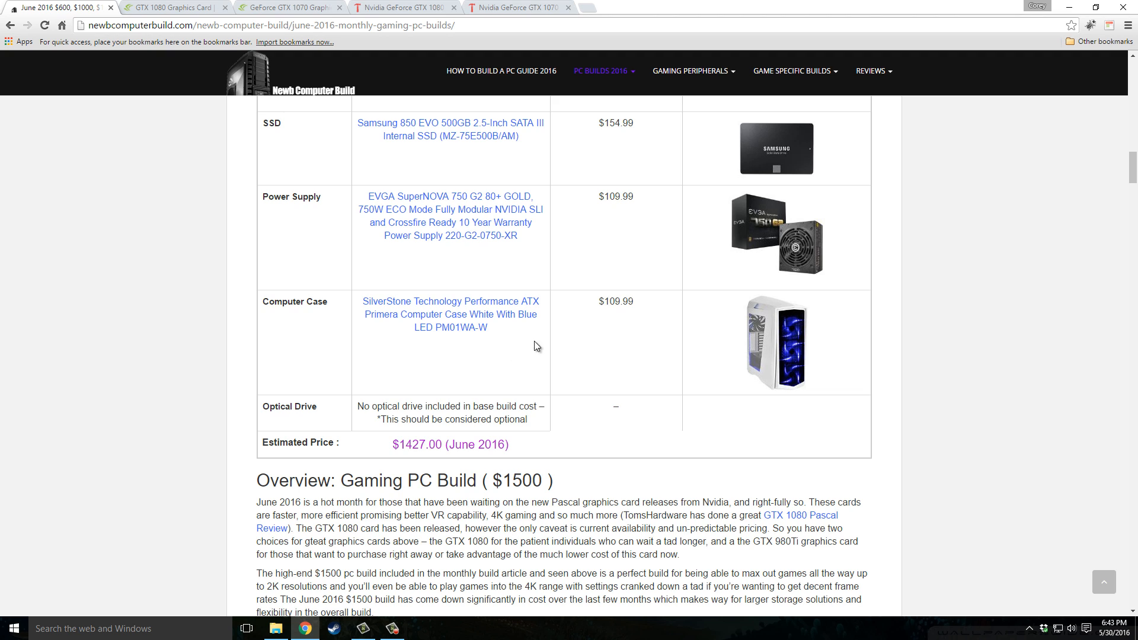
mouse_move(319, 297)
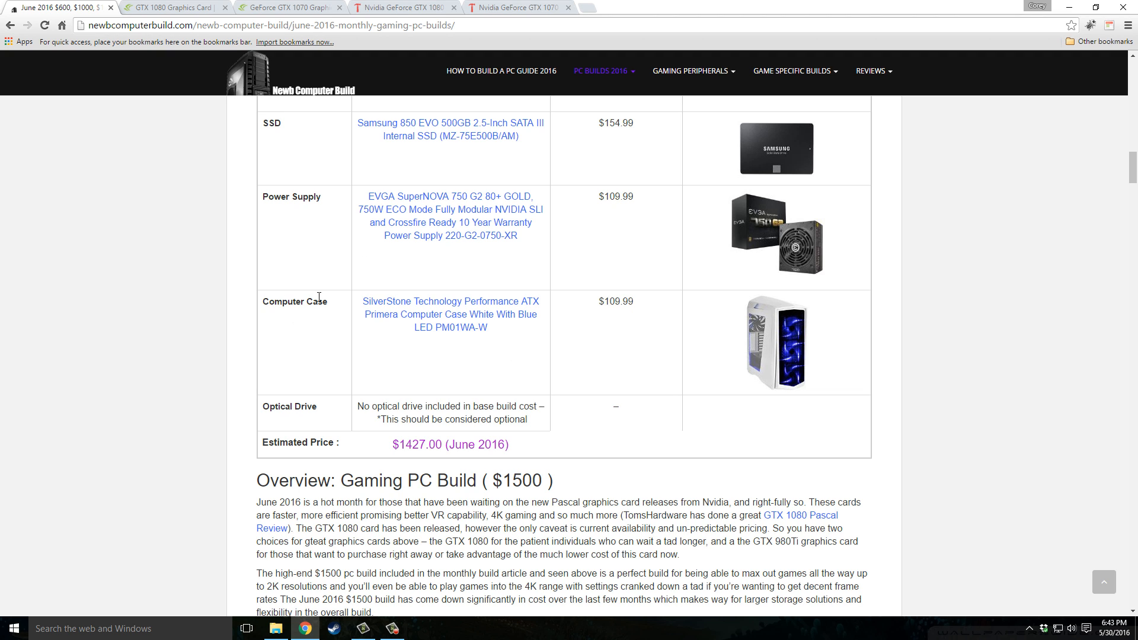
mouse_move(427, 344)
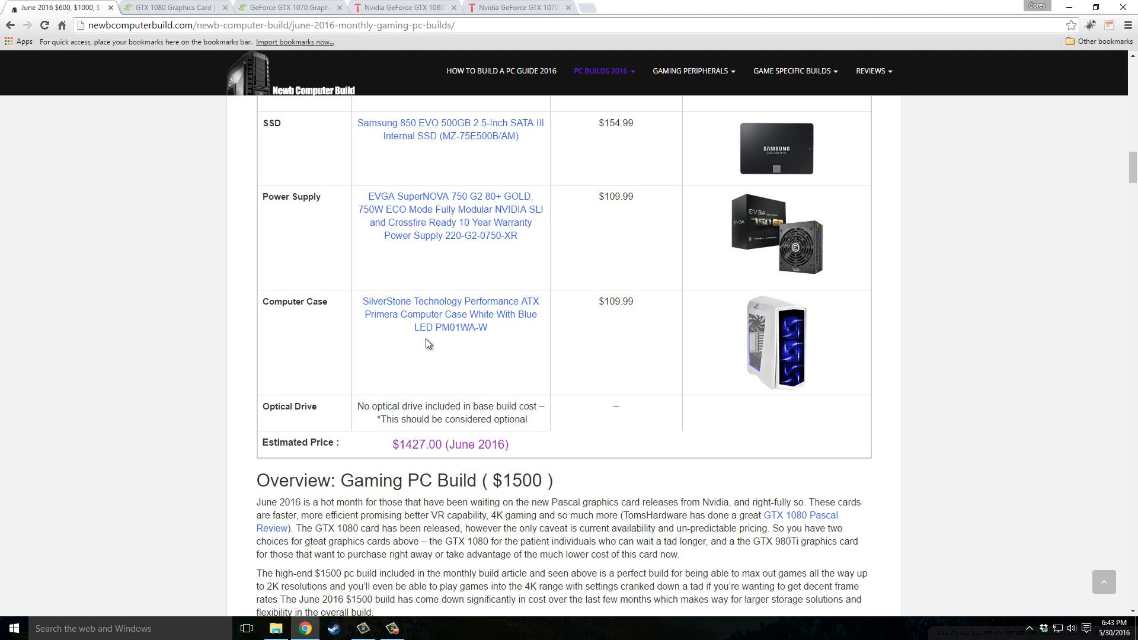
mouse_move(815, 344)
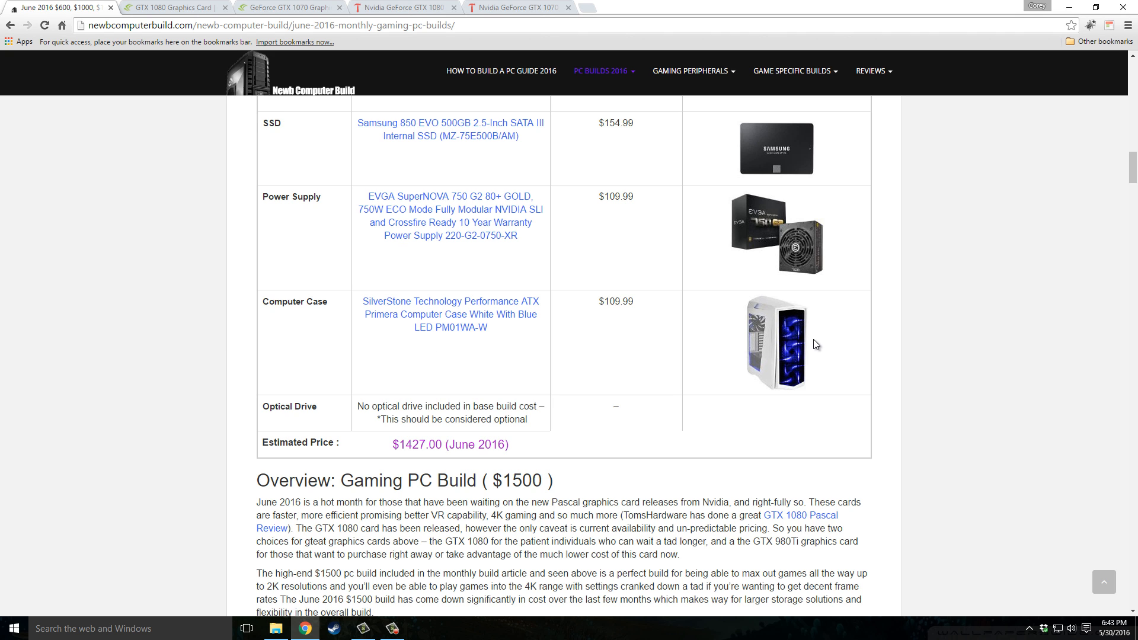
scroll(up, 3)
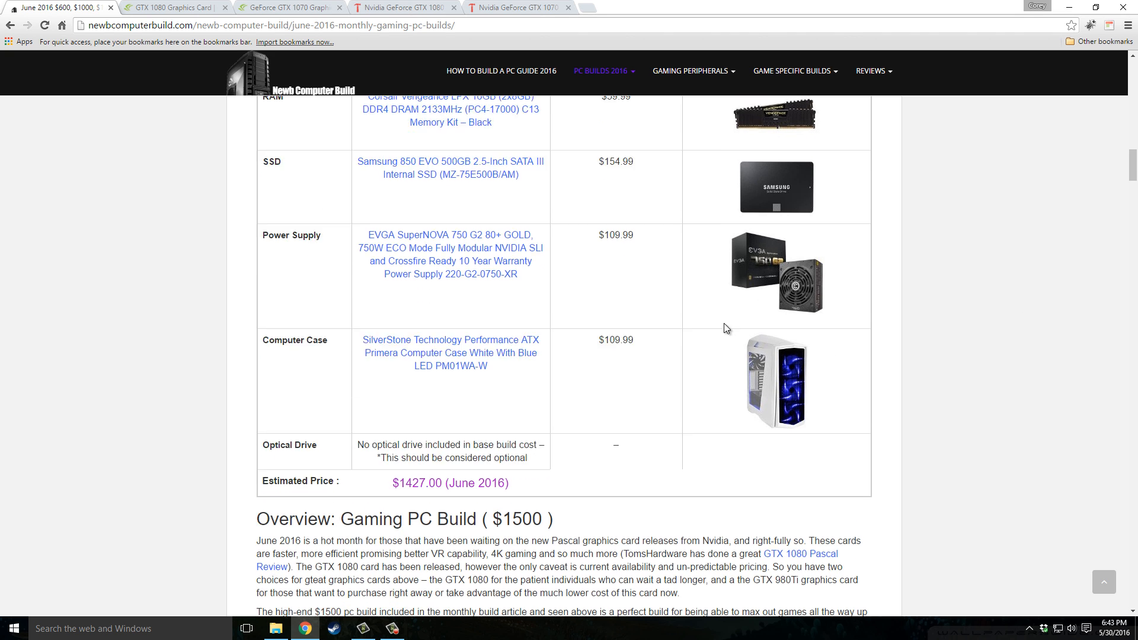
scroll(down, 3)
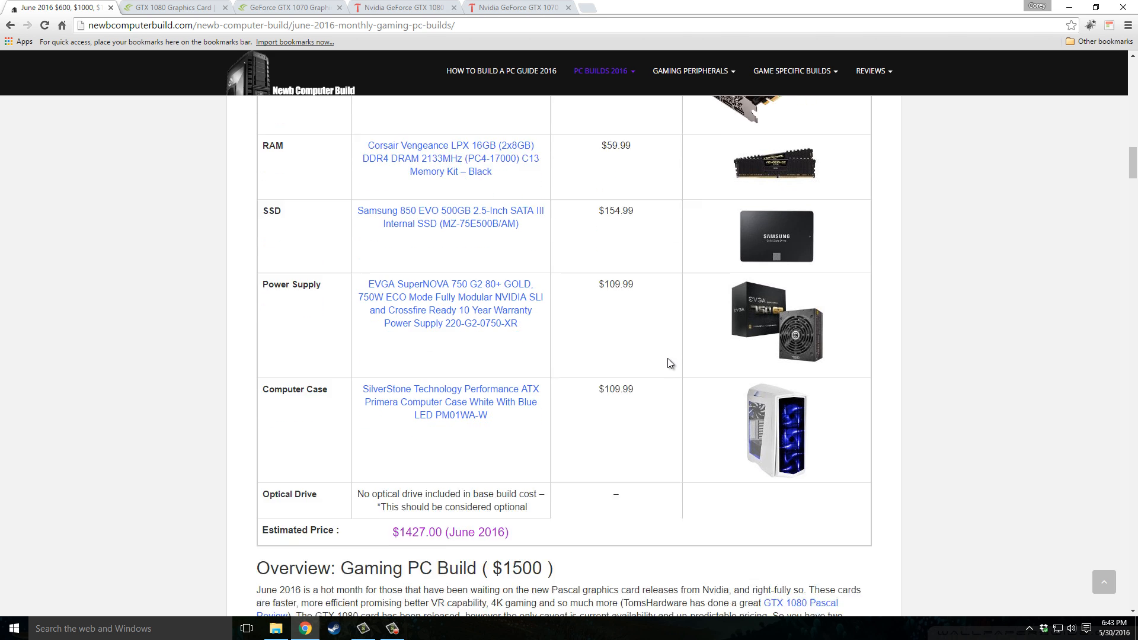
scroll(down, 3)
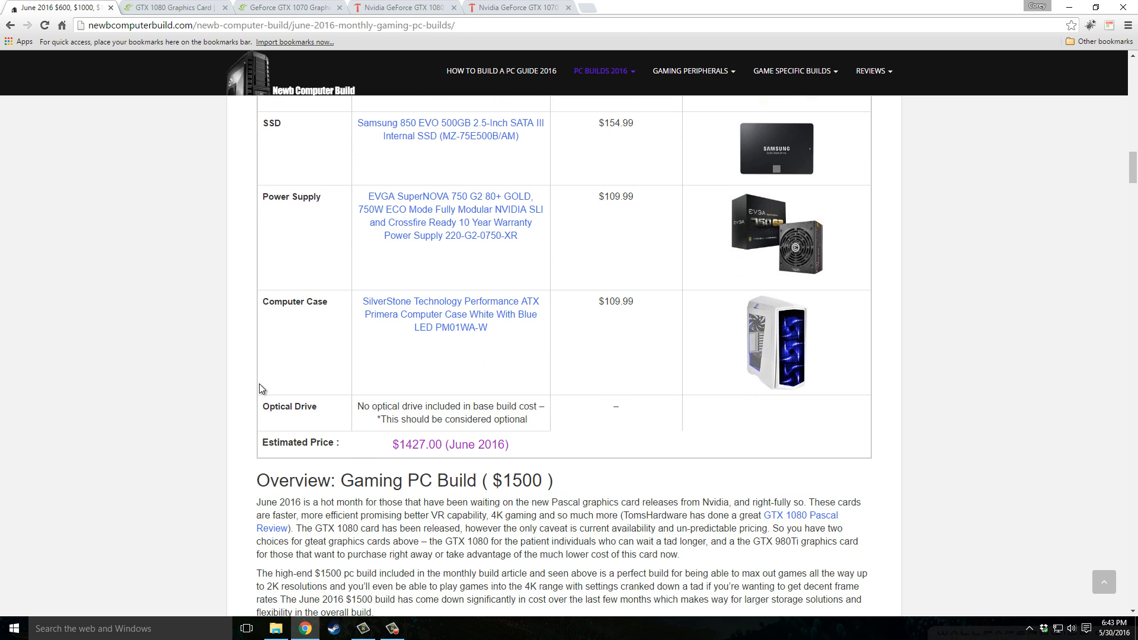
scroll(up, 3)
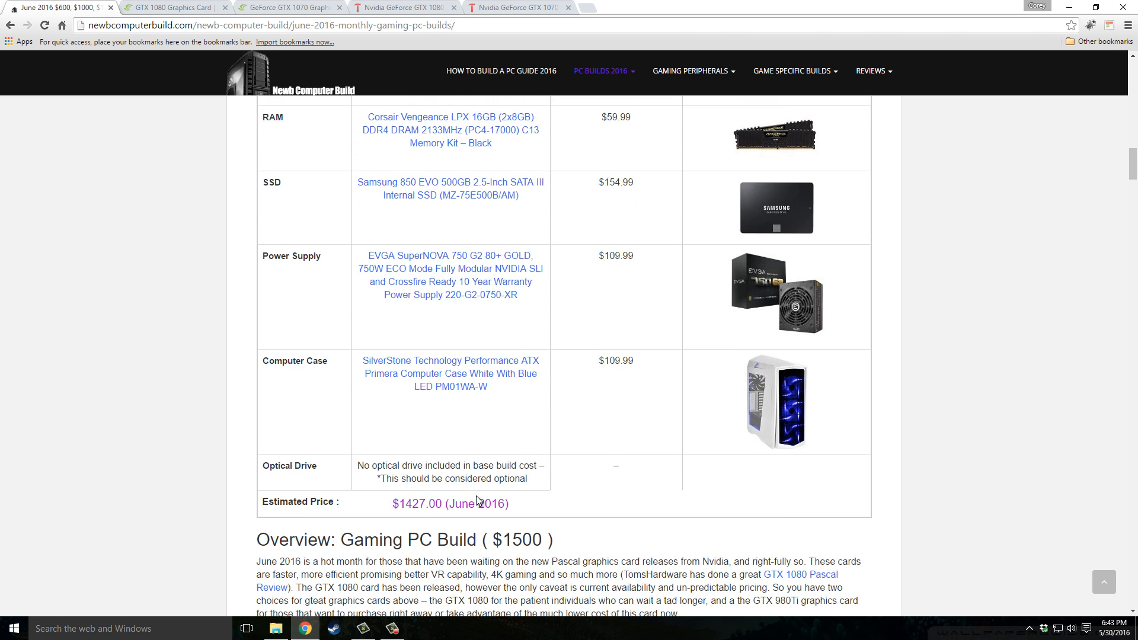
mouse_move(395, 446)
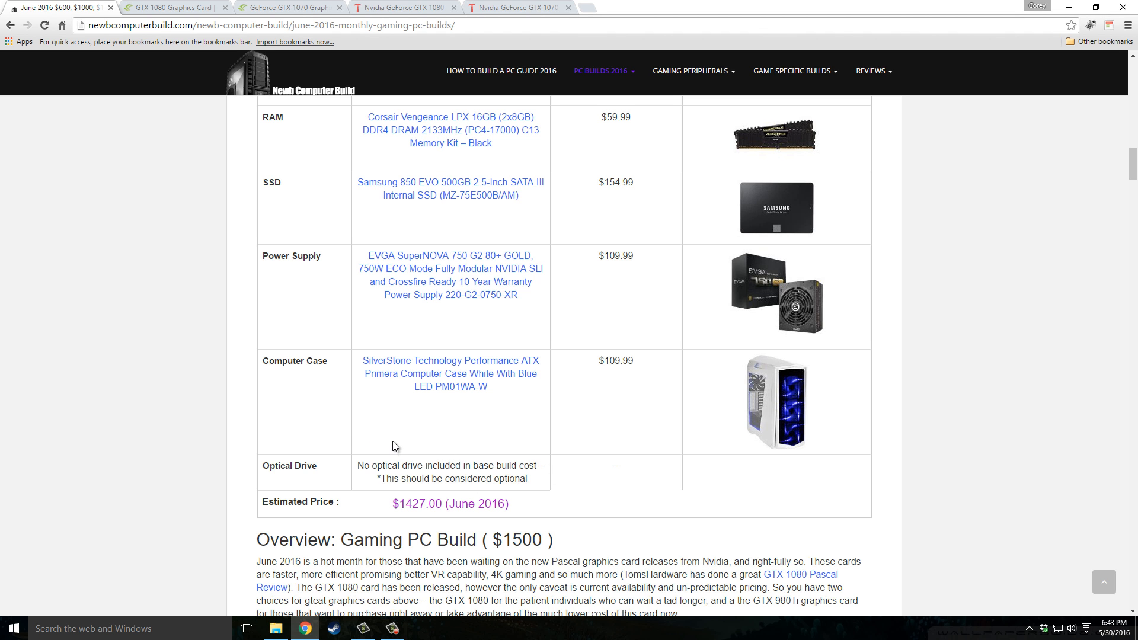
scroll(up, 3)
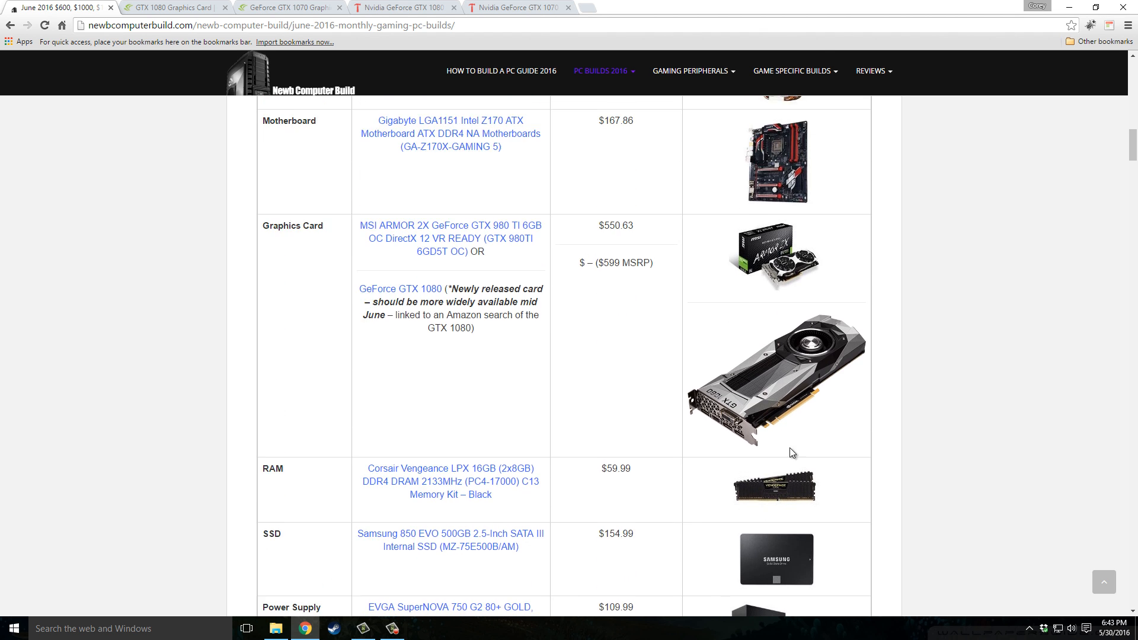
scroll(down, 3)
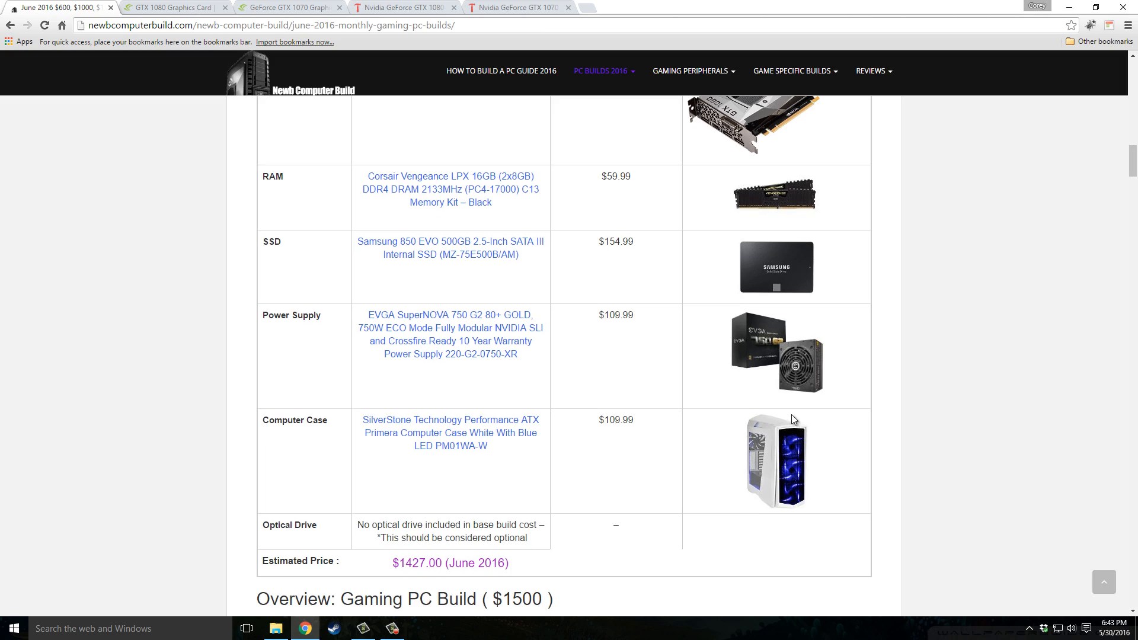
scroll(down, 3)
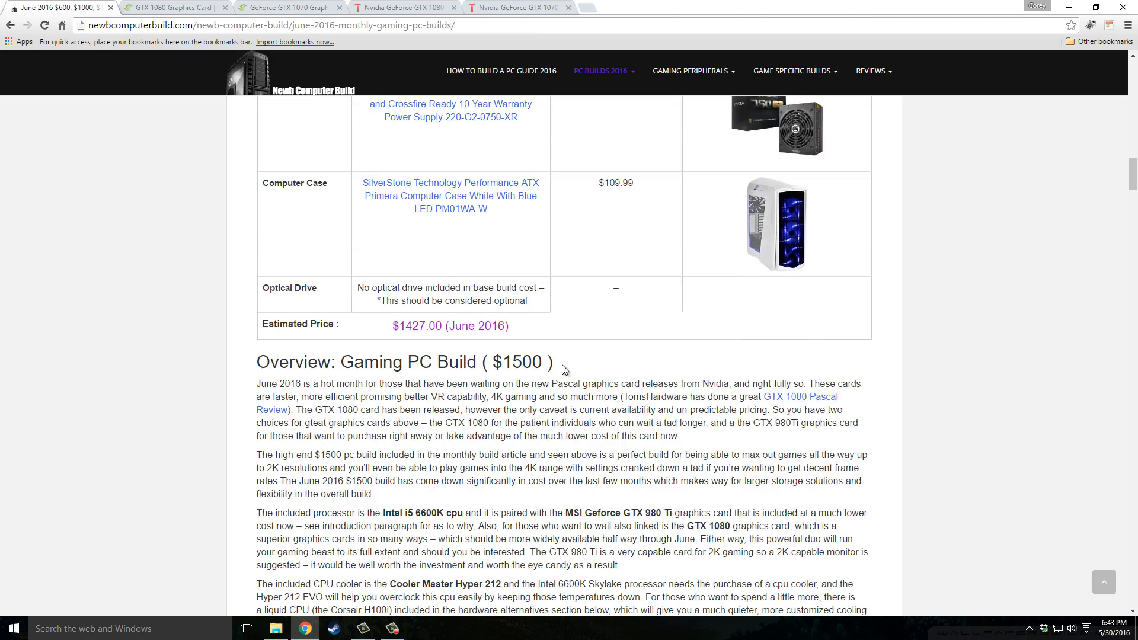
scroll(down, 3)
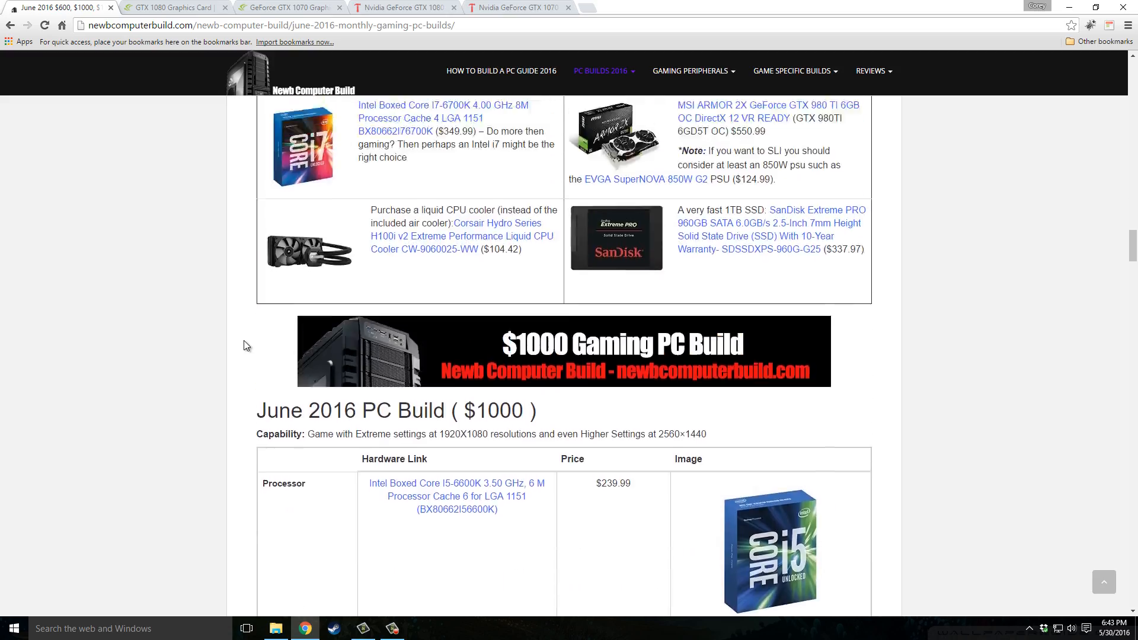
Review the $1500 upgrade table, including an i7-6700K at $349.99 and a 1TB SanDisk SSD at $337.97.
scroll(up, 3)
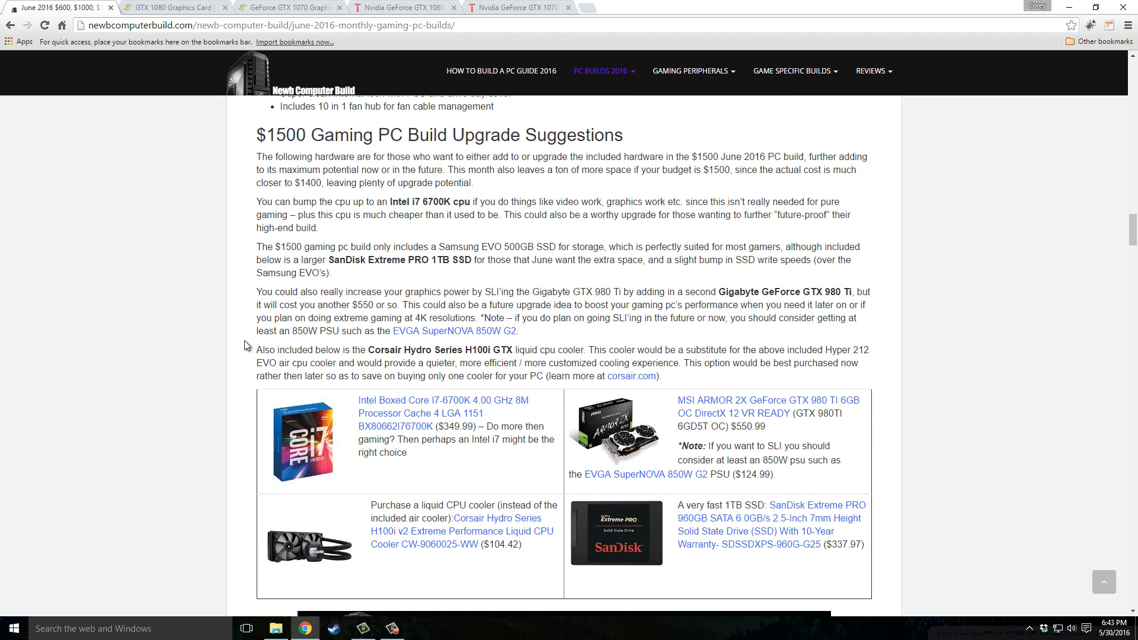
mouse_move(254, 313)
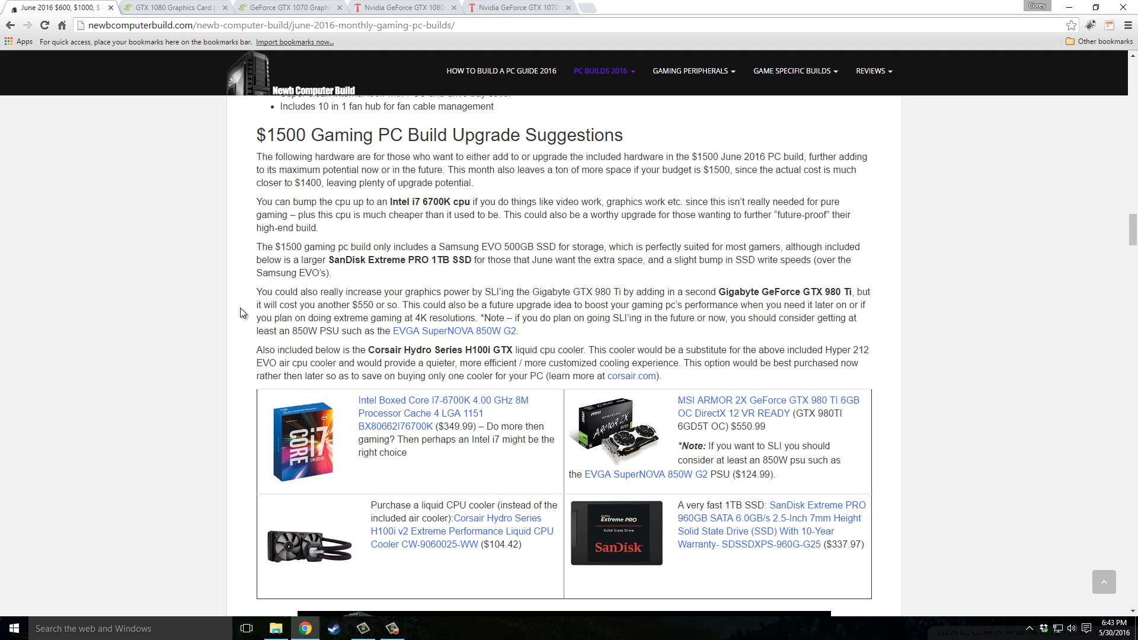
scroll(up, 3)
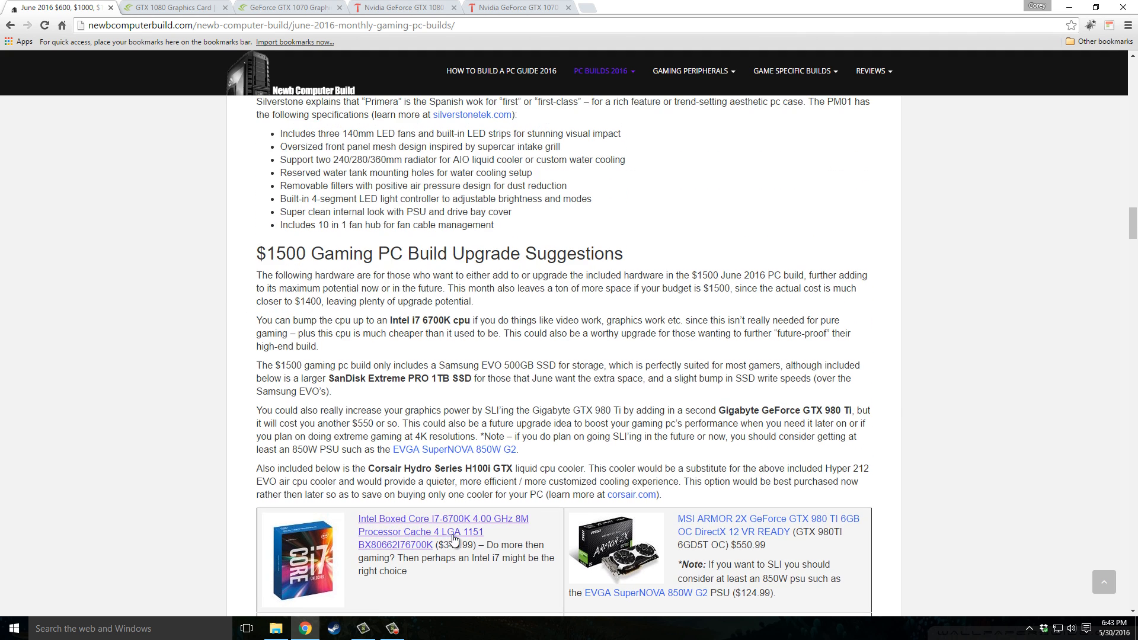
mouse_move(494, 579)
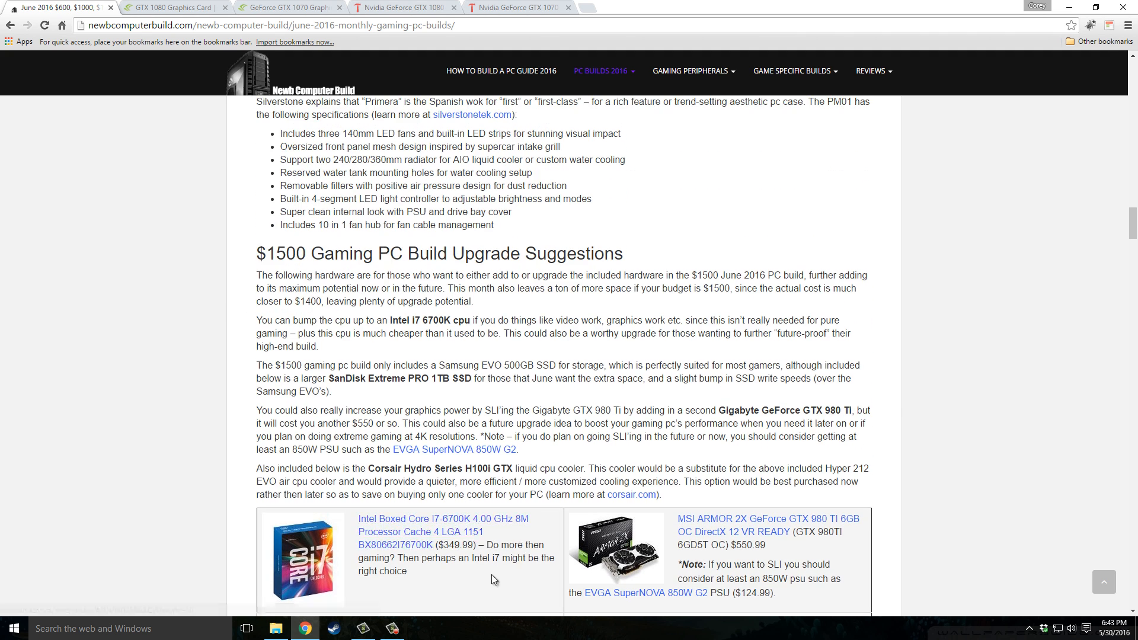
scroll(down, 3)
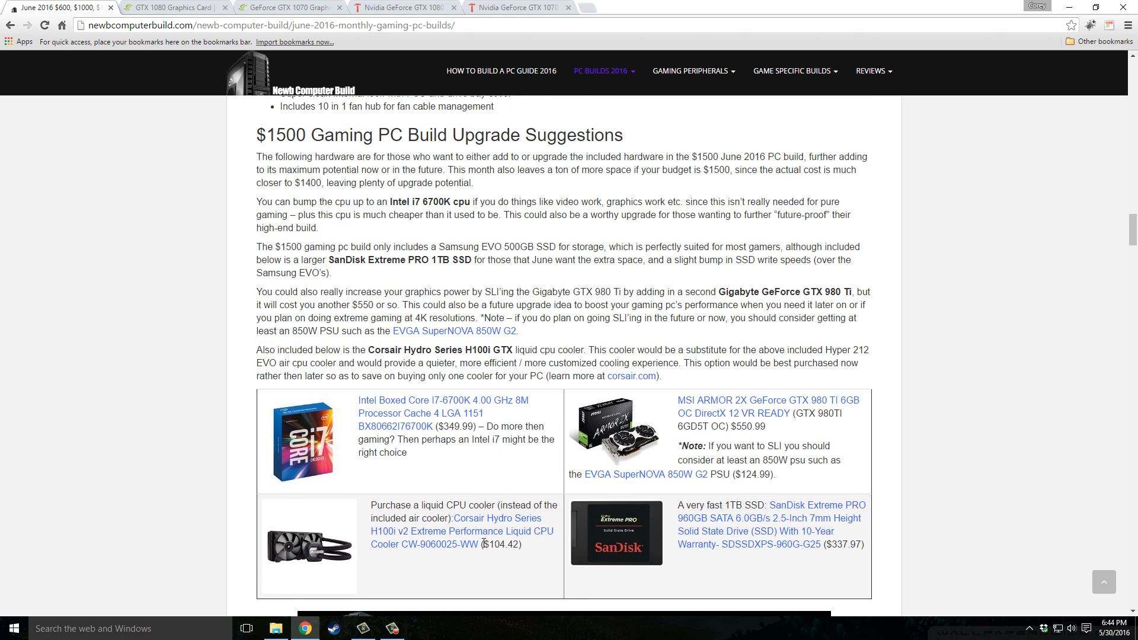
scroll(up, 3)
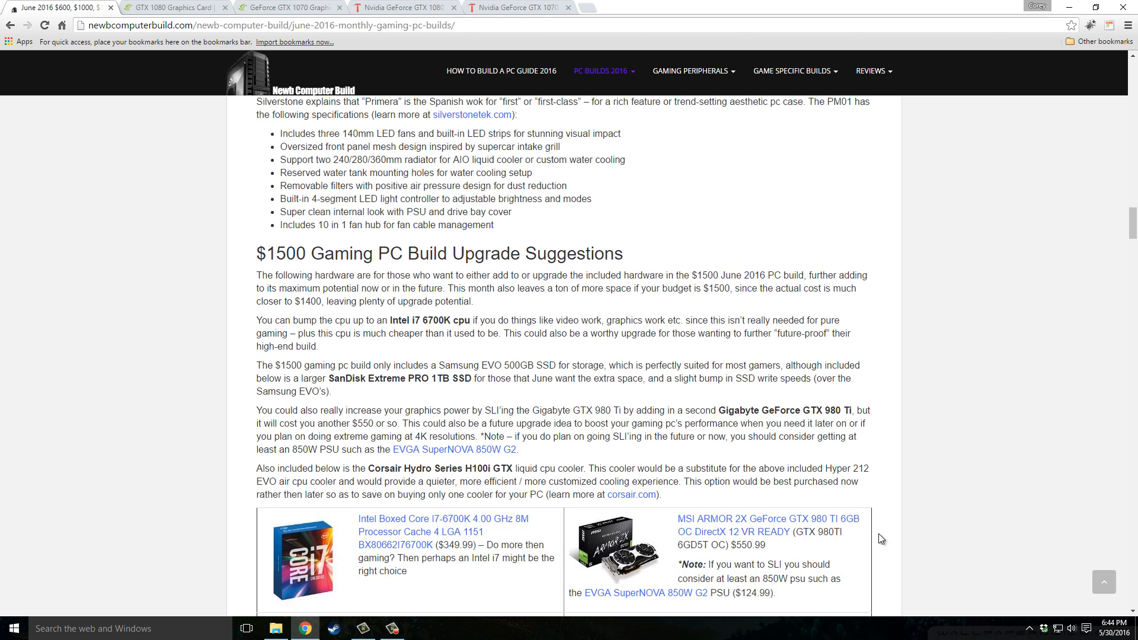
mouse_move(876, 547)
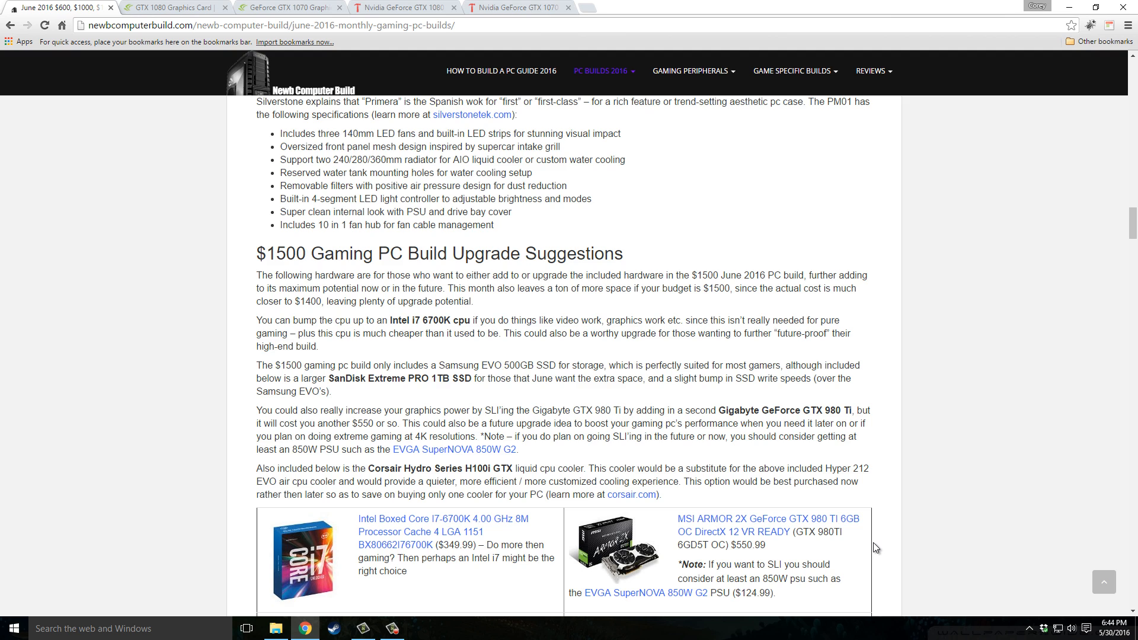
mouse_move(818, 574)
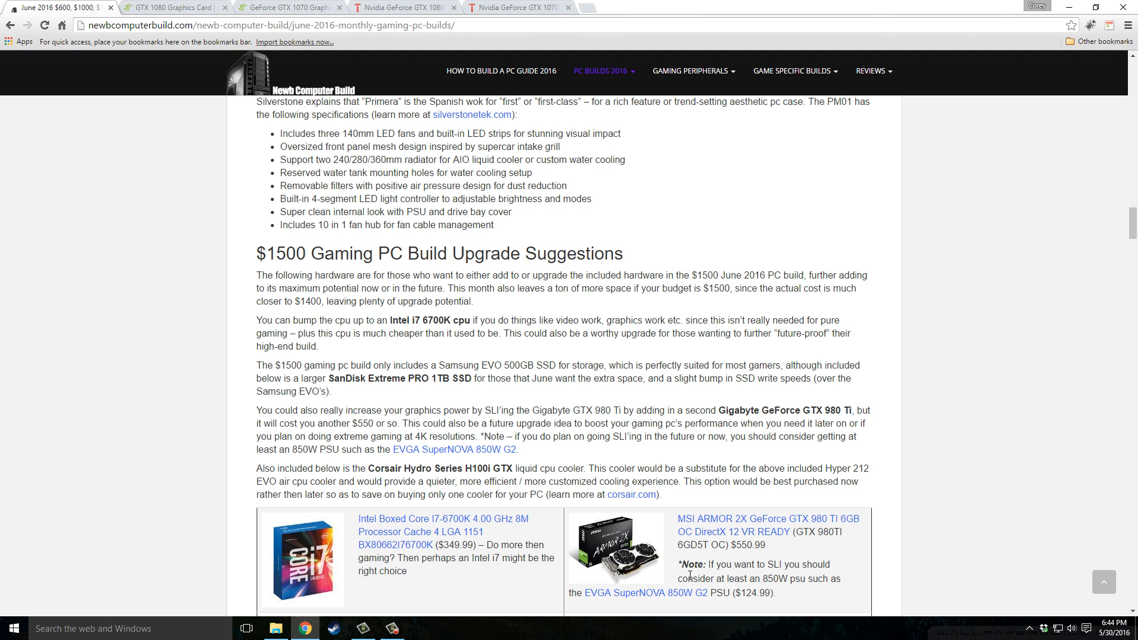
mouse_move(641, 579)
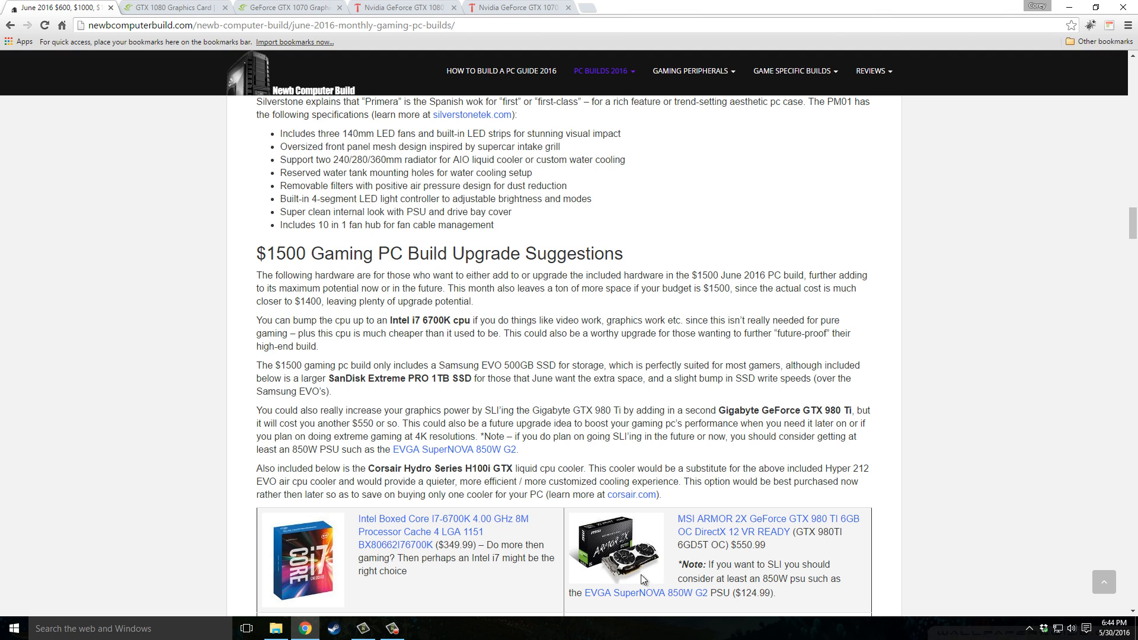
mouse_move(753, 567)
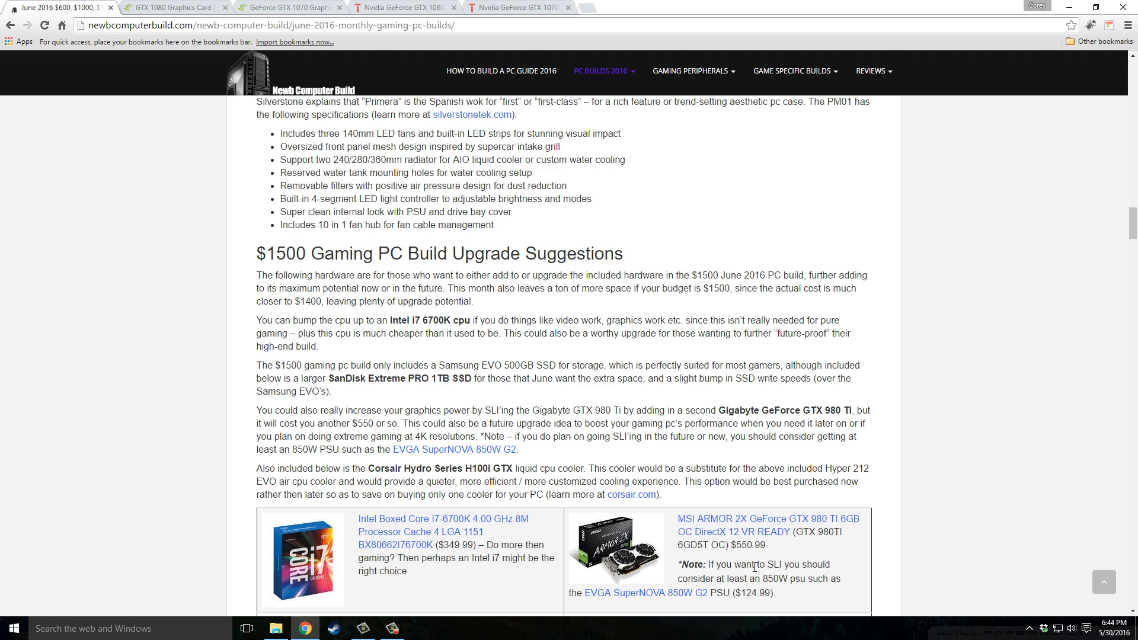
mouse_move(851, 543)
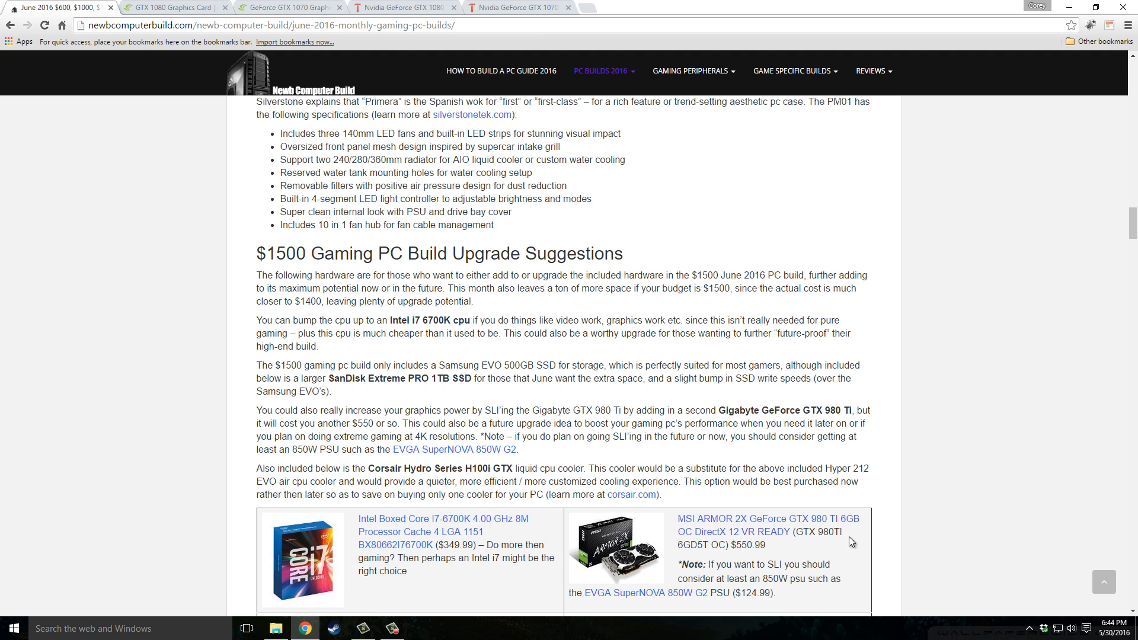
mouse_move(795, 566)
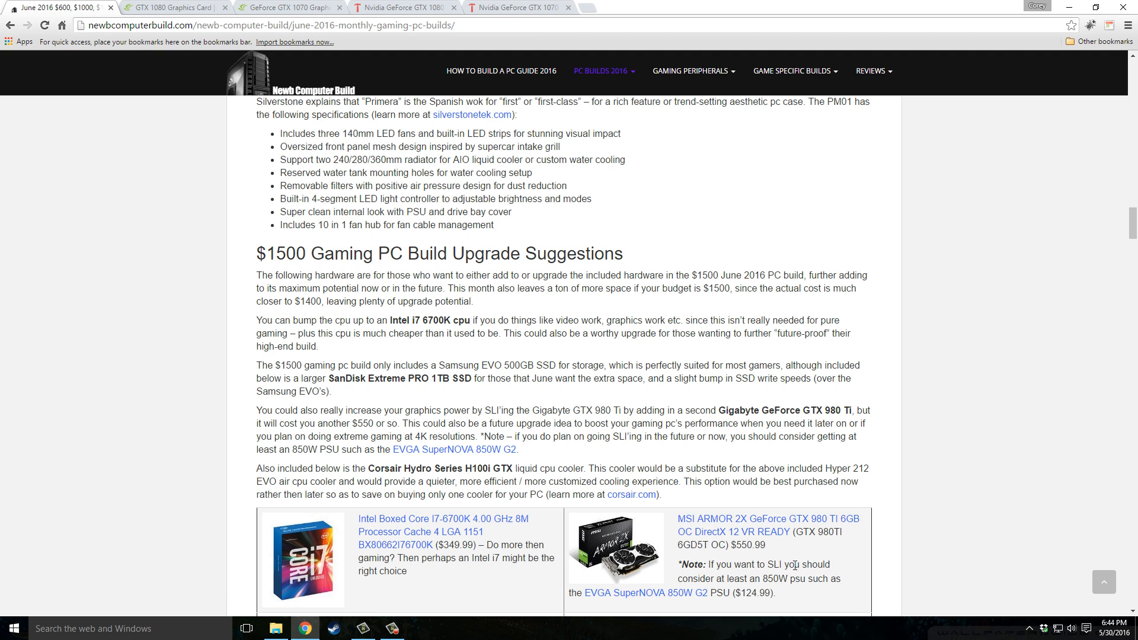
mouse_move(335, 469)
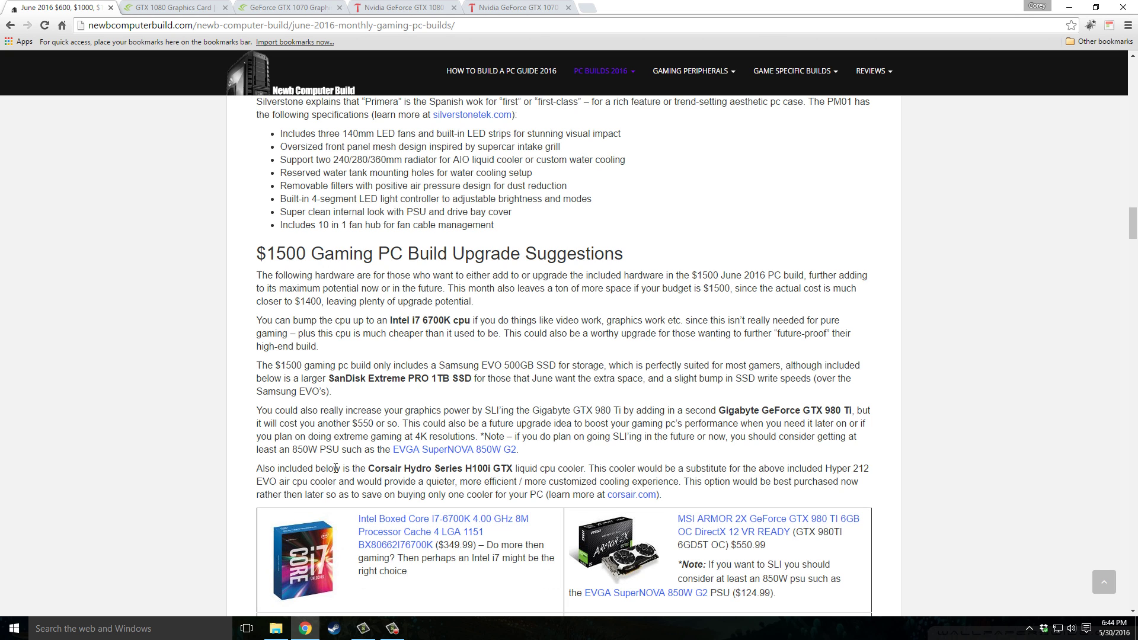
scroll(down, 3)
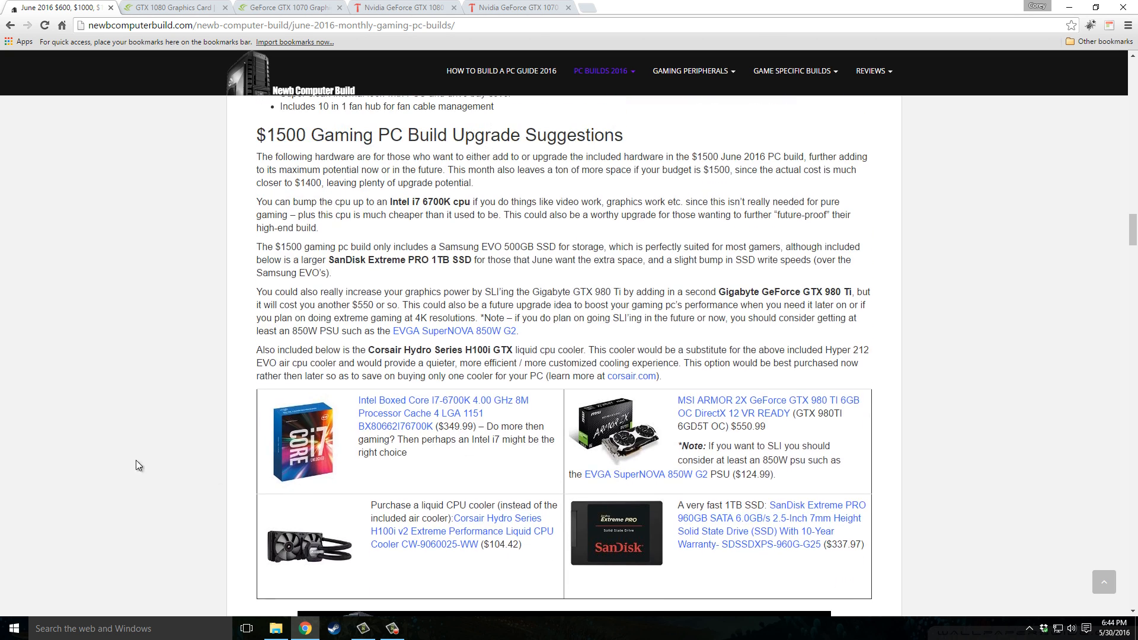
mouse_move(248, 549)
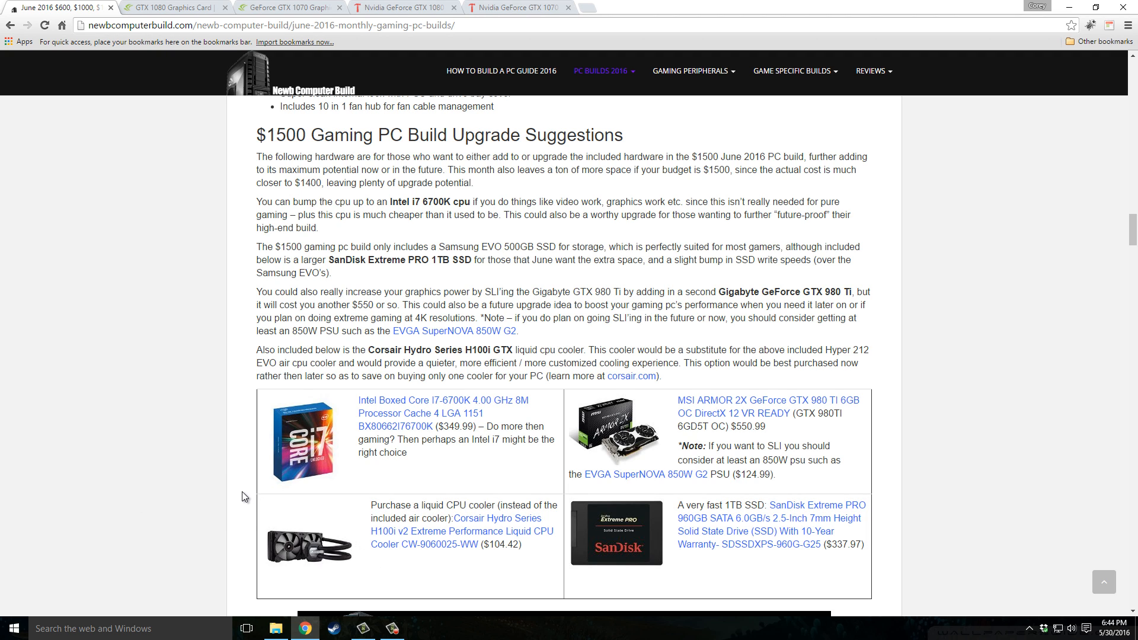
mouse_move(465, 564)
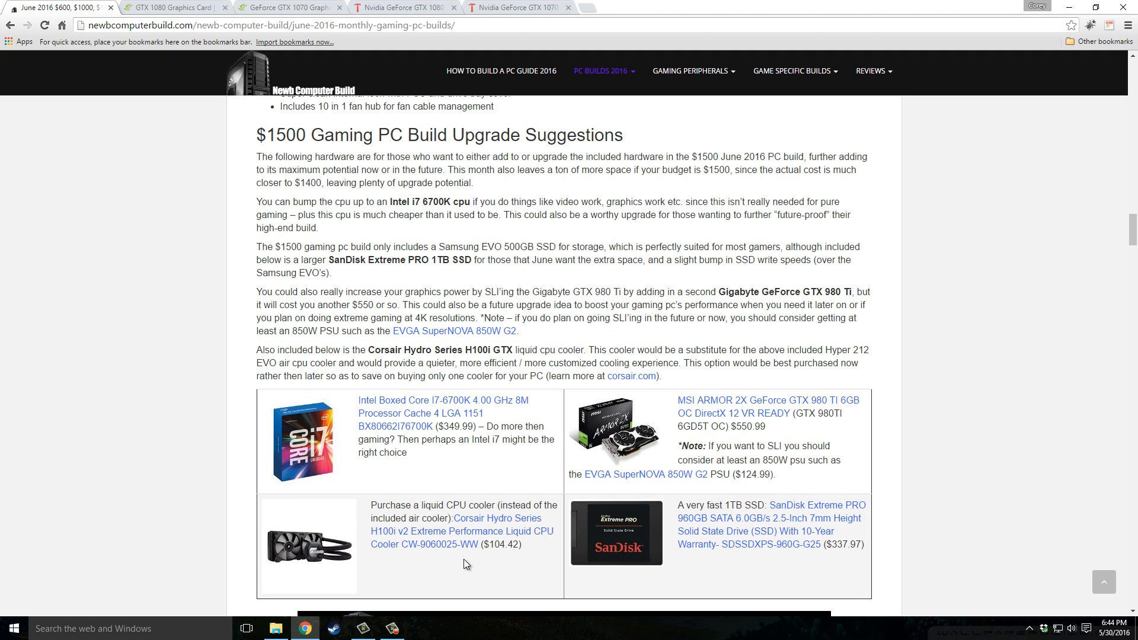
mouse_move(795, 578)
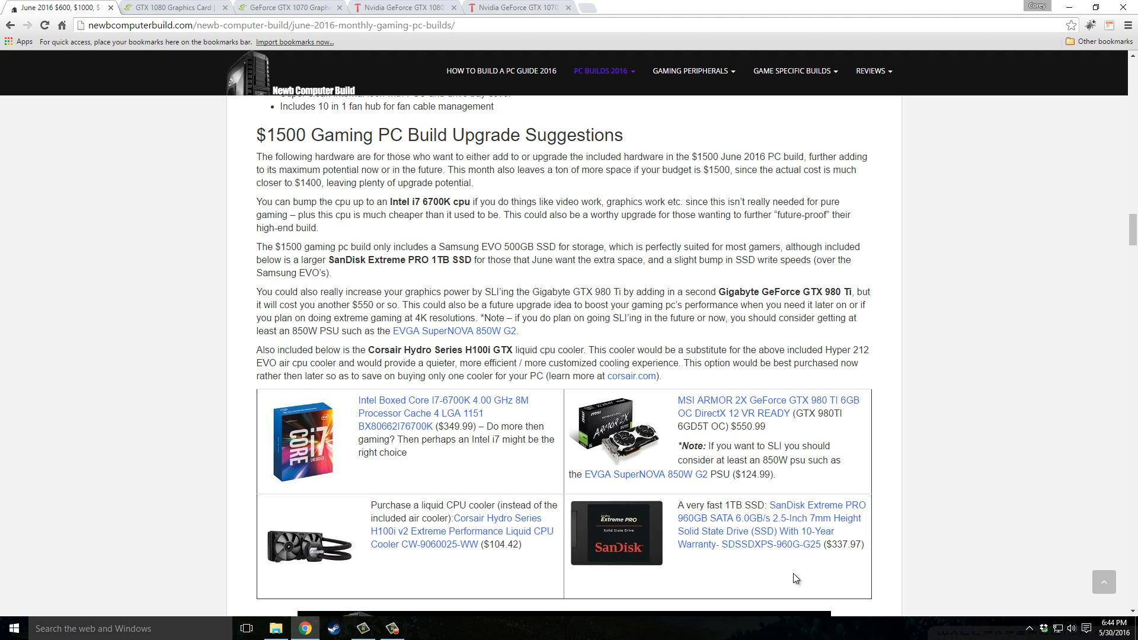
mouse_move(843, 569)
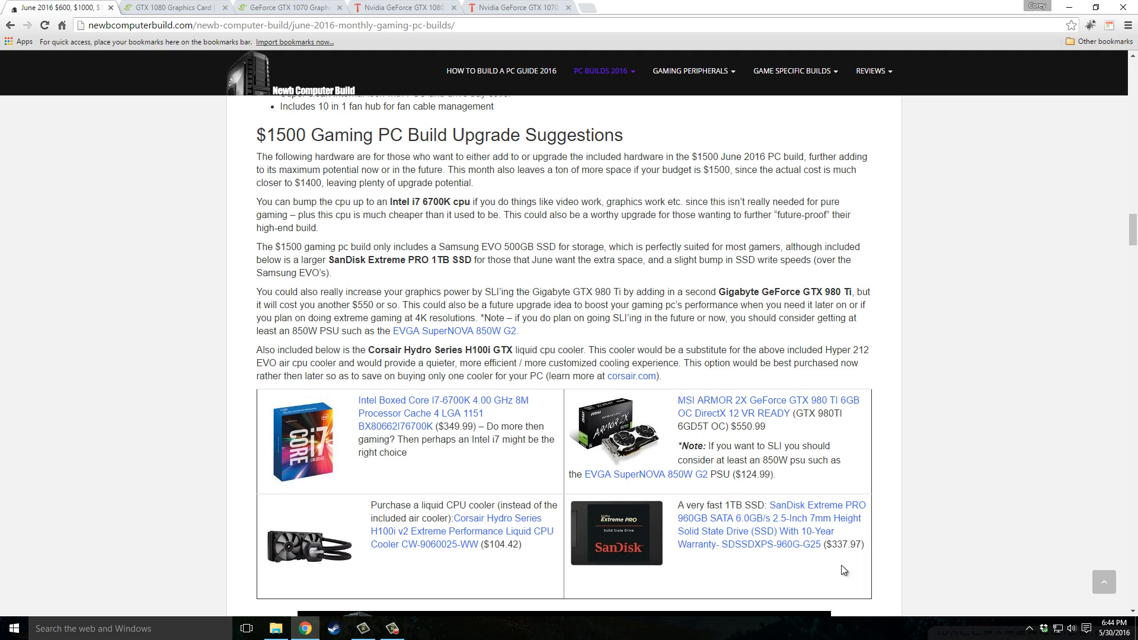
mouse_move(725, 537)
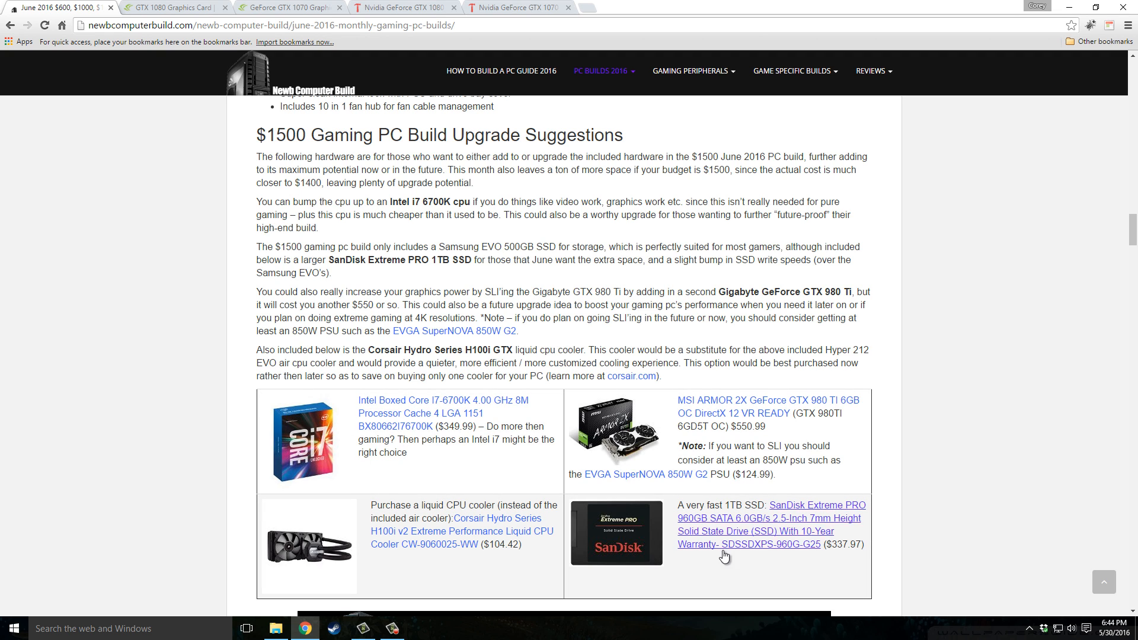
mouse_move(650, 565)
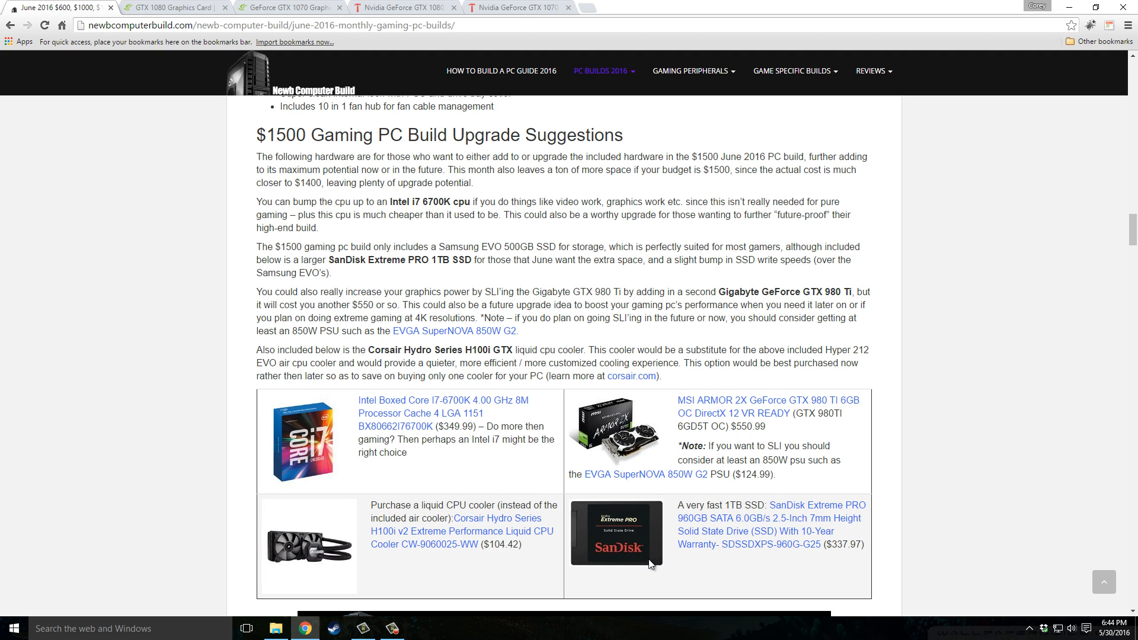
mouse_move(843, 569)
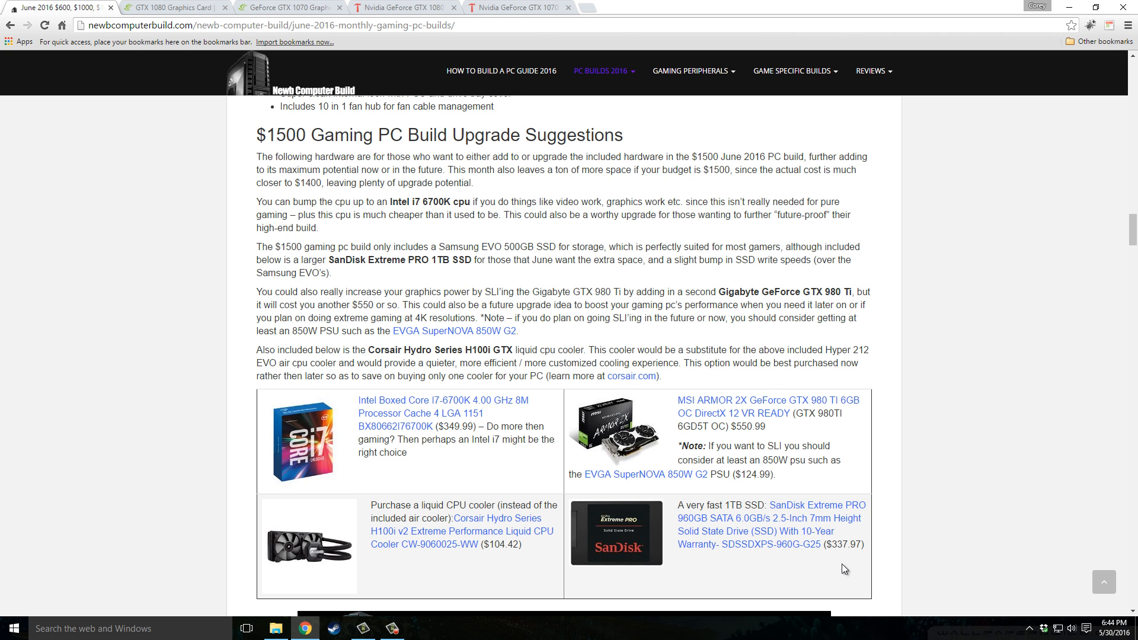
Scroll to the $1000 June 2016 build and its 1920X1080 and 2560×1440 capability note.
scroll(down, 3)
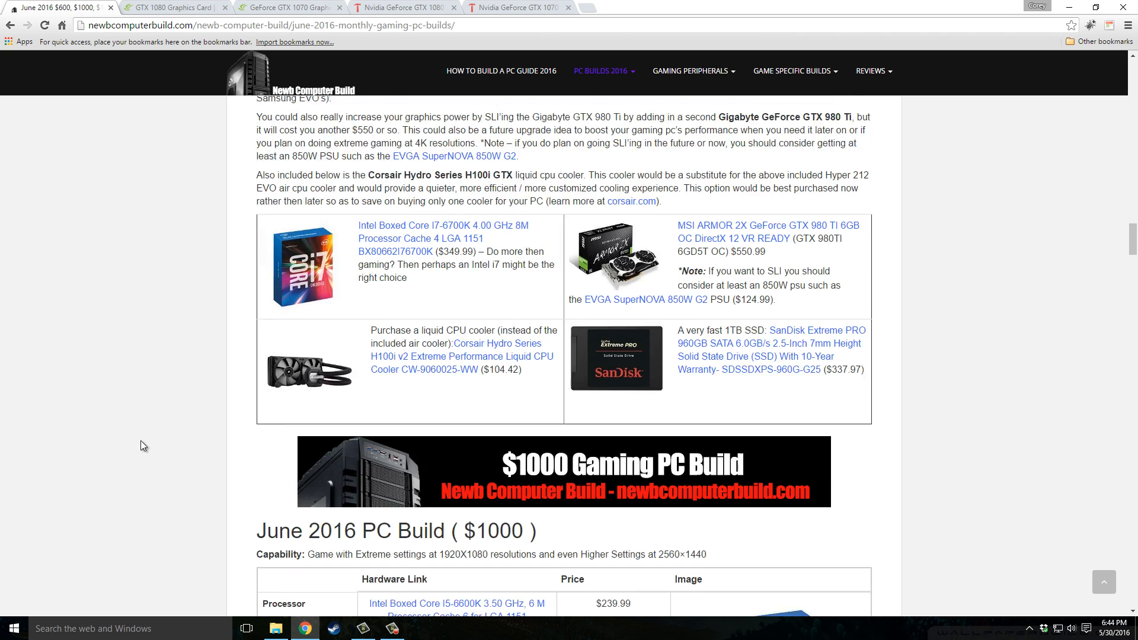
scroll(down, 3)
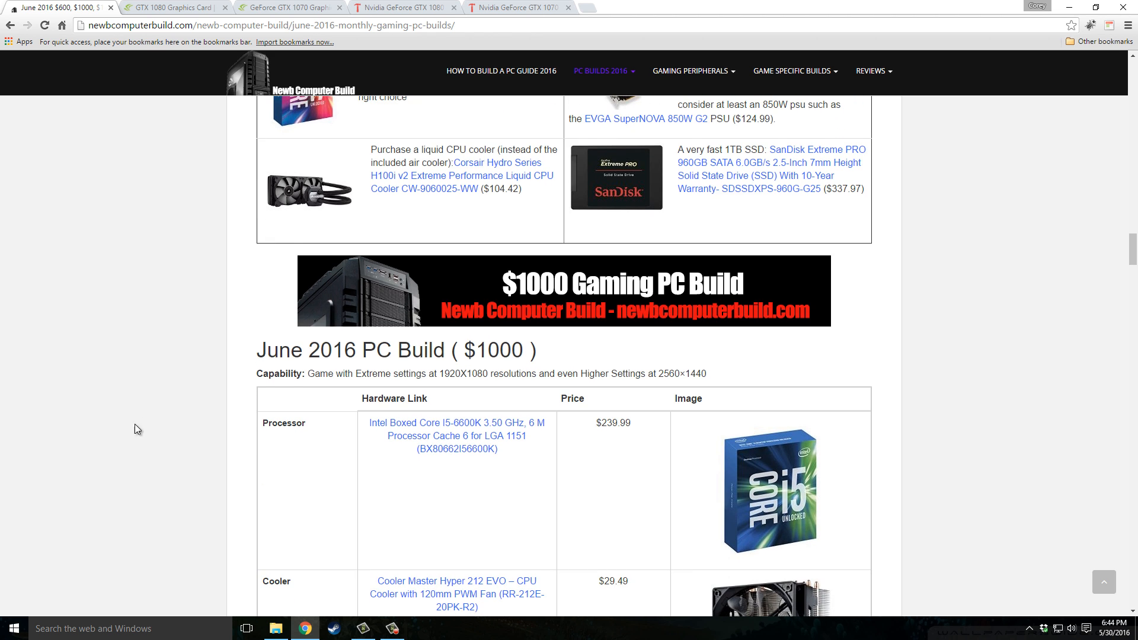
scroll(up, 3)
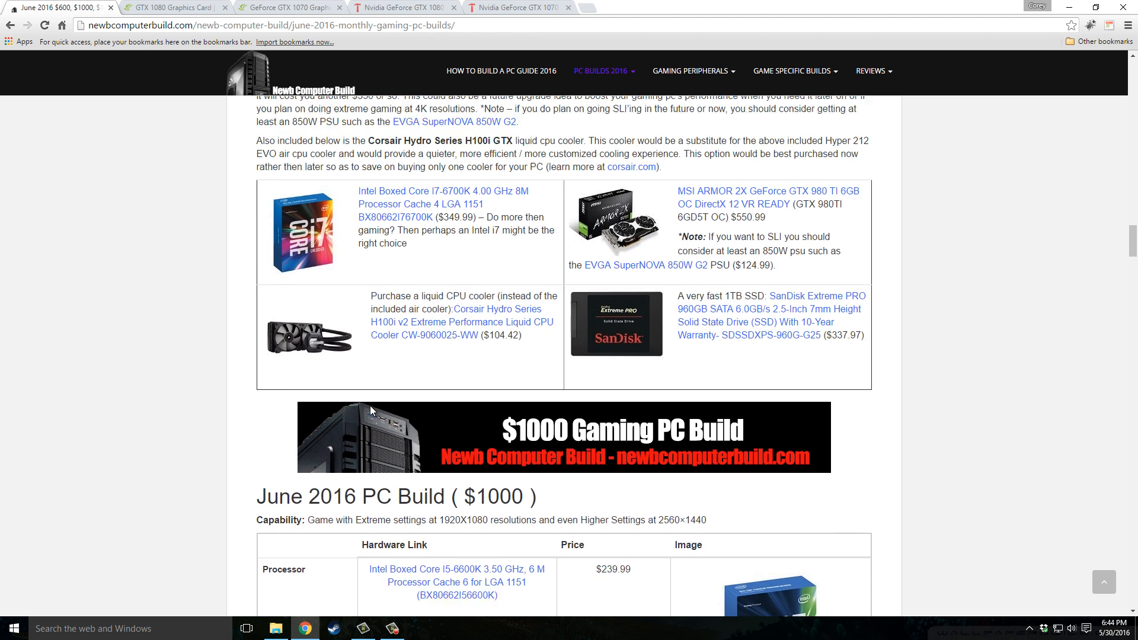
scroll(down, 3)
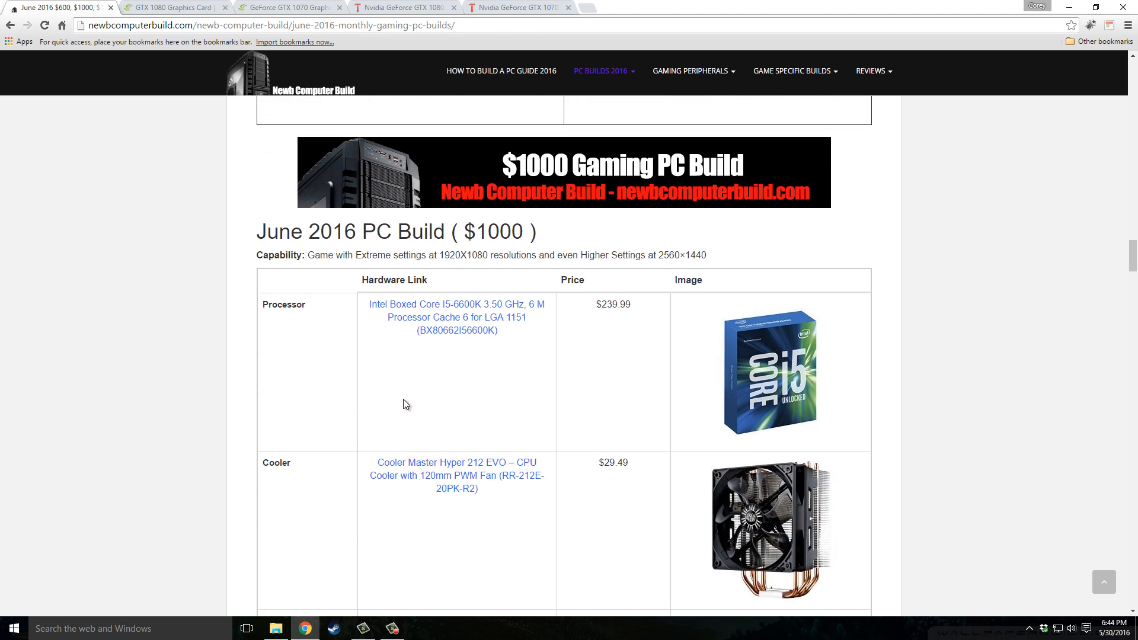
mouse_move(472, 254)
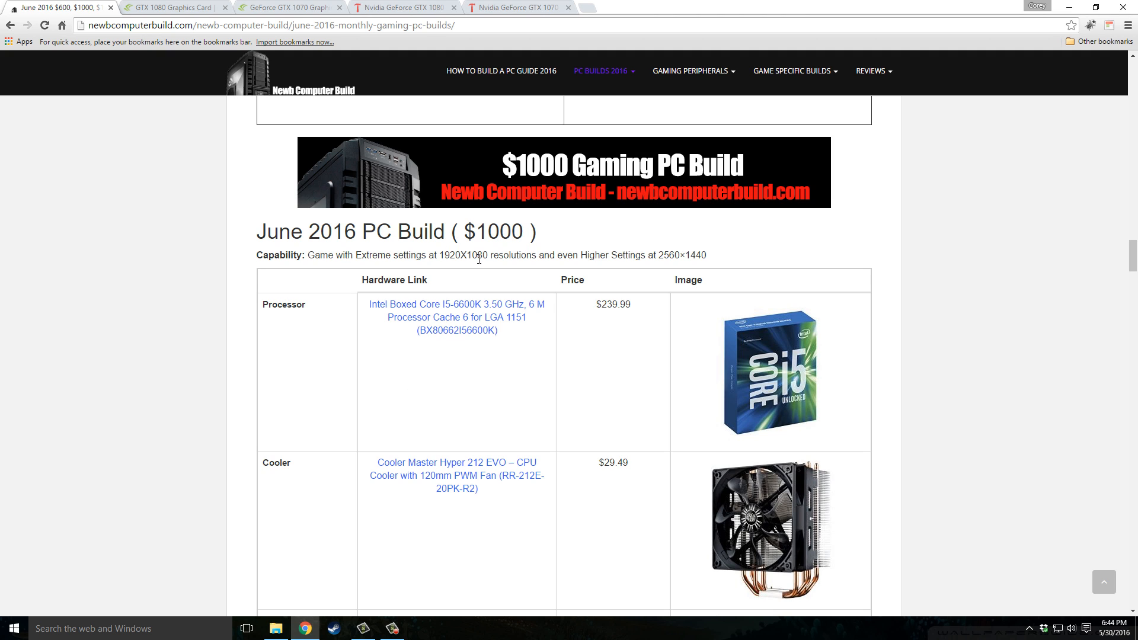
mouse_move(526, 268)
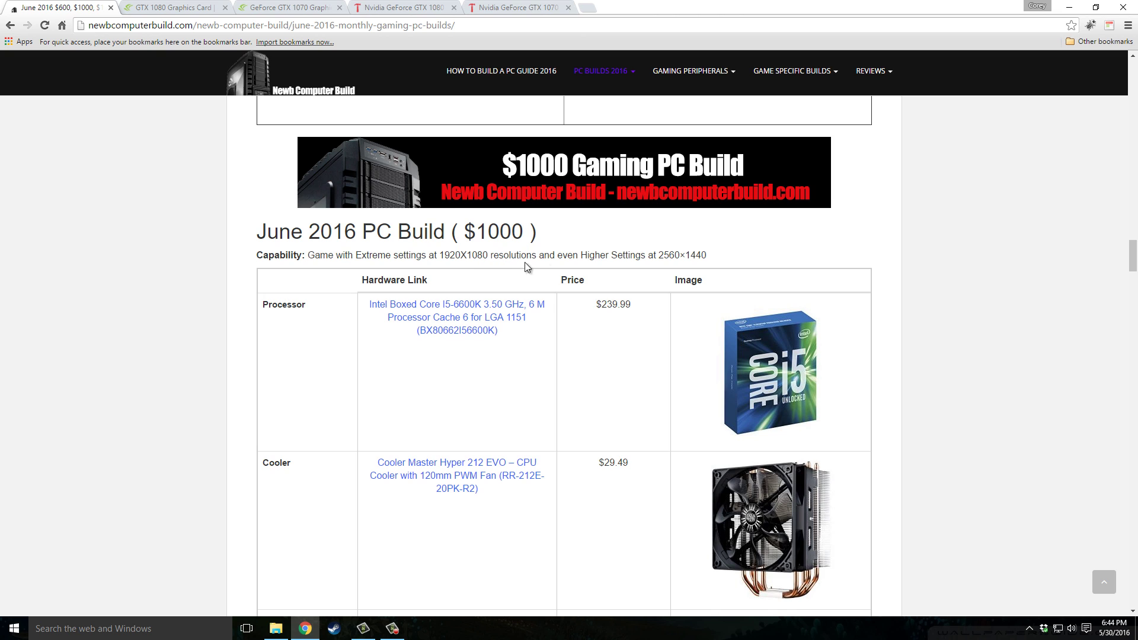
mouse_move(695, 271)
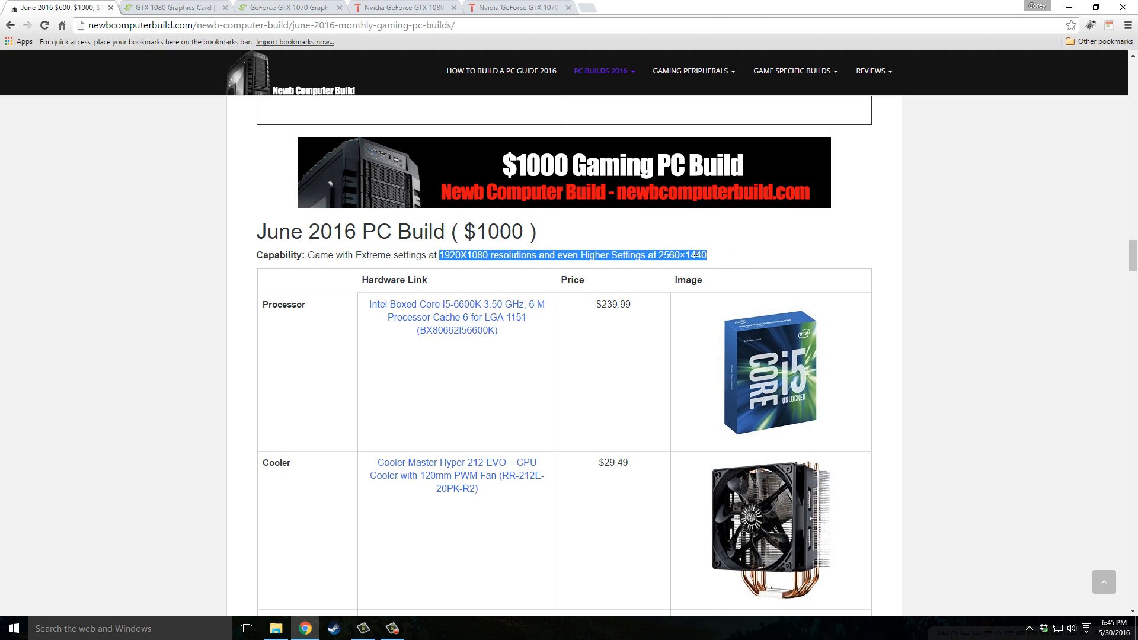
mouse_move(1065, 409)
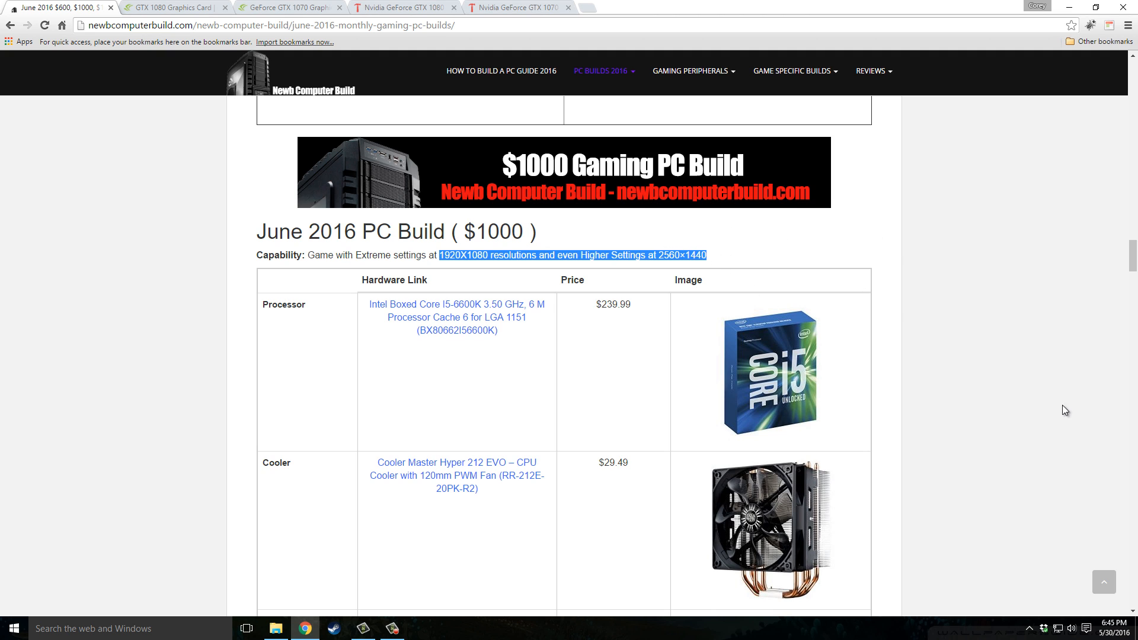
mouse_move(519, 382)
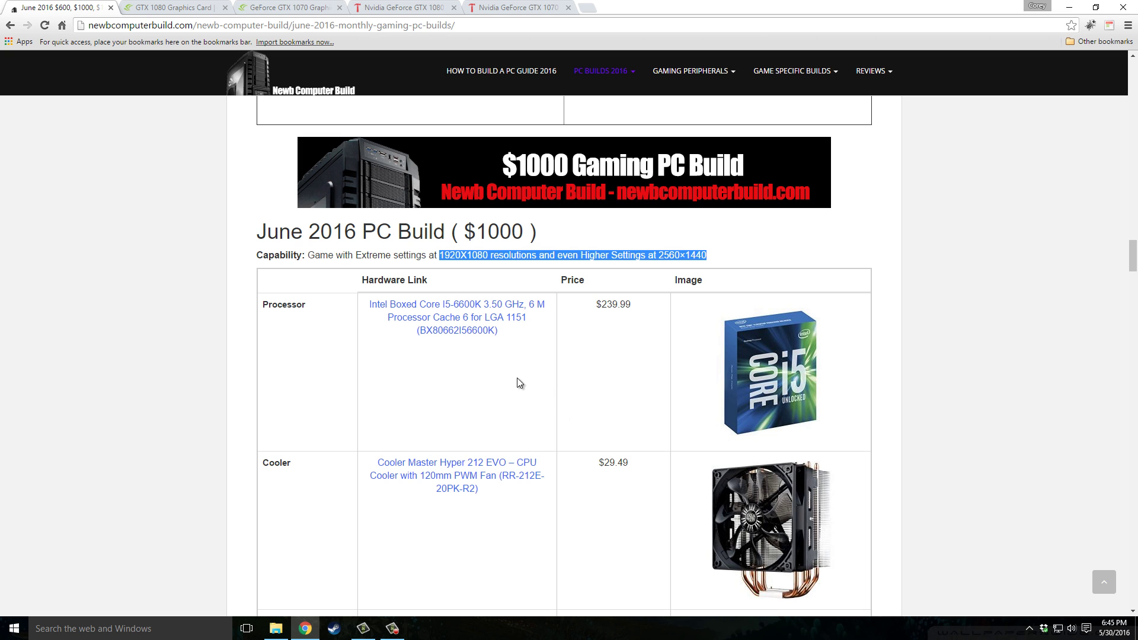
mouse_move(180, 356)
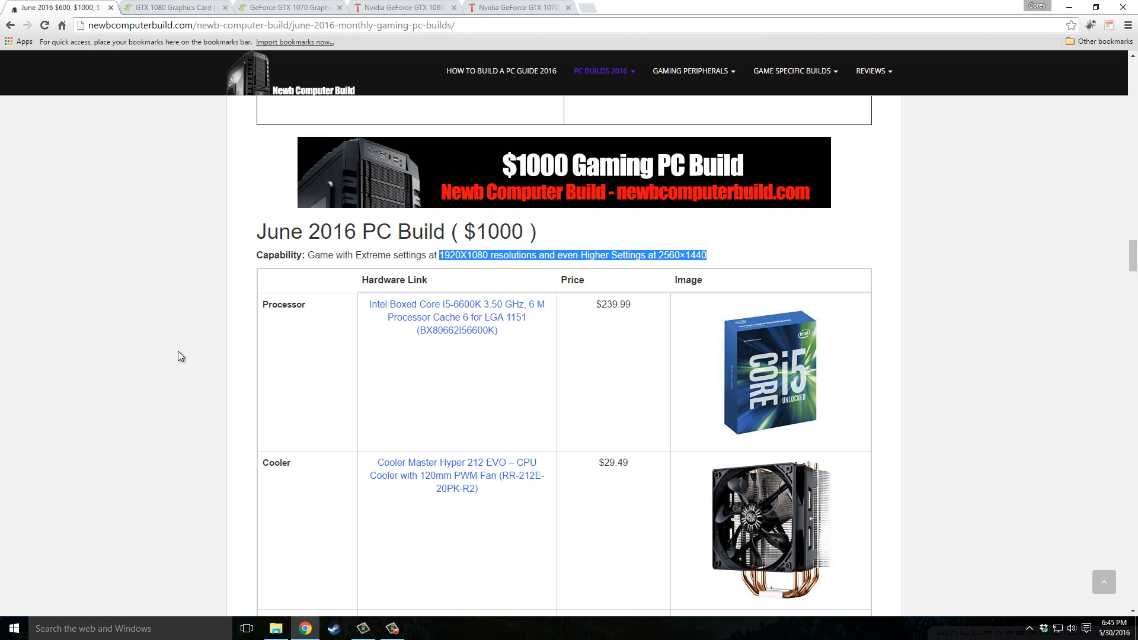
scroll(down, 3)
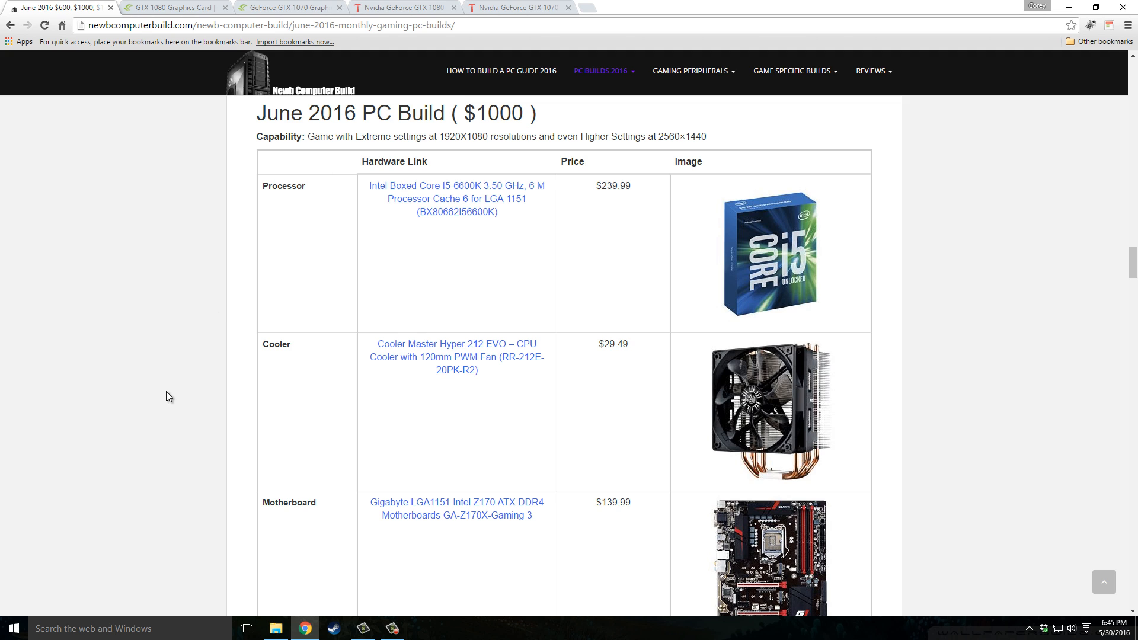
mouse_move(559, 314)
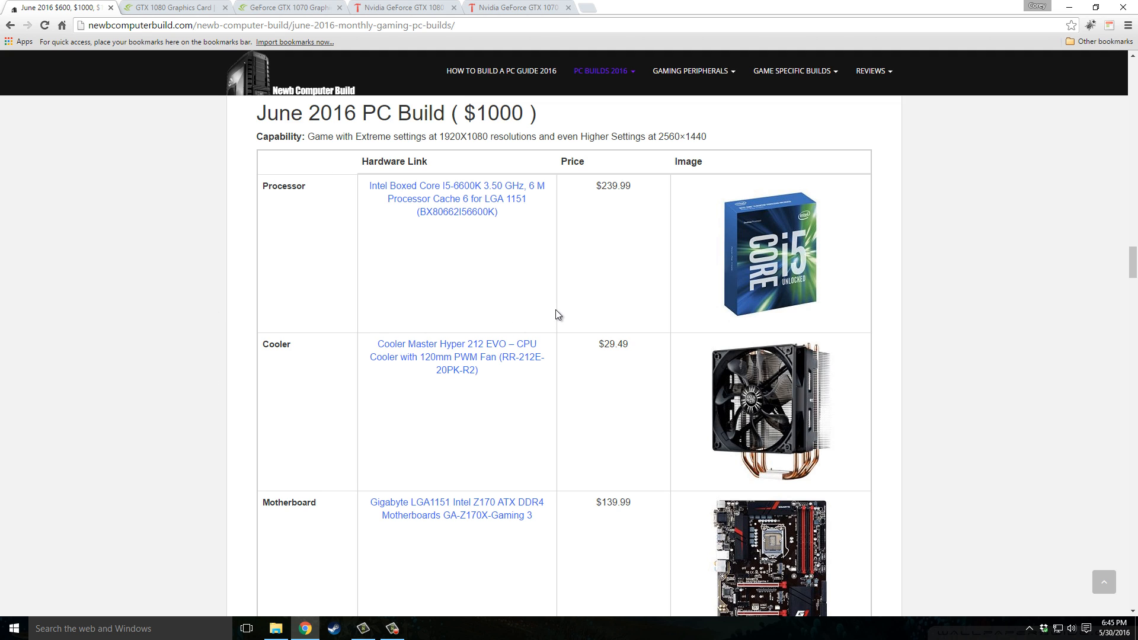
scroll(down, 3)
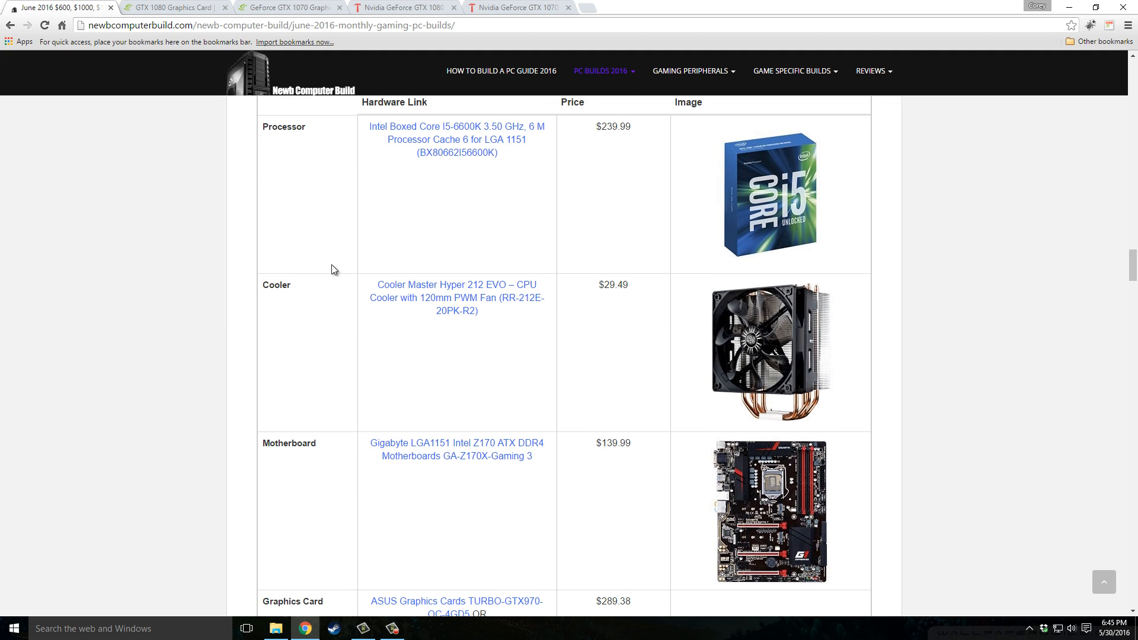
mouse_move(390, 260)
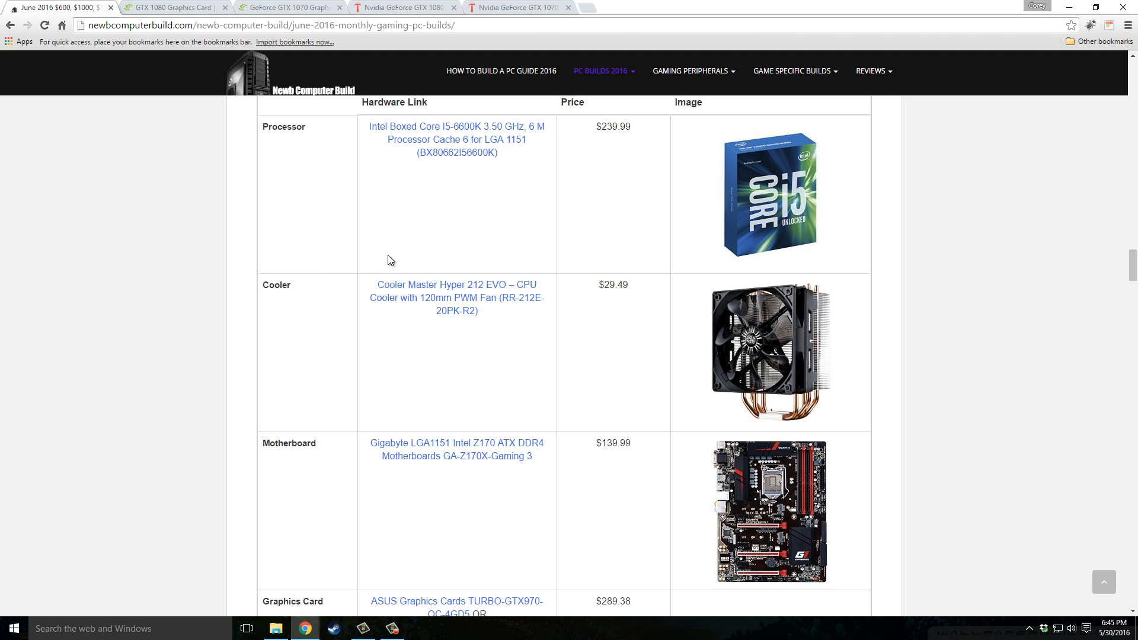
scroll(down, 3)
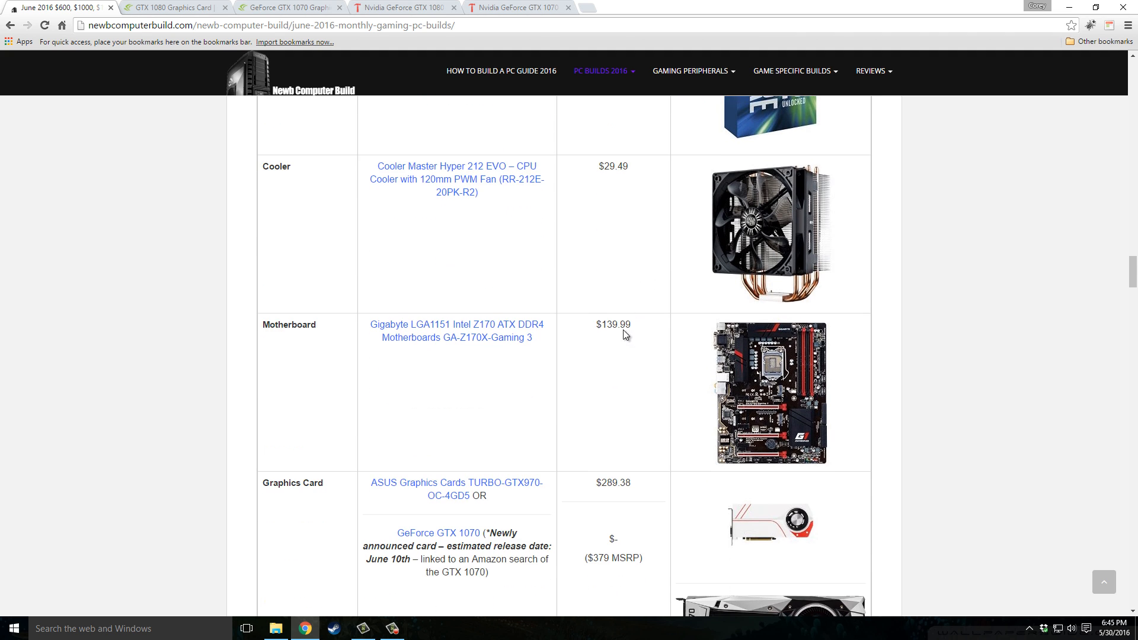
mouse_move(919, 366)
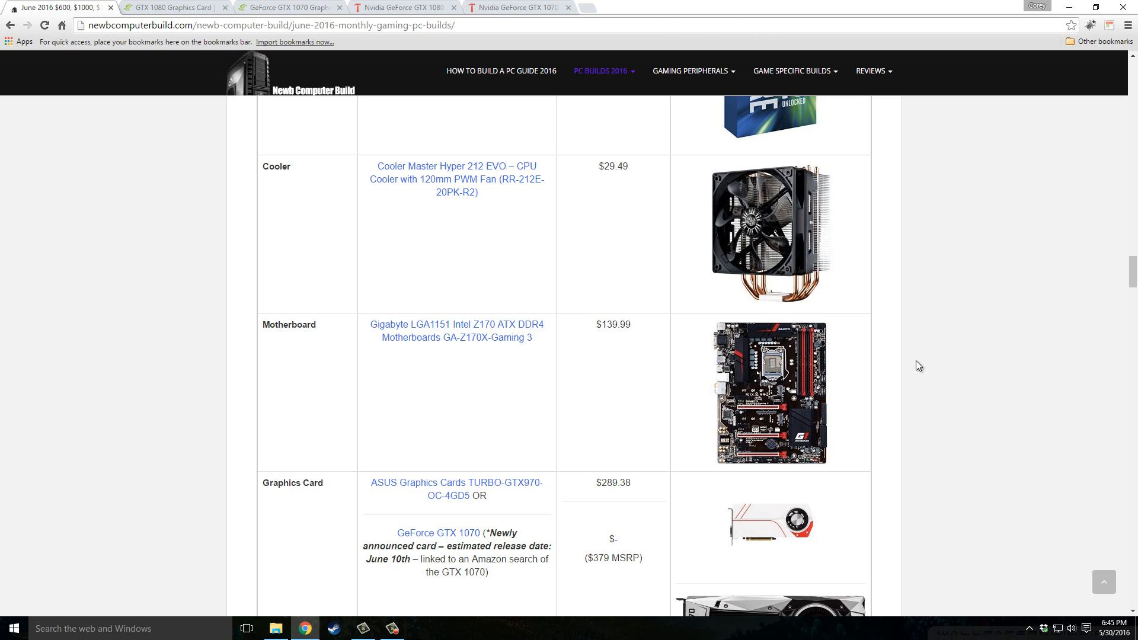
mouse_move(291, 375)
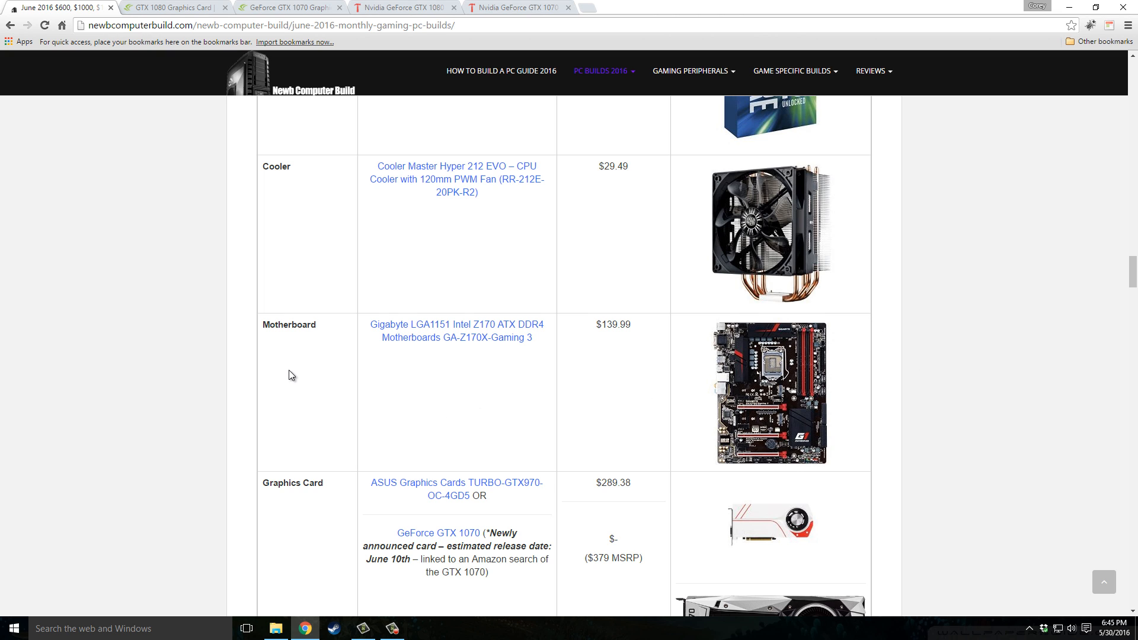
mouse_move(348, 378)
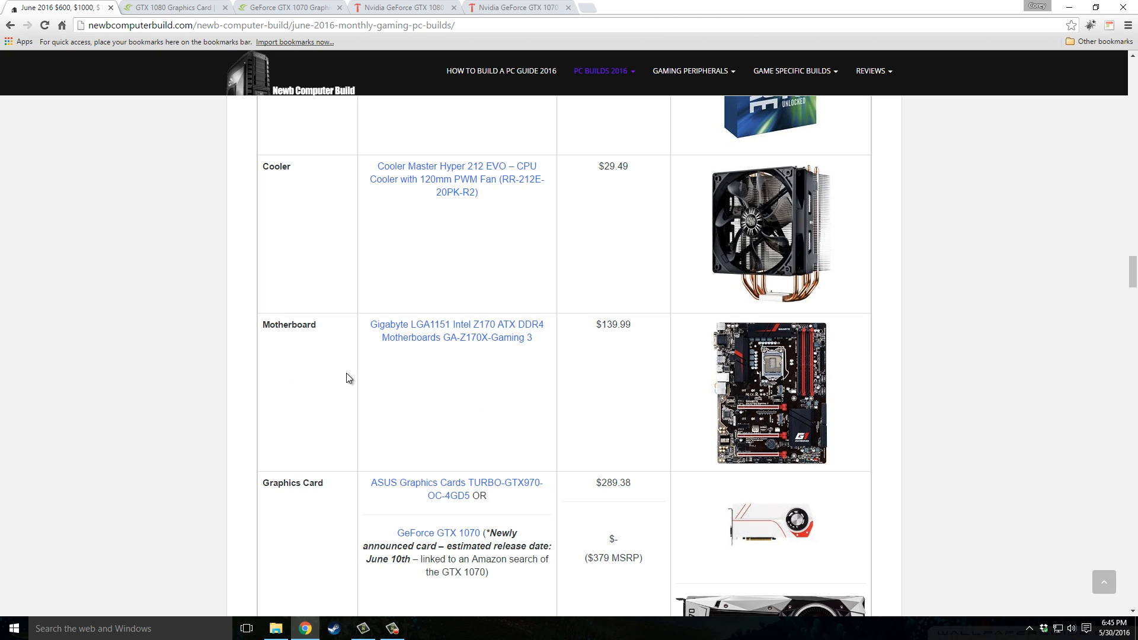
mouse_move(646, 390)
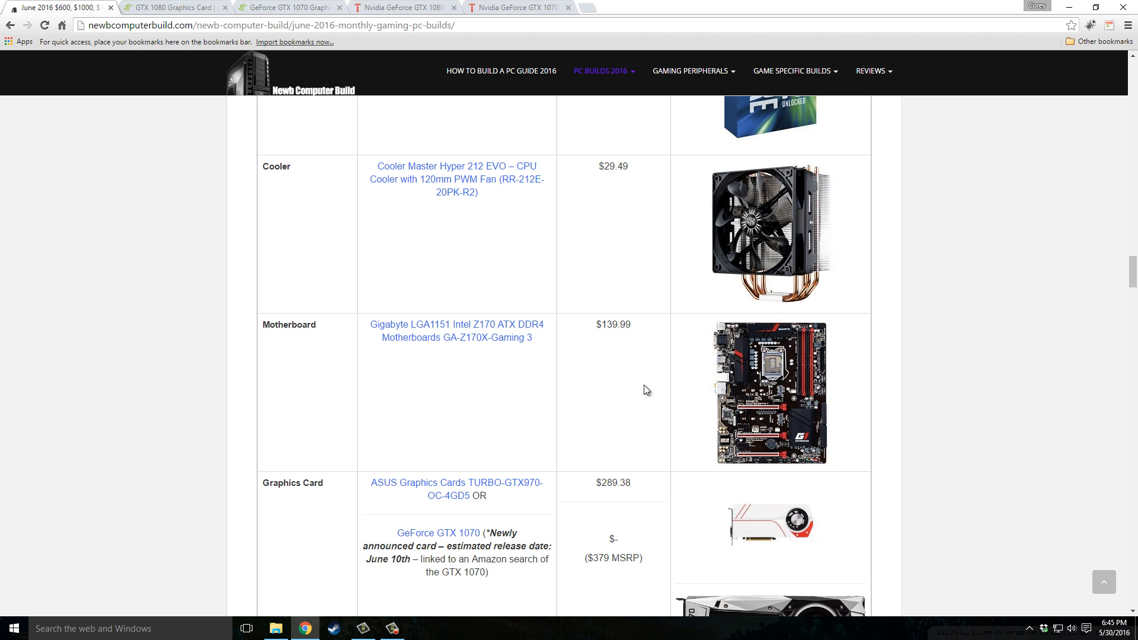
scroll(down, 3)
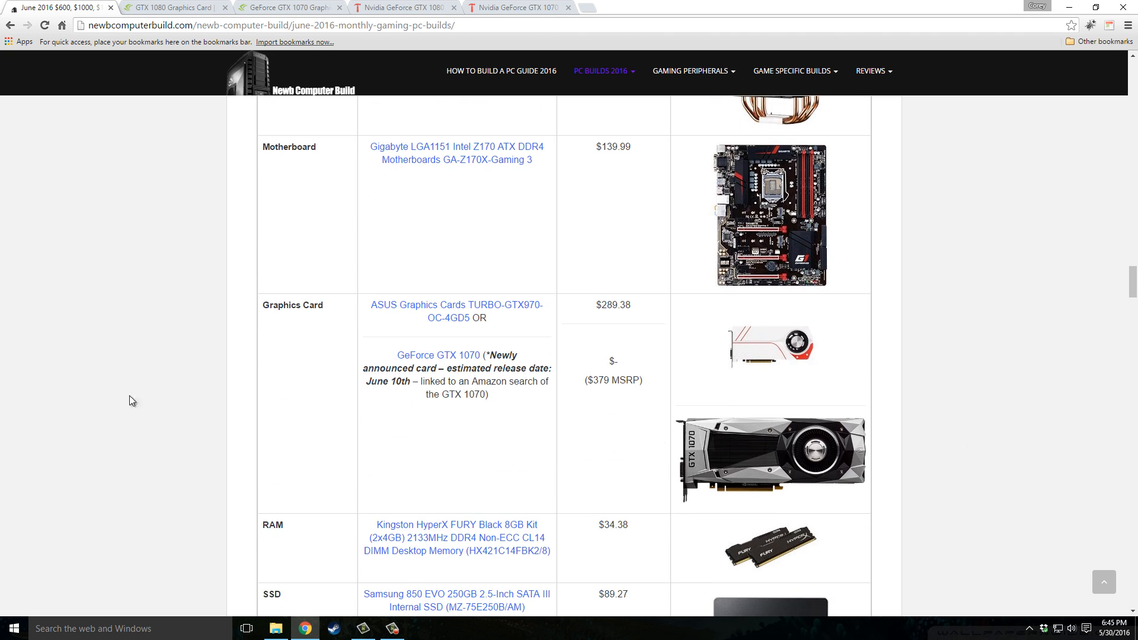
mouse_move(408, 339)
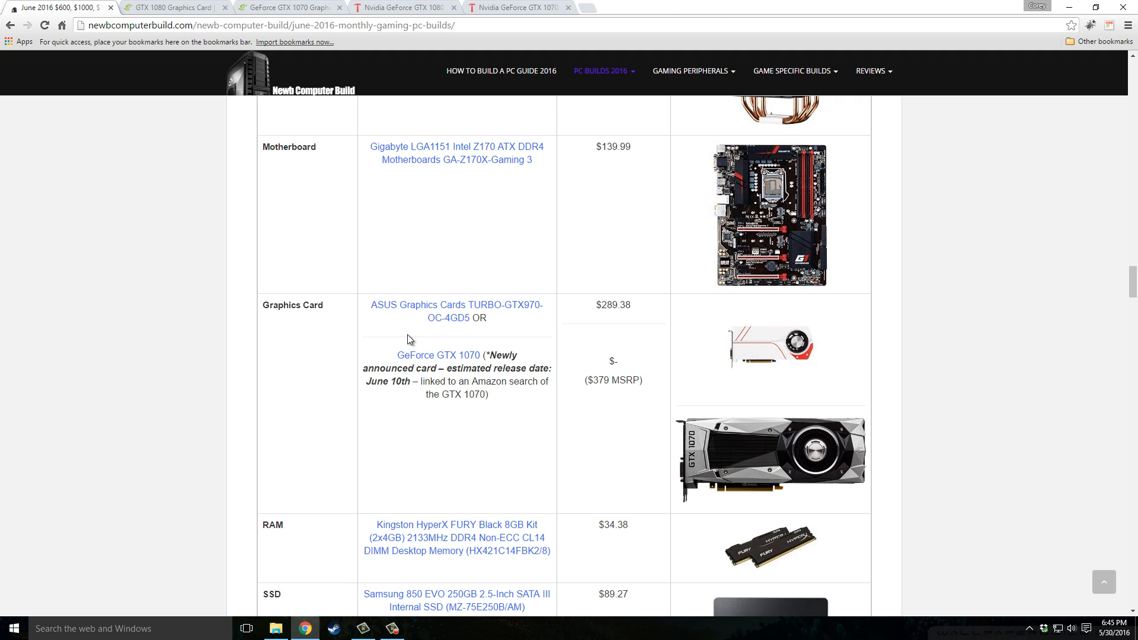
mouse_move(563, 345)
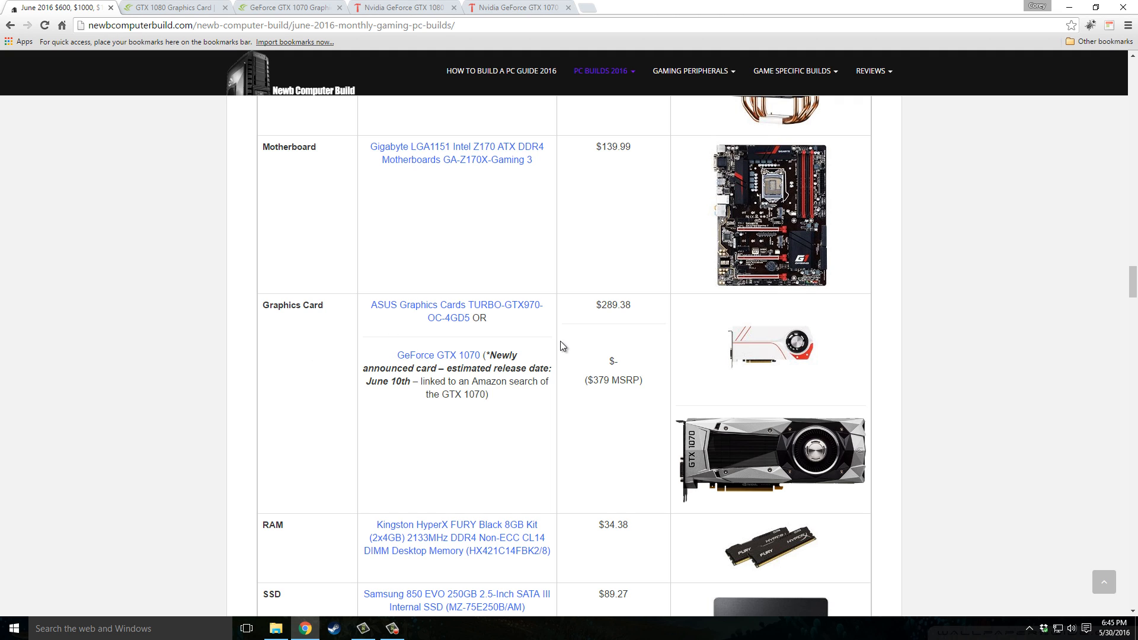
mouse_move(639, 323)
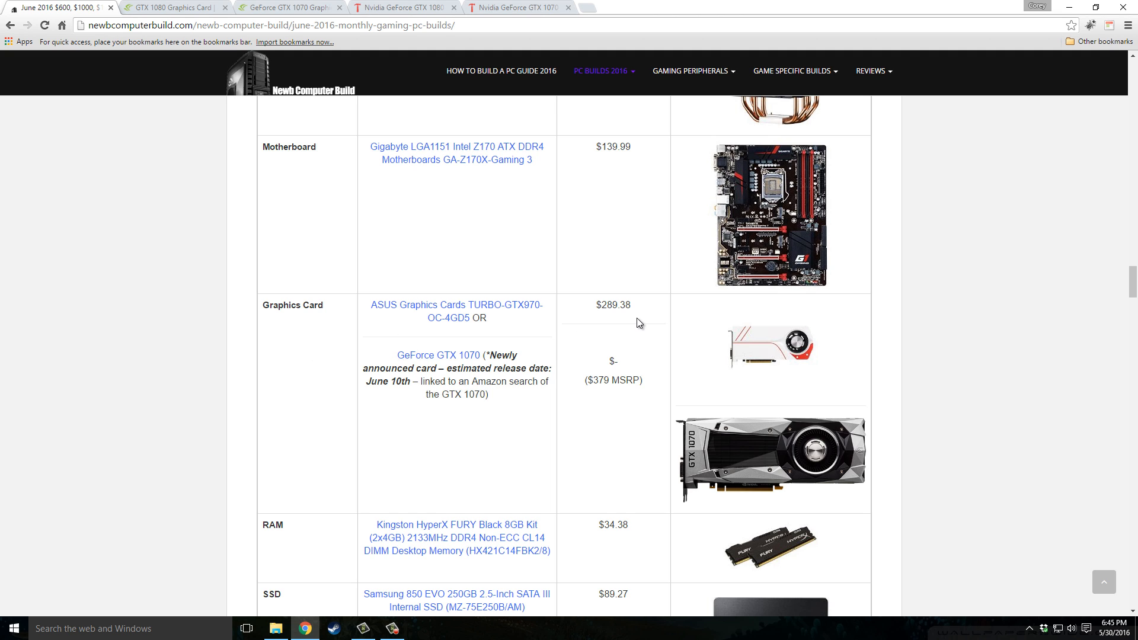
mouse_move(754, 355)
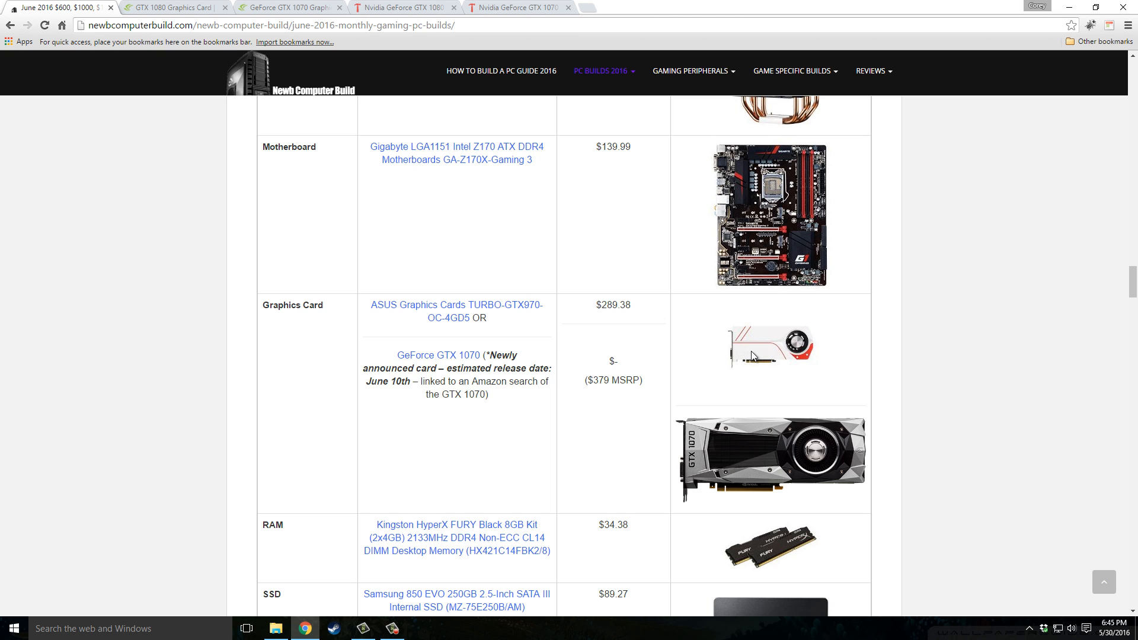
mouse_move(524, 418)
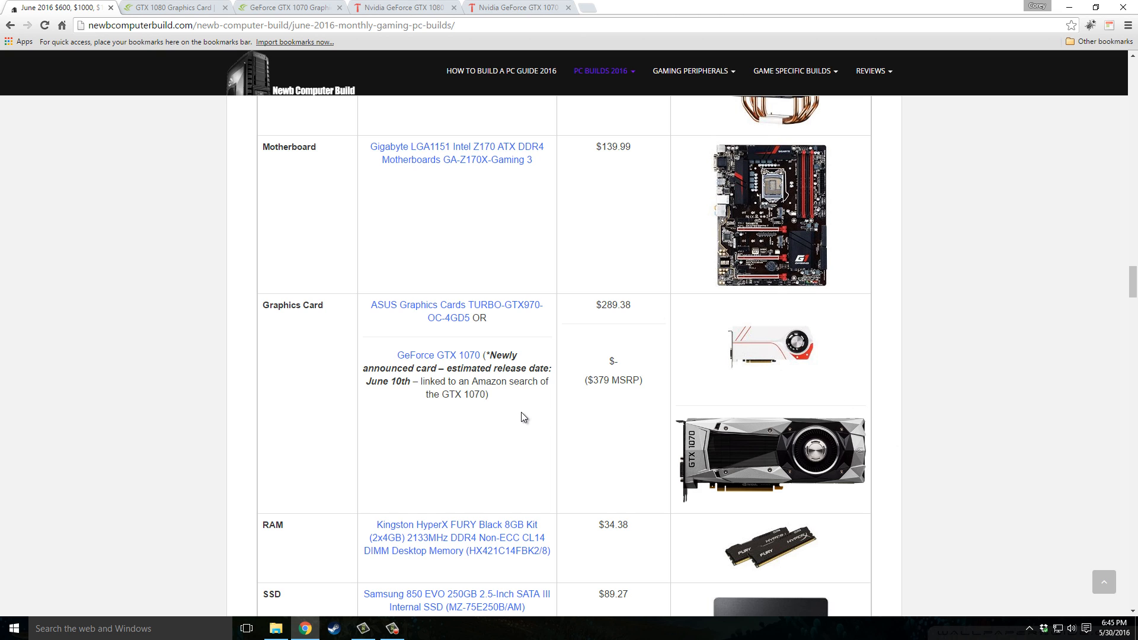
mouse_move(527, 434)
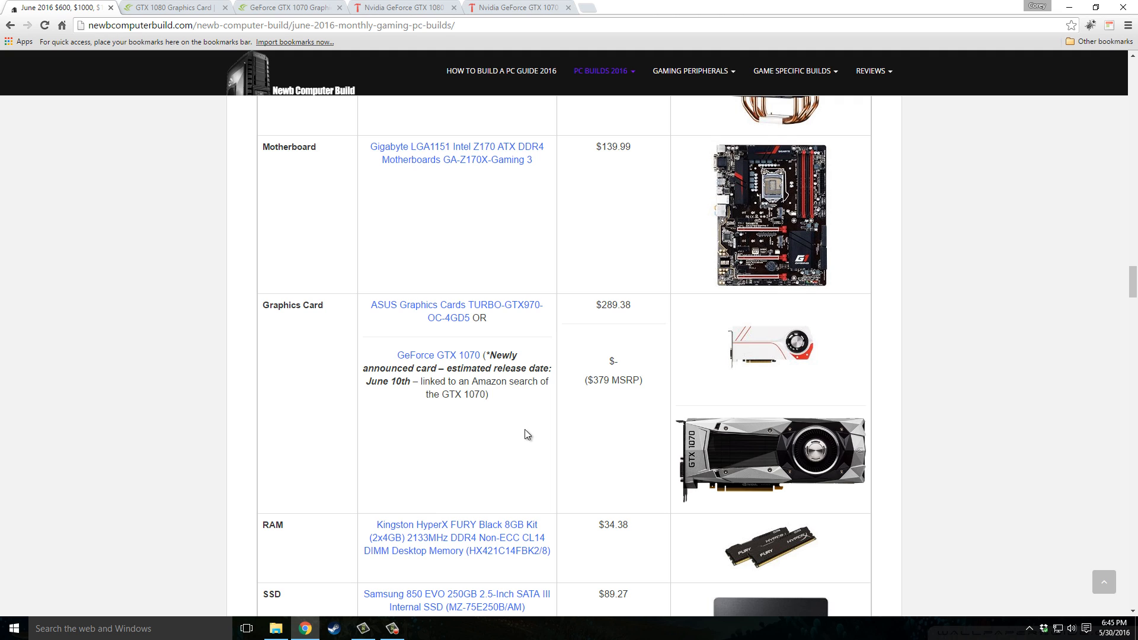
mouse_move(810, 358)
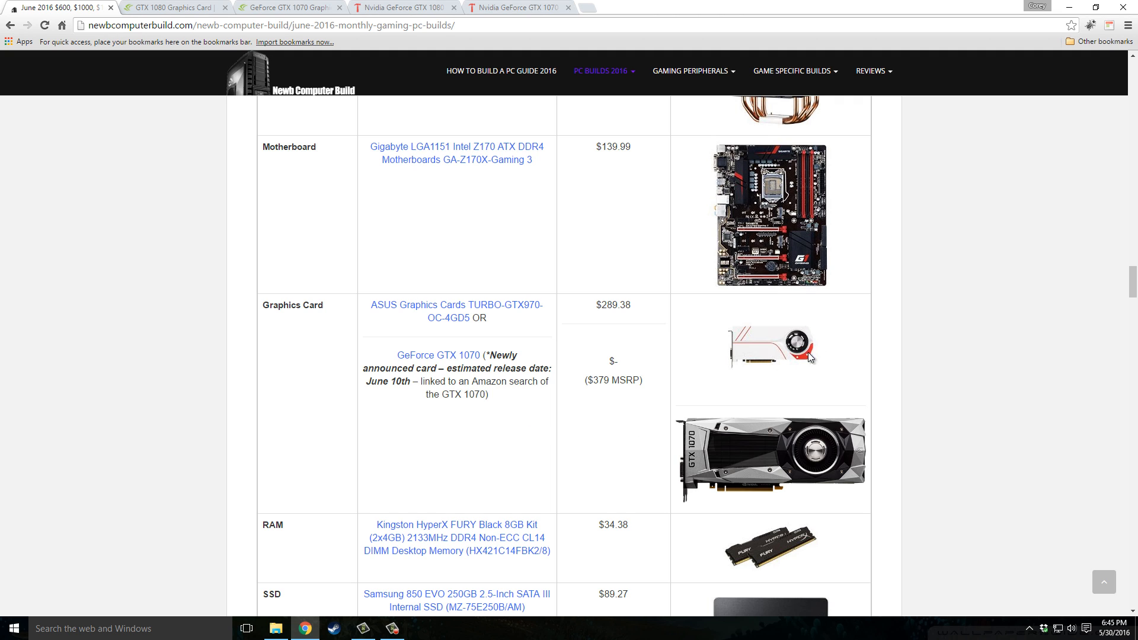
mouse_move(932, 466)
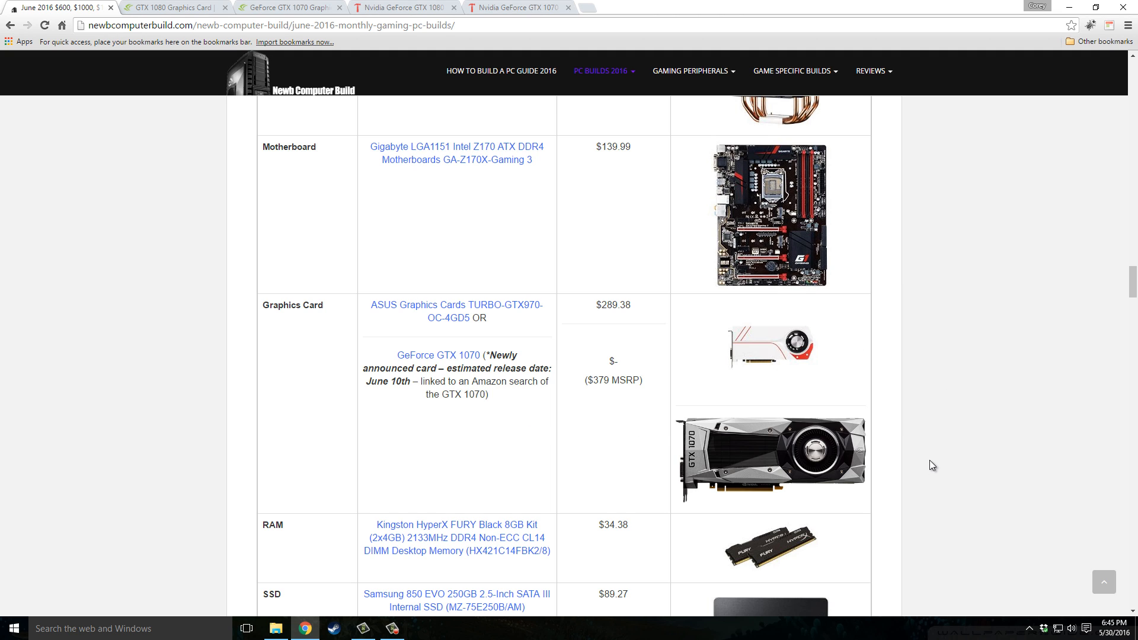
mouse_move(928, 458)
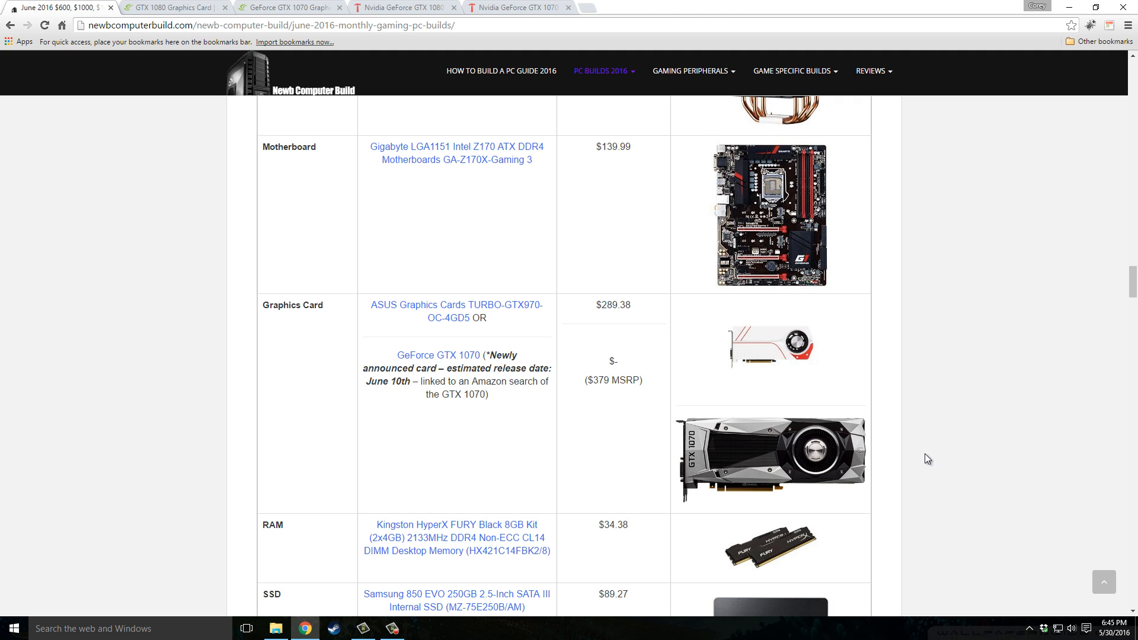
Highlight the GTX 1070's $379 MSRP, then scroll to the $89.27 SSD, $78.10 PSU and $71.99 case.
double_click(611, 379)
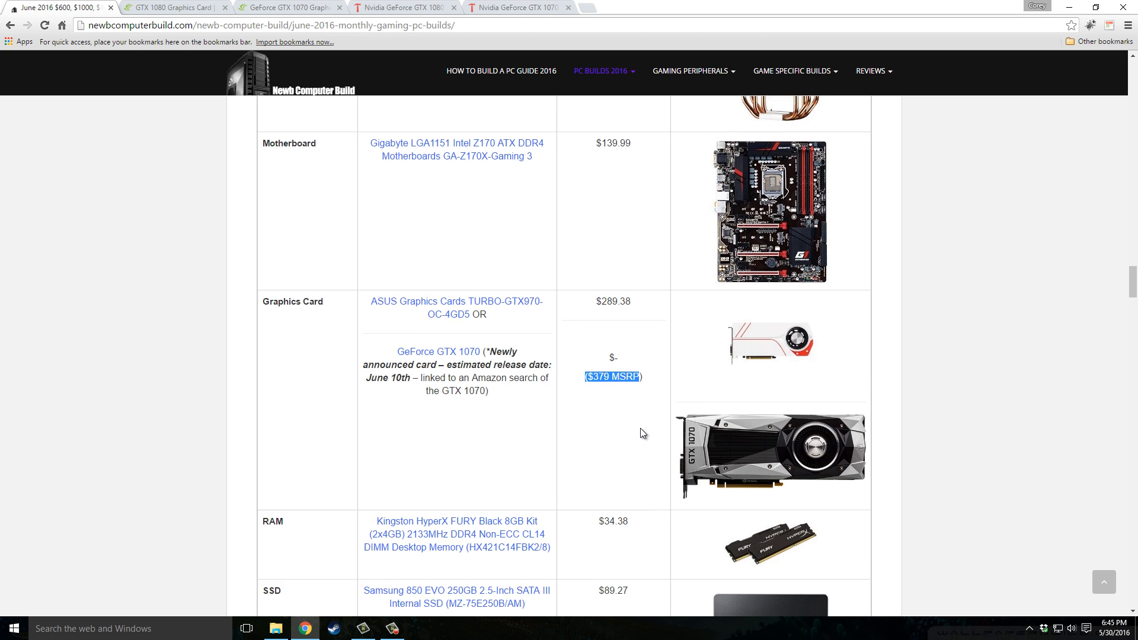
scroll(down, 3)
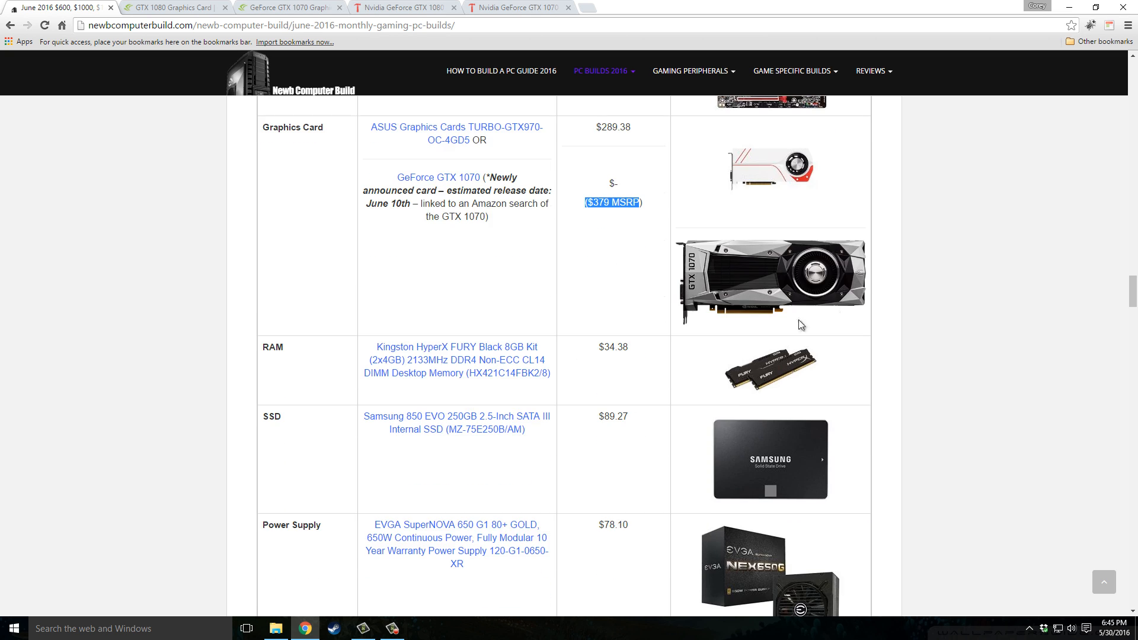
scroll(down, 3)
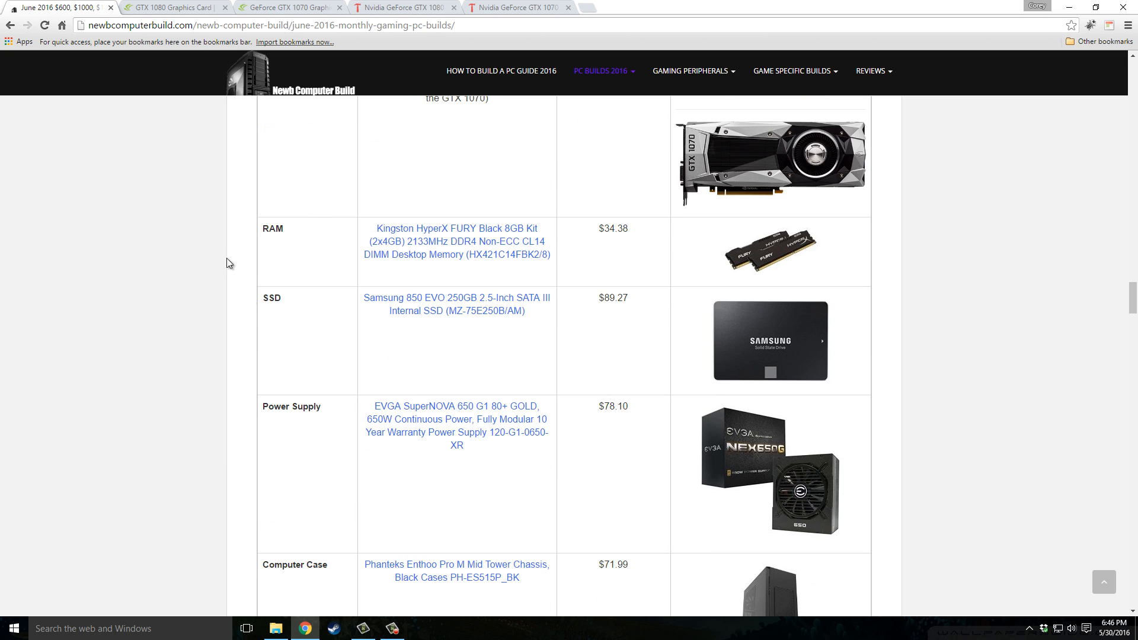
mouse_move(457, 286)
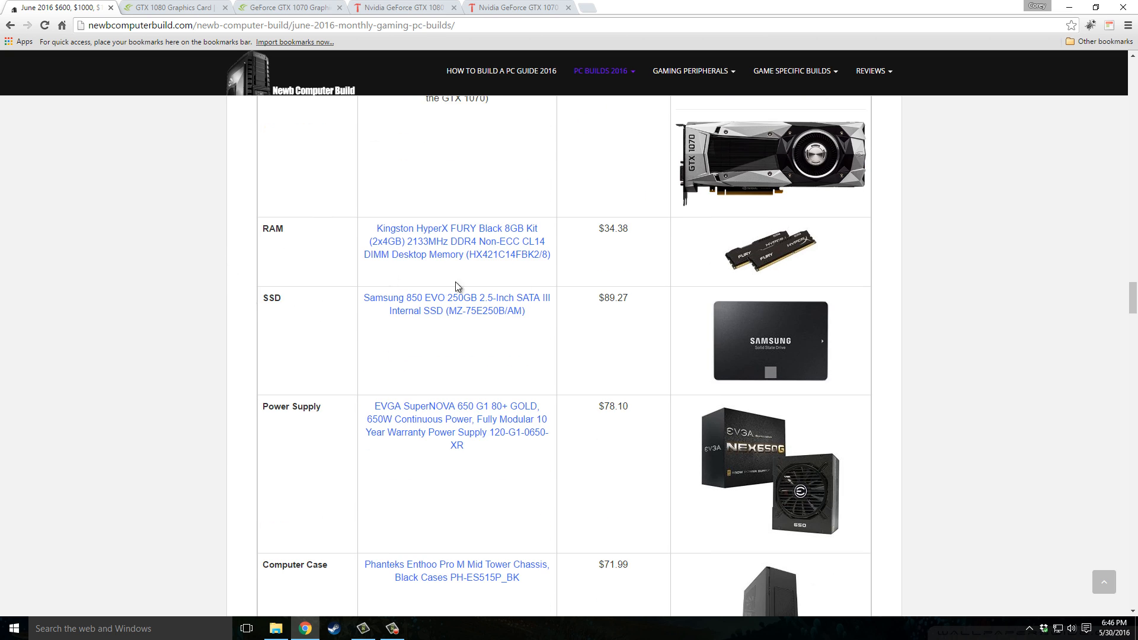
mouse_move(623, 311)
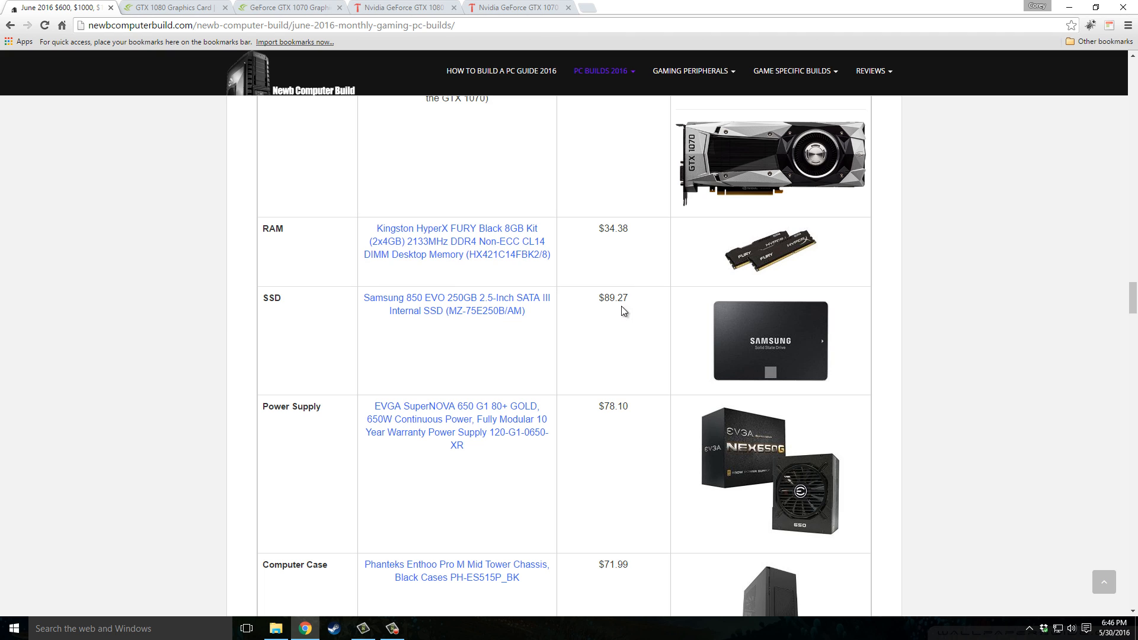
scroll(down, 3)
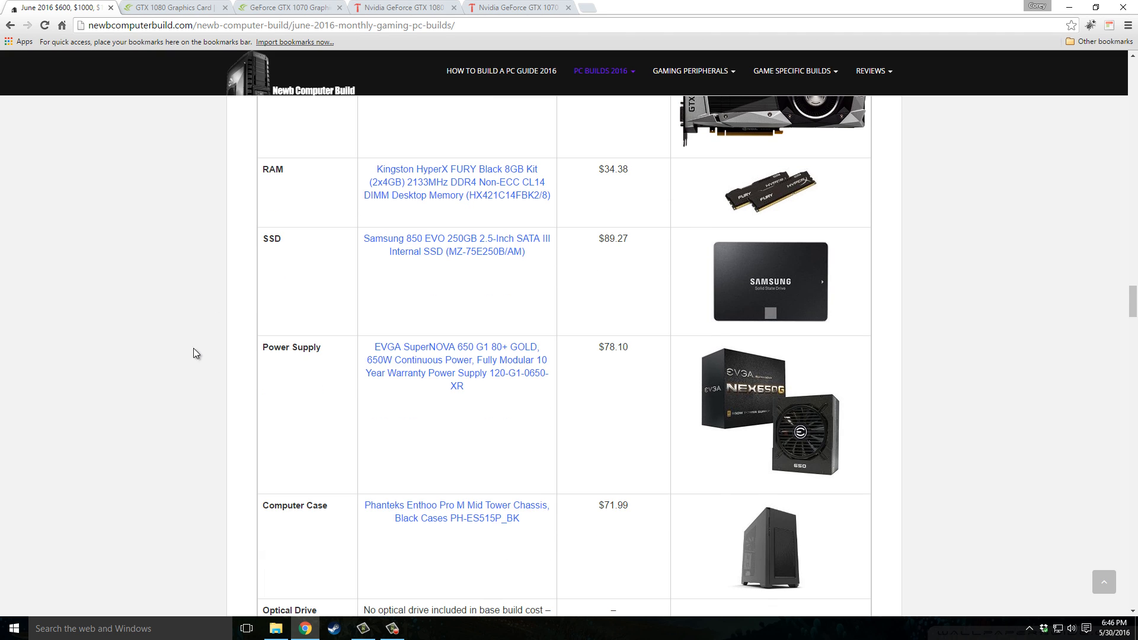
mouse_move(432, 301)
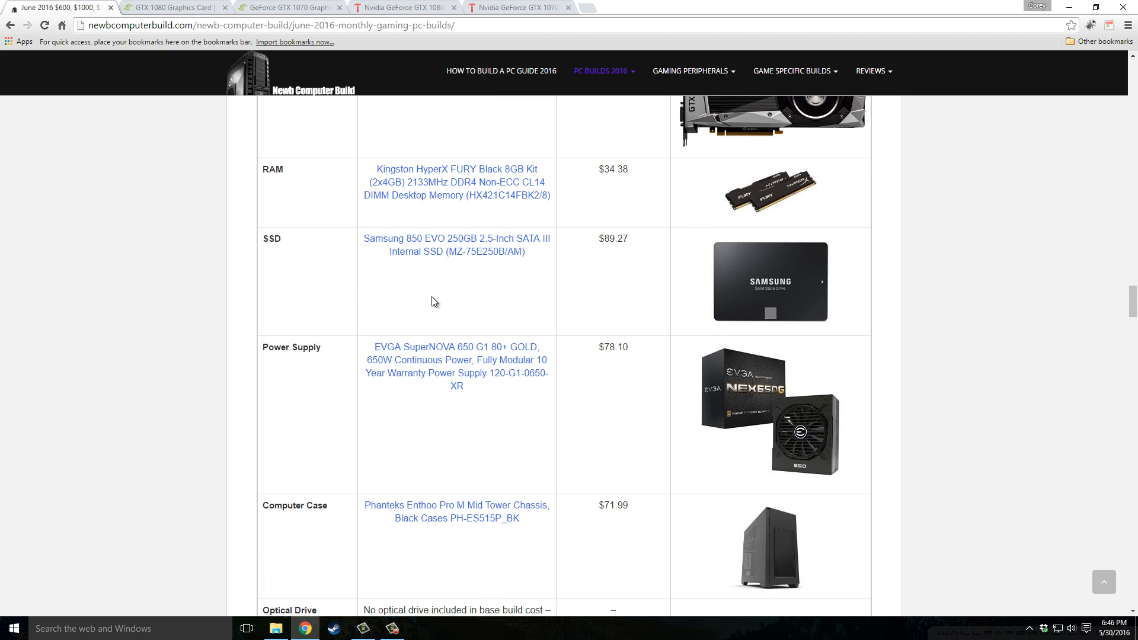
mouse_move(492, 321)
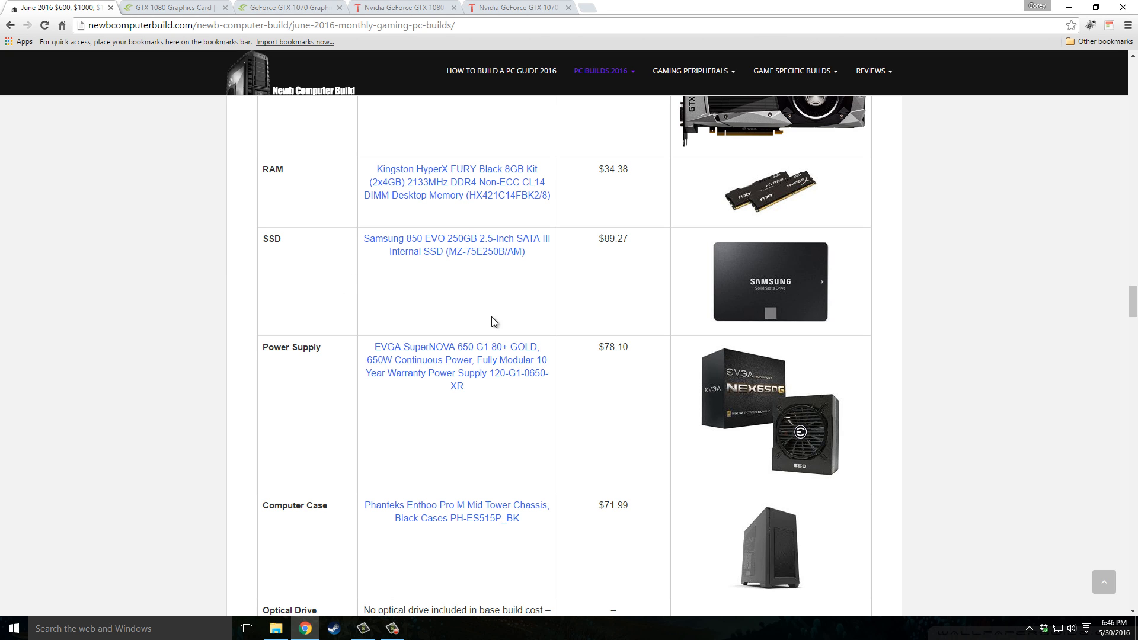
mouse_move(590, 292)
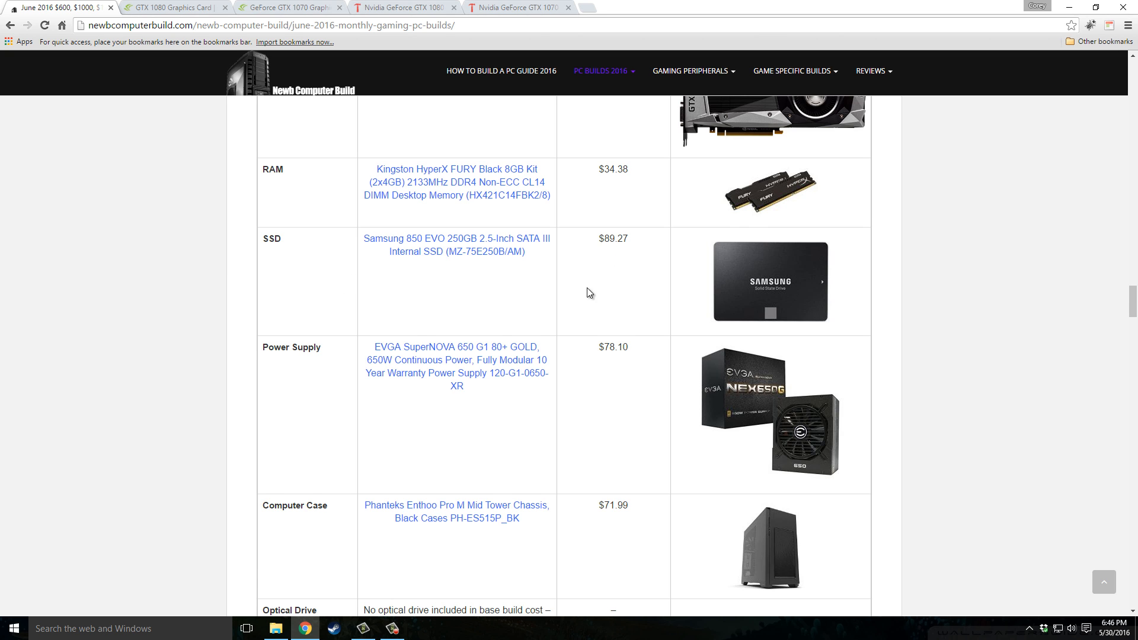
Scroll past the case and optical drive rows to the $972 estimated price and overview.
scroll(down, 3)
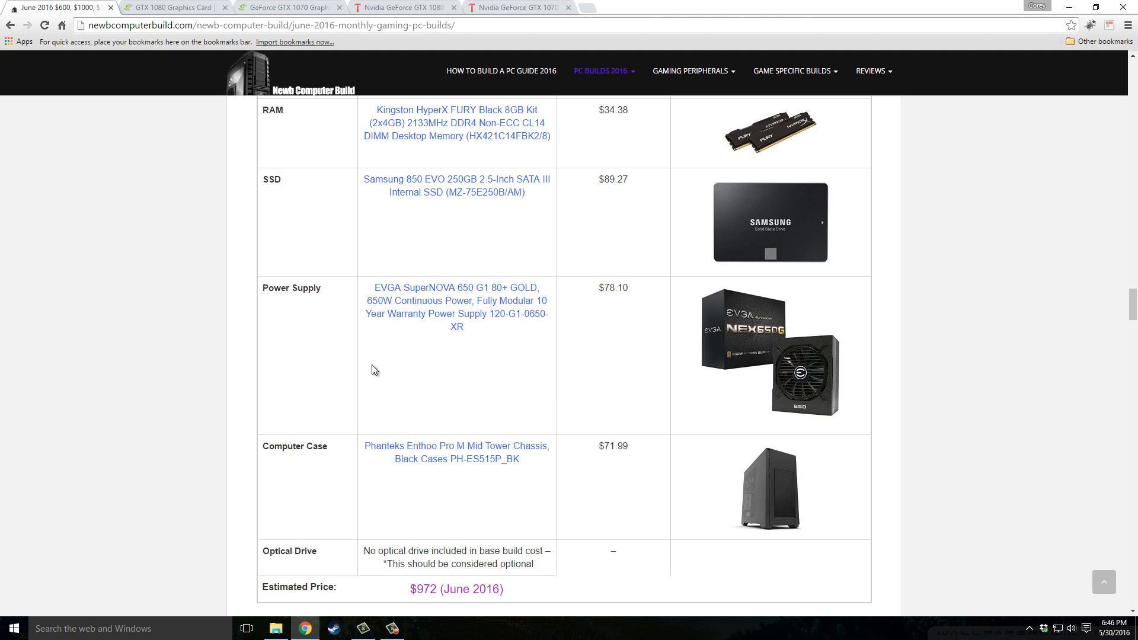
mouse_move(599, 304)
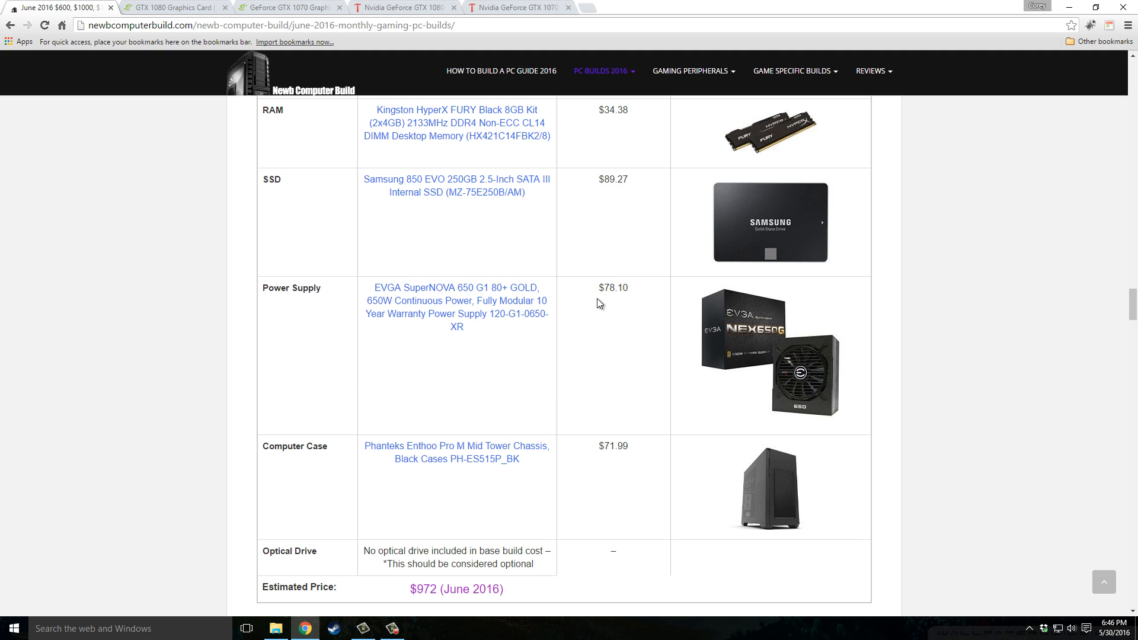
mouse_move(959, 388)
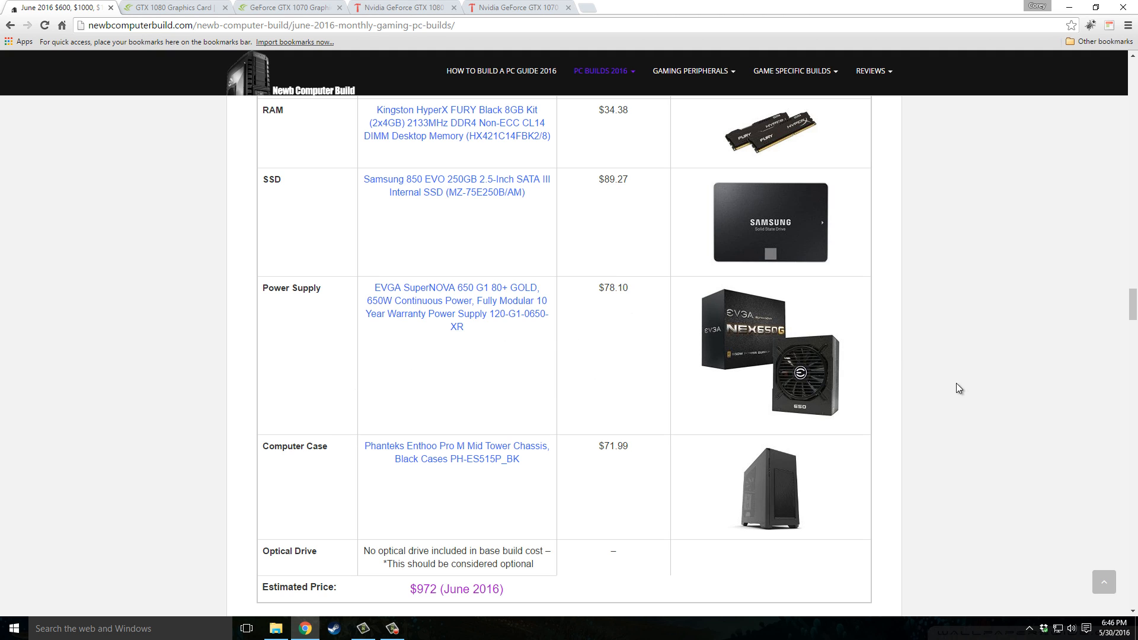
scroll(down, 3)
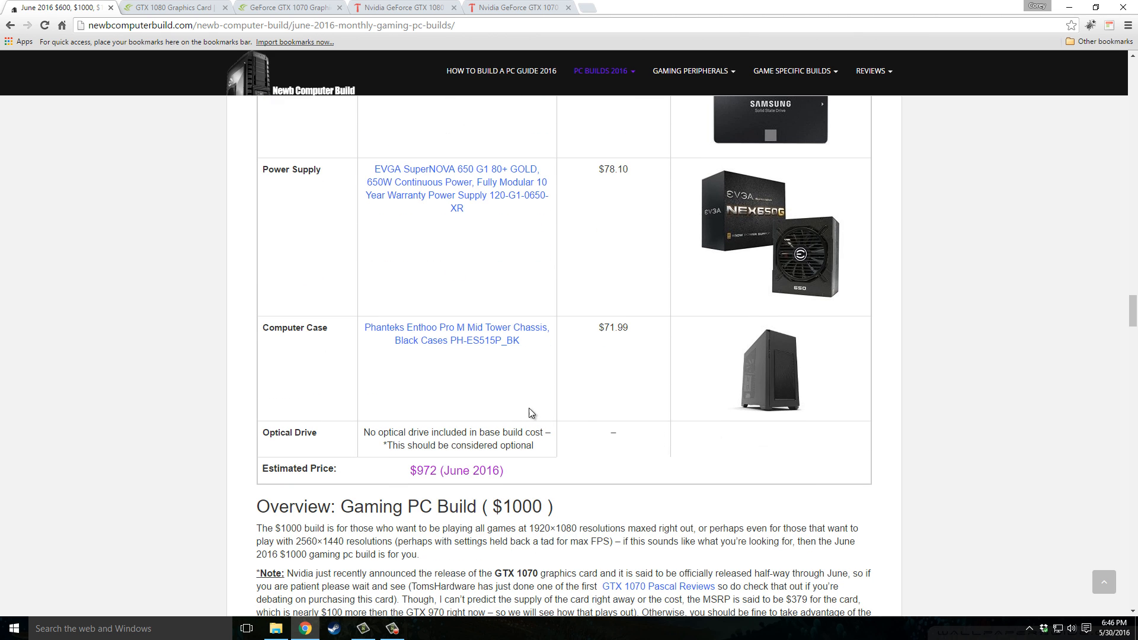
mouse_move(449, 403)
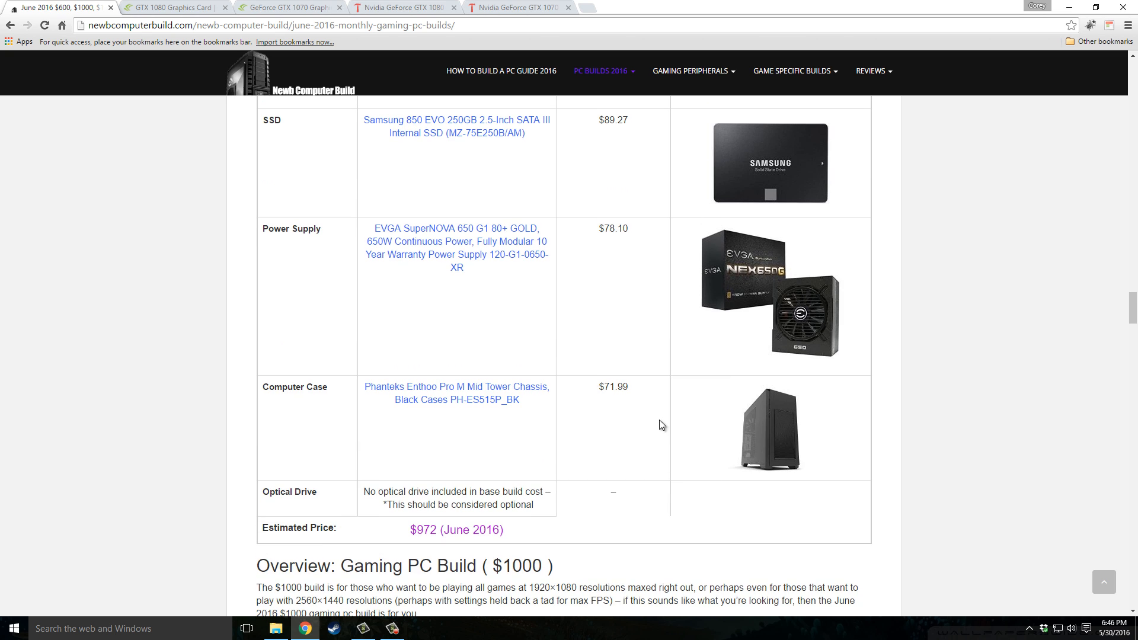
mouse_move(346, 483)
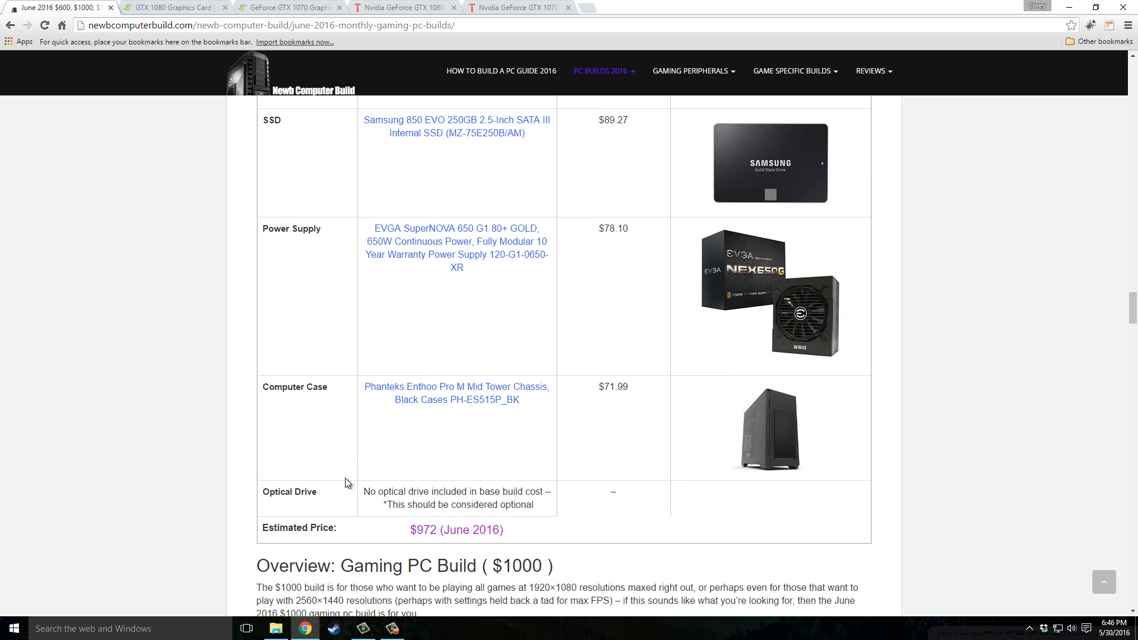
mouse_move(765, 479)
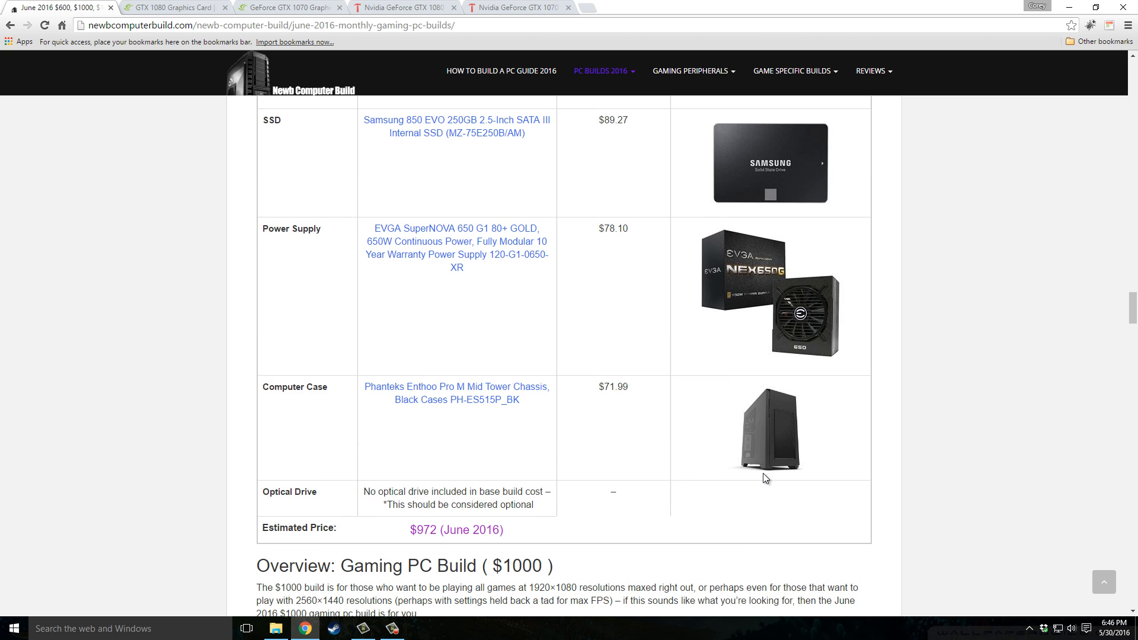
mouse_move(760, 479)
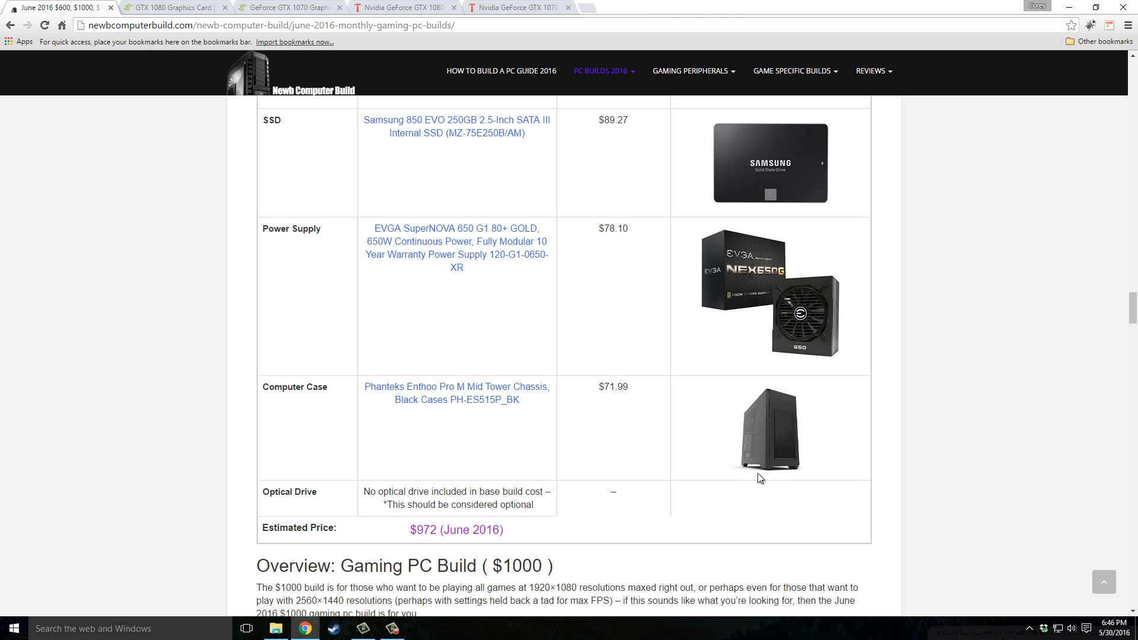
mouse_move(787, 485)
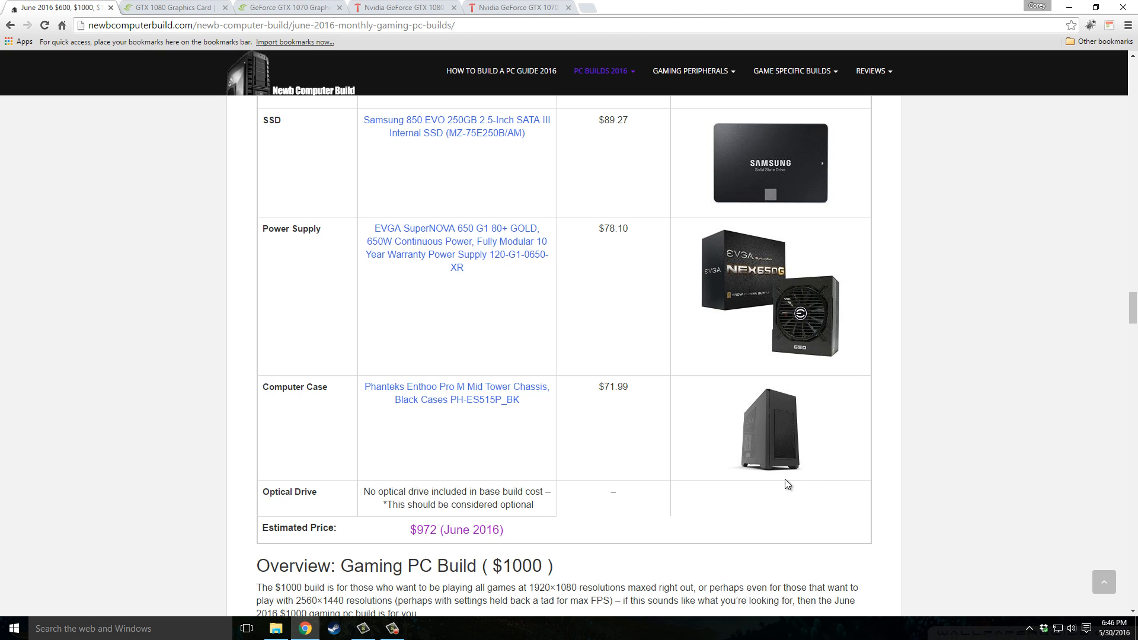
scroll(up, 3)
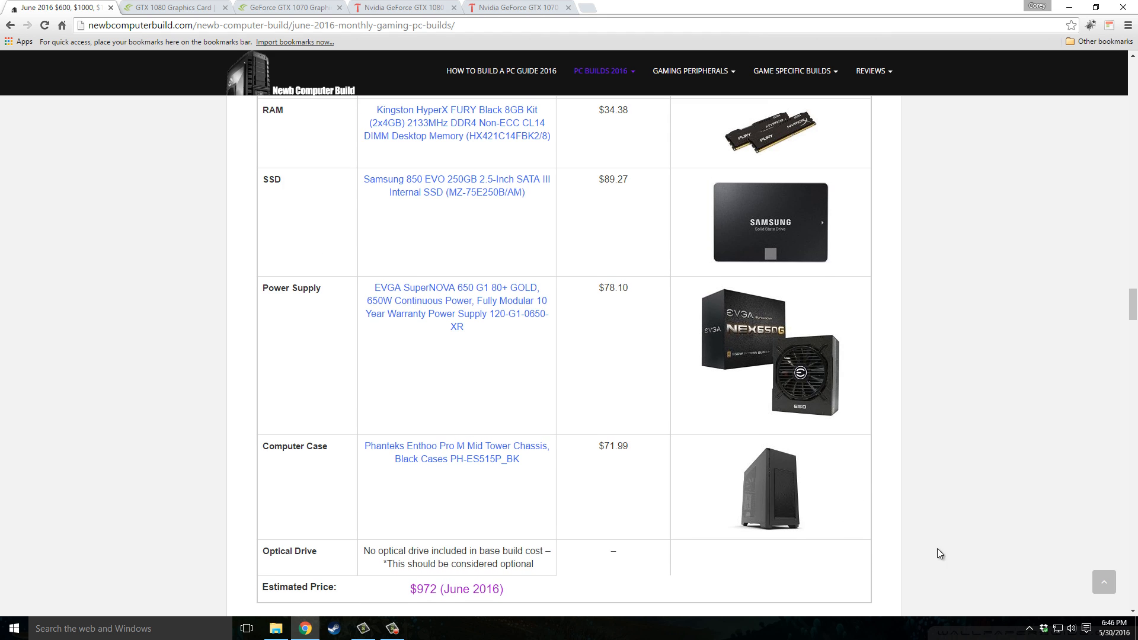
scroll(down, 3)
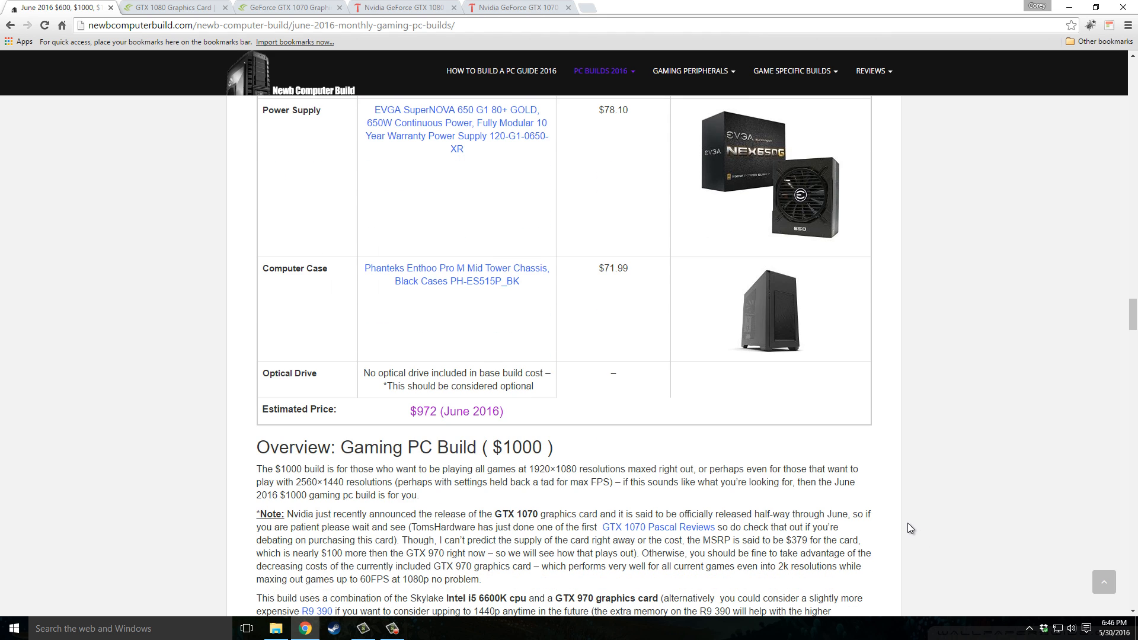
mouse_move(881, 455)
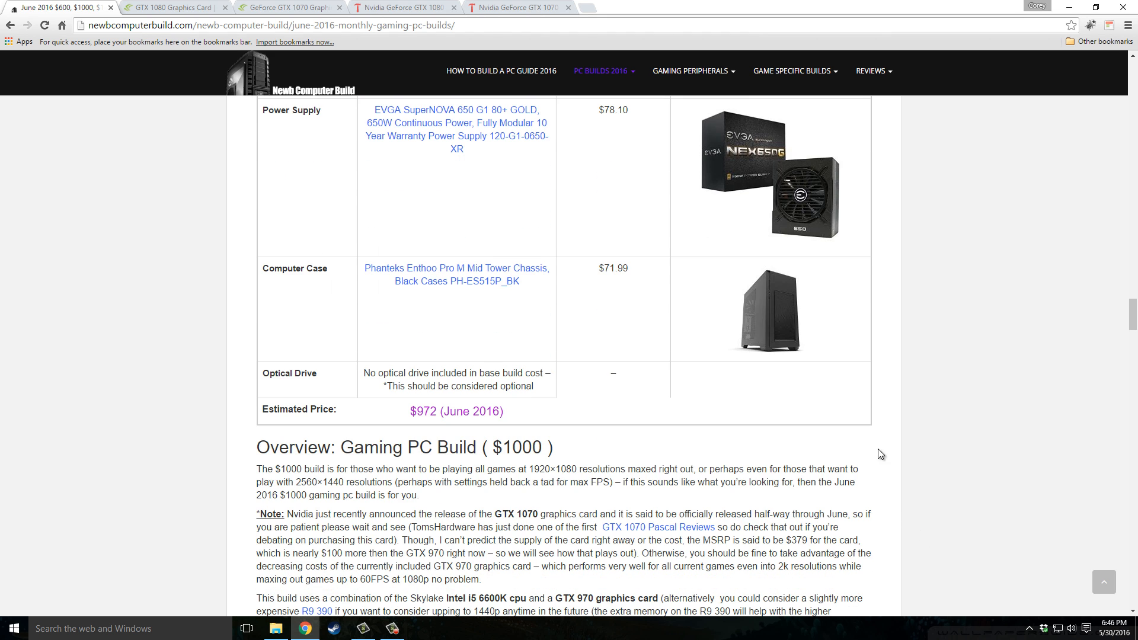
scroll(up, 3)
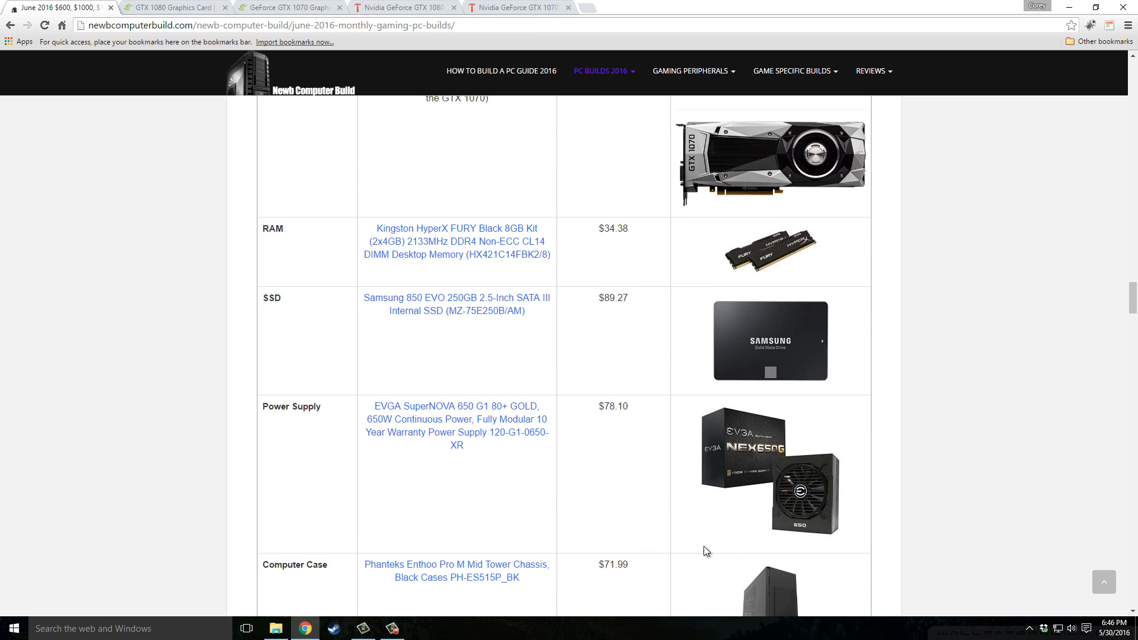
scroll(down, 3)
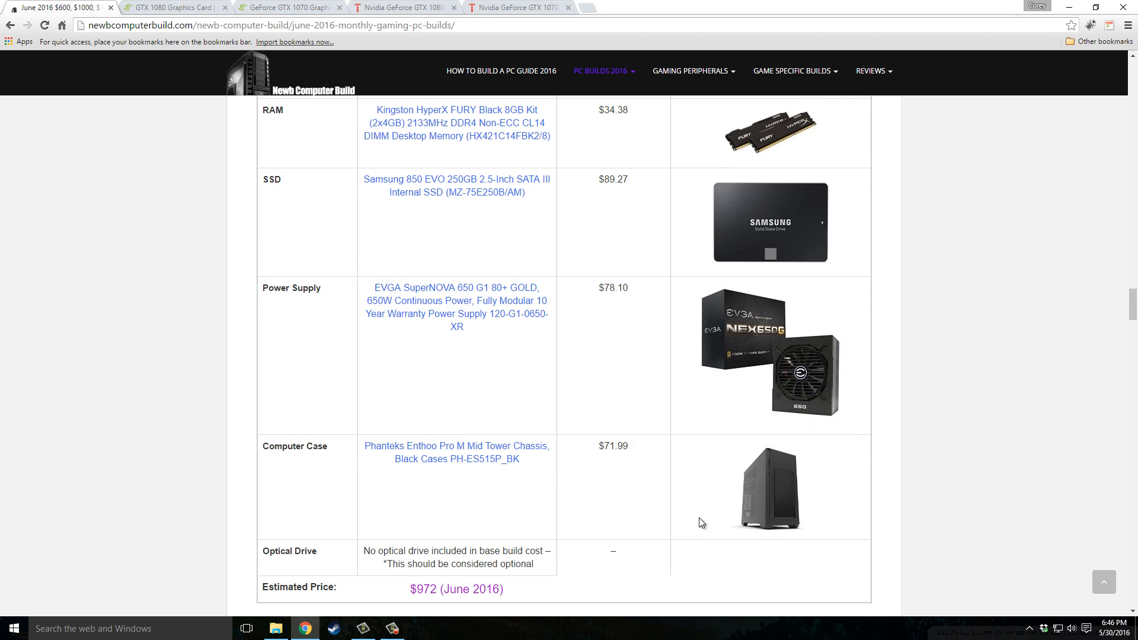
mouse_move(712, 522)
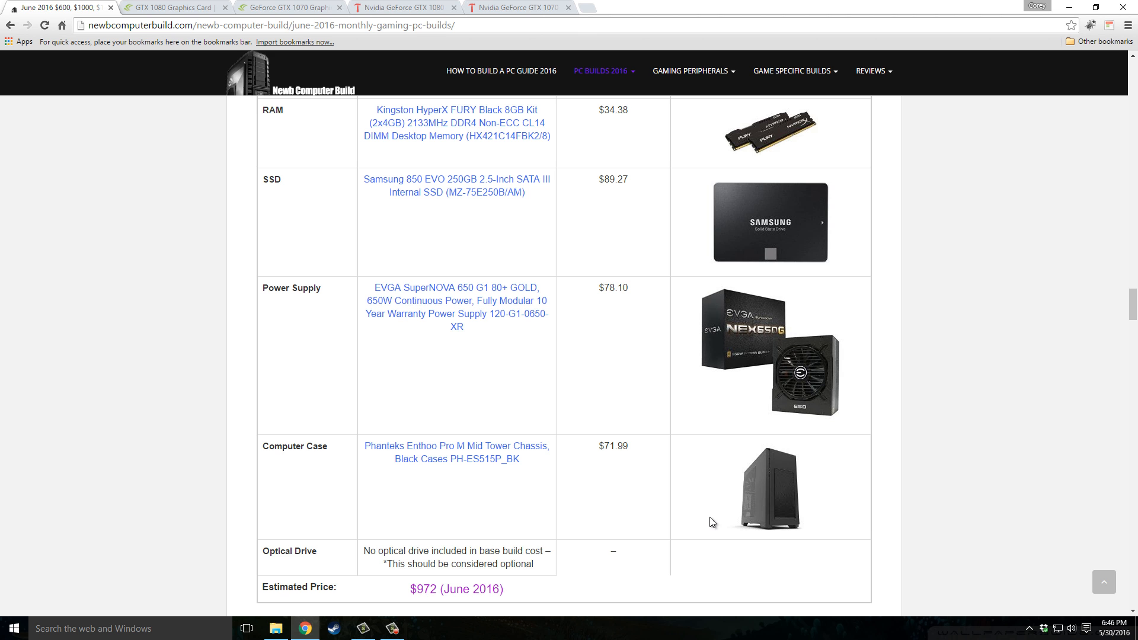
scroll(down, 3)
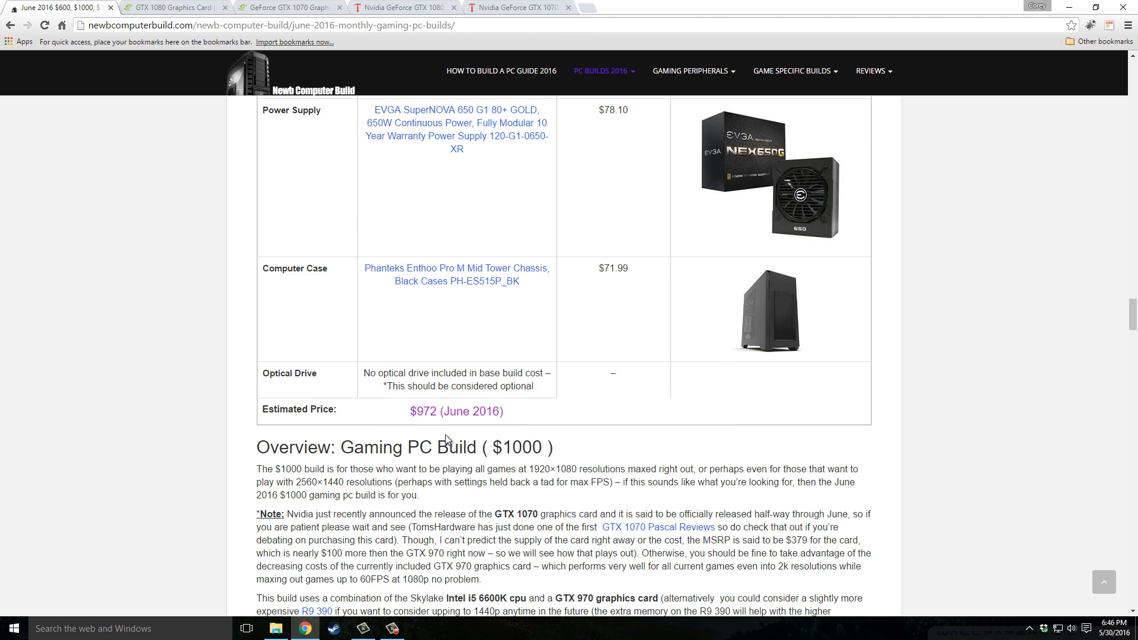
mouse_move(451, 428)
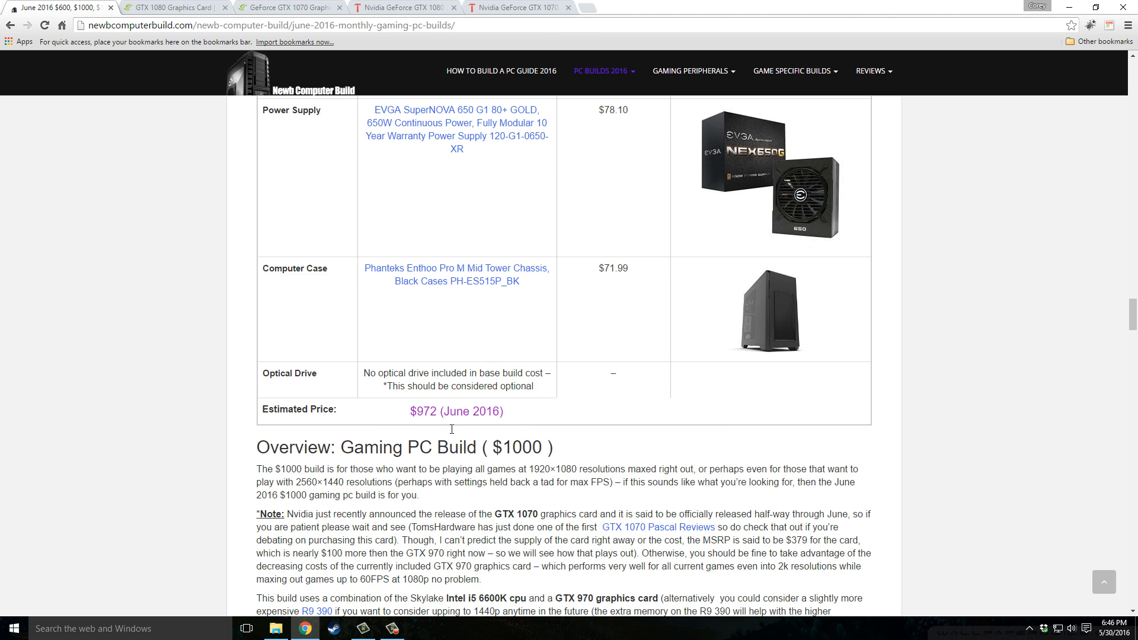
Scroll to the $1000 build upgrade table of SSD, SLI, R9 390X and liquid-cooler options.
scroll(down, 3)
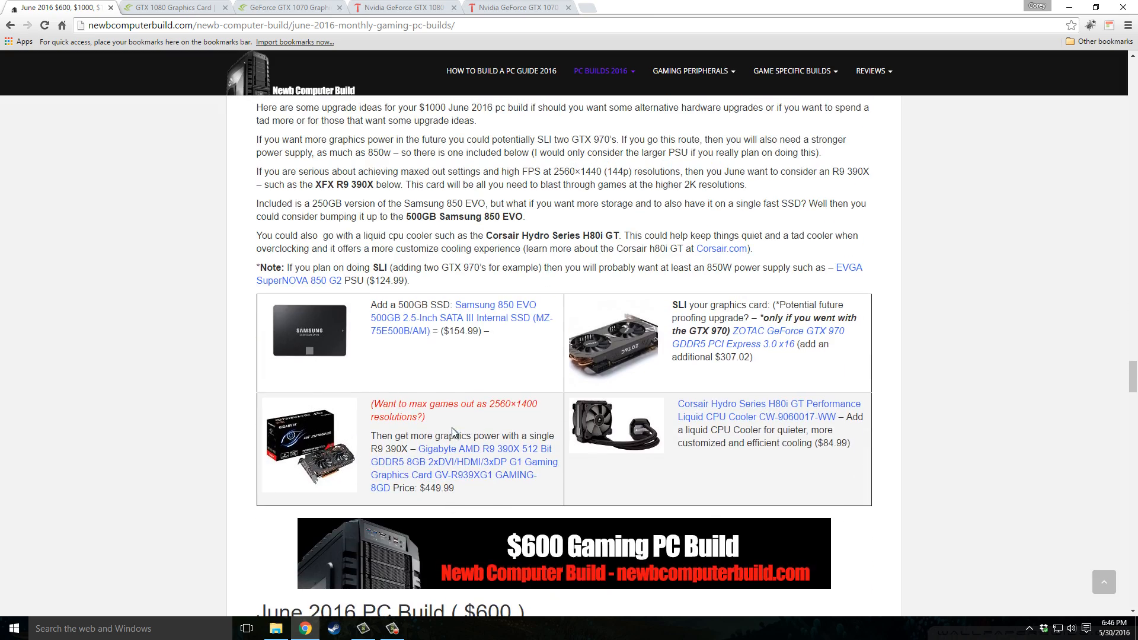
mouse_move(408, 402)
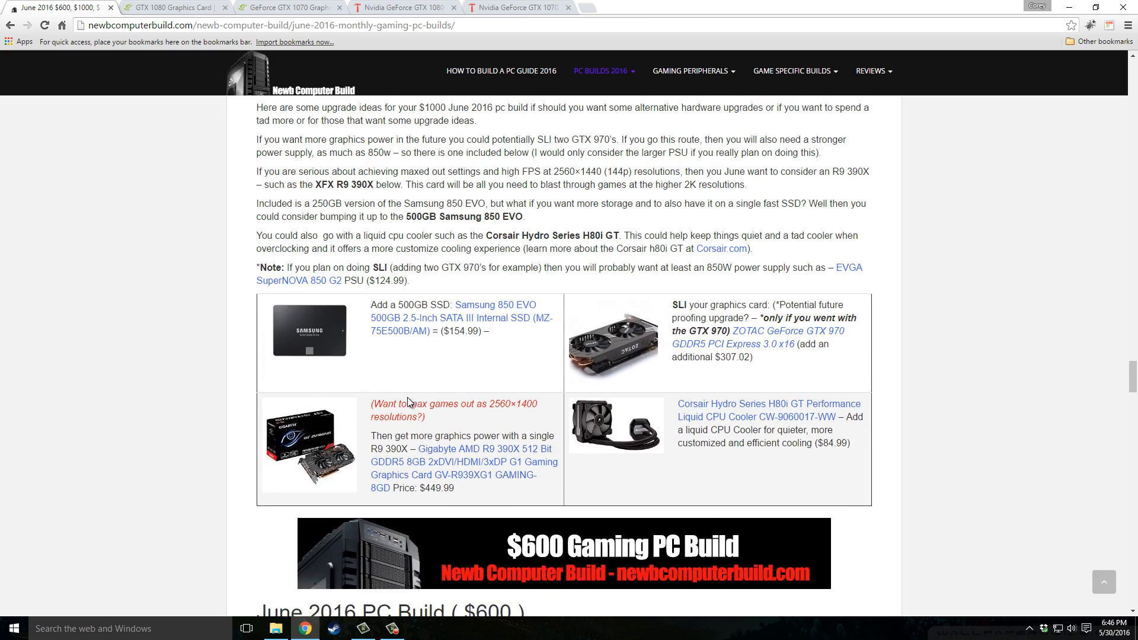
mouse_move(484, 300)
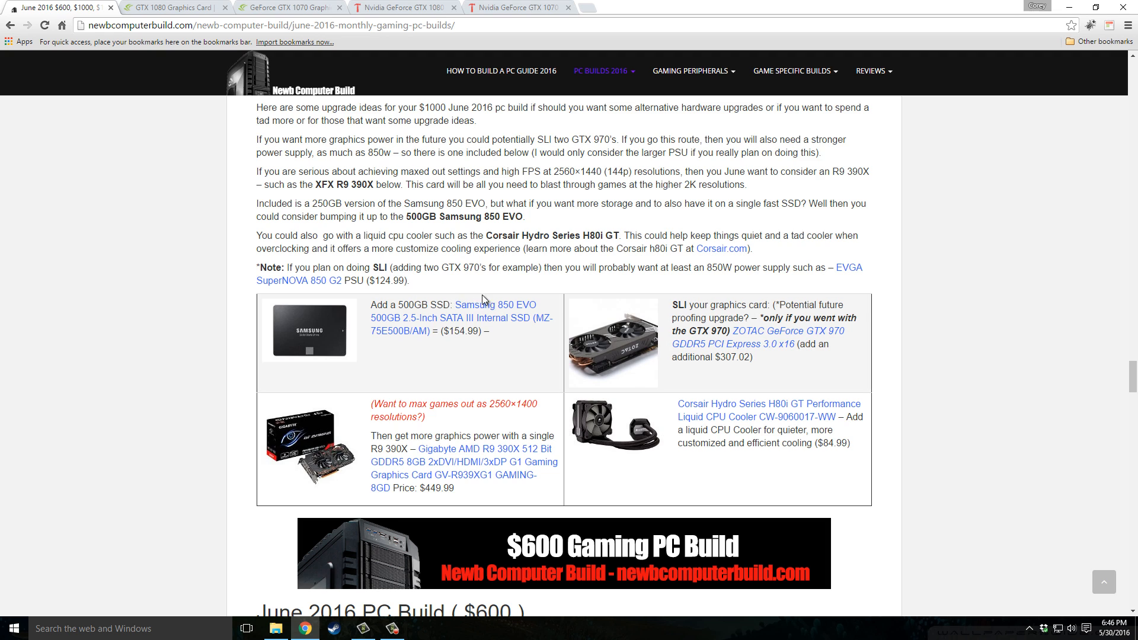
mouse_move(669, 304)
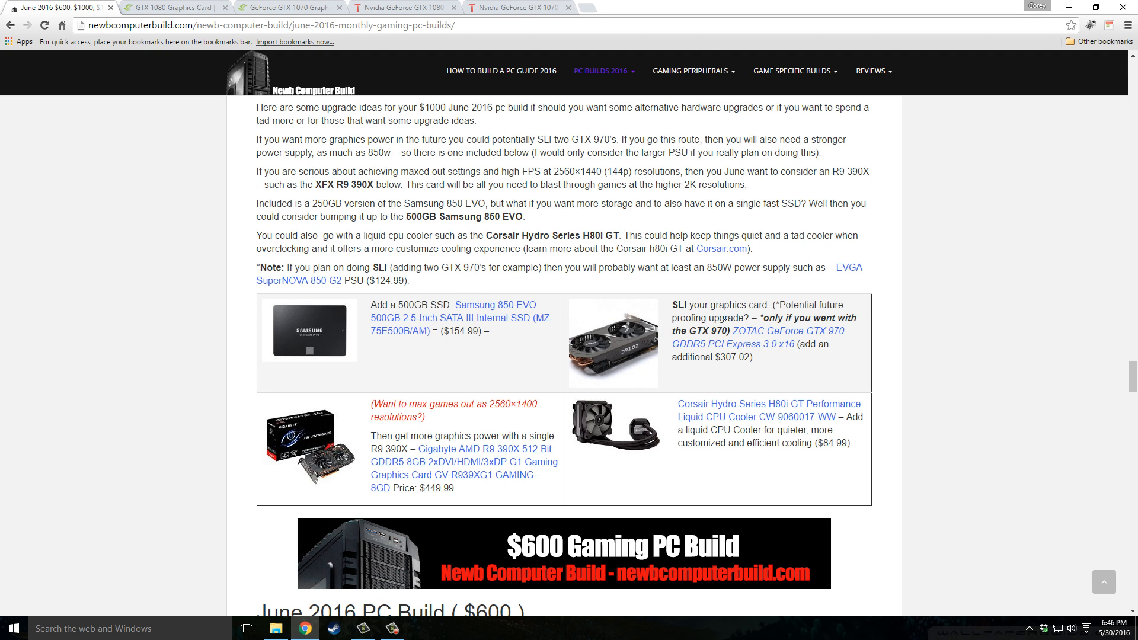
mouse_move(336, 417)
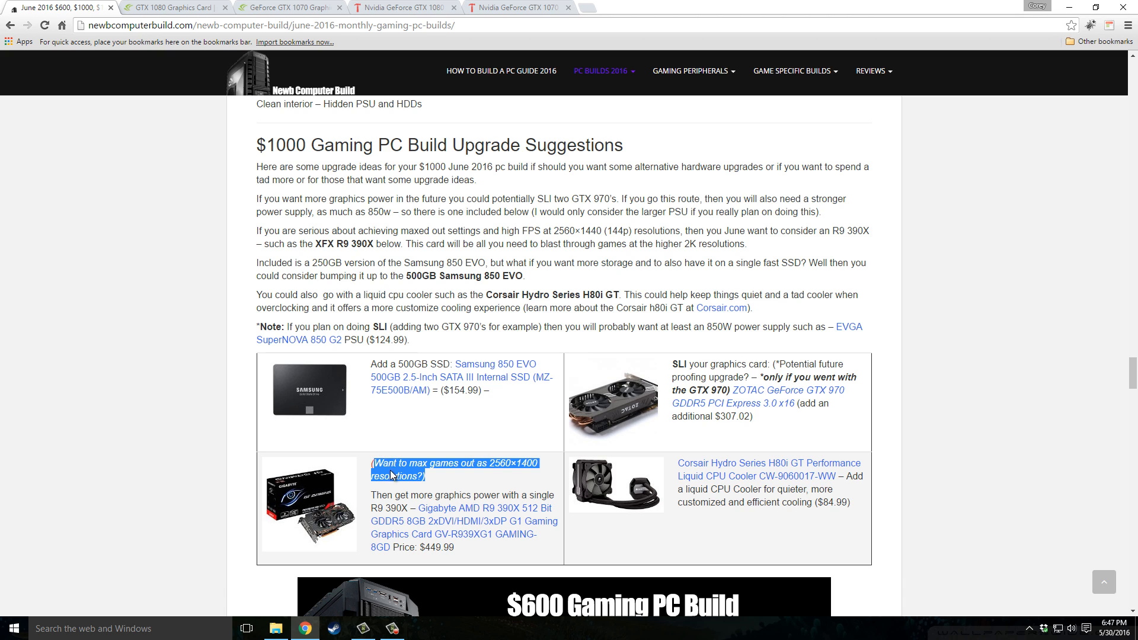
scroll(down, 3)
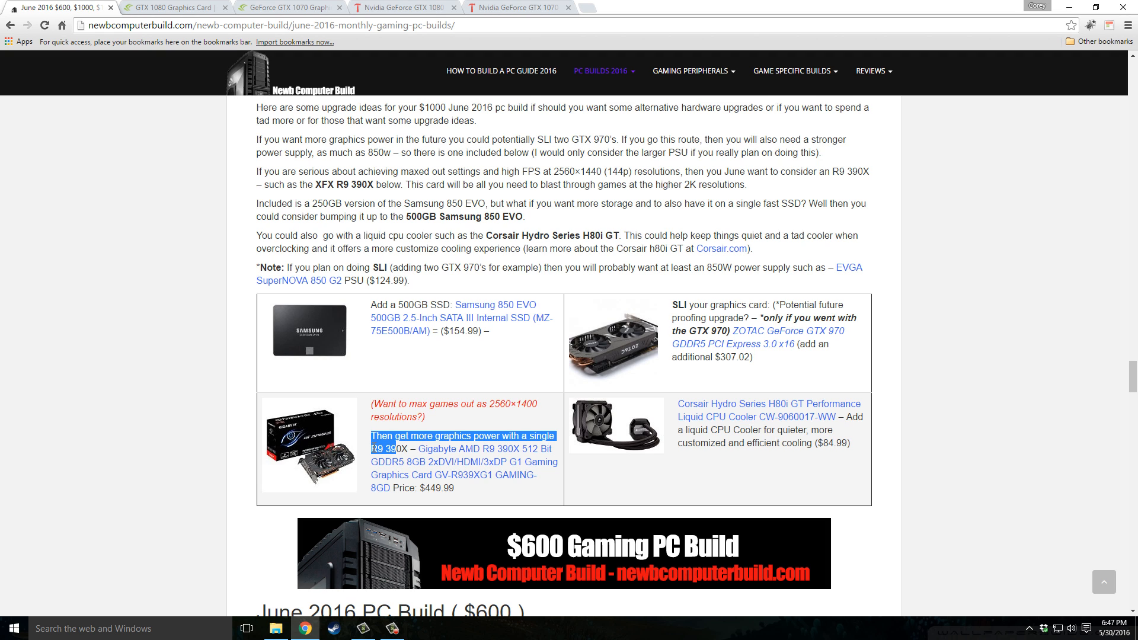
mouse_move(365, 469)
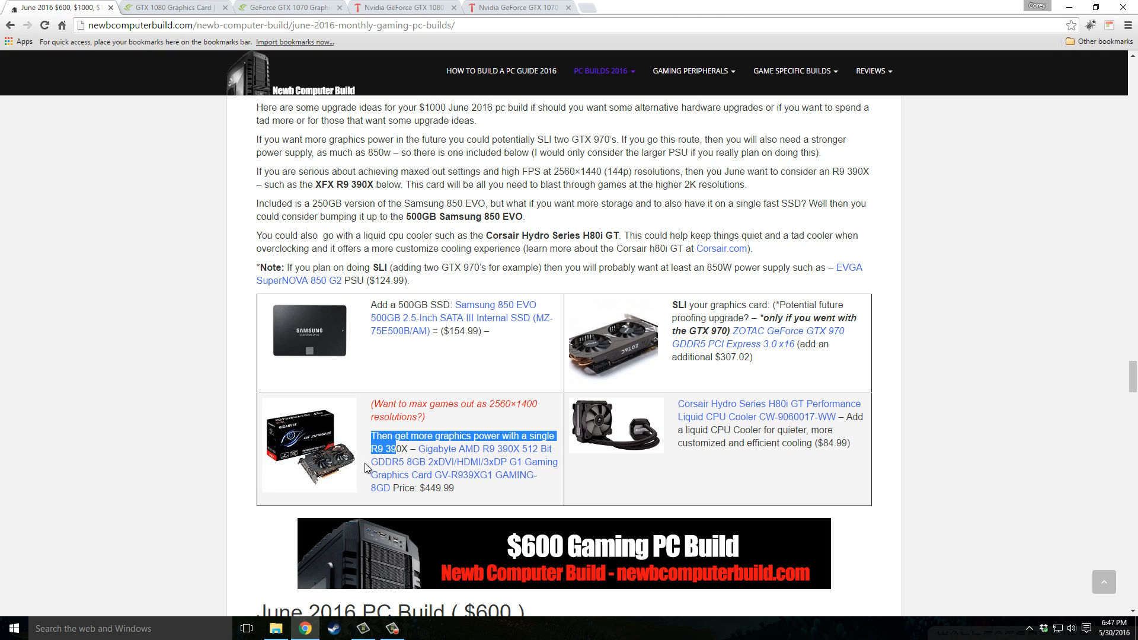
mouse_move(399, 481)
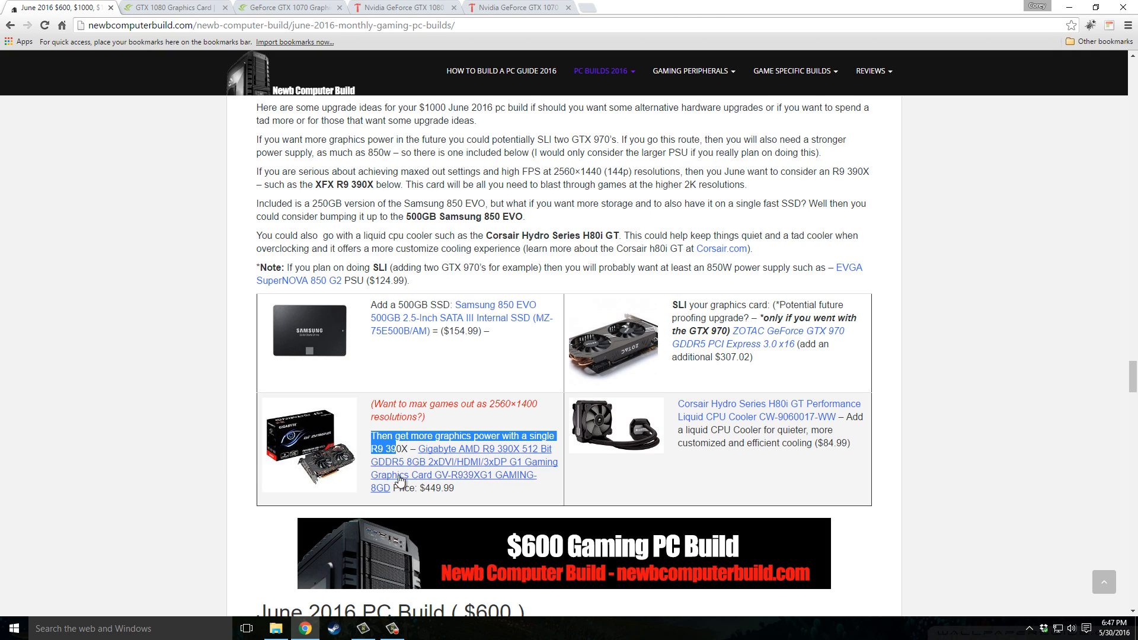
mouse_move(440, 424)
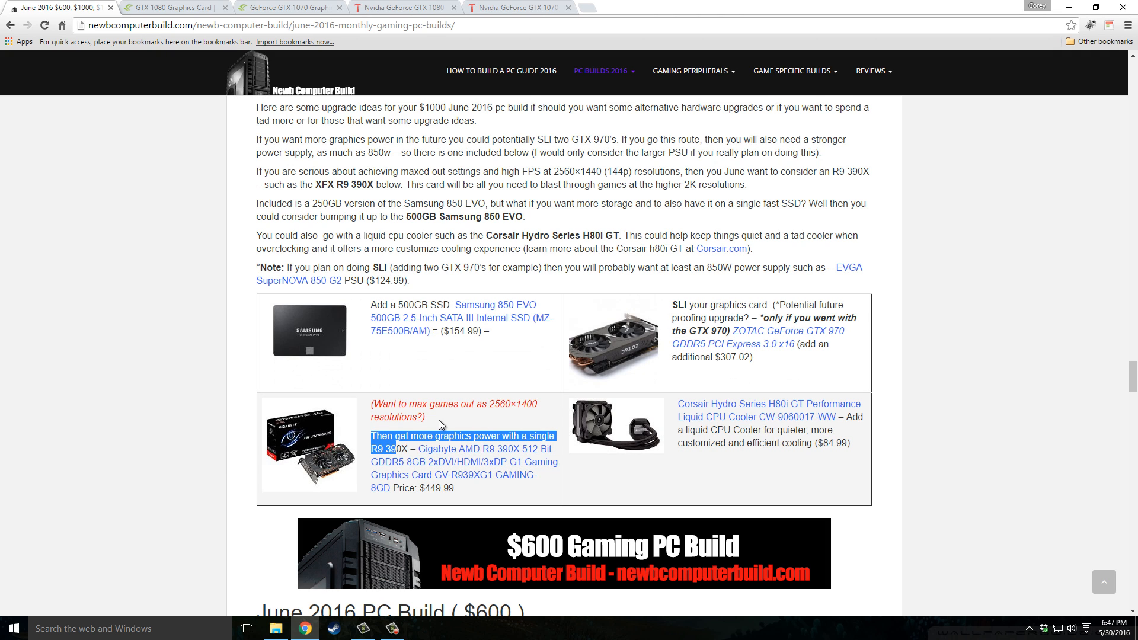
mouse_move(618, 434)
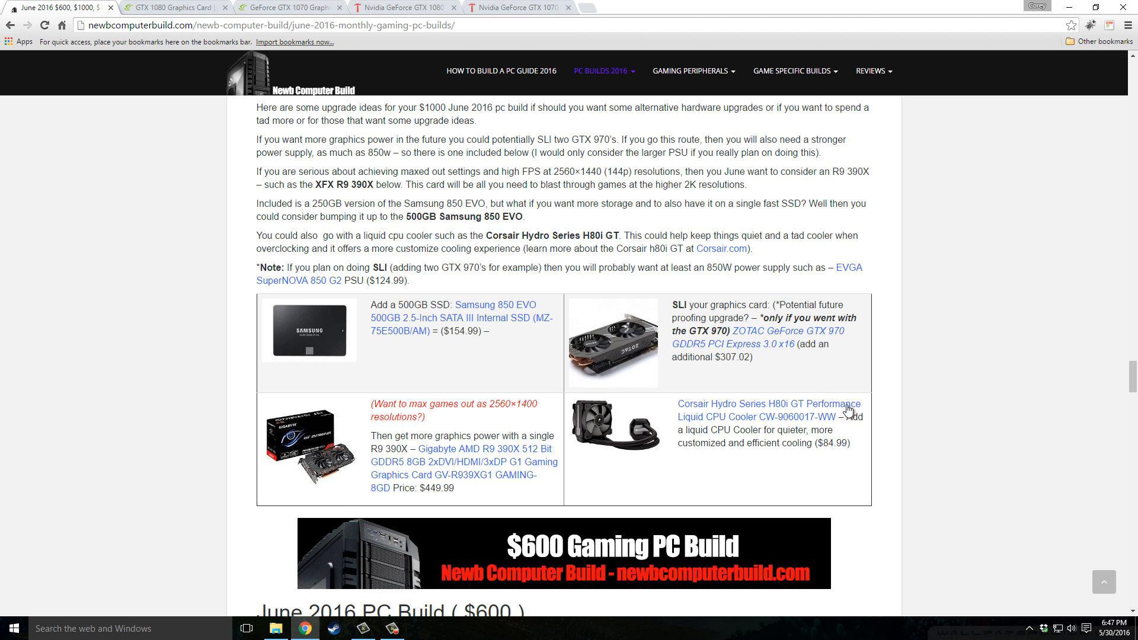
Scroll to the June 2016 PC Build ($600) heading and highlight its Capability note.
scroll(down, 3)
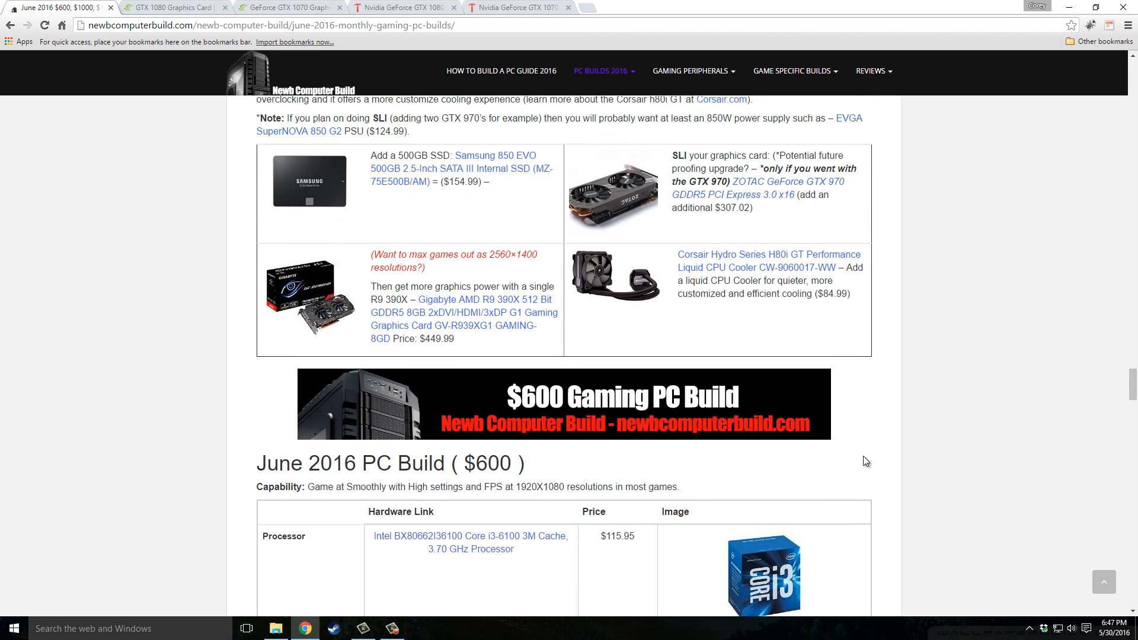
scroll(down, 3)
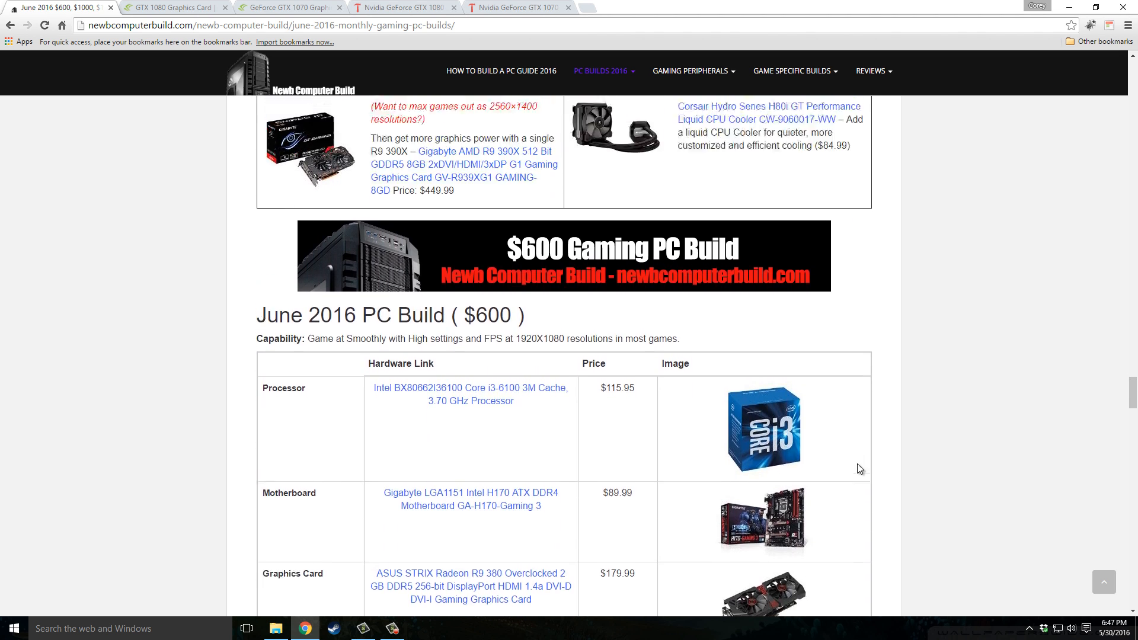
scroll(down, 3)
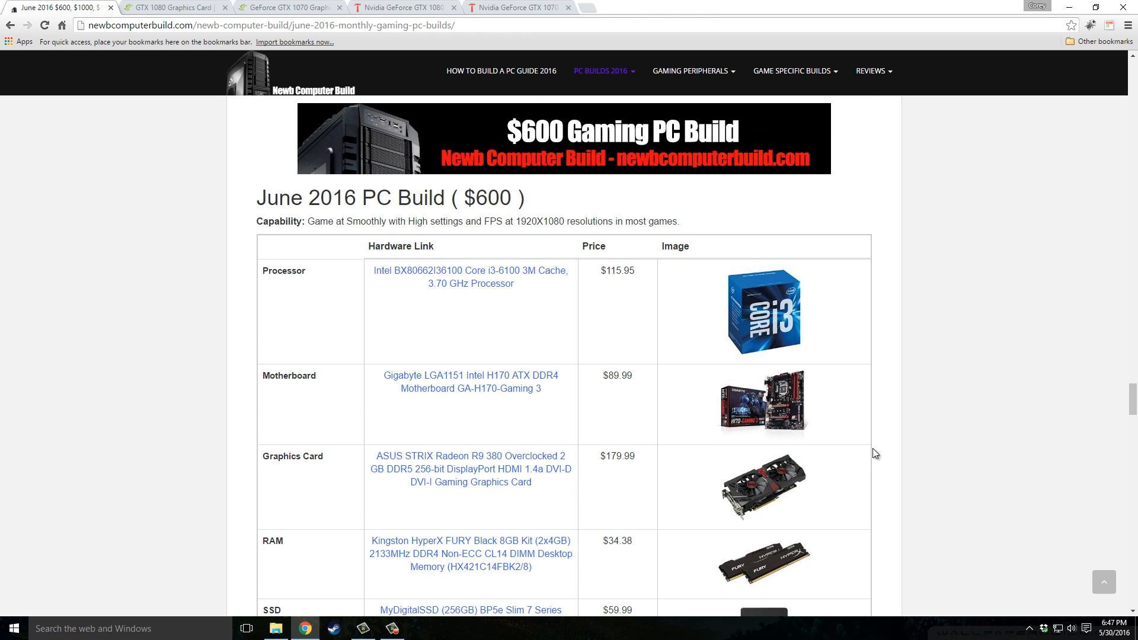
scroll(up, 3)
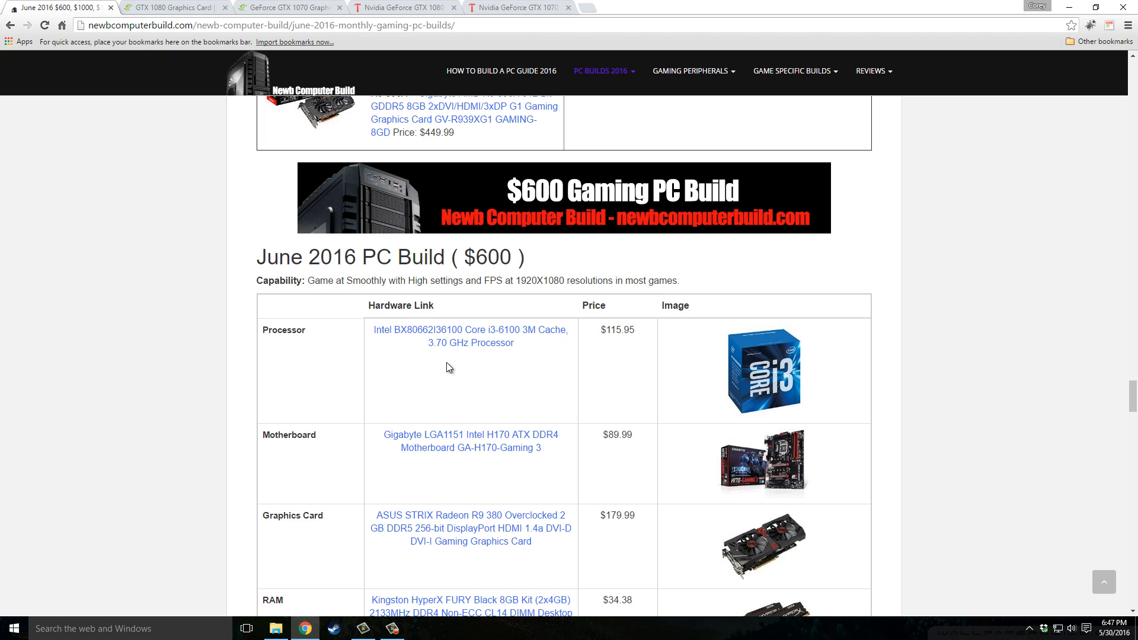
double_click(274, 281)
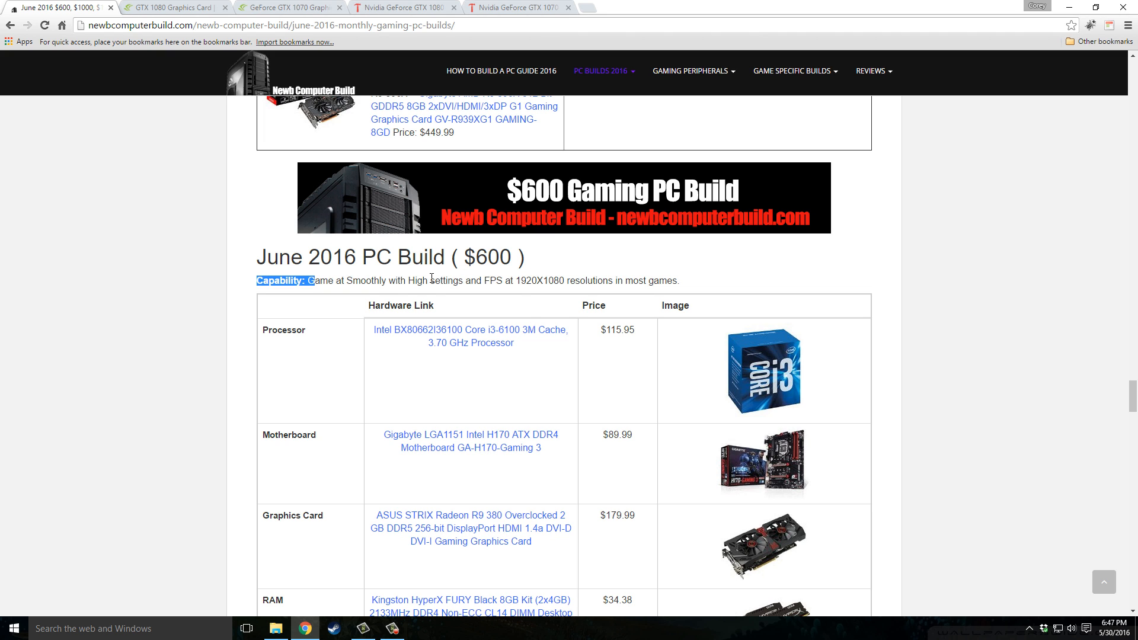
Scroll through the $600 parts table, from the $115.95 i3-6100 to the $179.99 R9 380.
scroll(down, 3)
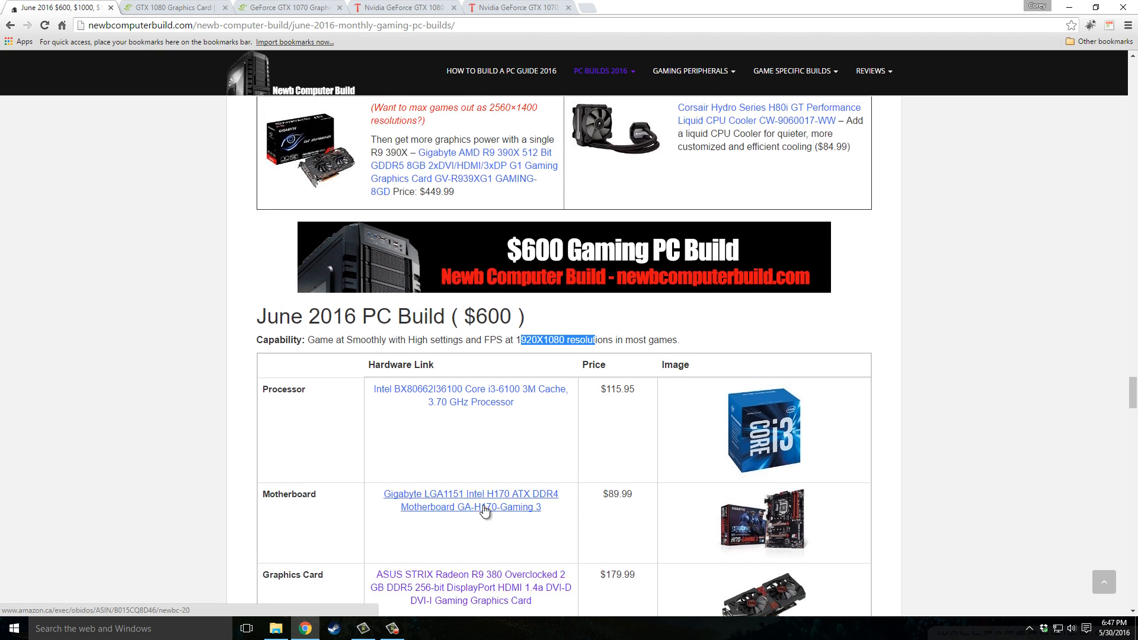
mouse_move(175, 408)
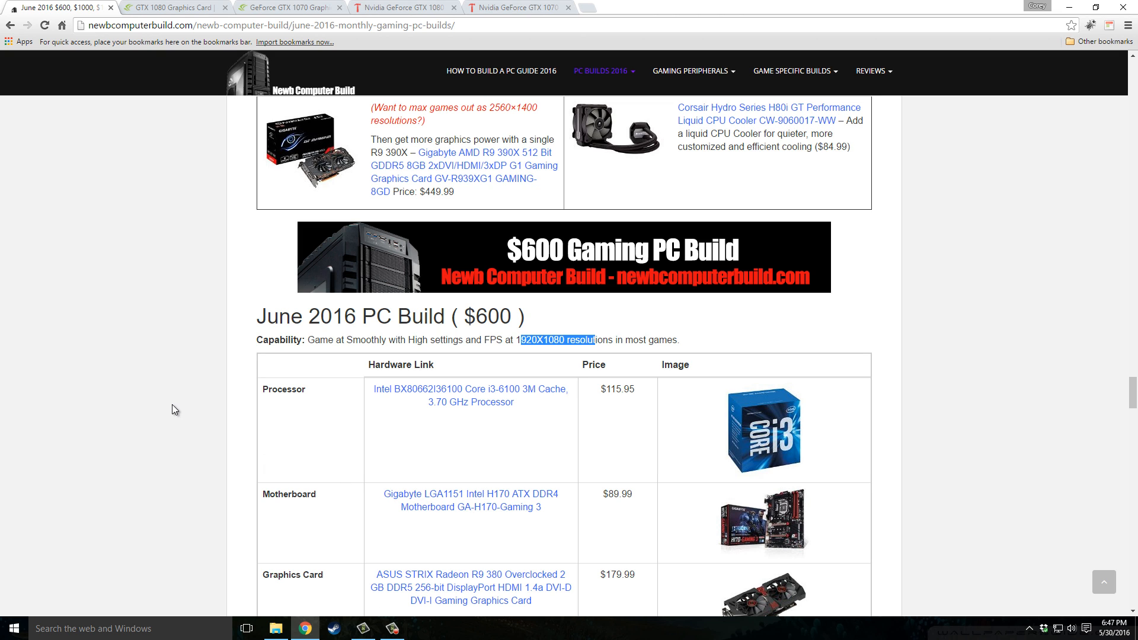
mouse_move(184, 424)
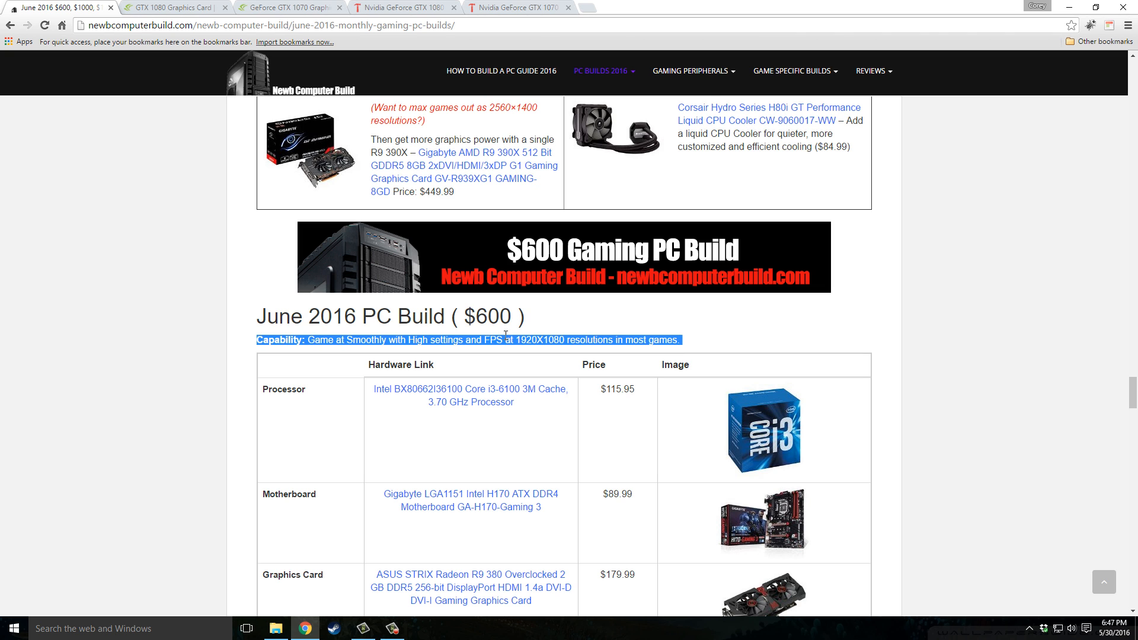
scroll(down, 3)
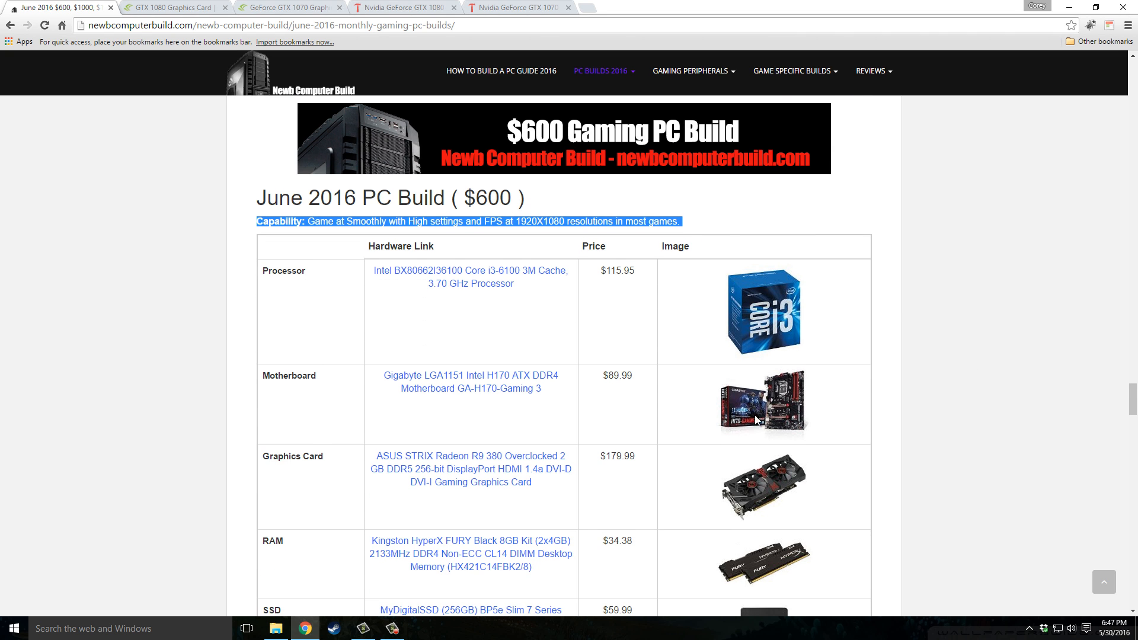
mouse_move(585, 377)
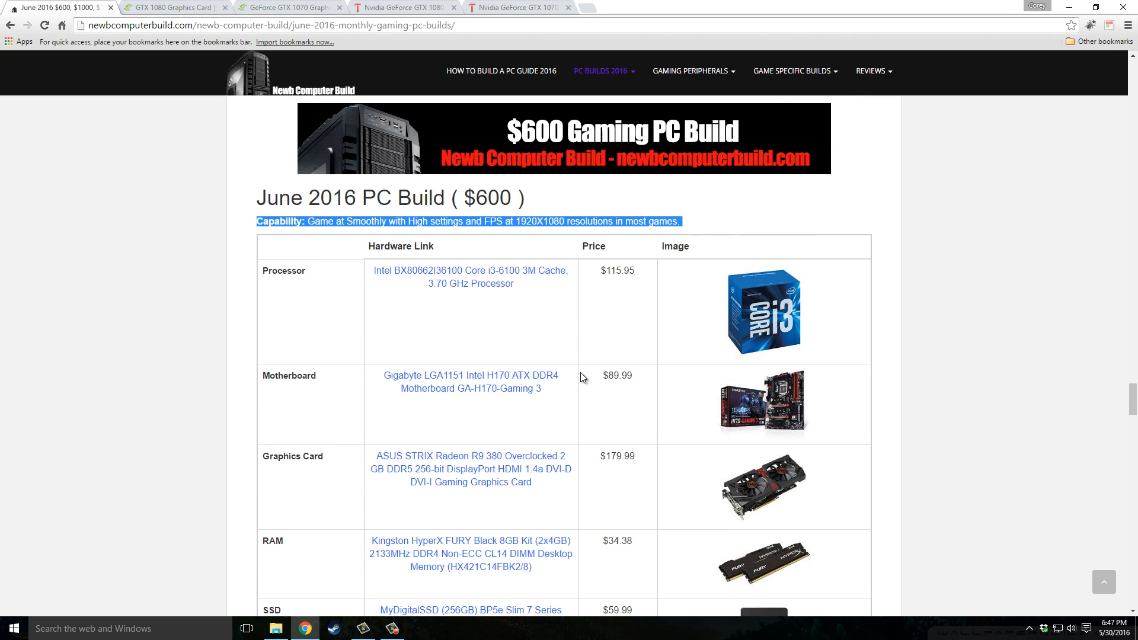
mouse_move(342, 334)
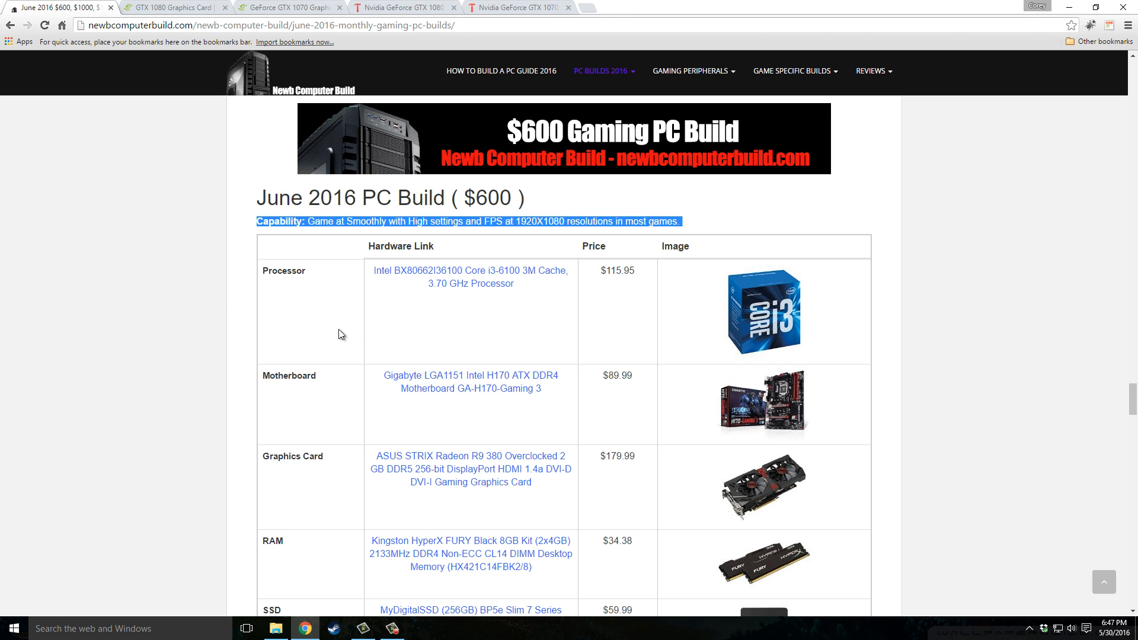
scroll(up, 3)
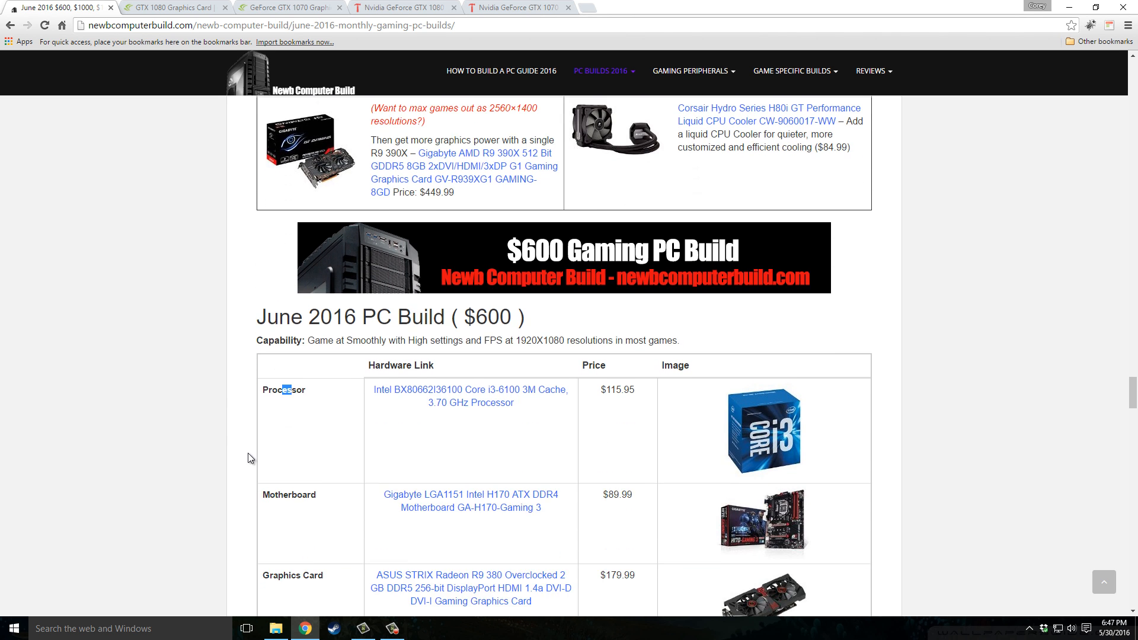
scroll(down, 3)
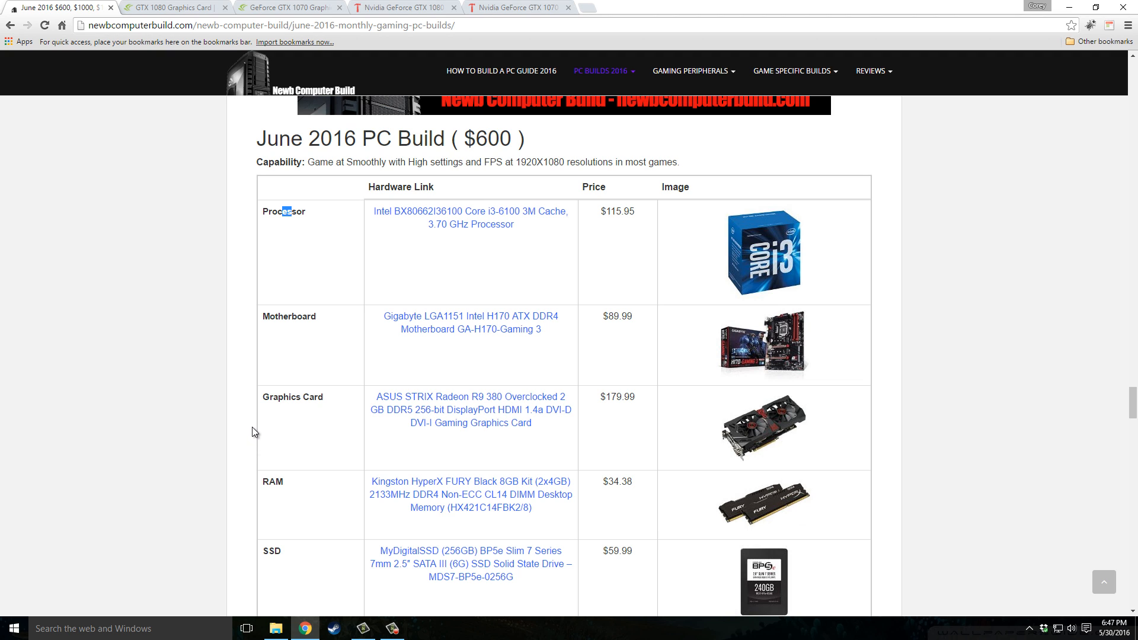
mouse_move(562, 373)
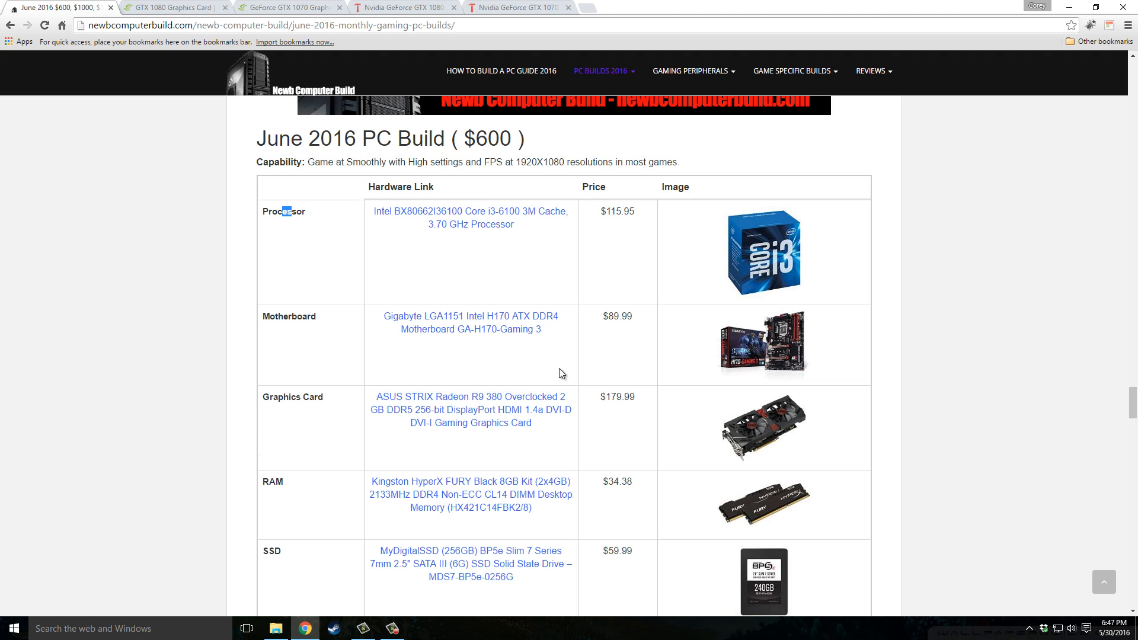
mouse_move(649, 261)
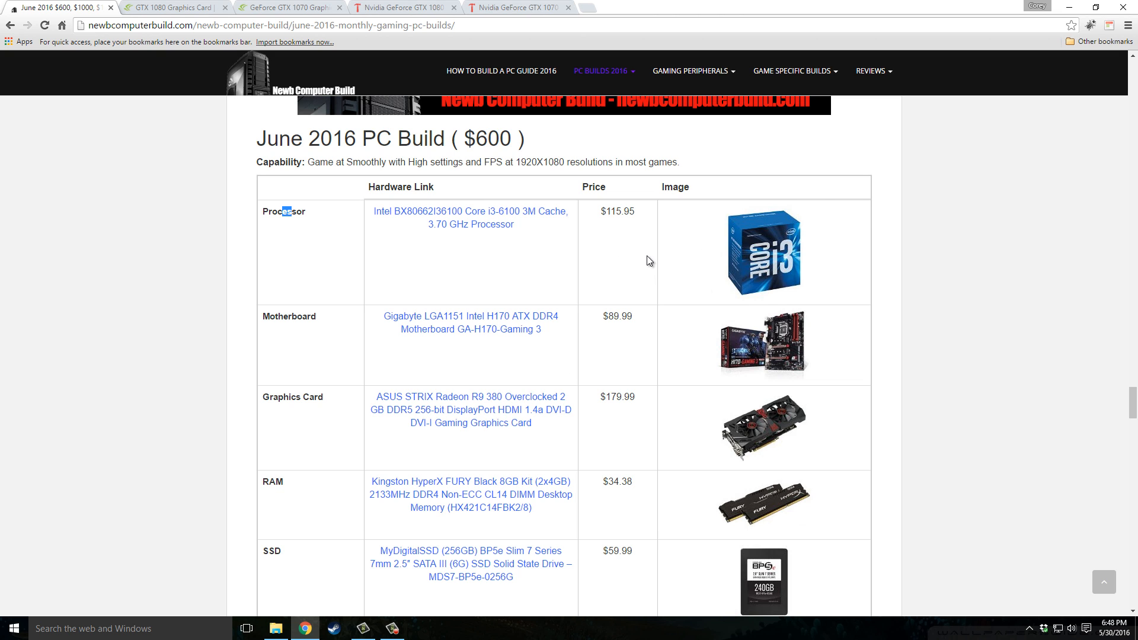
mouse_move(730, 236)
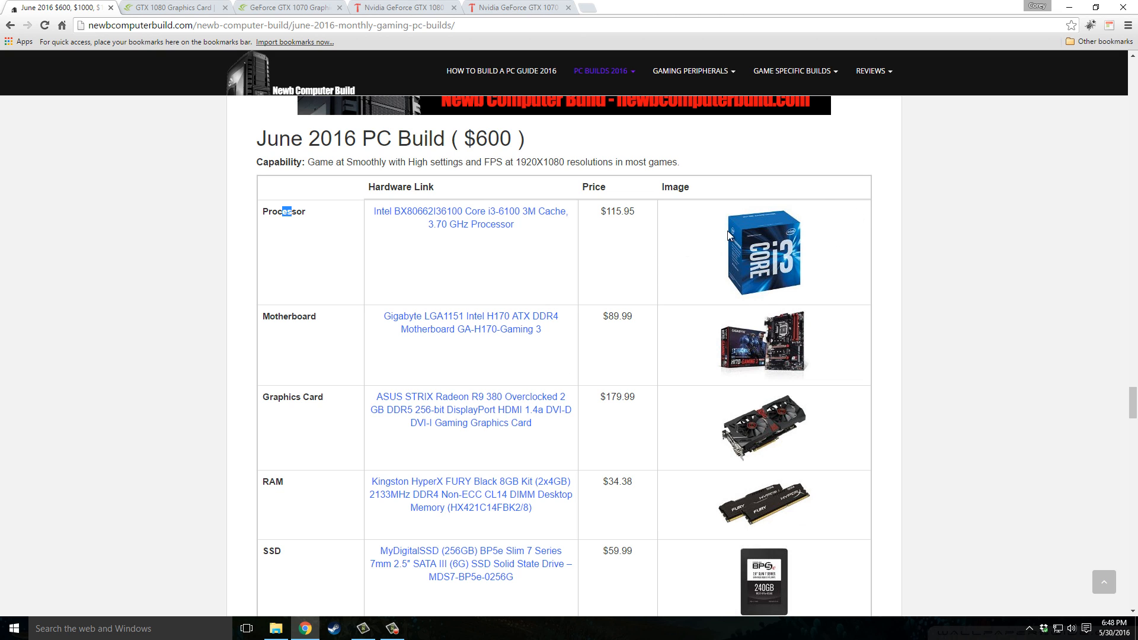
Scroll past the $600 parts list and $583 estimated price to the $600 build overview.
scroll(down, 3)
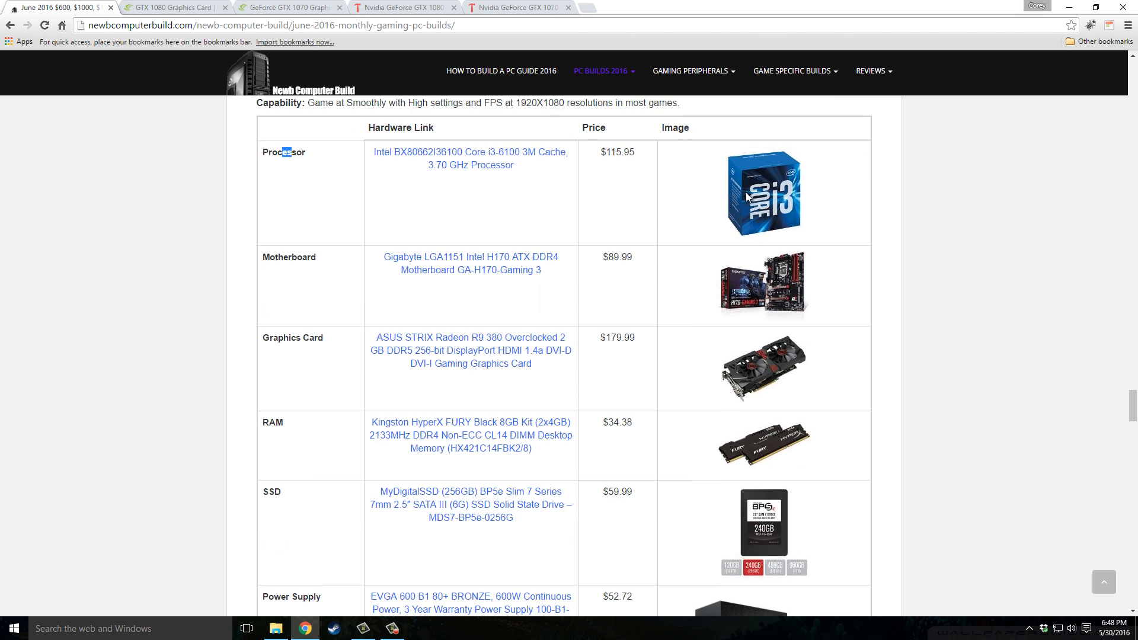
mouse_move(285, 245)
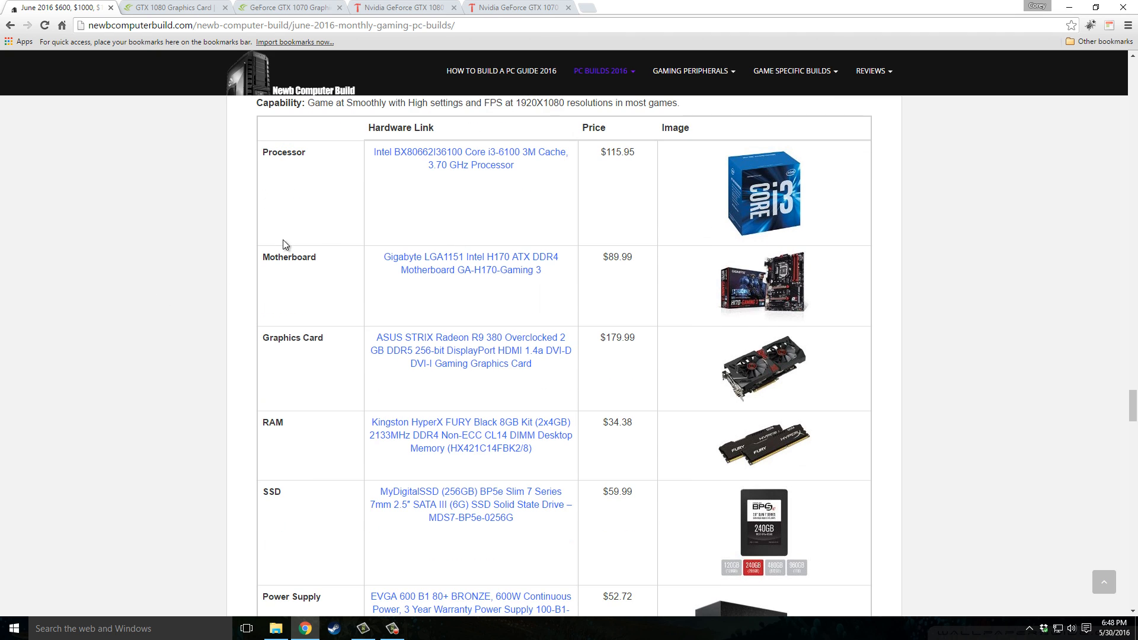
scroll(down, 3)
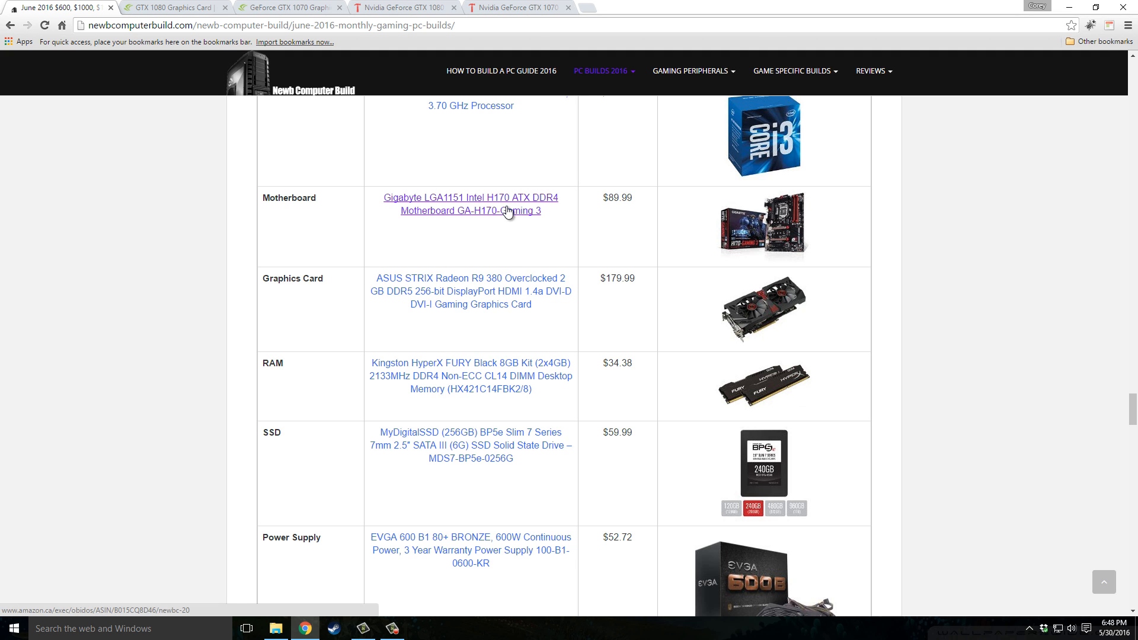
mouse_move(792, 161)
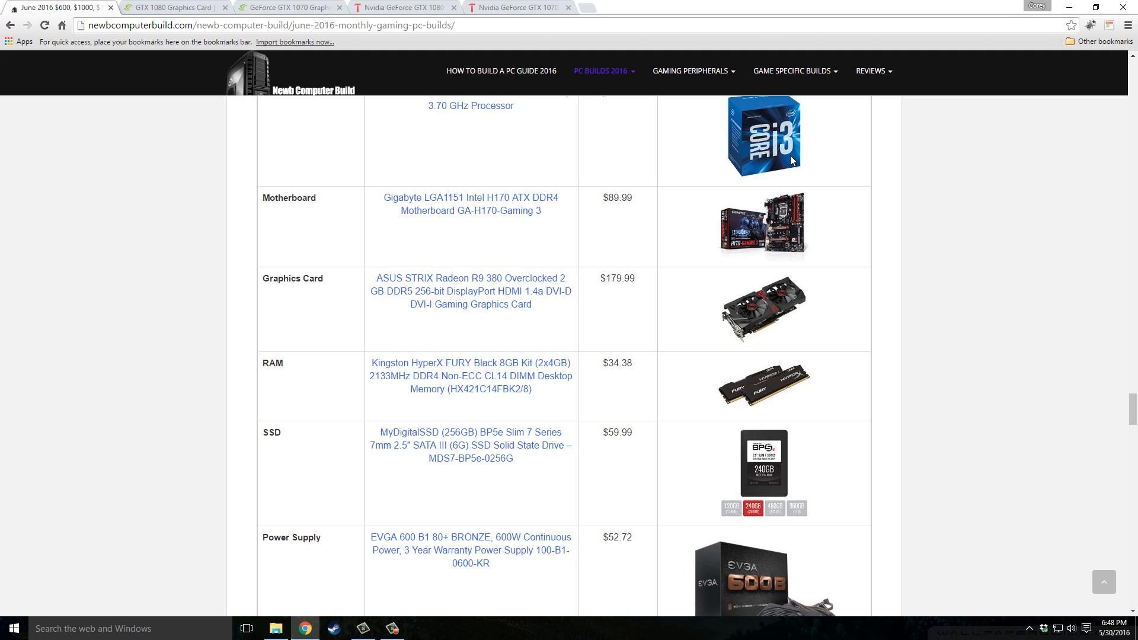
mouse_move(62, 244)
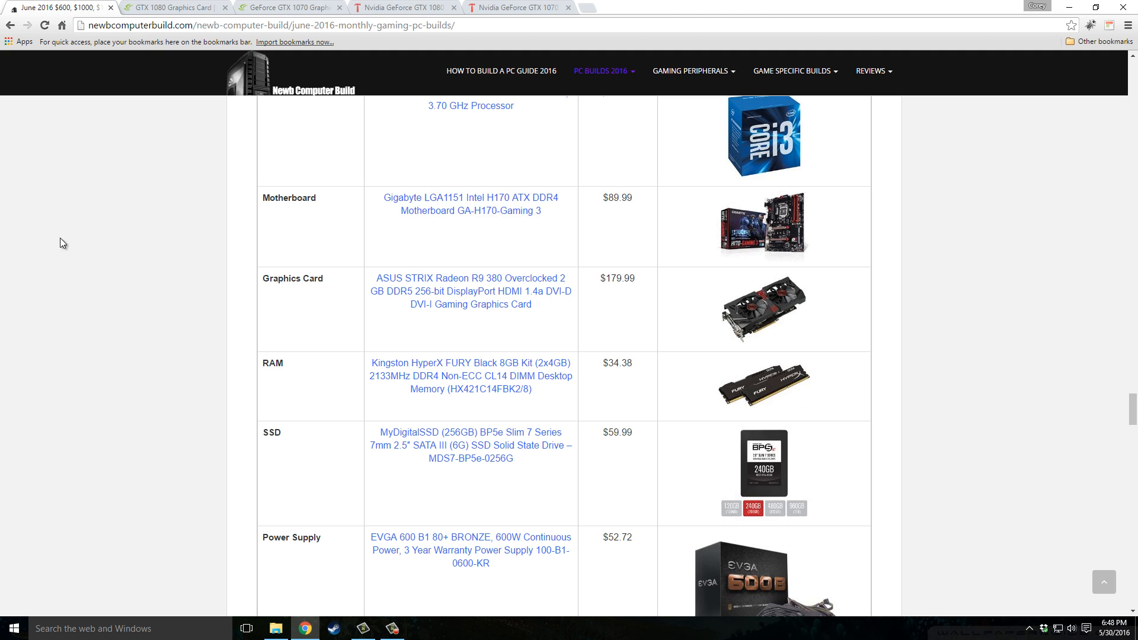
mouse_move(524, 281)
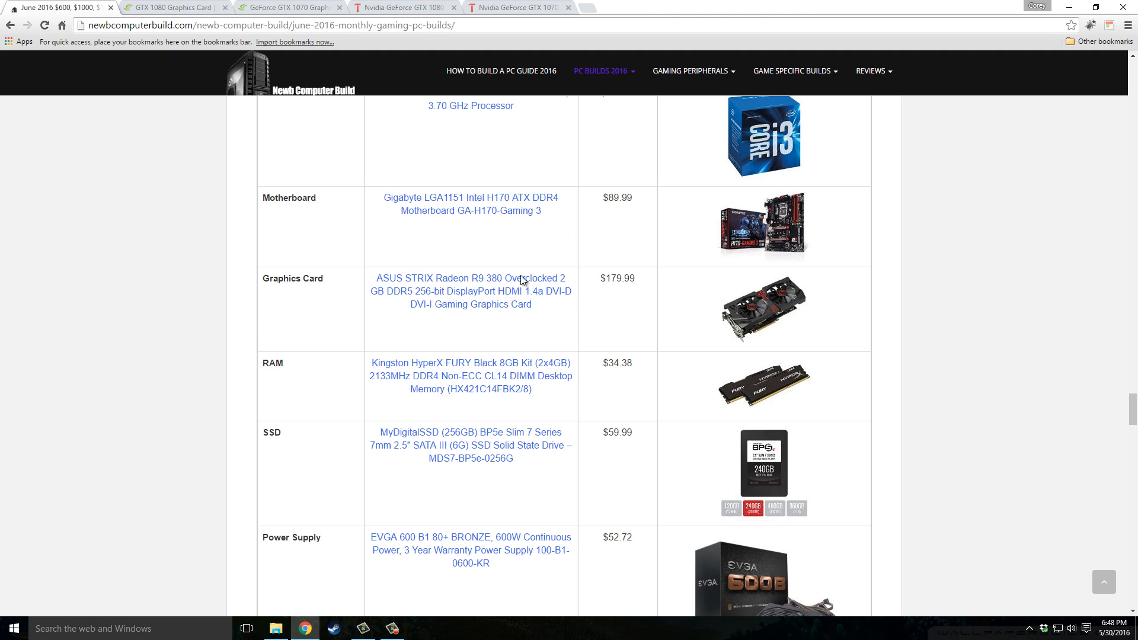
mouse_move(278, 306)
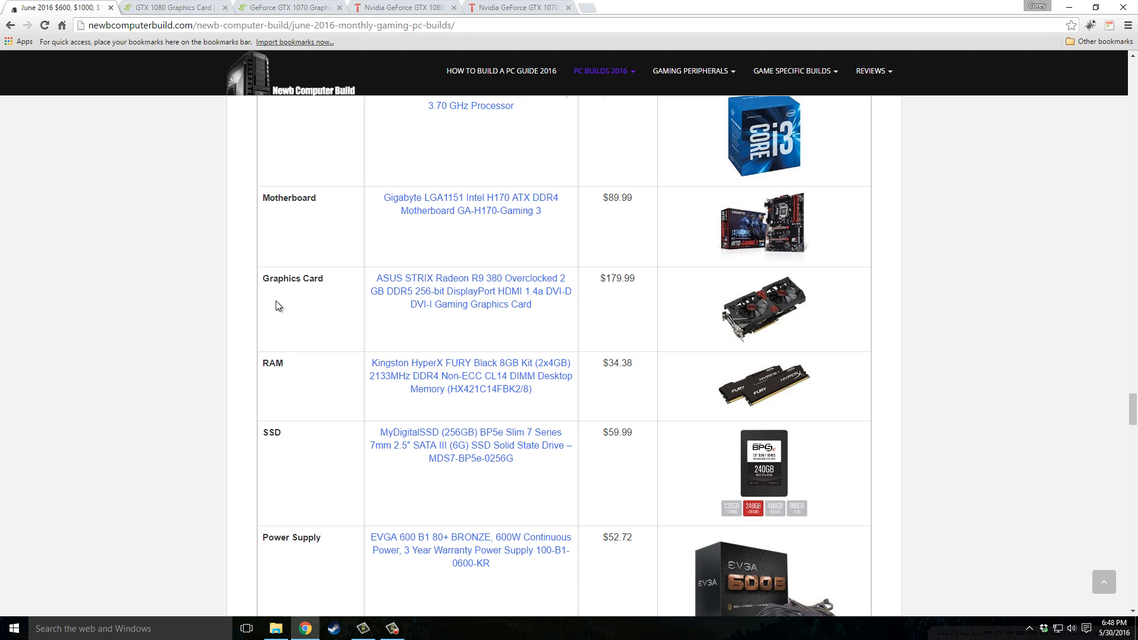
mouse_move(189, 301)
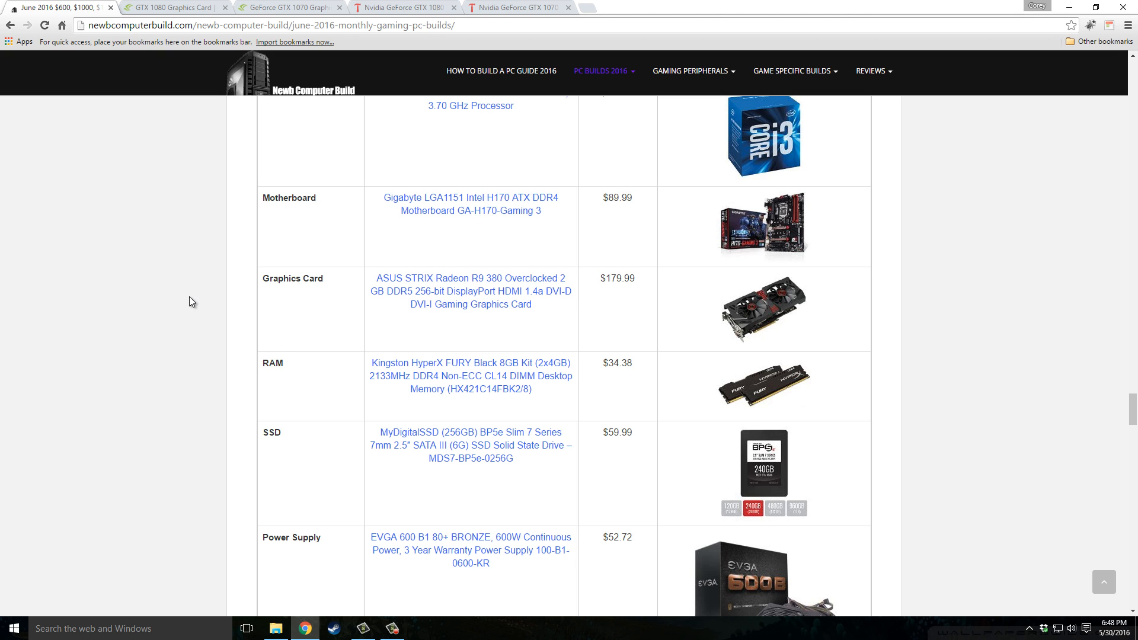
mouse_move(649, 322)
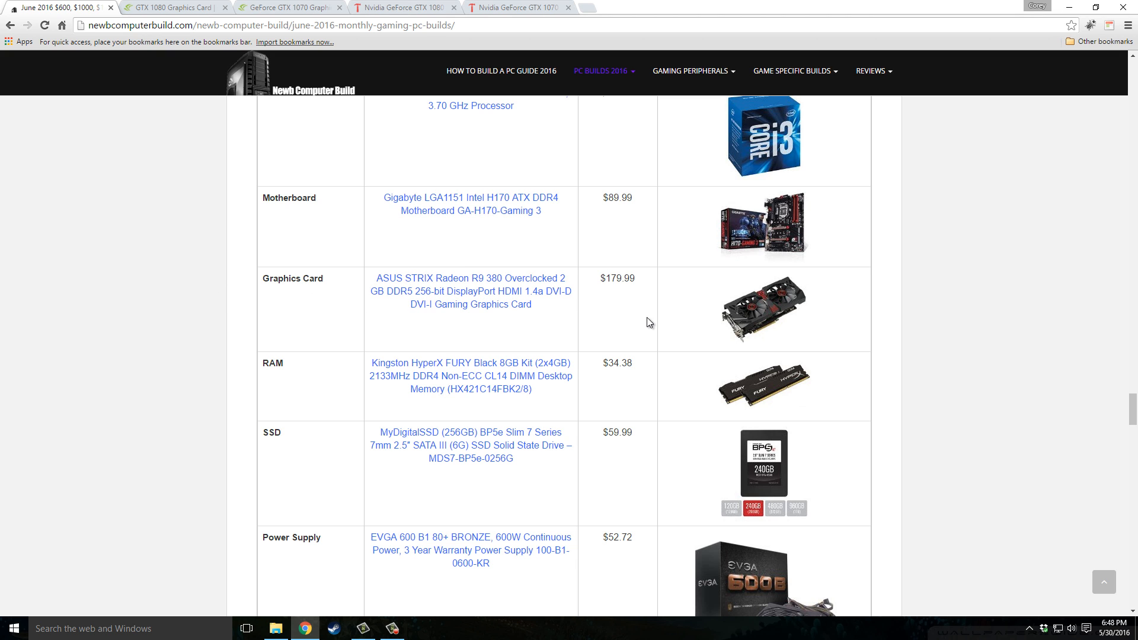
scroll(down, 3)
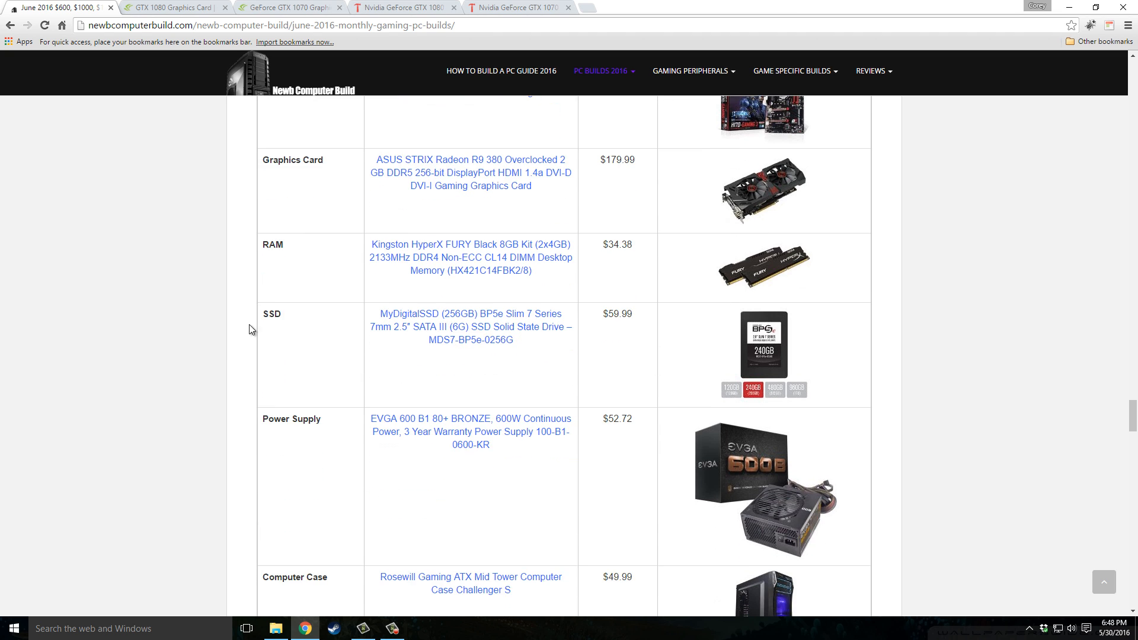
mouse_move(303, 275)
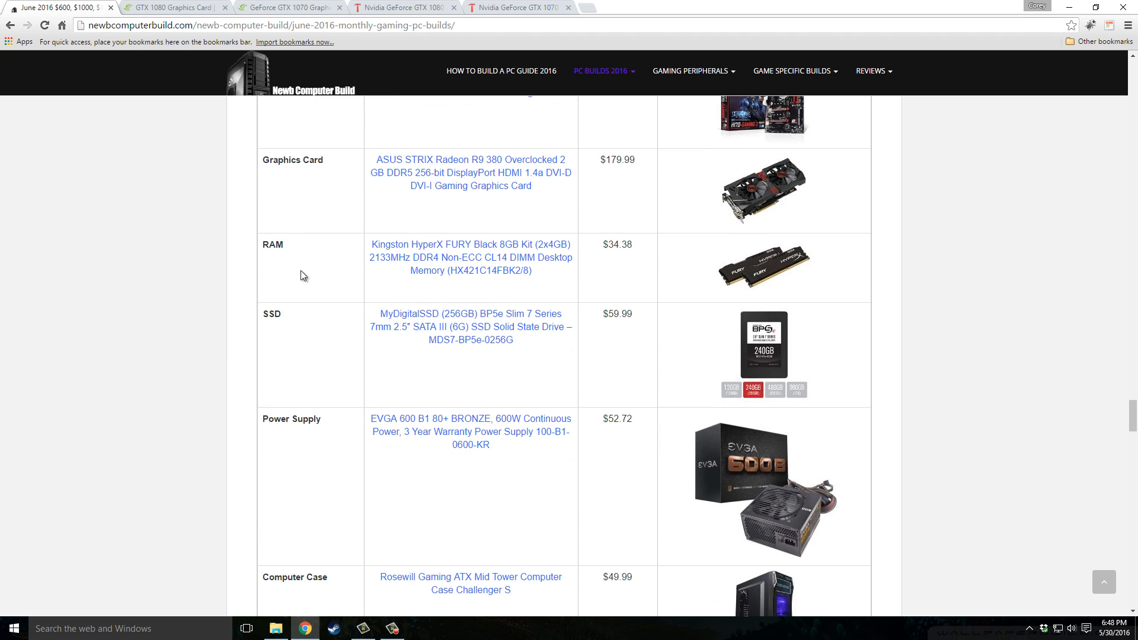
mouse_move(267, 284)
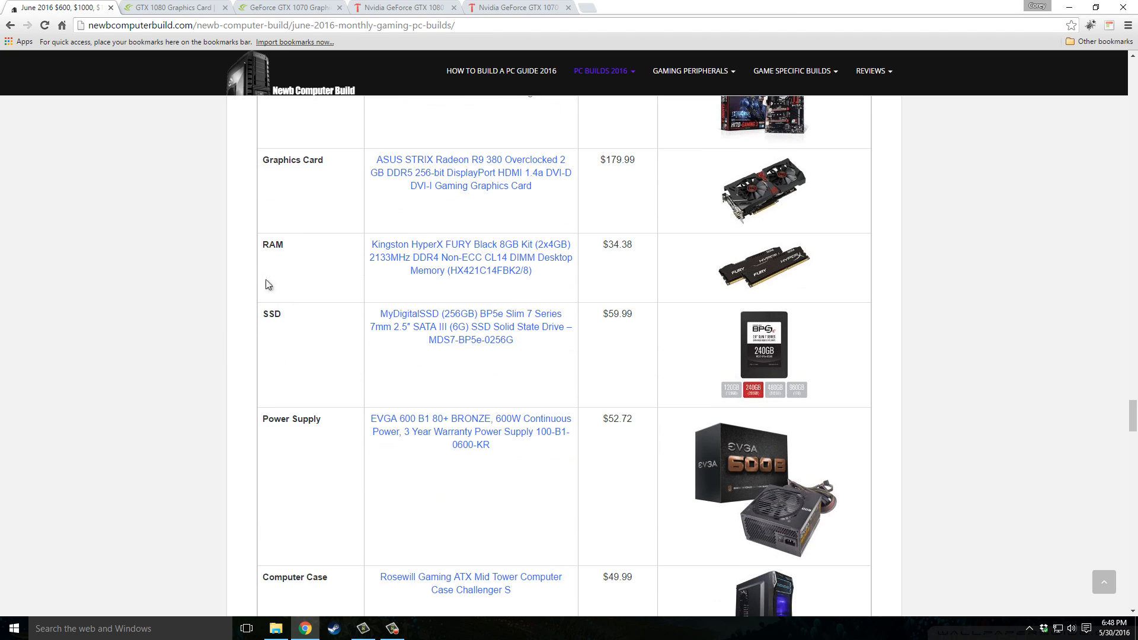
scroll(down, 3)
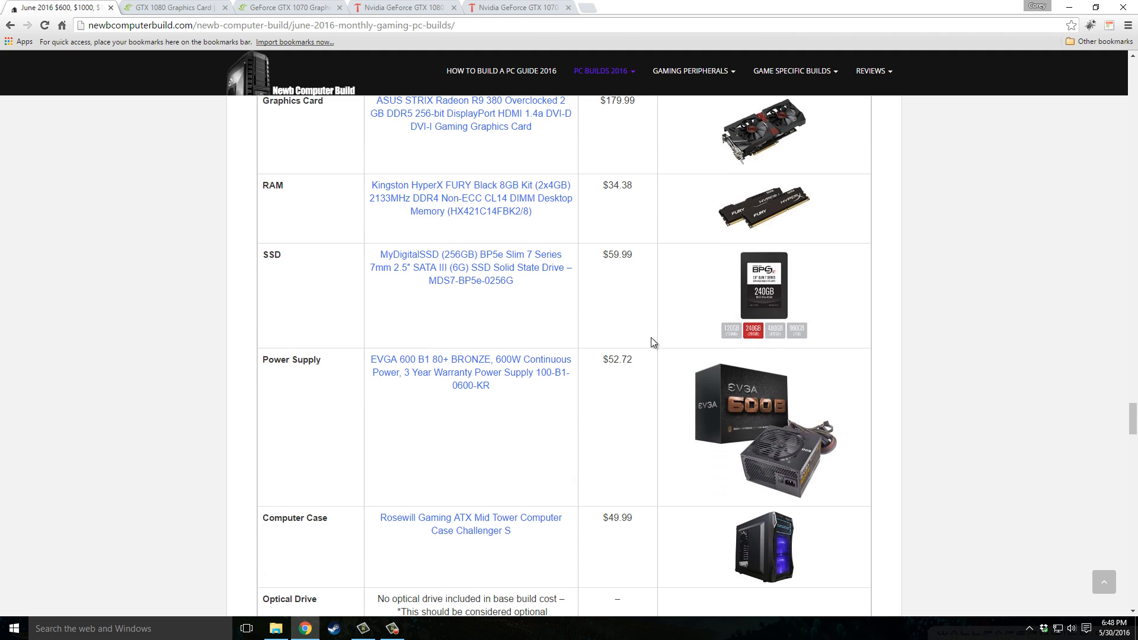
mouse_move(708, 340)
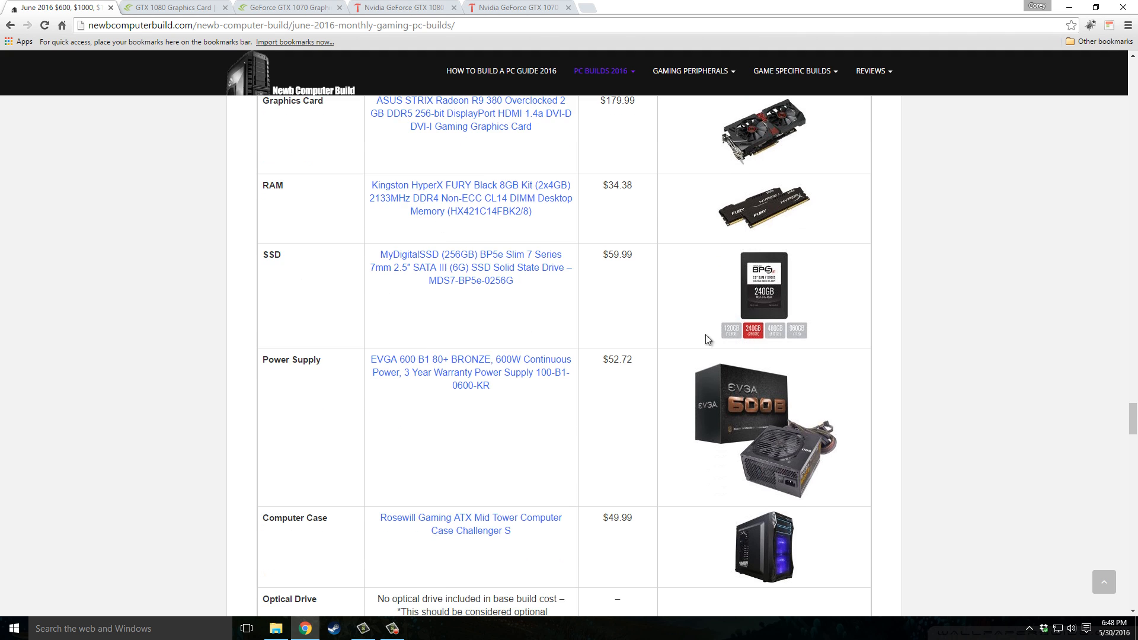
mouse_move(557, 323)
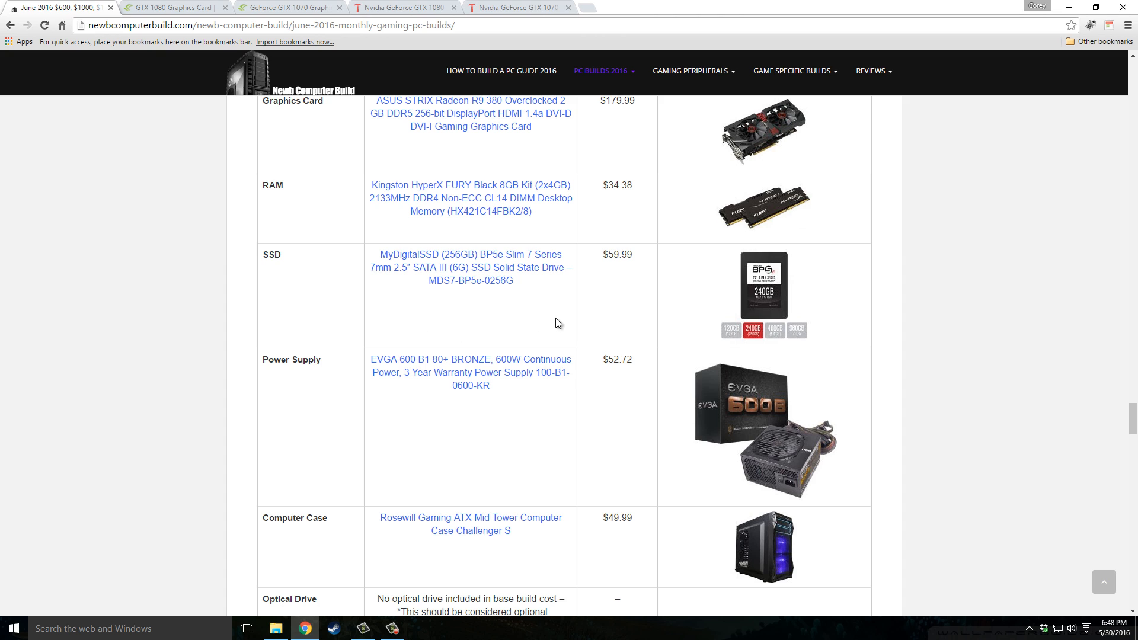
mouse_move(337, 304)
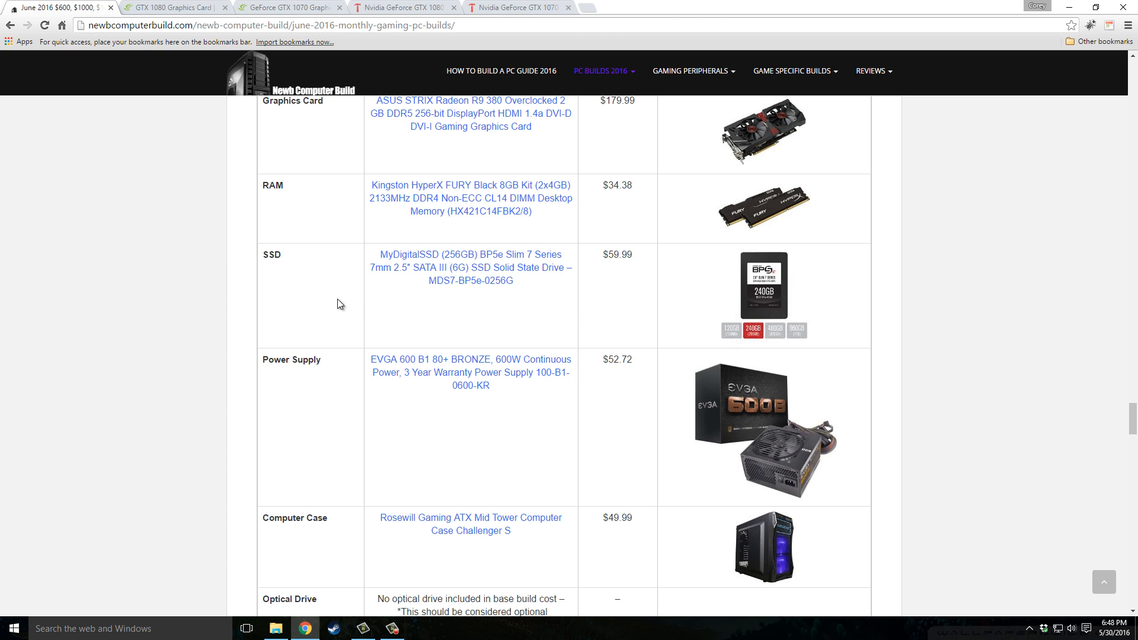
mouse_move(343, 293)
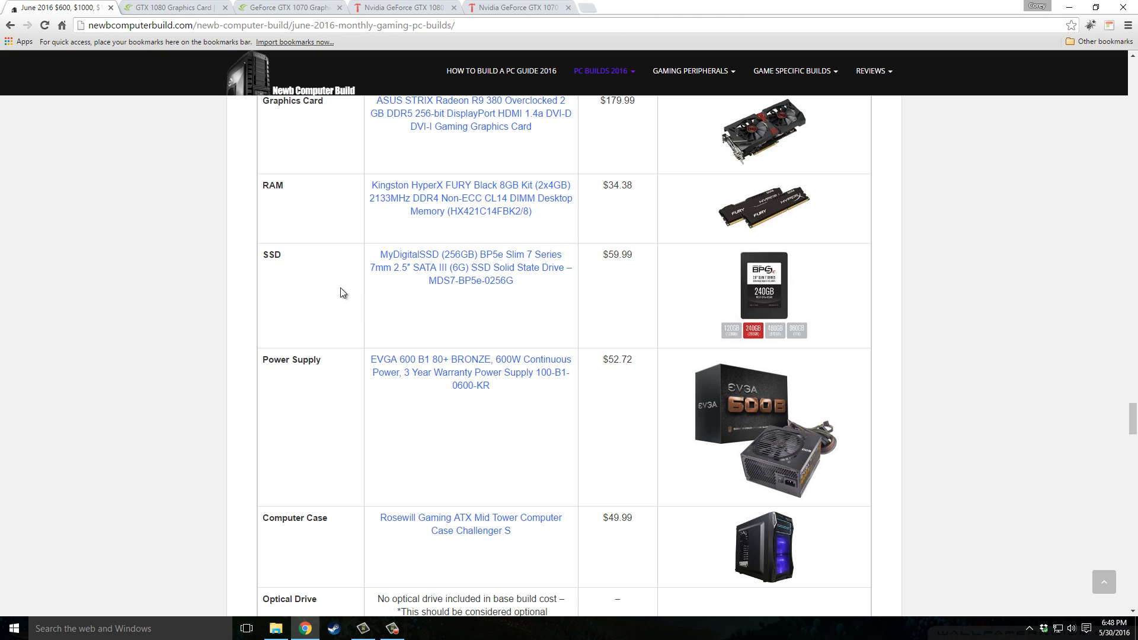
mouse_move(584, 293)
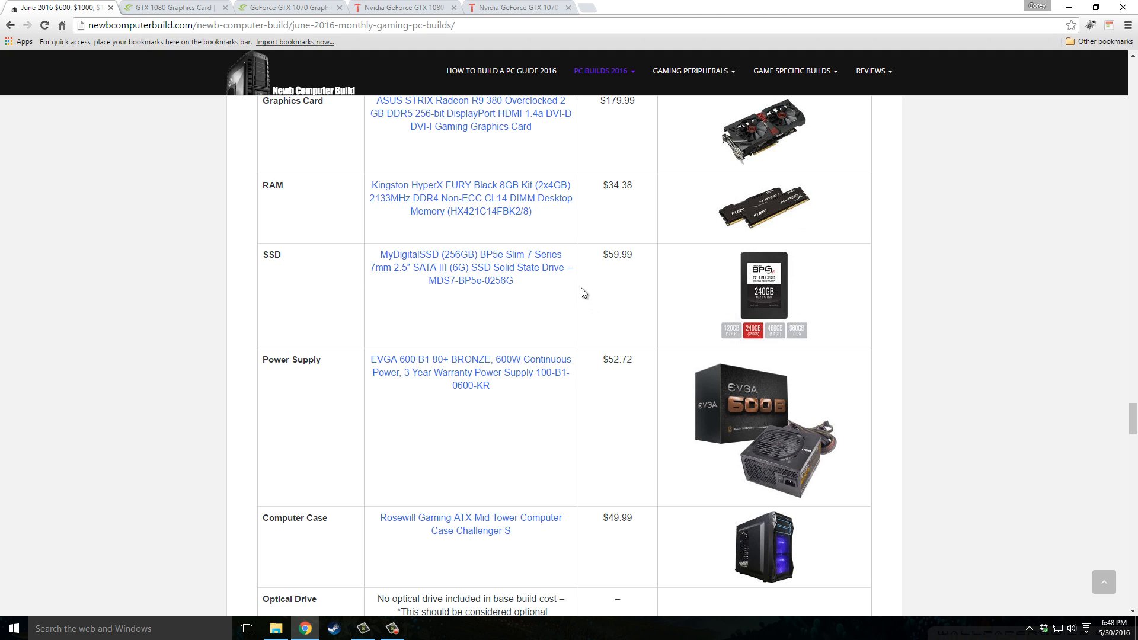
mouse_move(201, 295)
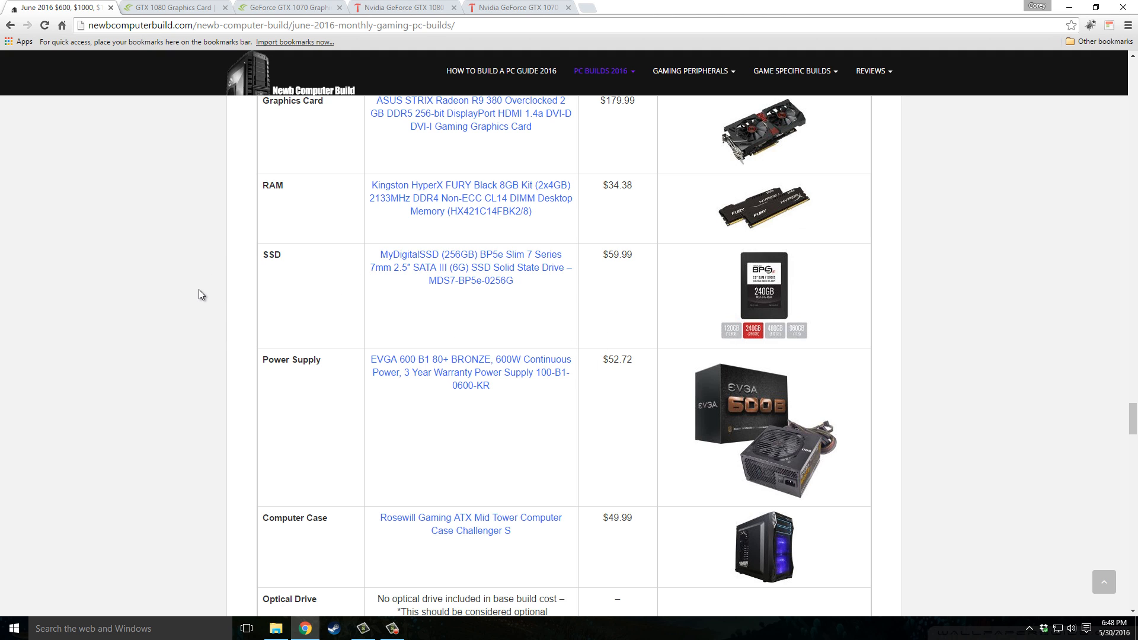
mouse_move(411, 419)
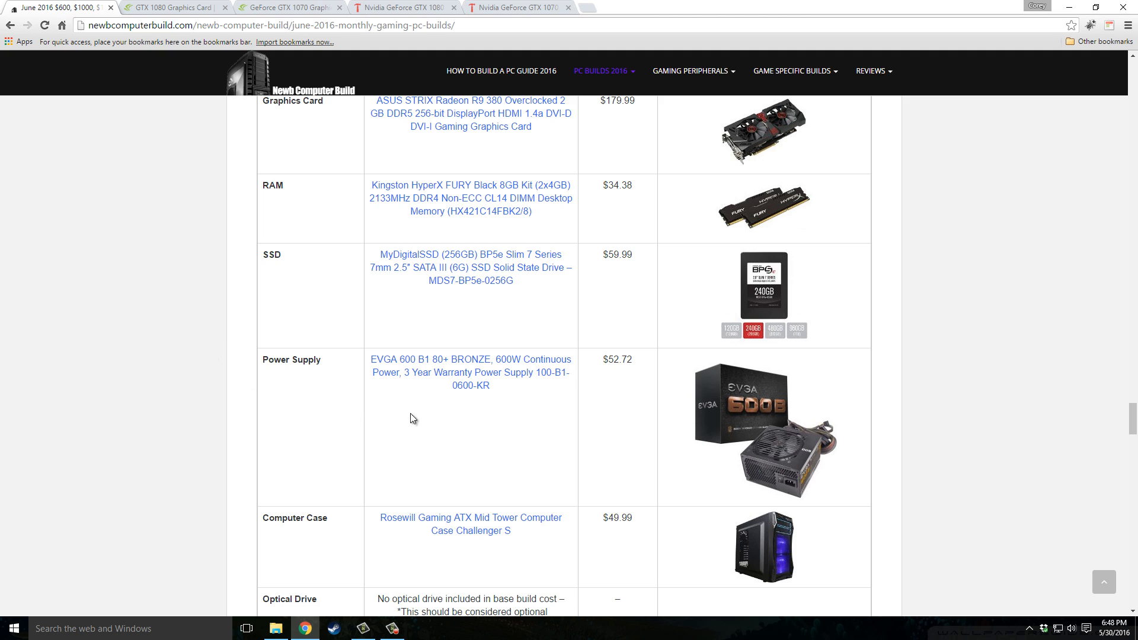
mouse_move(725, 384)
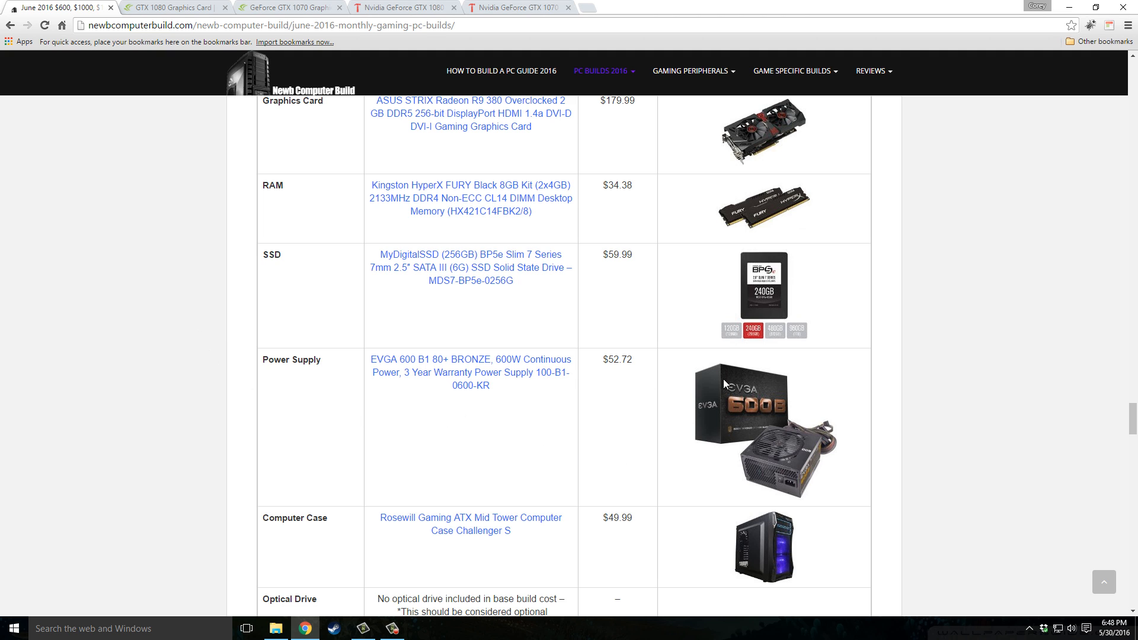
mouse_move(429, 422)
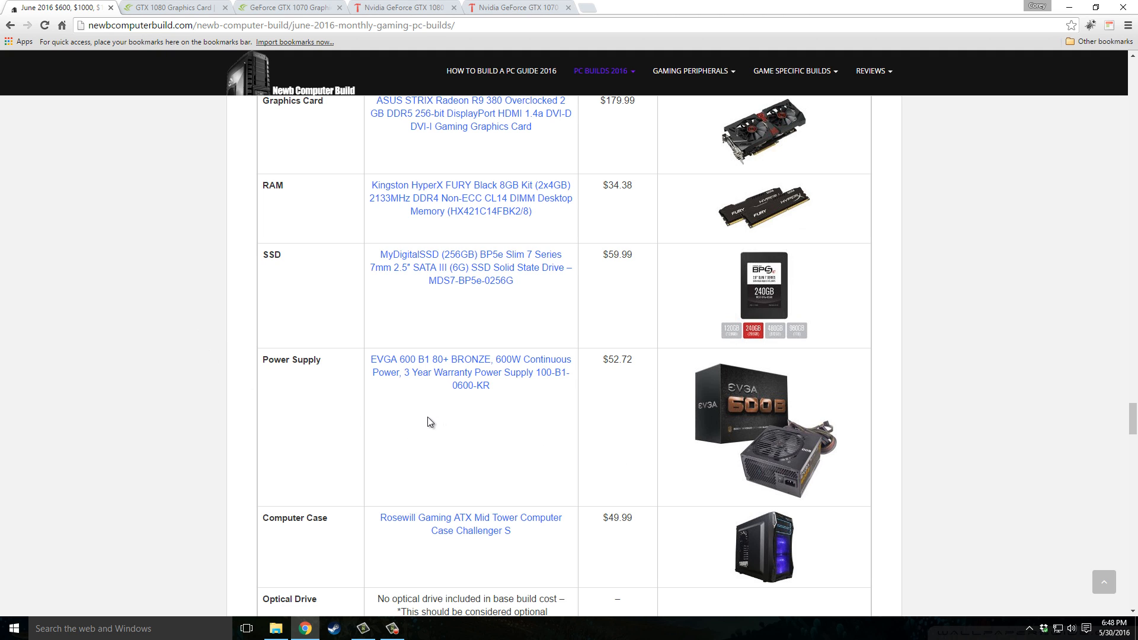
scroll(down, 3)
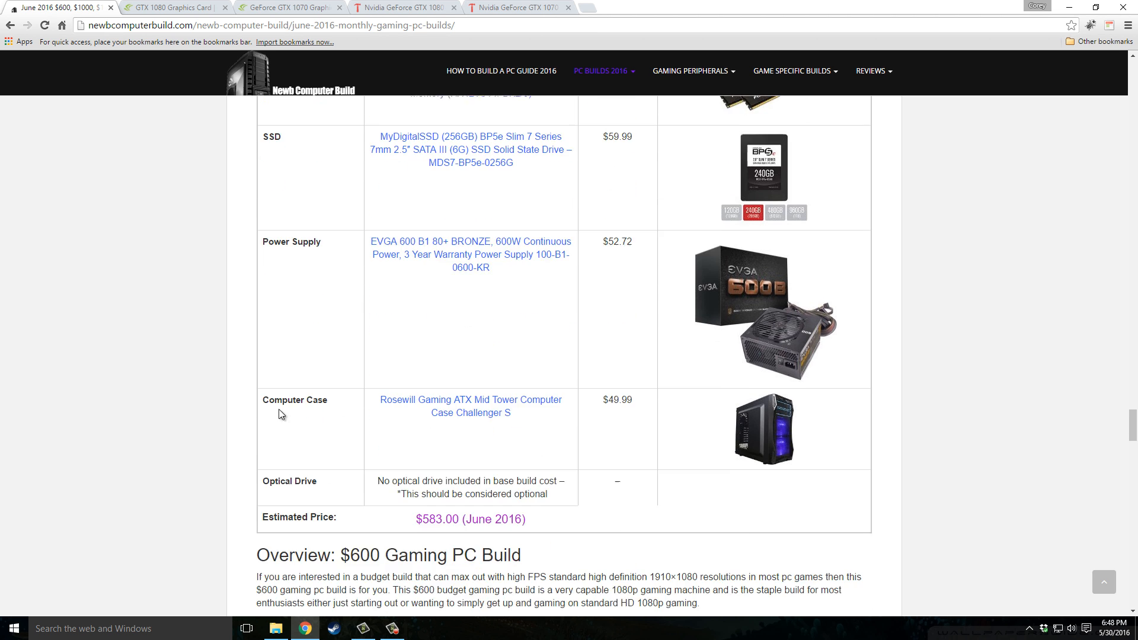
scroll(down, 3)
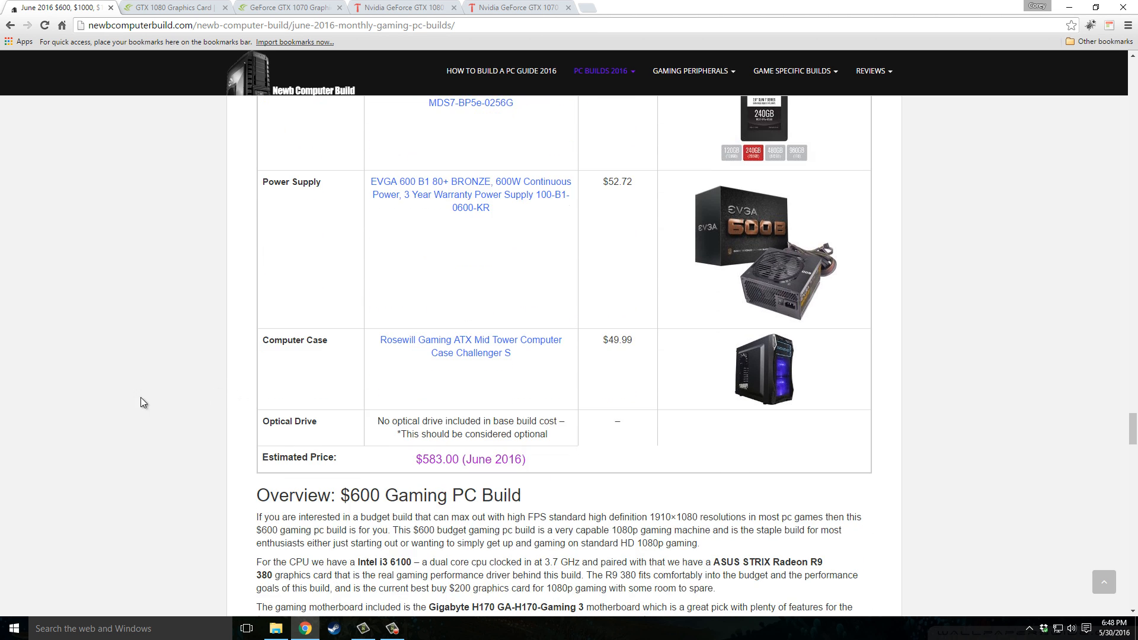
mouse_move(389, 385)
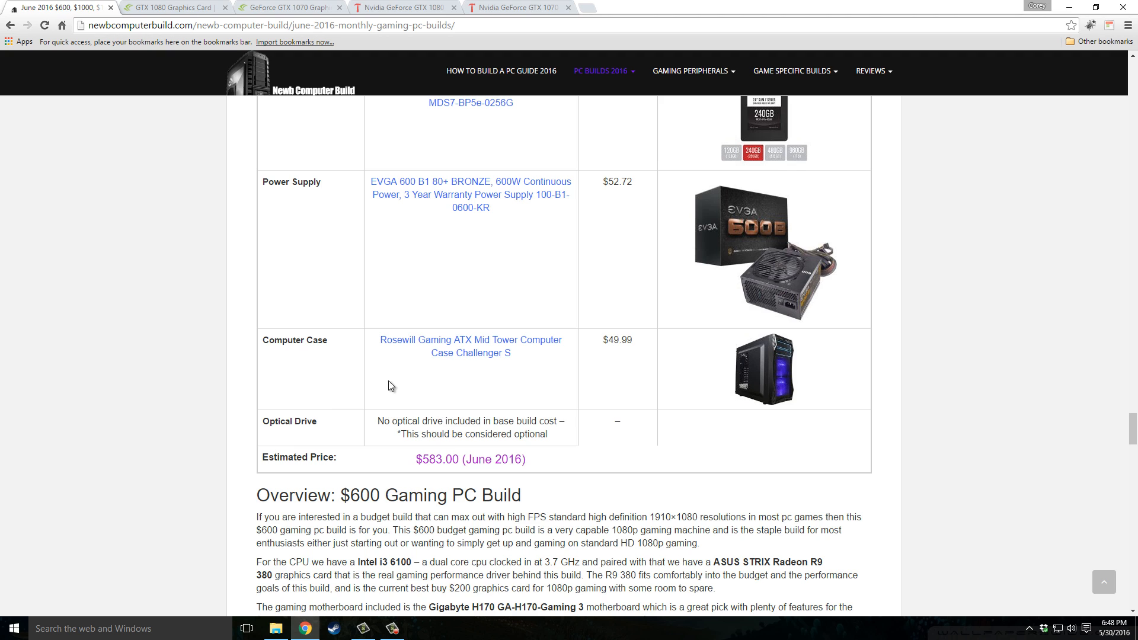
mouse_move(562, 393)
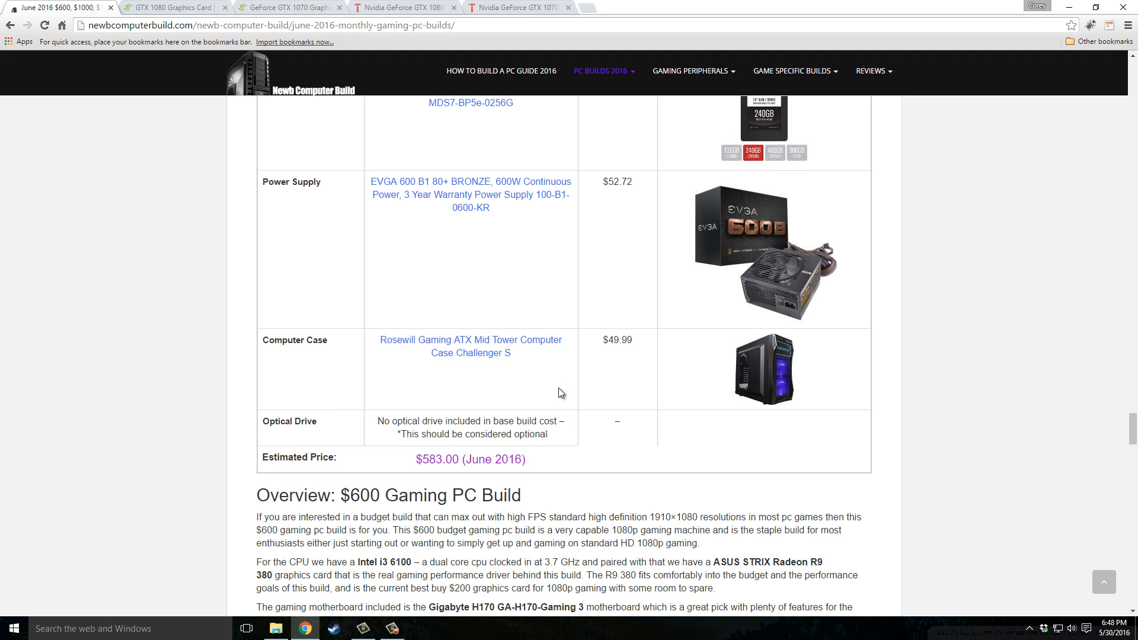
mouse_move(682, 394)
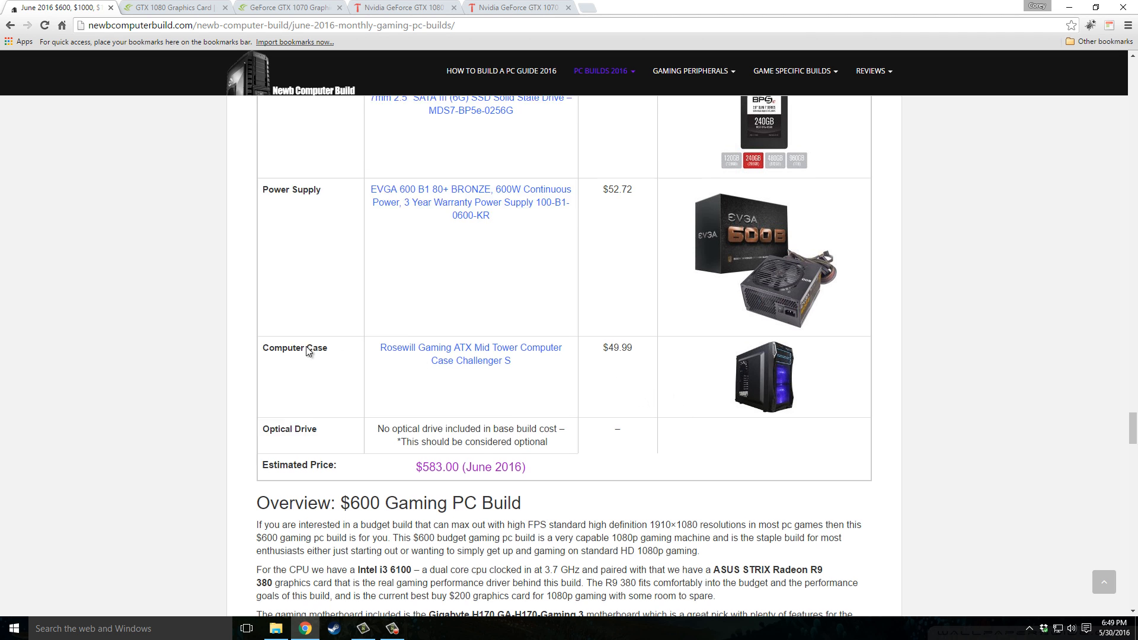
scroll(down, 3)
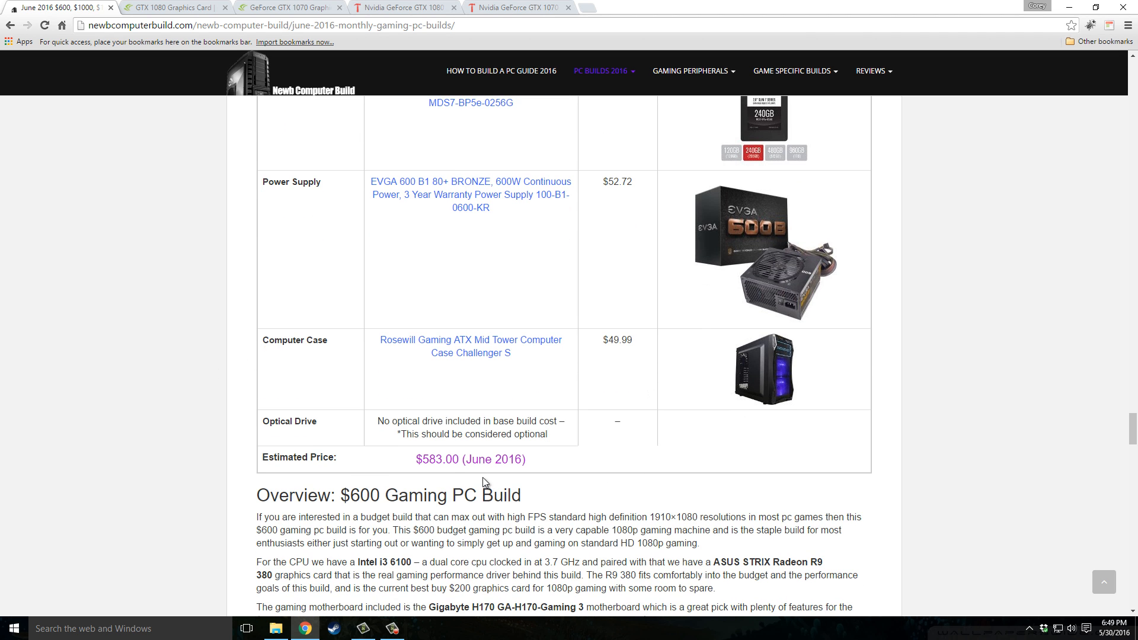
mouse_move(488, 448)
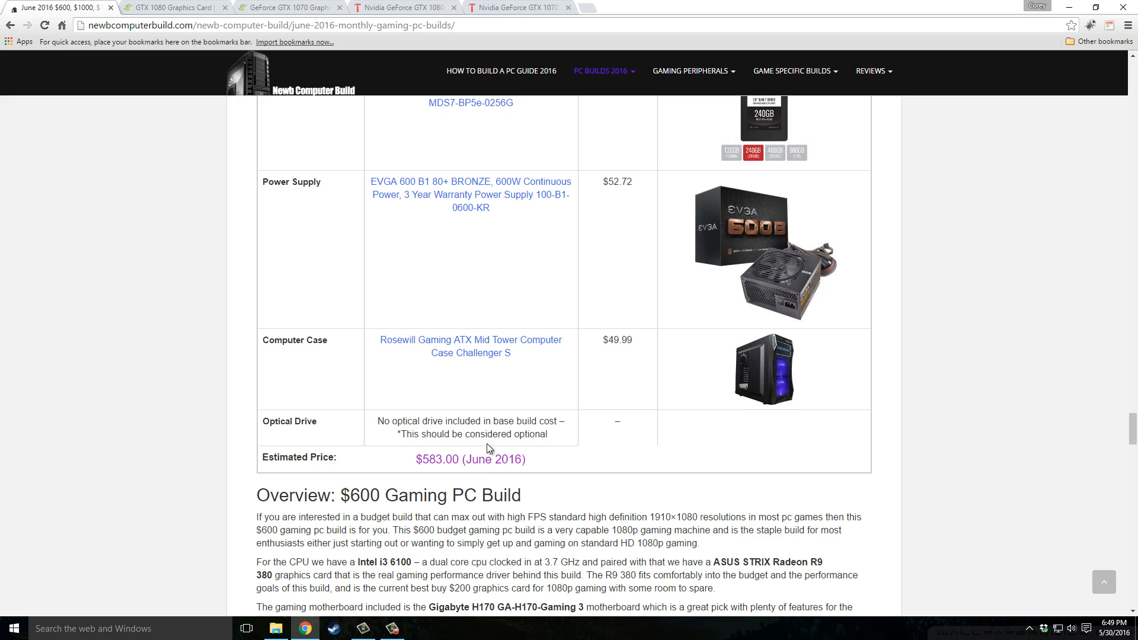
scroll(down, 3)
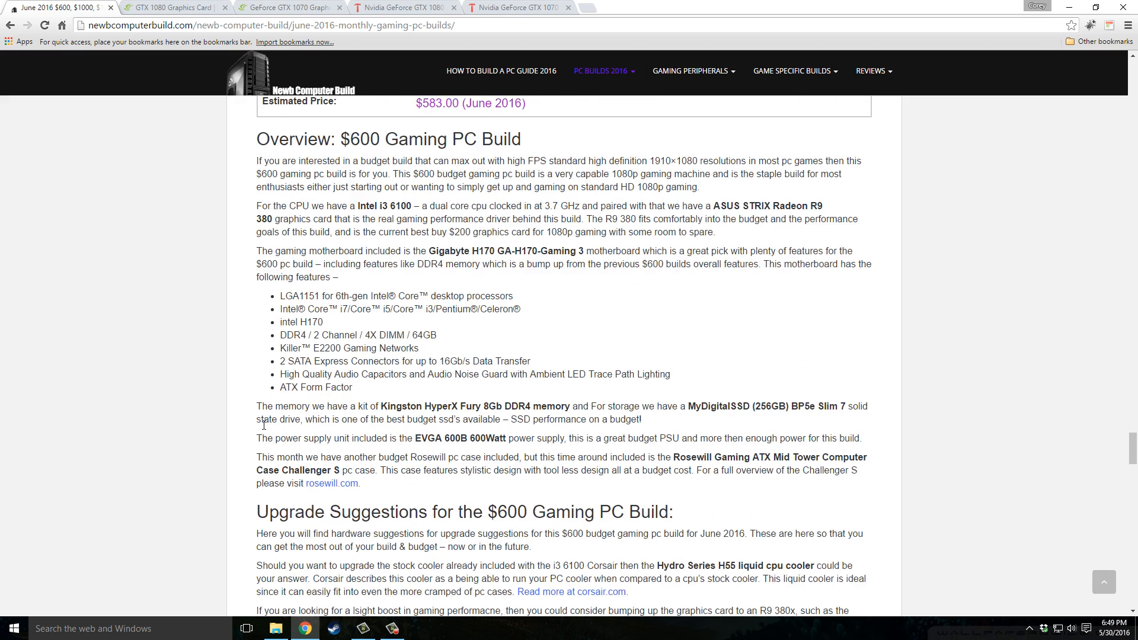
Scroll past the $600 build's upgrade suggestions and switch to the GTX 1080 product page.
scroll(down, 3)
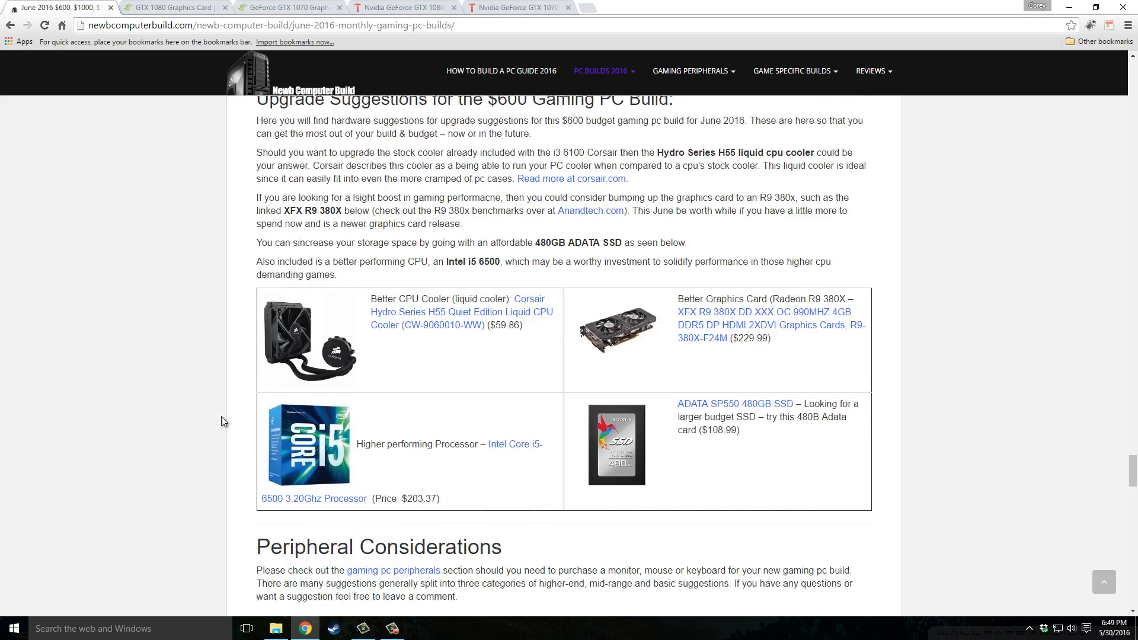
scroll(up, 3)
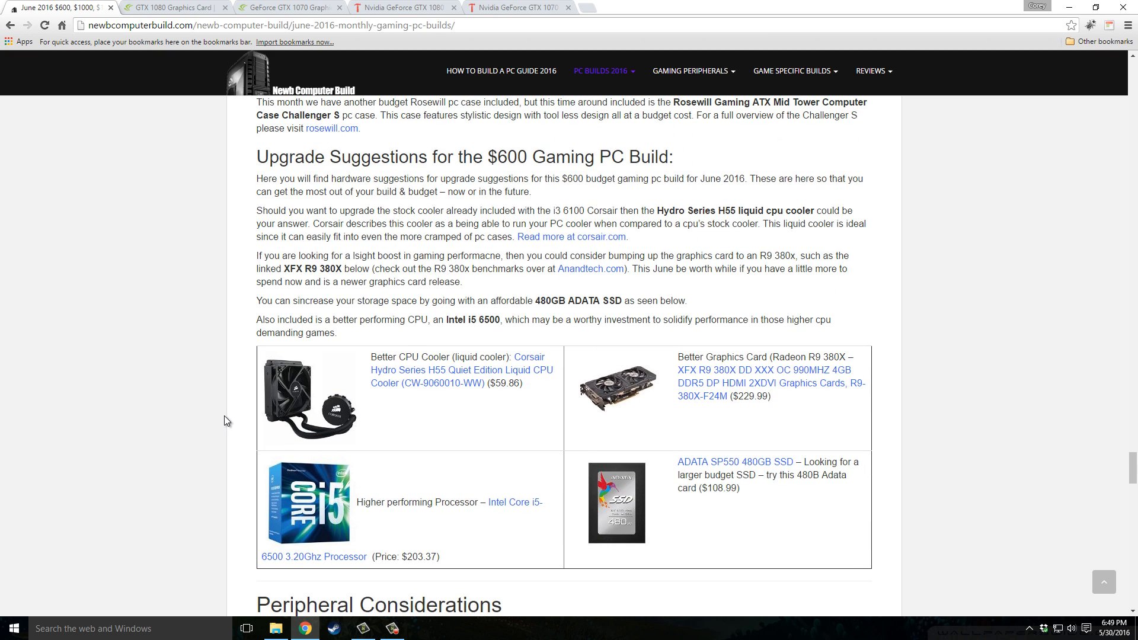
mouse_move(259, 410)
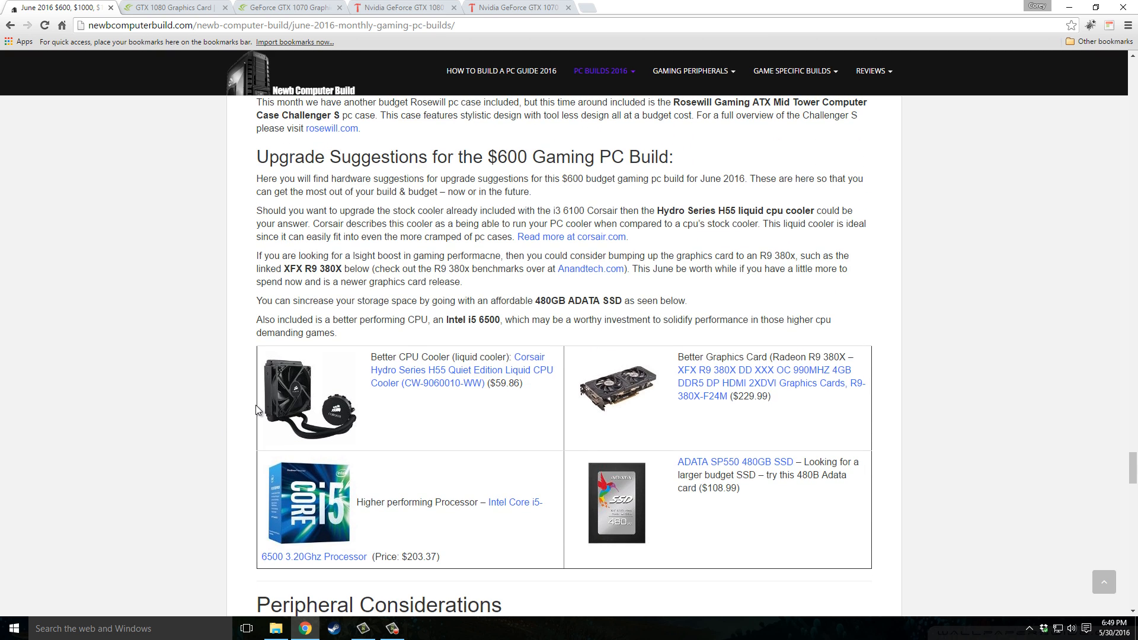
mouse_move(543, 301)
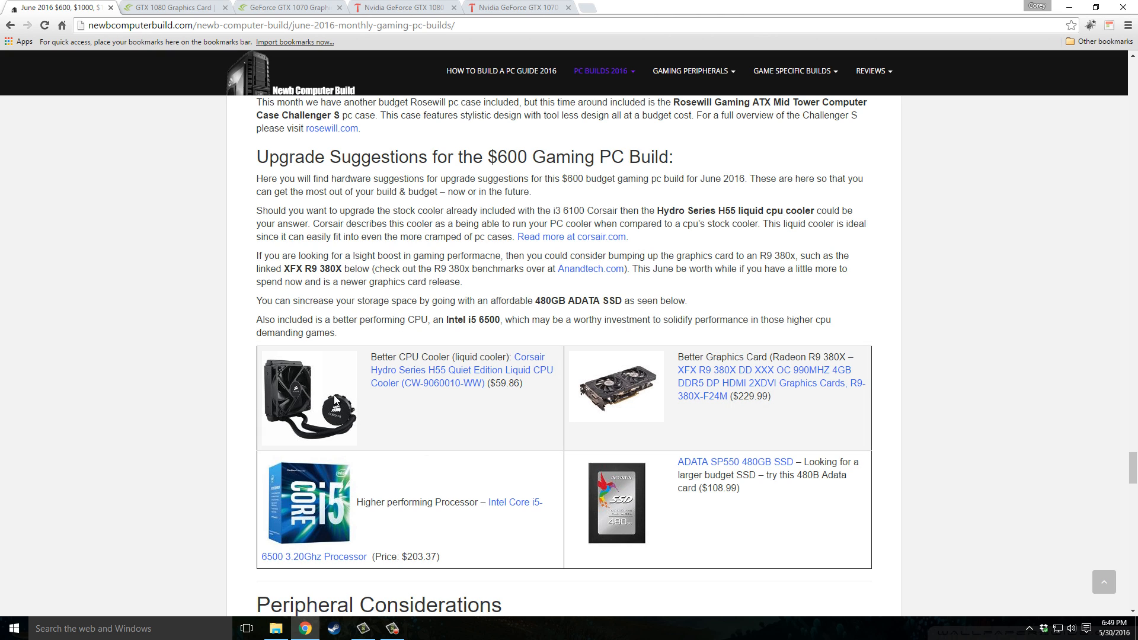
mouse_move(221, 395)
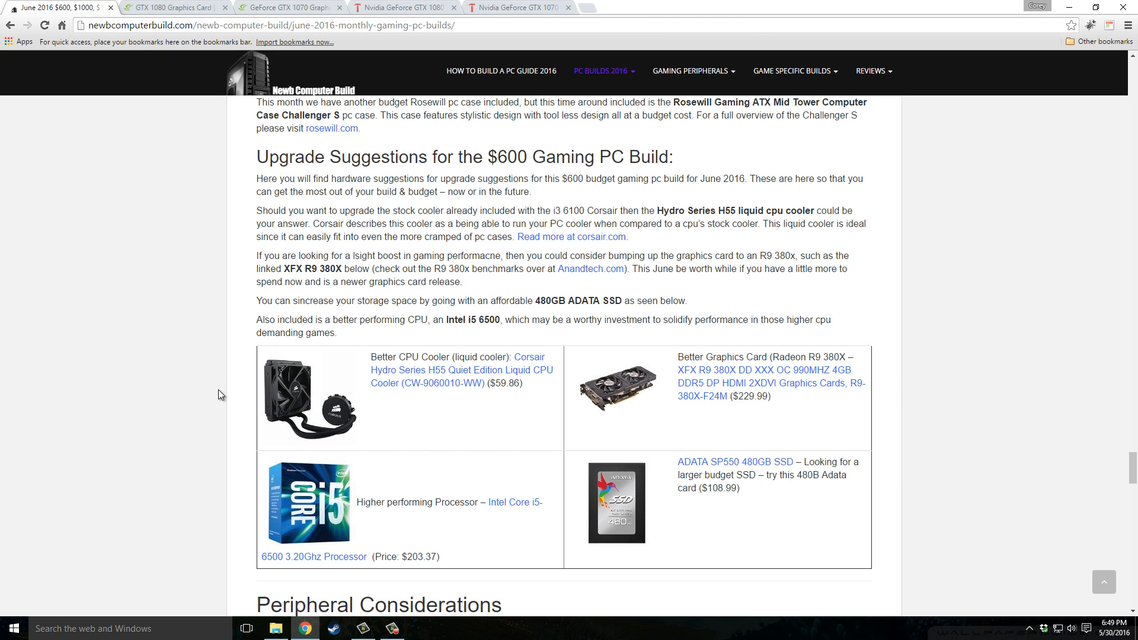
mouse_move(488, 428)
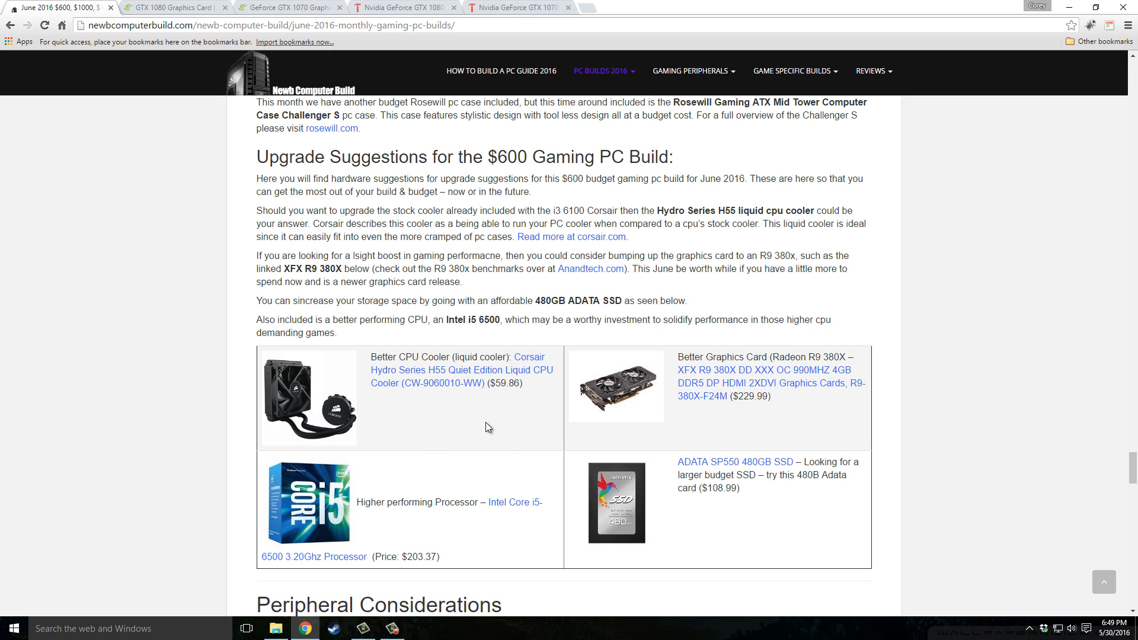
mouse_move(544, 414)
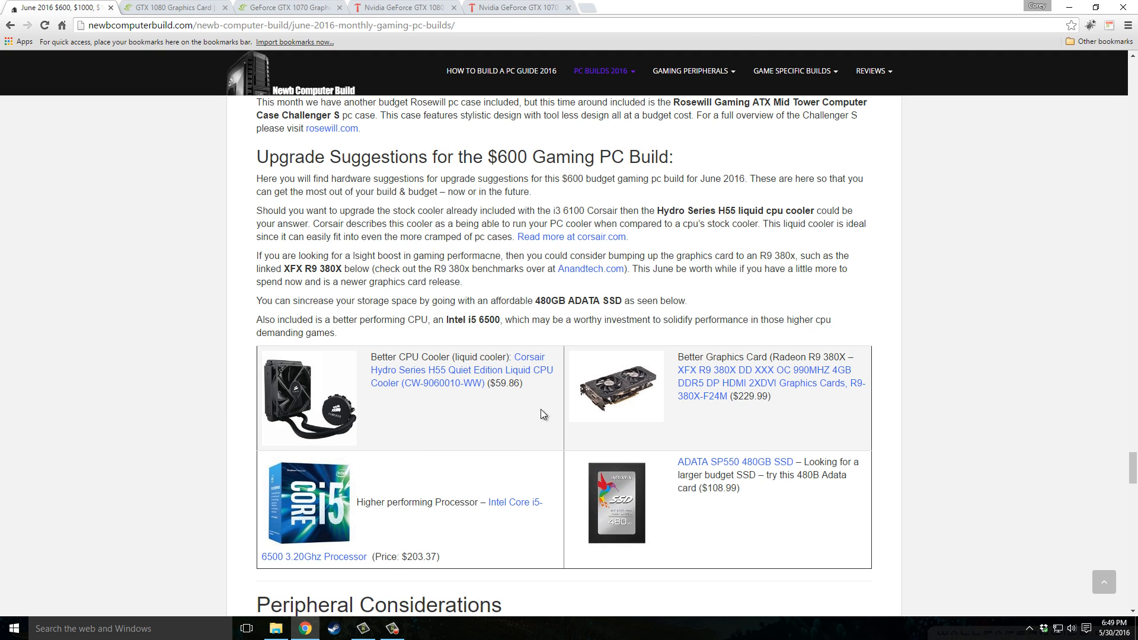
mouse_move(850, 448)
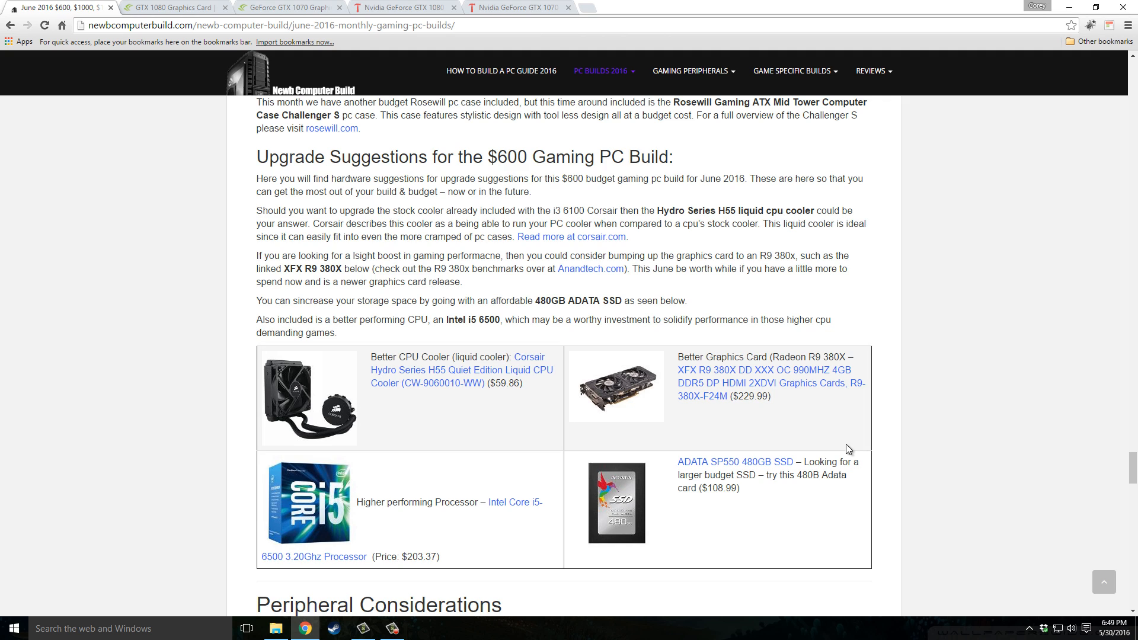
mouse_move(772, 409)
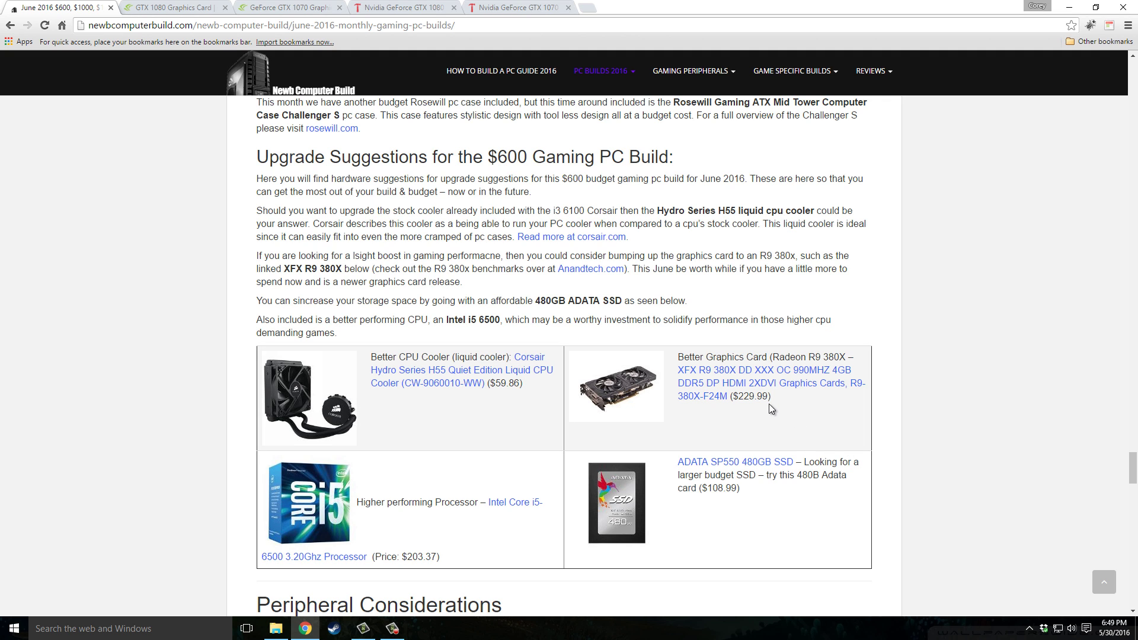
mouse_move(759, 413)
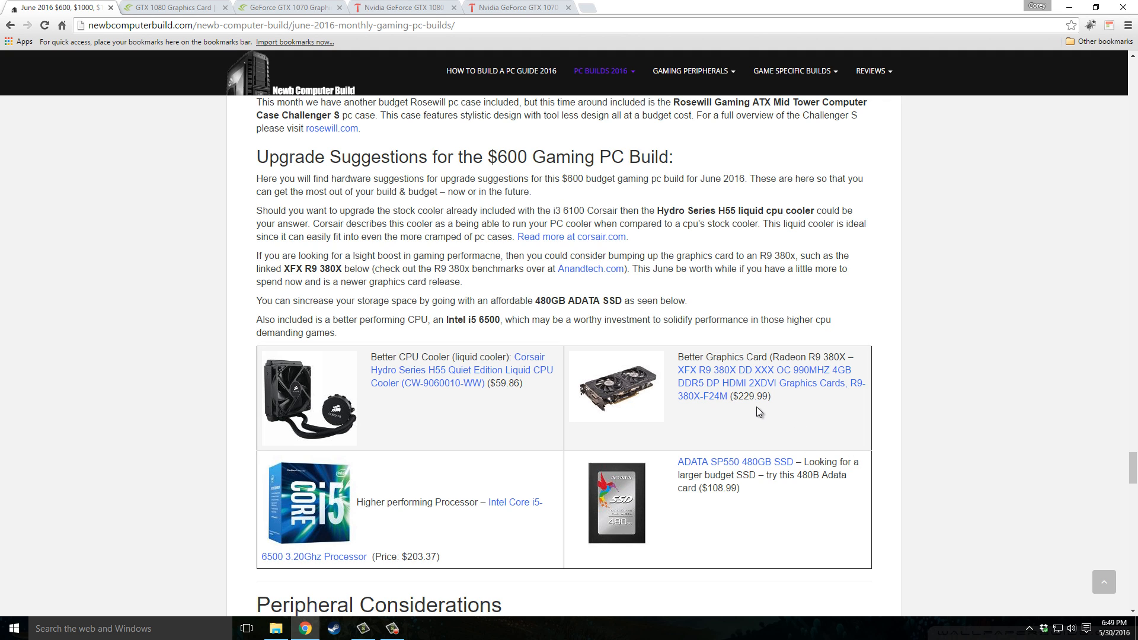
mouse_move(374, 506)
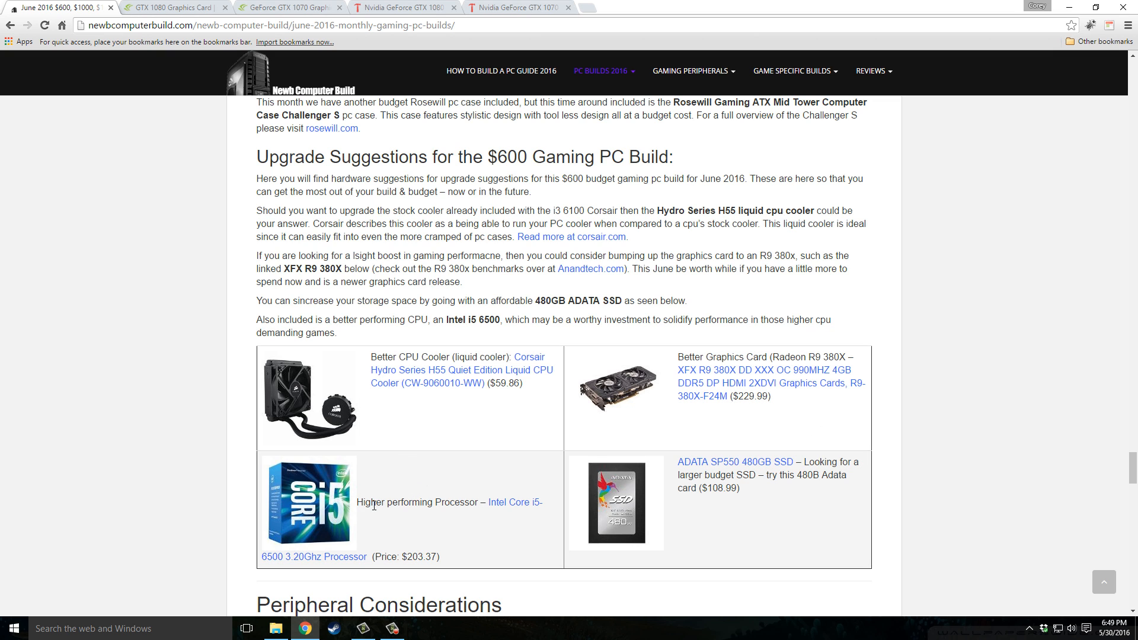
mouse_move(408, 497)
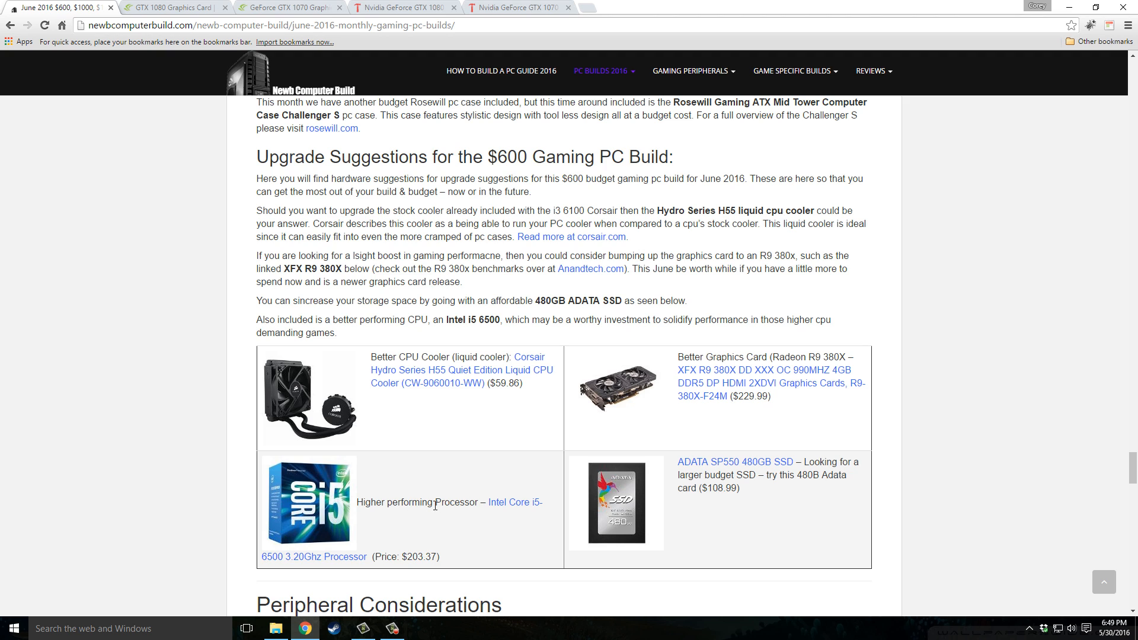
mouse_move(895, 513)
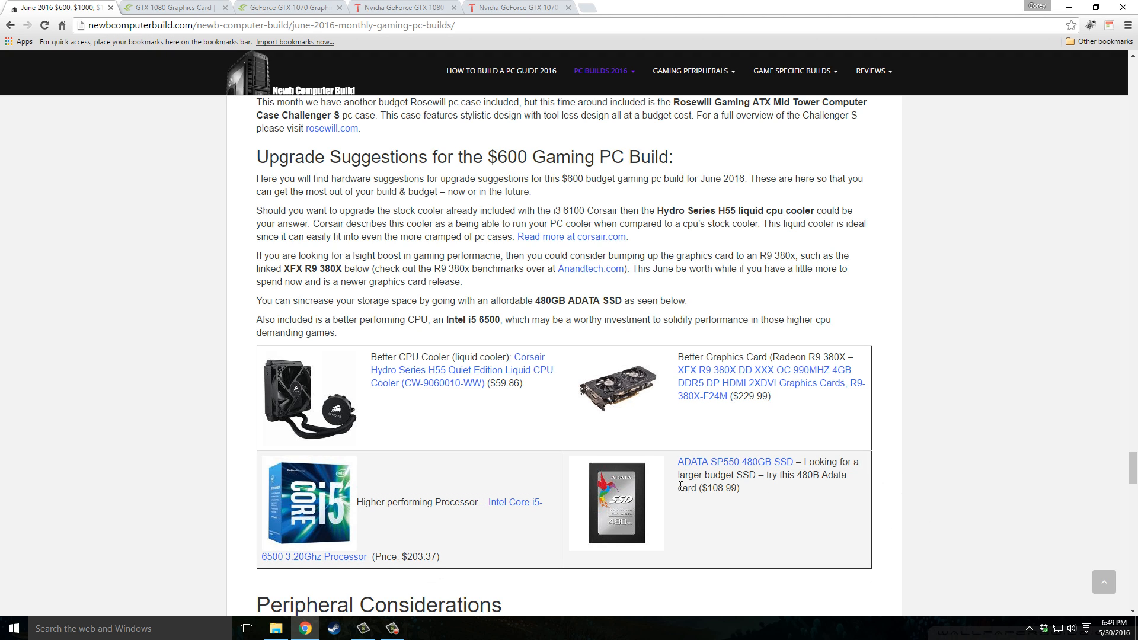
mouse_move(763, 530)
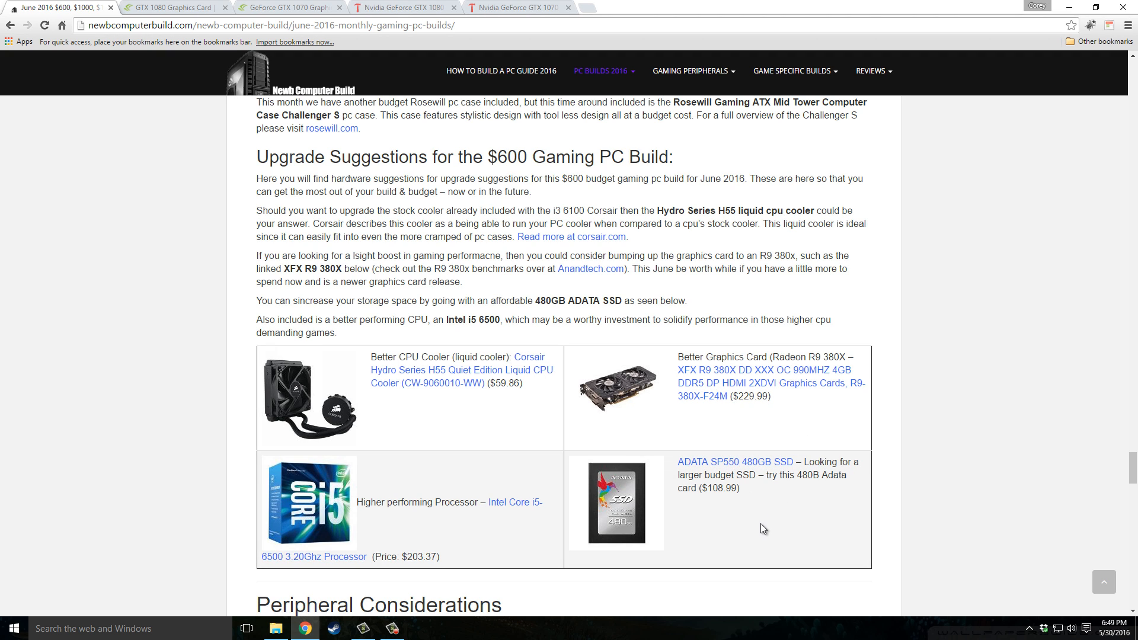
mouse_move(863, 533)
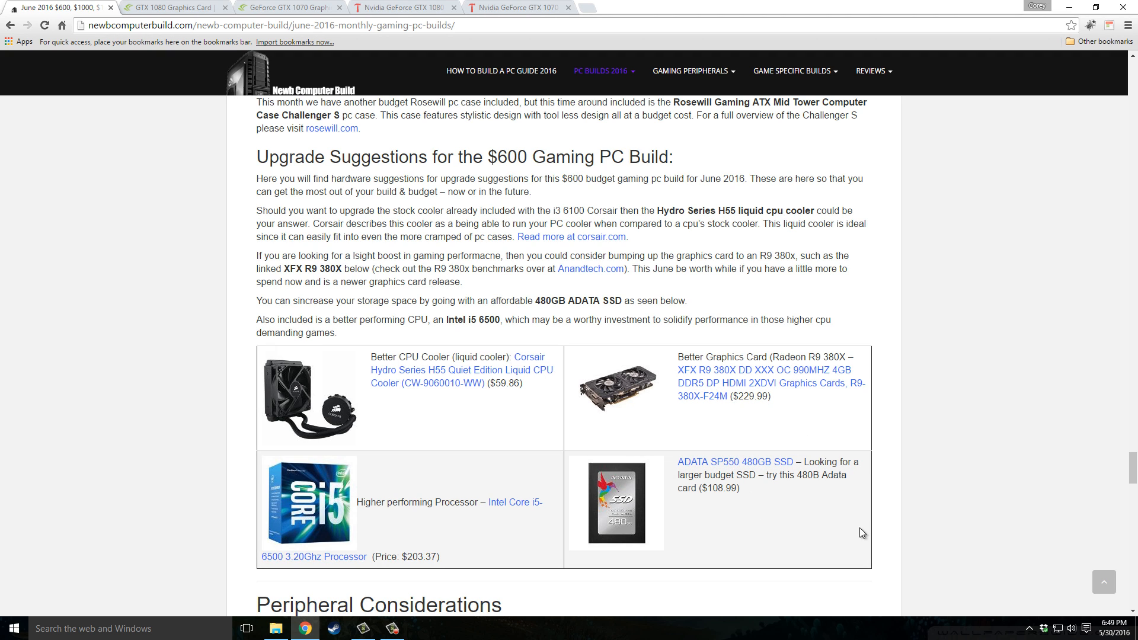
mouse_move(798, 515)
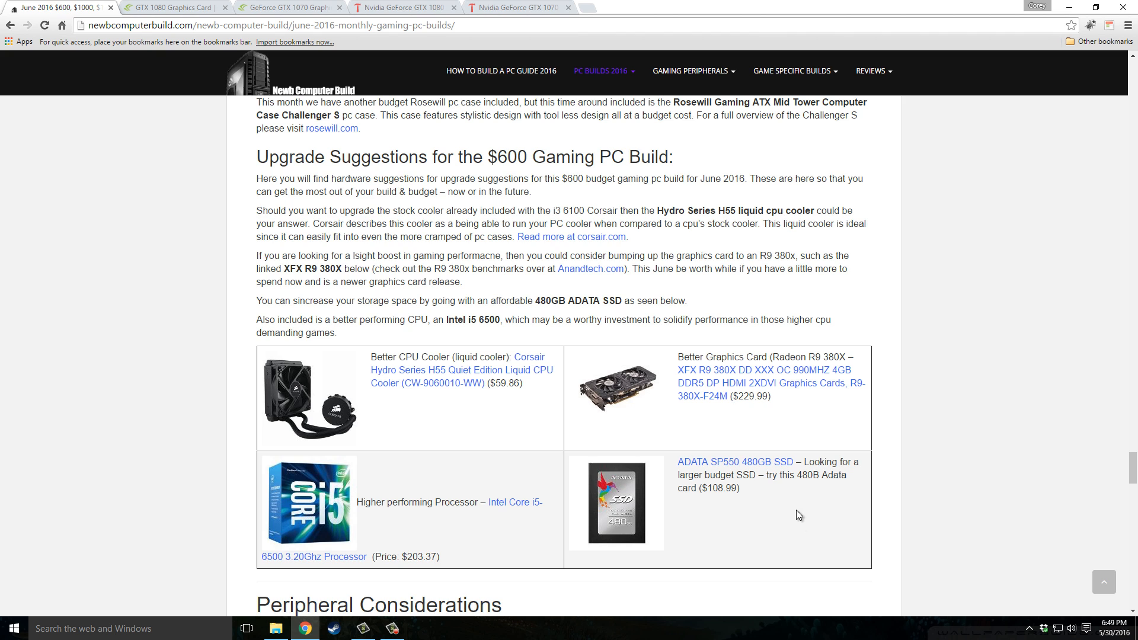
scroll(down, 3)
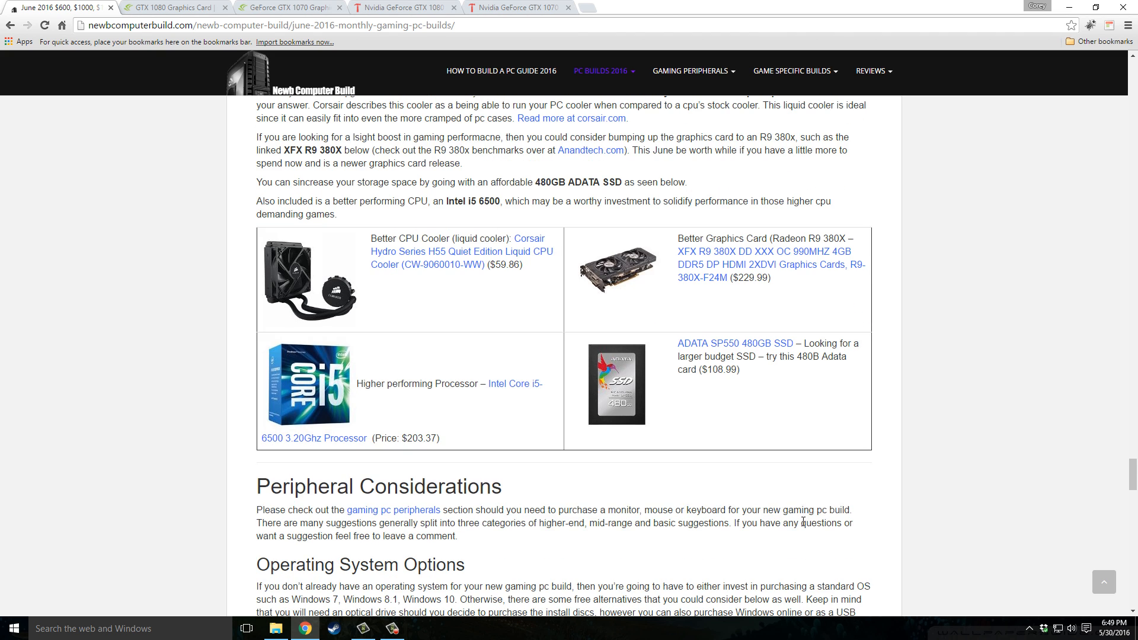
mouse_move(369, 556)
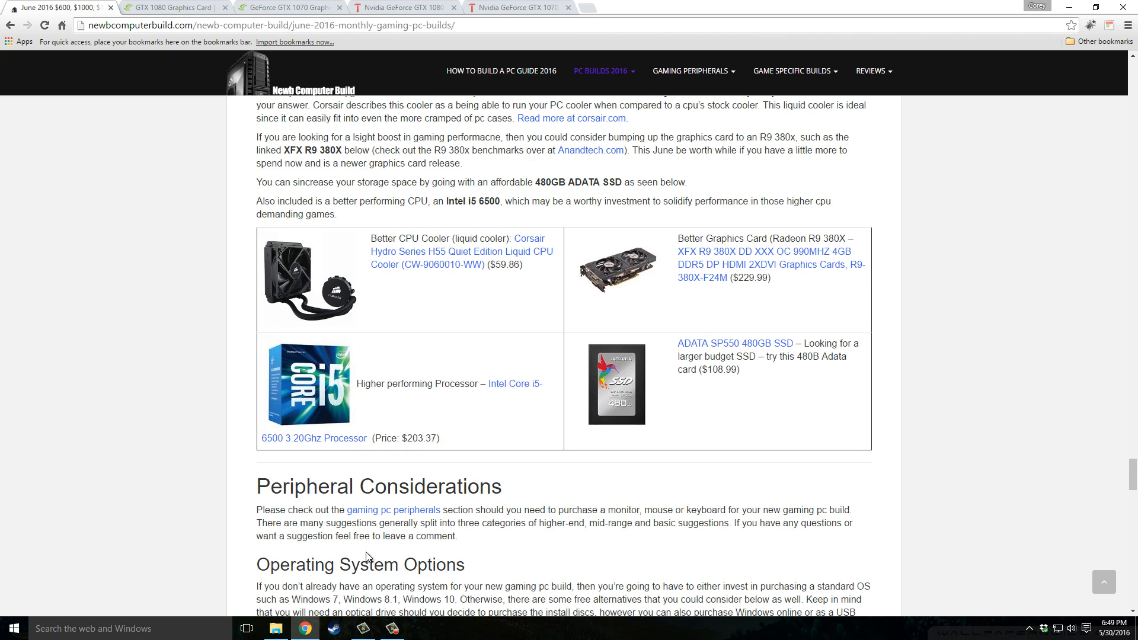
mouse_move(201, 283)
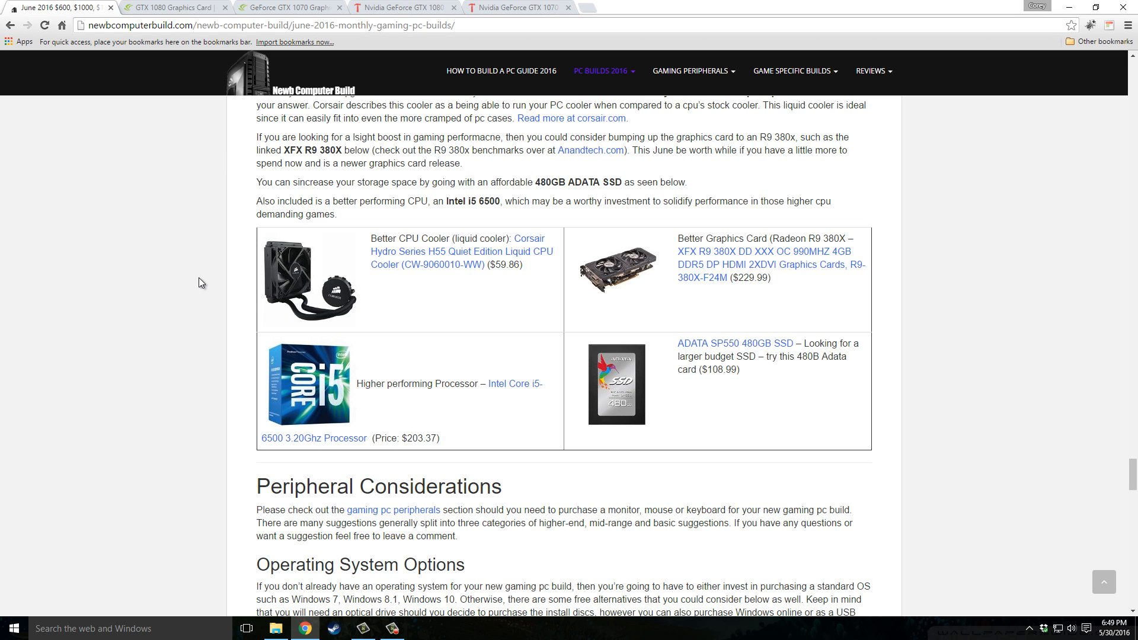
click(171, 7)
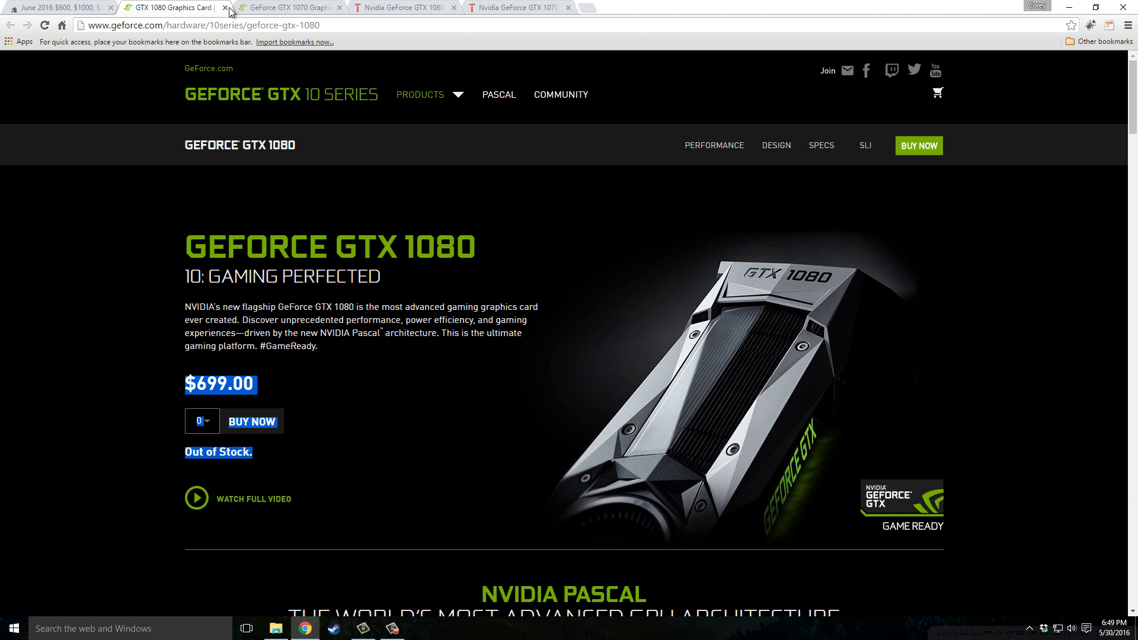
Reload the GTX 1080 page, then view the builds page and the Tom's Hardware GTX 1080 review.
click(44, 25)
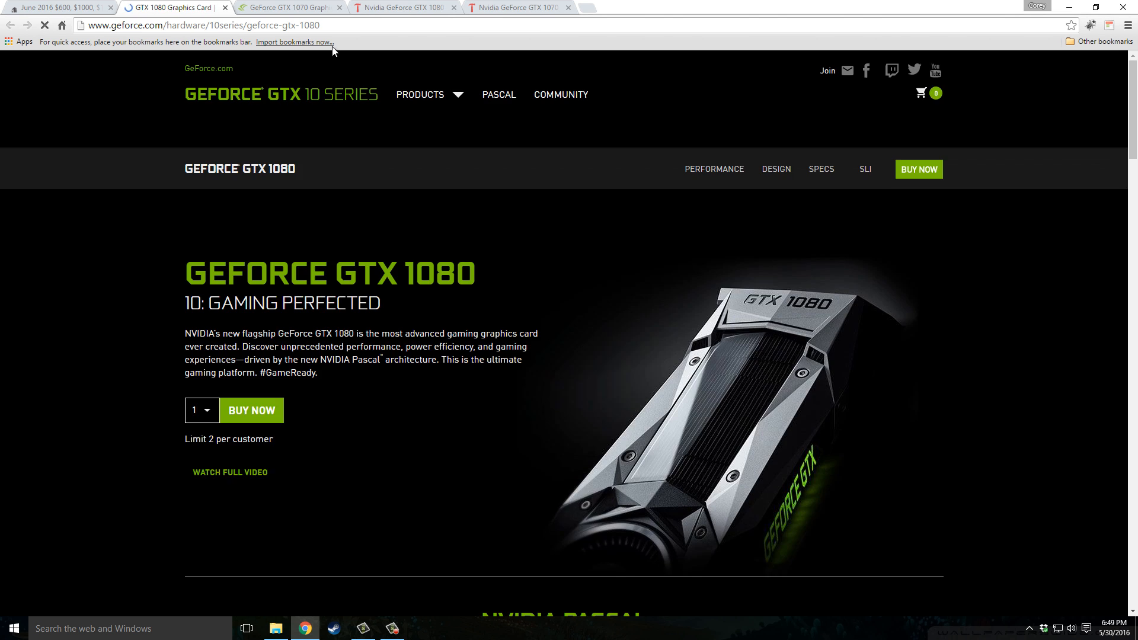
click(58, 7)
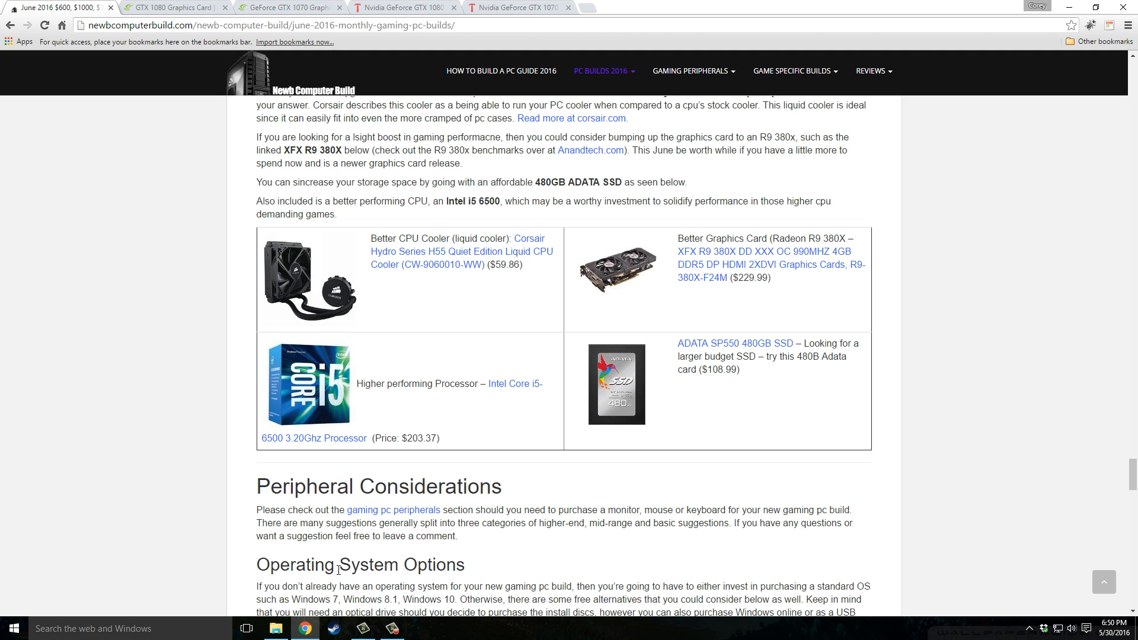
mouse_move(181, 439)
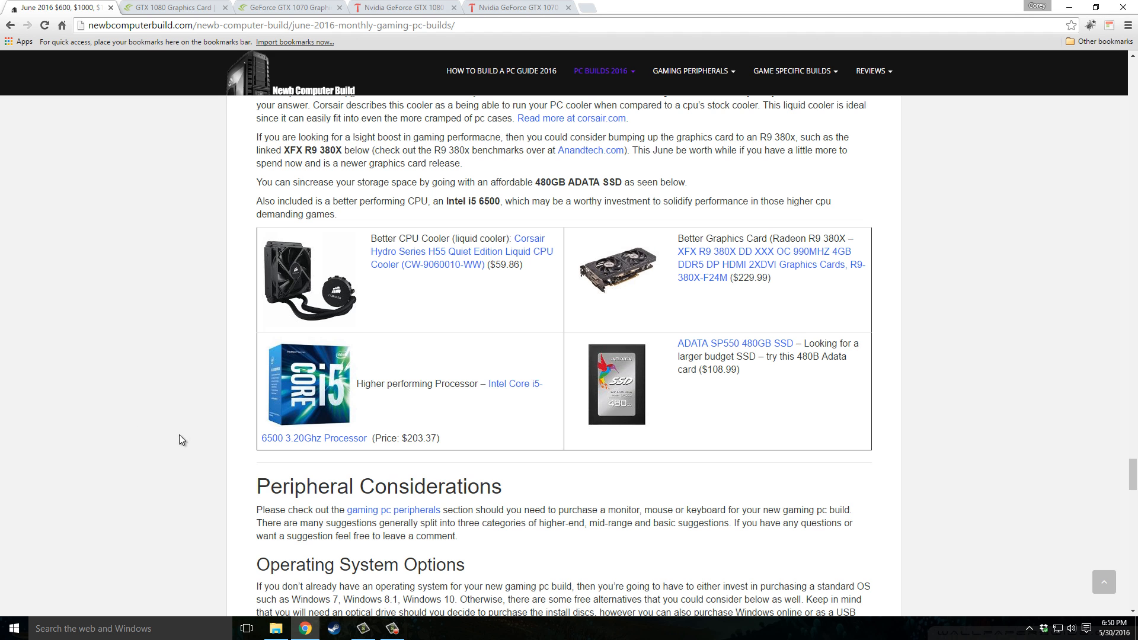
click(403, 7)
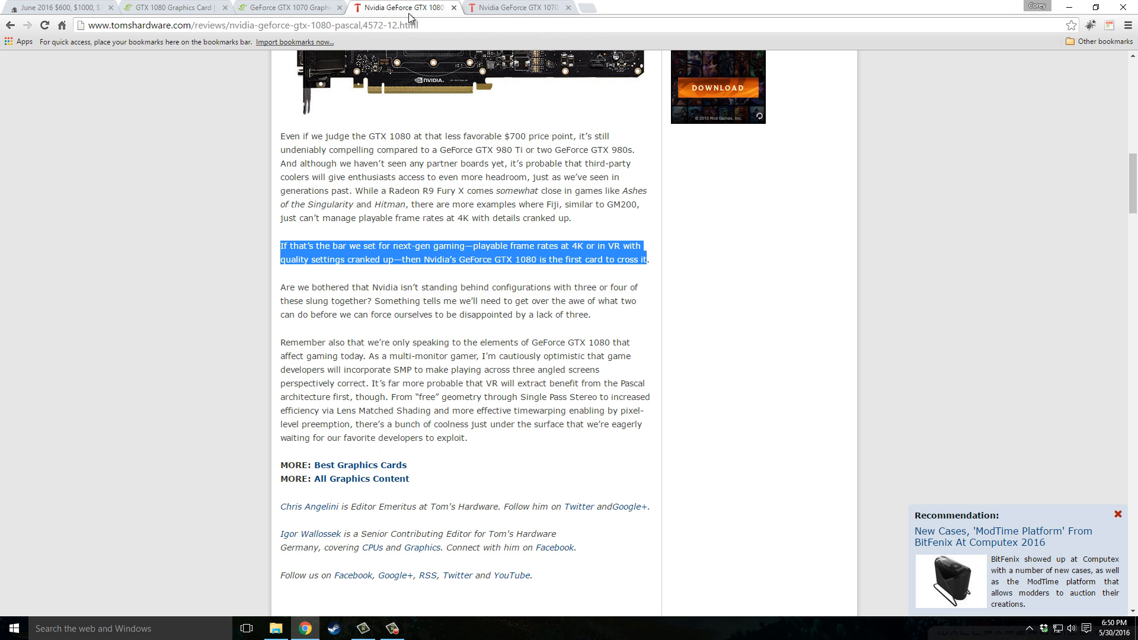
View the GTX 1070 Tom's Hardware review, then go back to the June 2016 builds article.
click(515, 7)
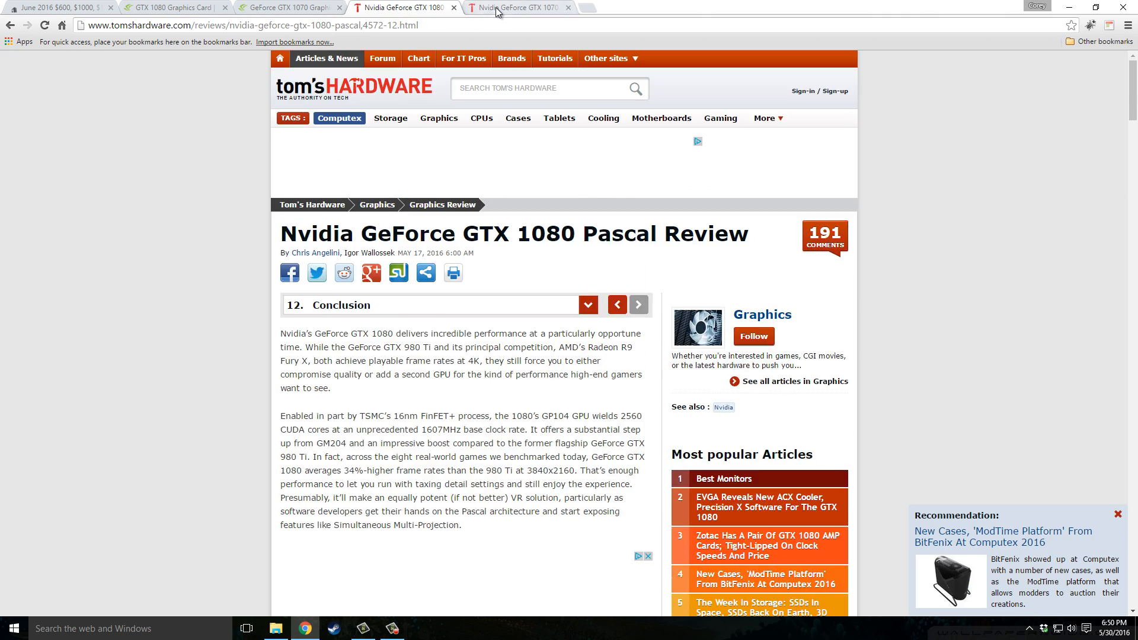
click(519, 8)
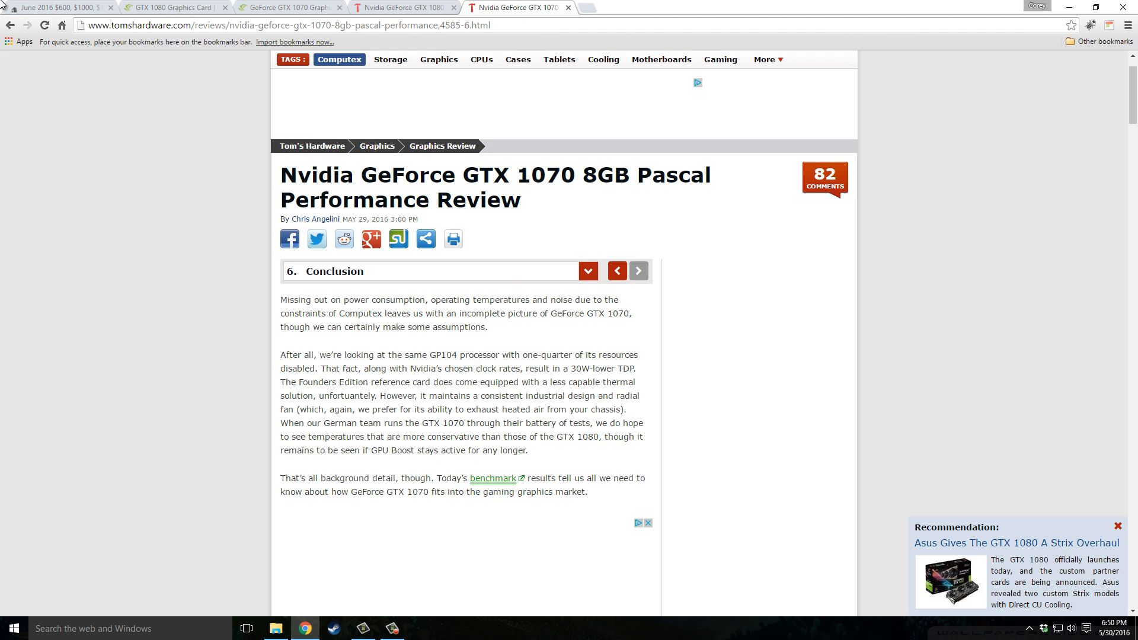
click(55, 7)
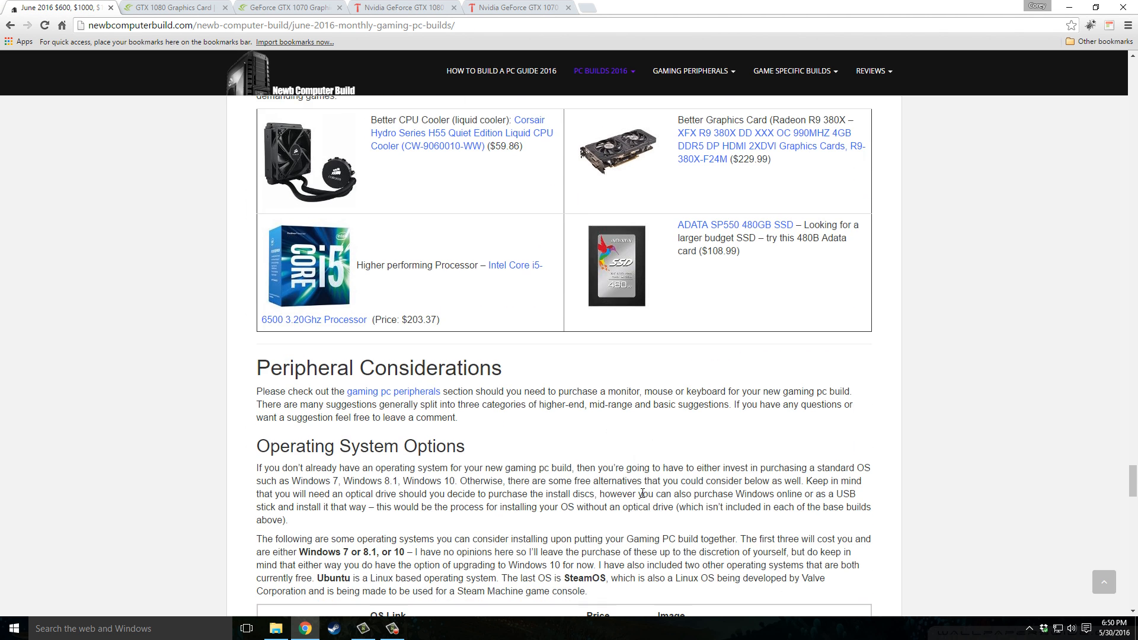
scroll(up, 3)
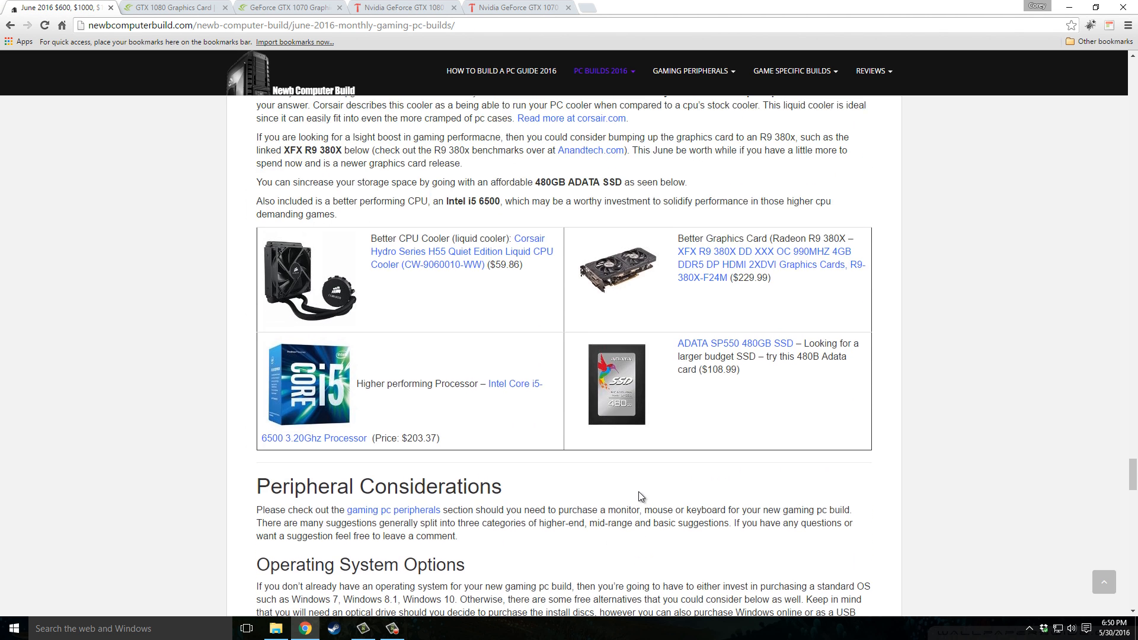
mouse_move(626, 497)
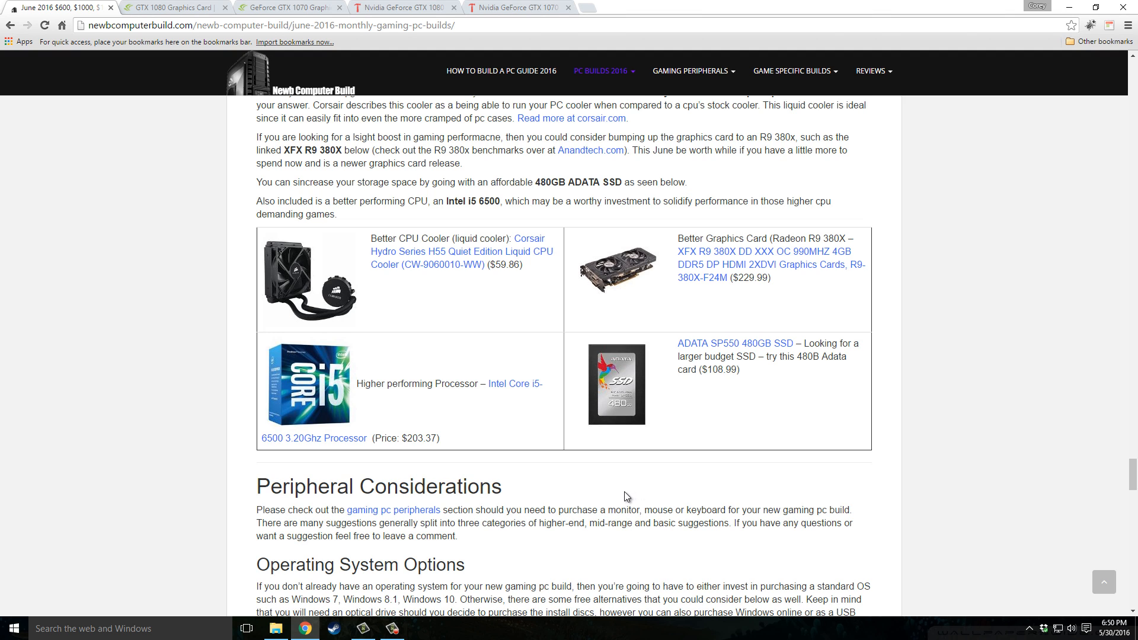
mouse_move(214, 391)
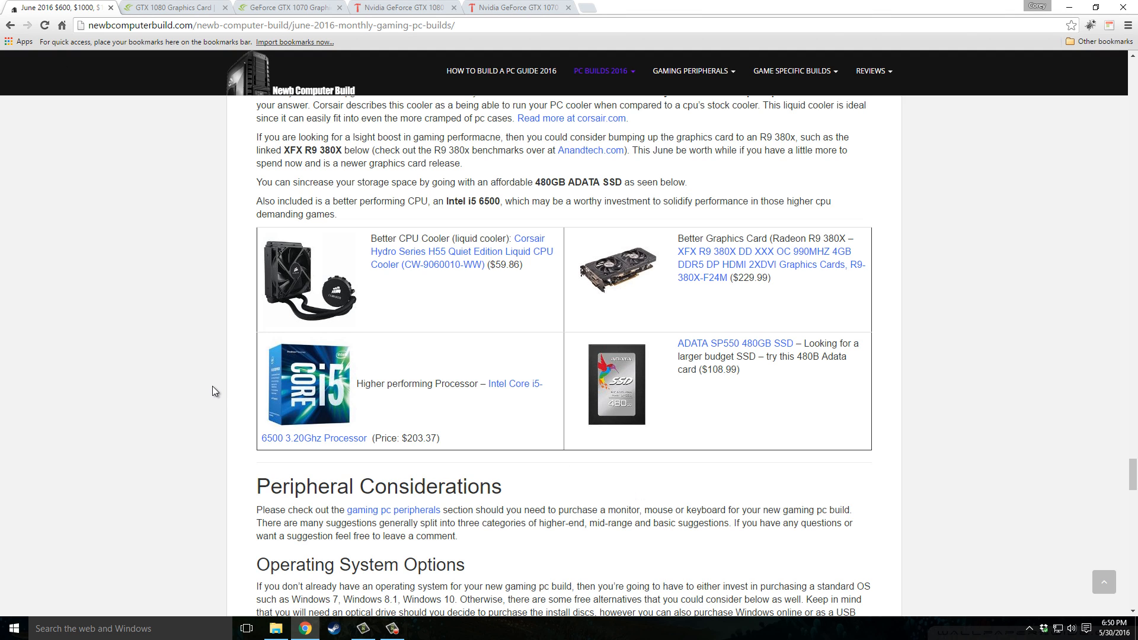